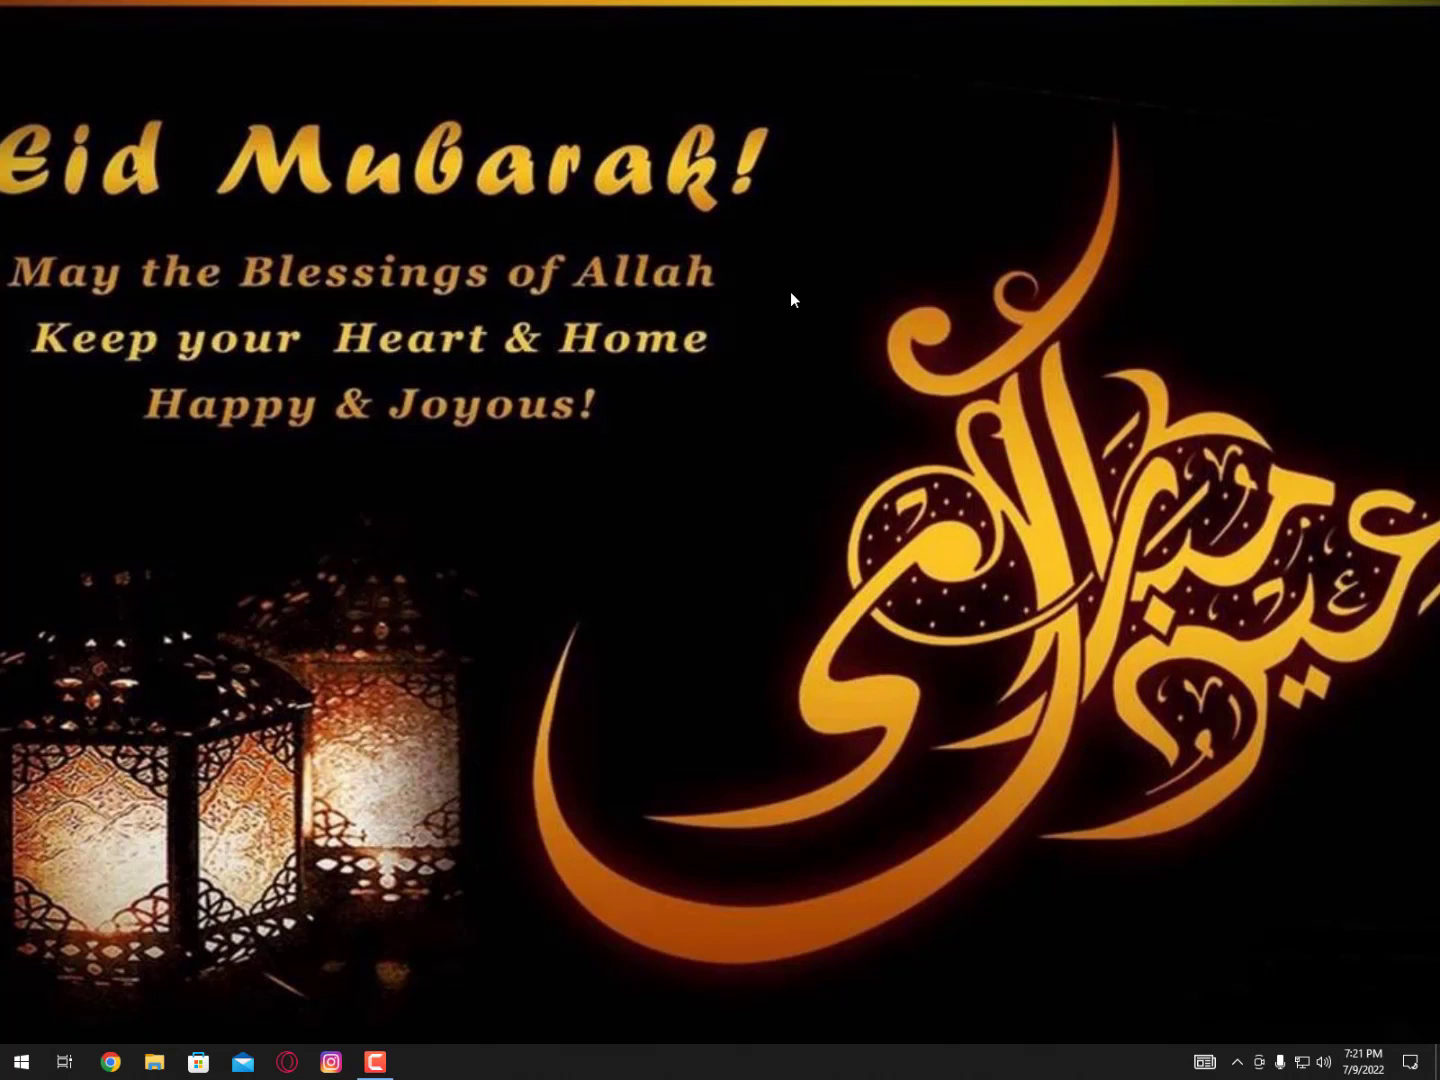
- Find LDPlayer in the installed apps list, launch it, shrink it to a mini window while loading, and return to Chrome
{"action": "left_click", "coordinate": [20, 1062]}
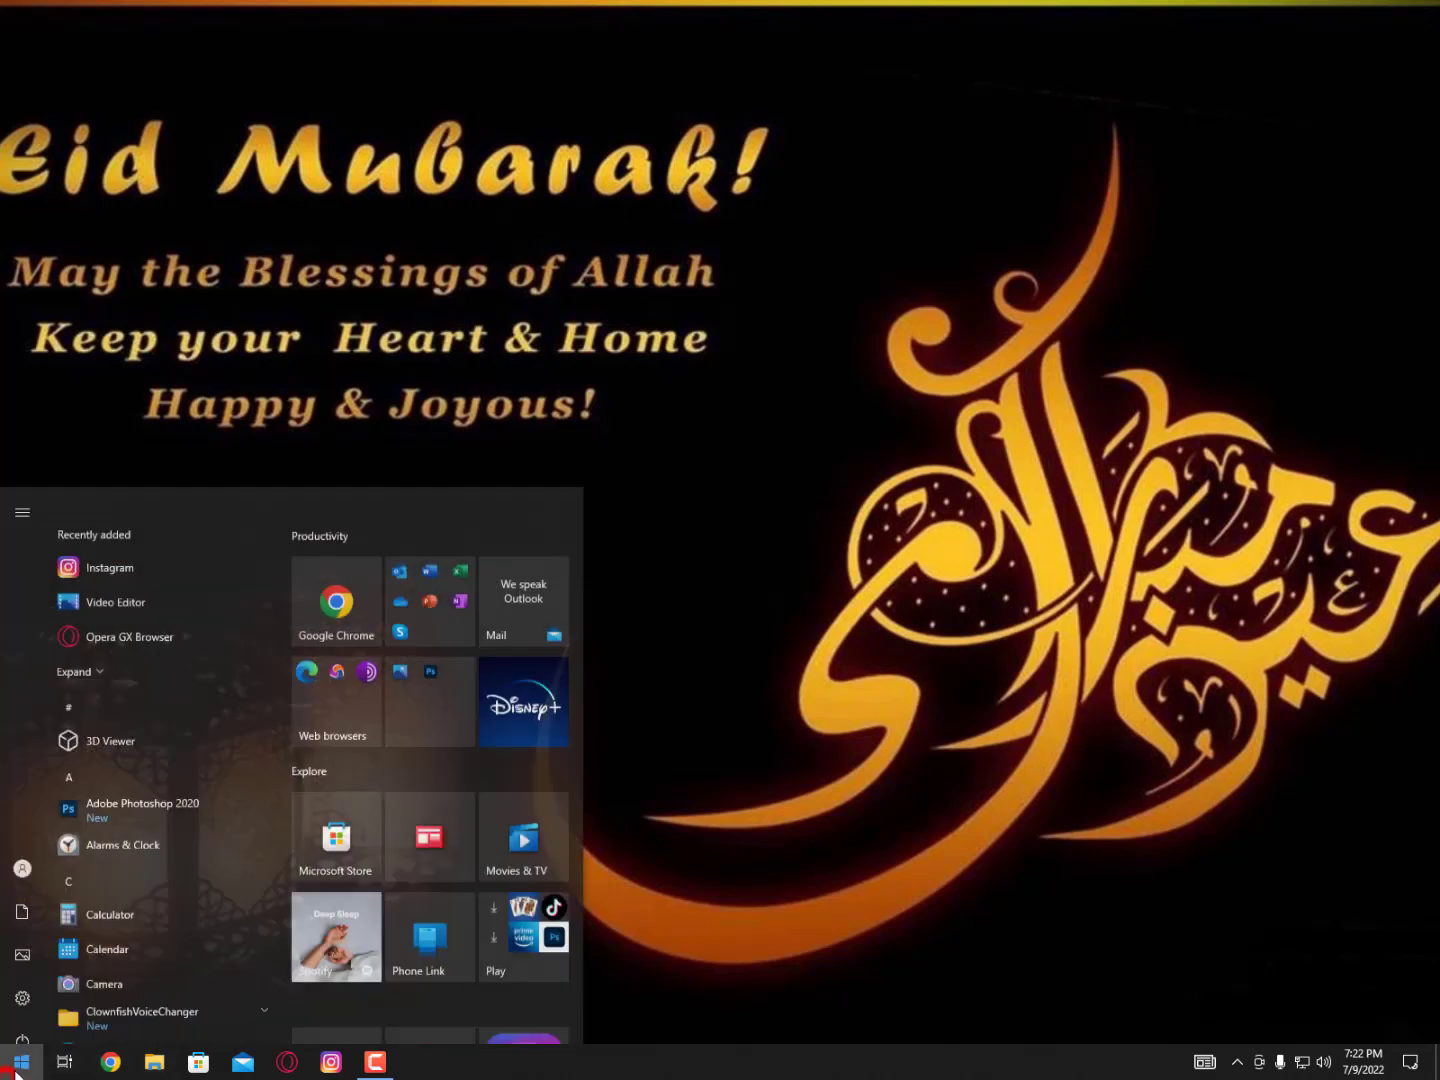
{"action": "scroll", "scroll_direction": "down", "scroll_amount": 3}
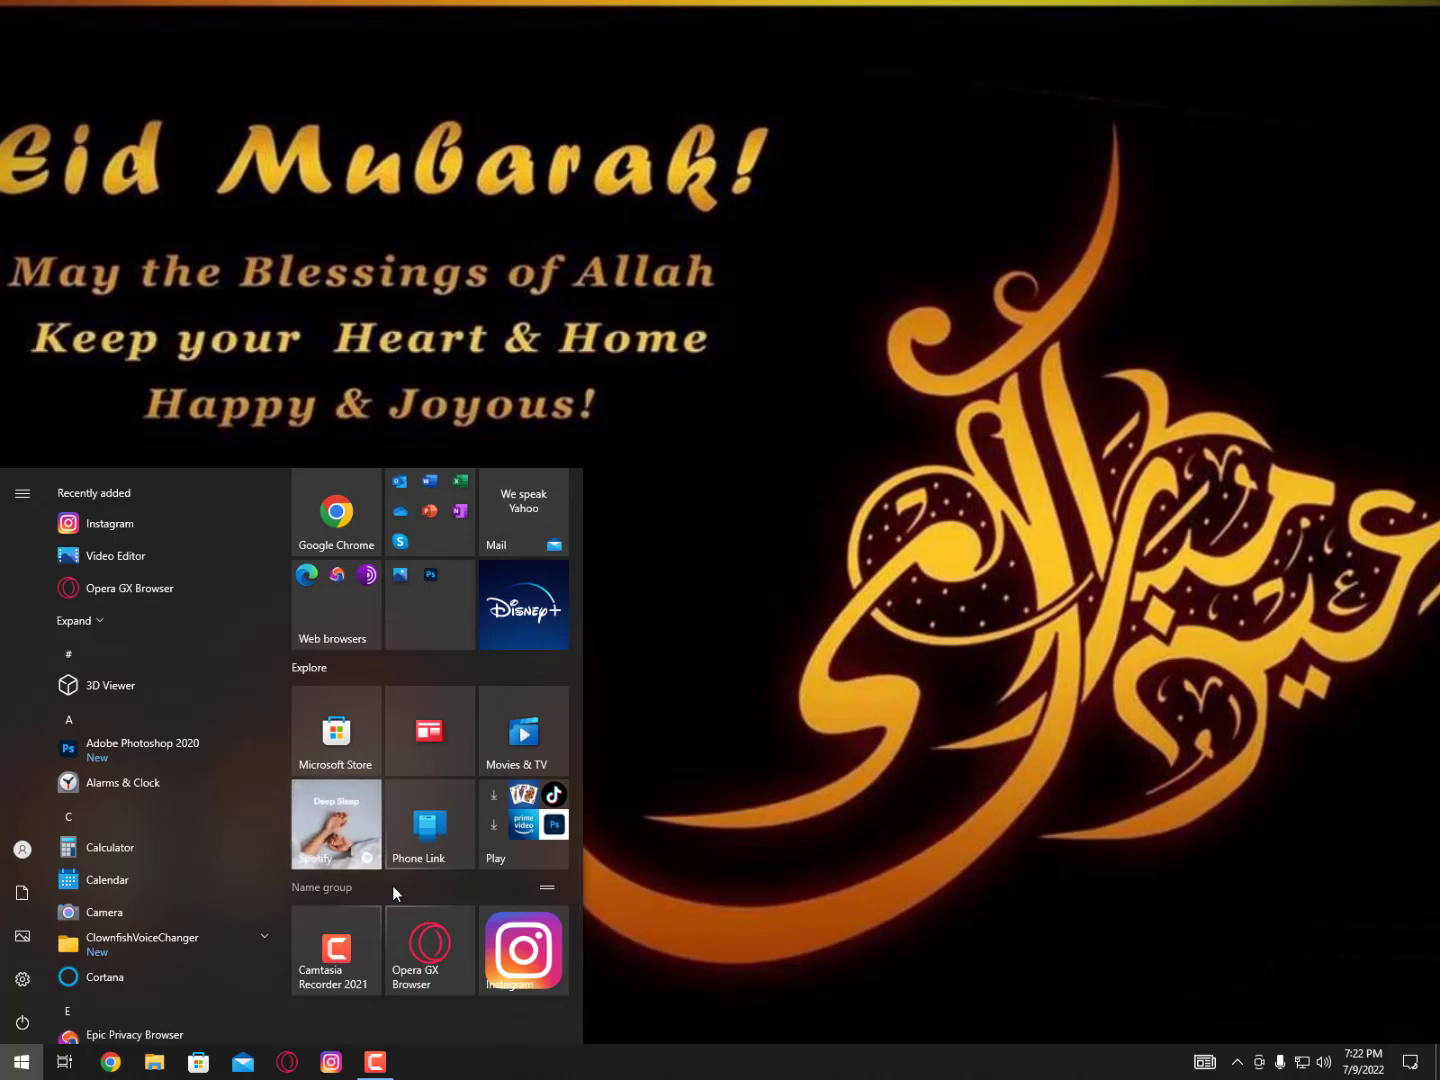
{"action": "scroll", "scroll_direction": "up", "scroll_amount": 3}
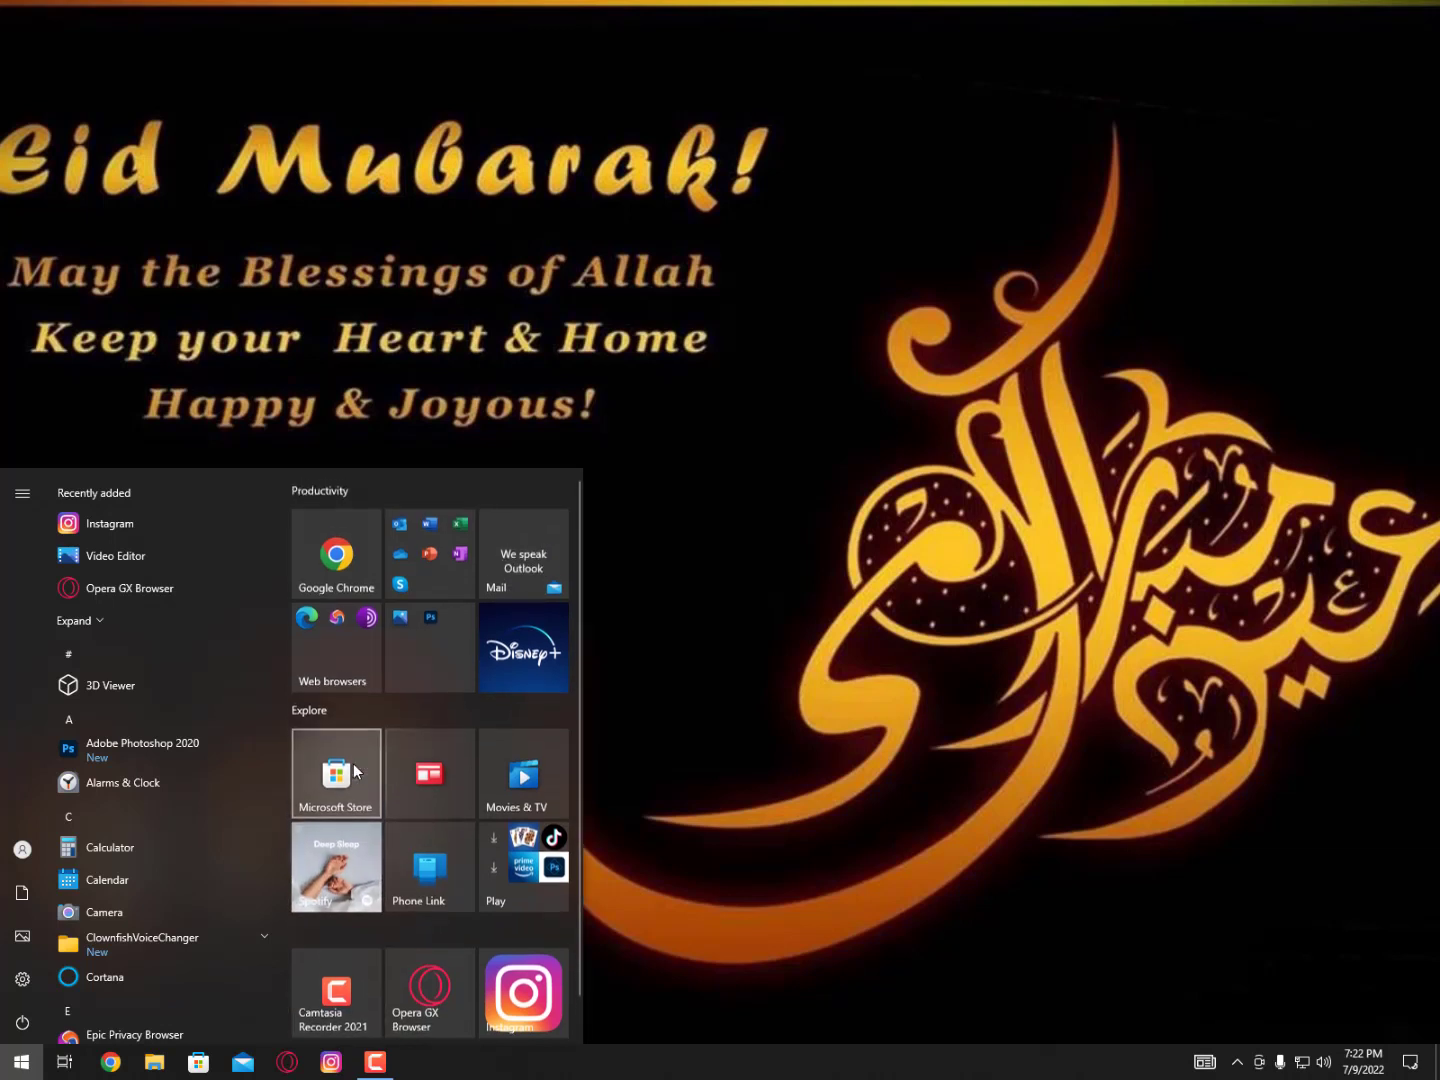
{"action": "mouse_move", "coordinate": [160, 750]}
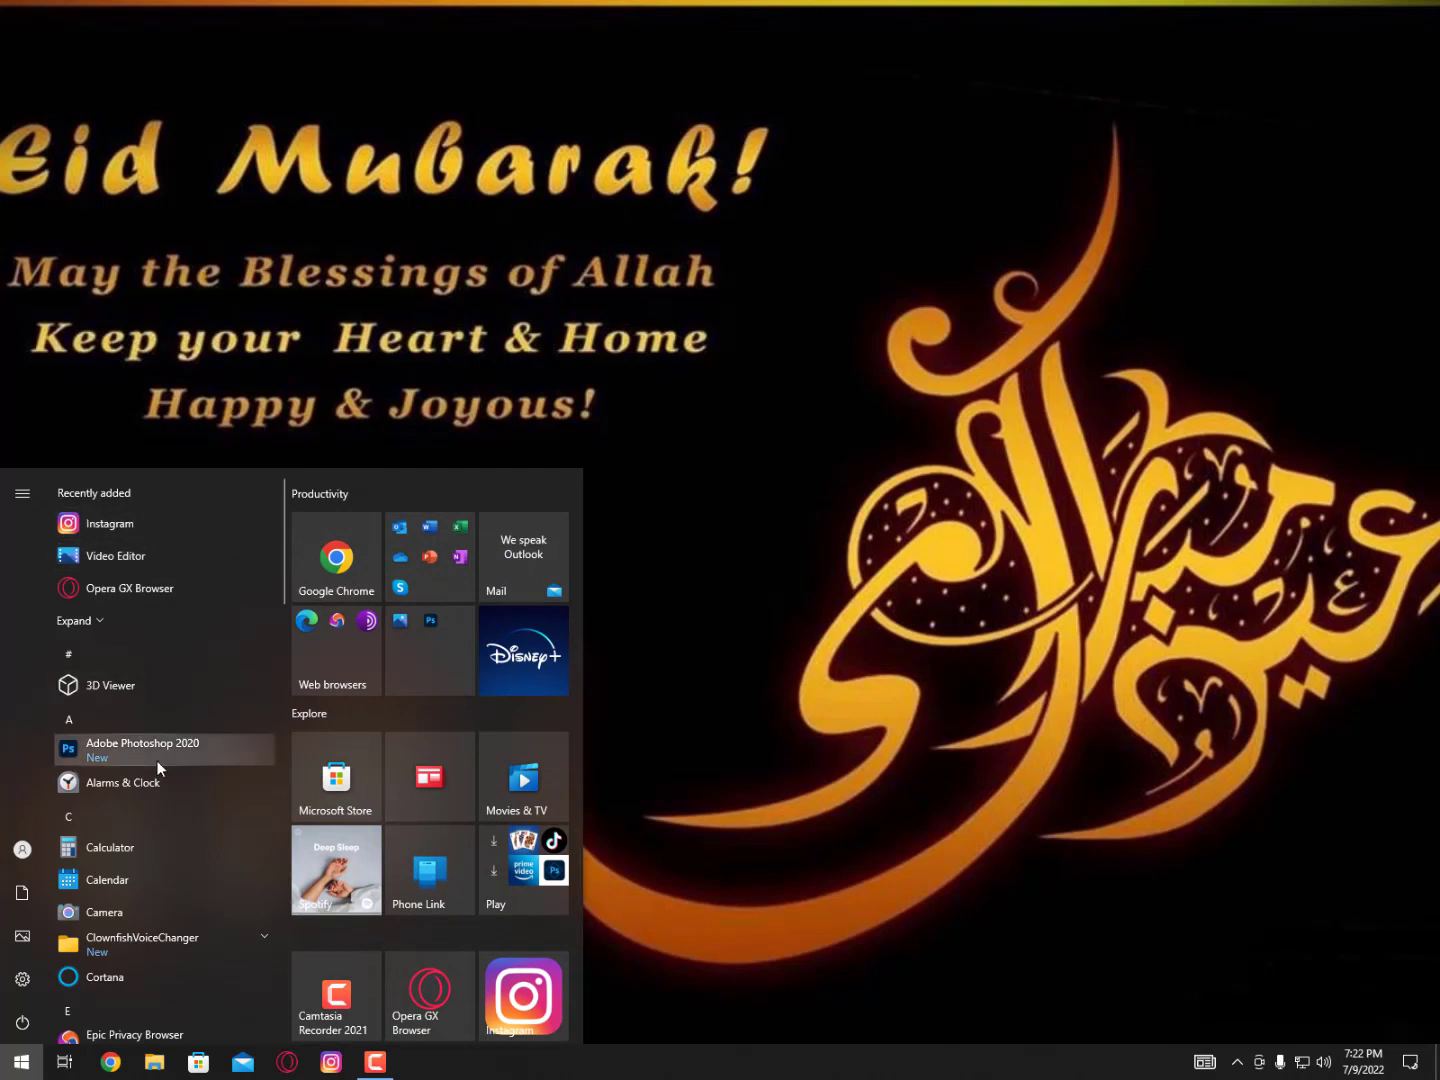
{"action": "type", "text": "e"}
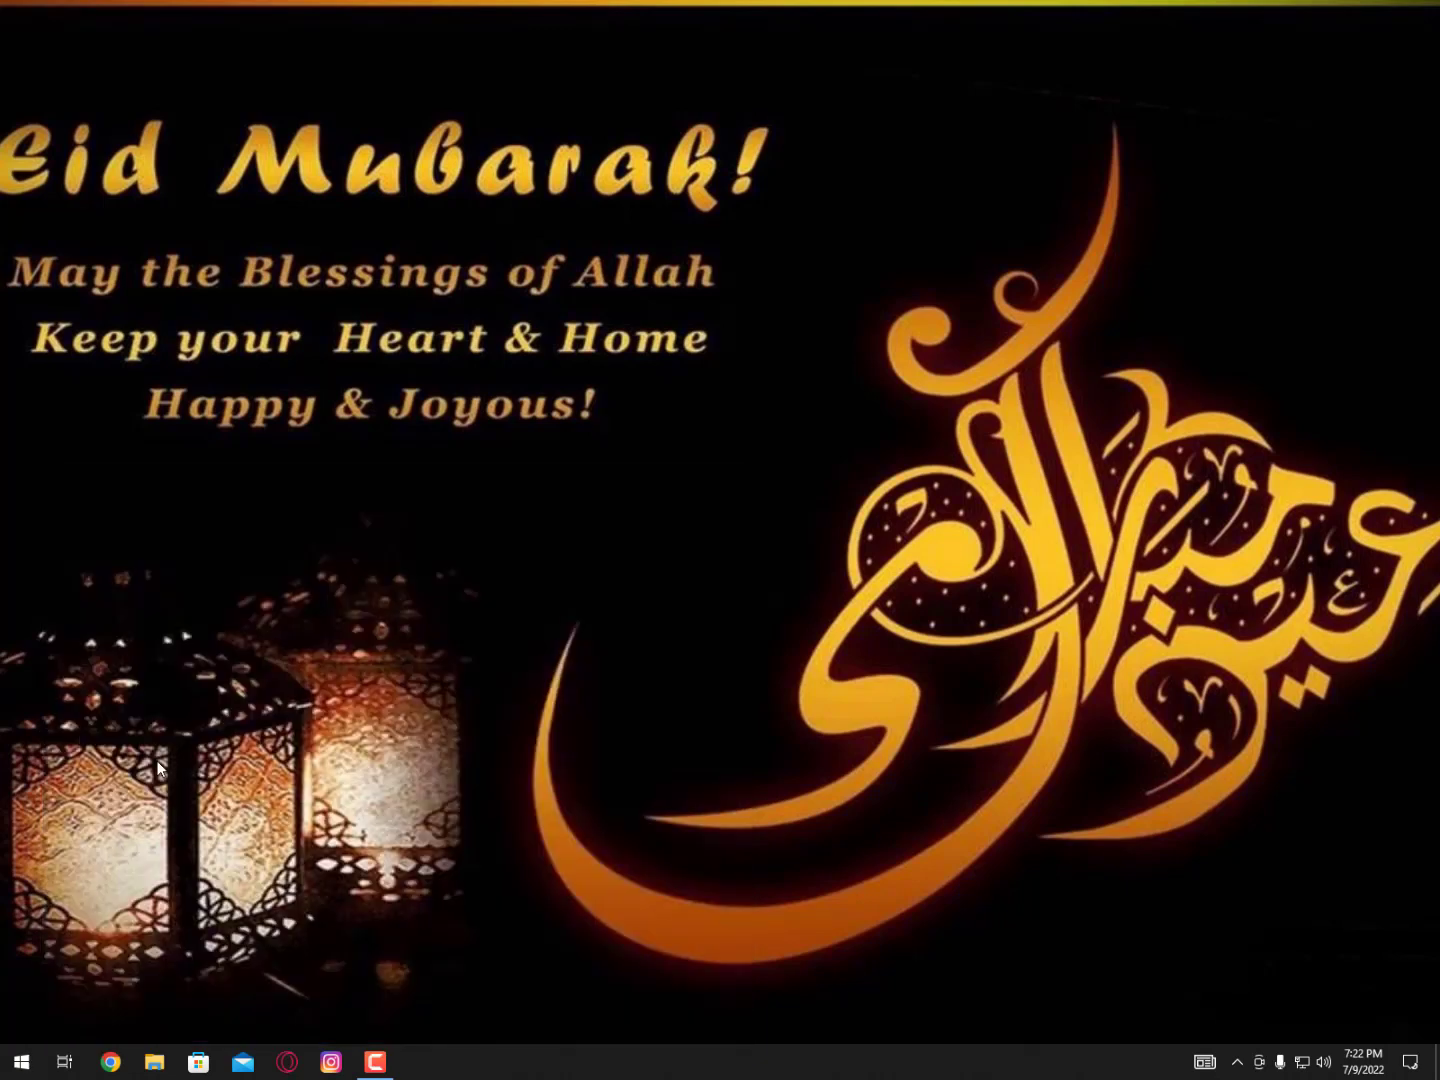
{"action": "left_click", "coordinate": [418, 1062]}
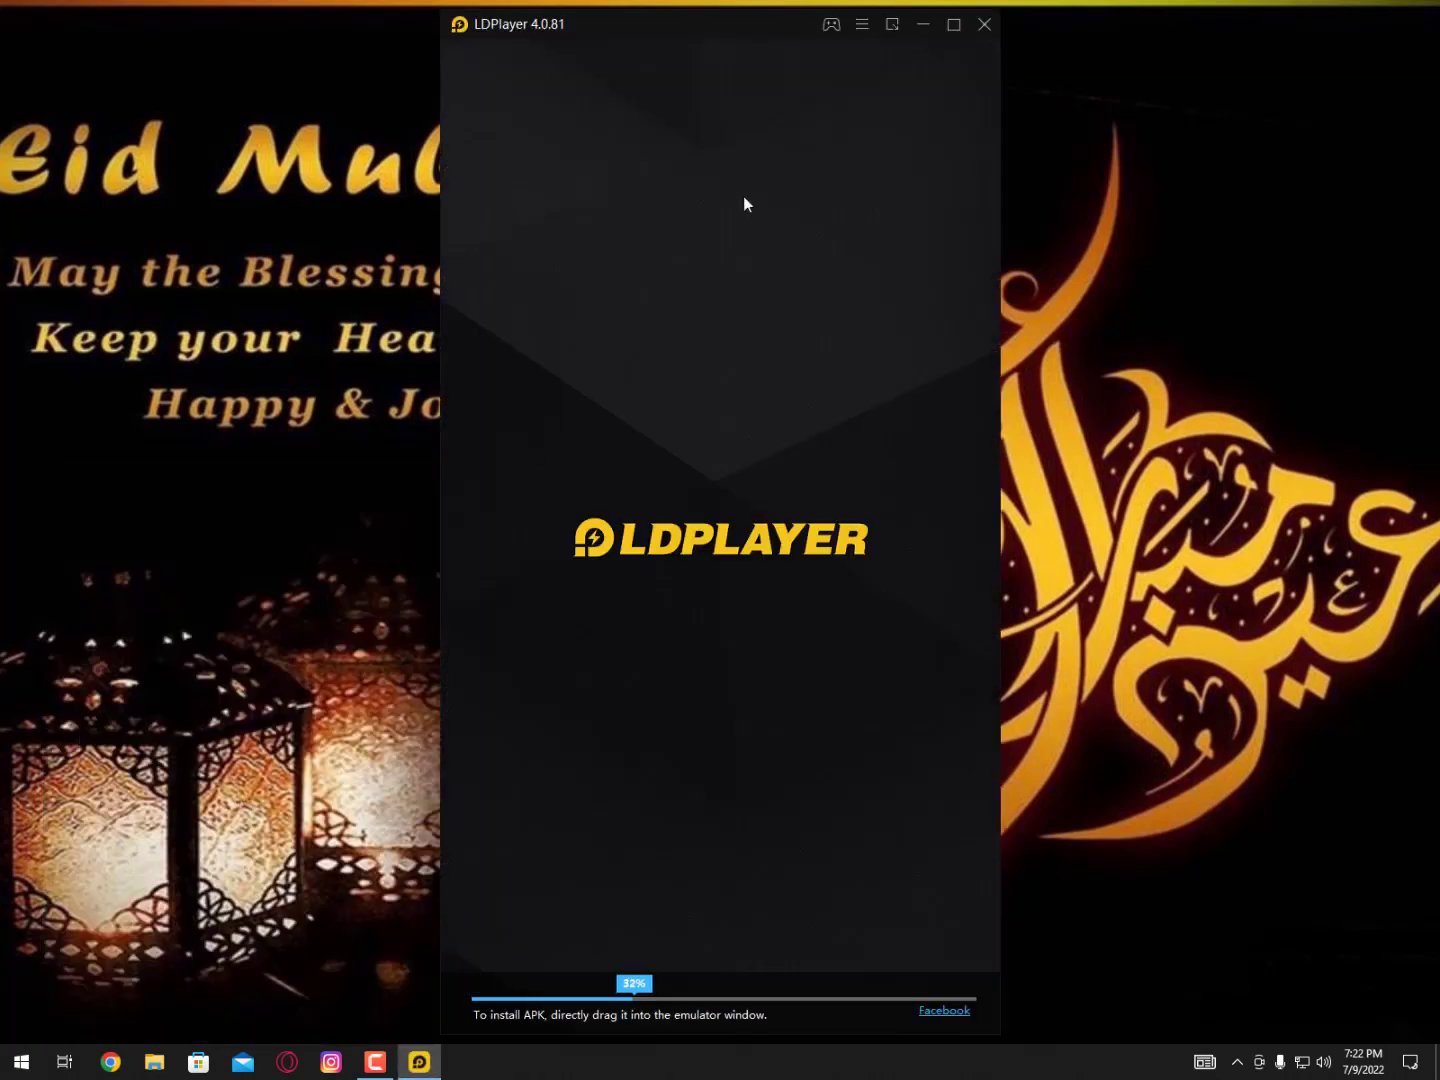
{"action": "left_click", "coordinate": [920, 24]}
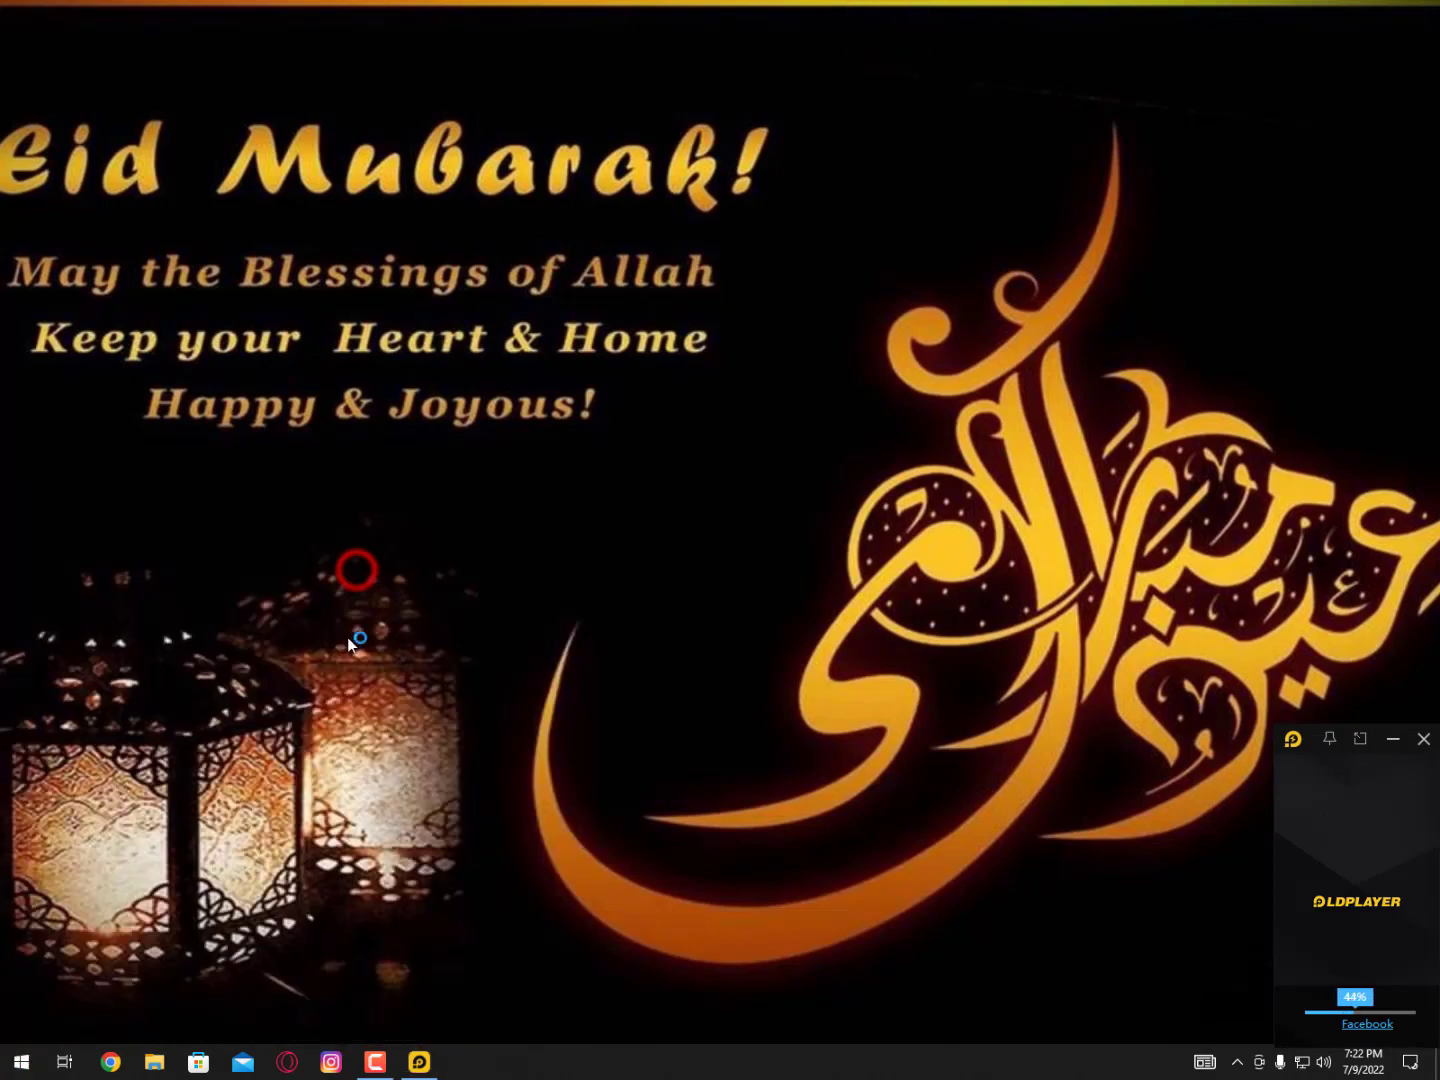
{"action": "left_click", "coordinate": [110, 1062]}
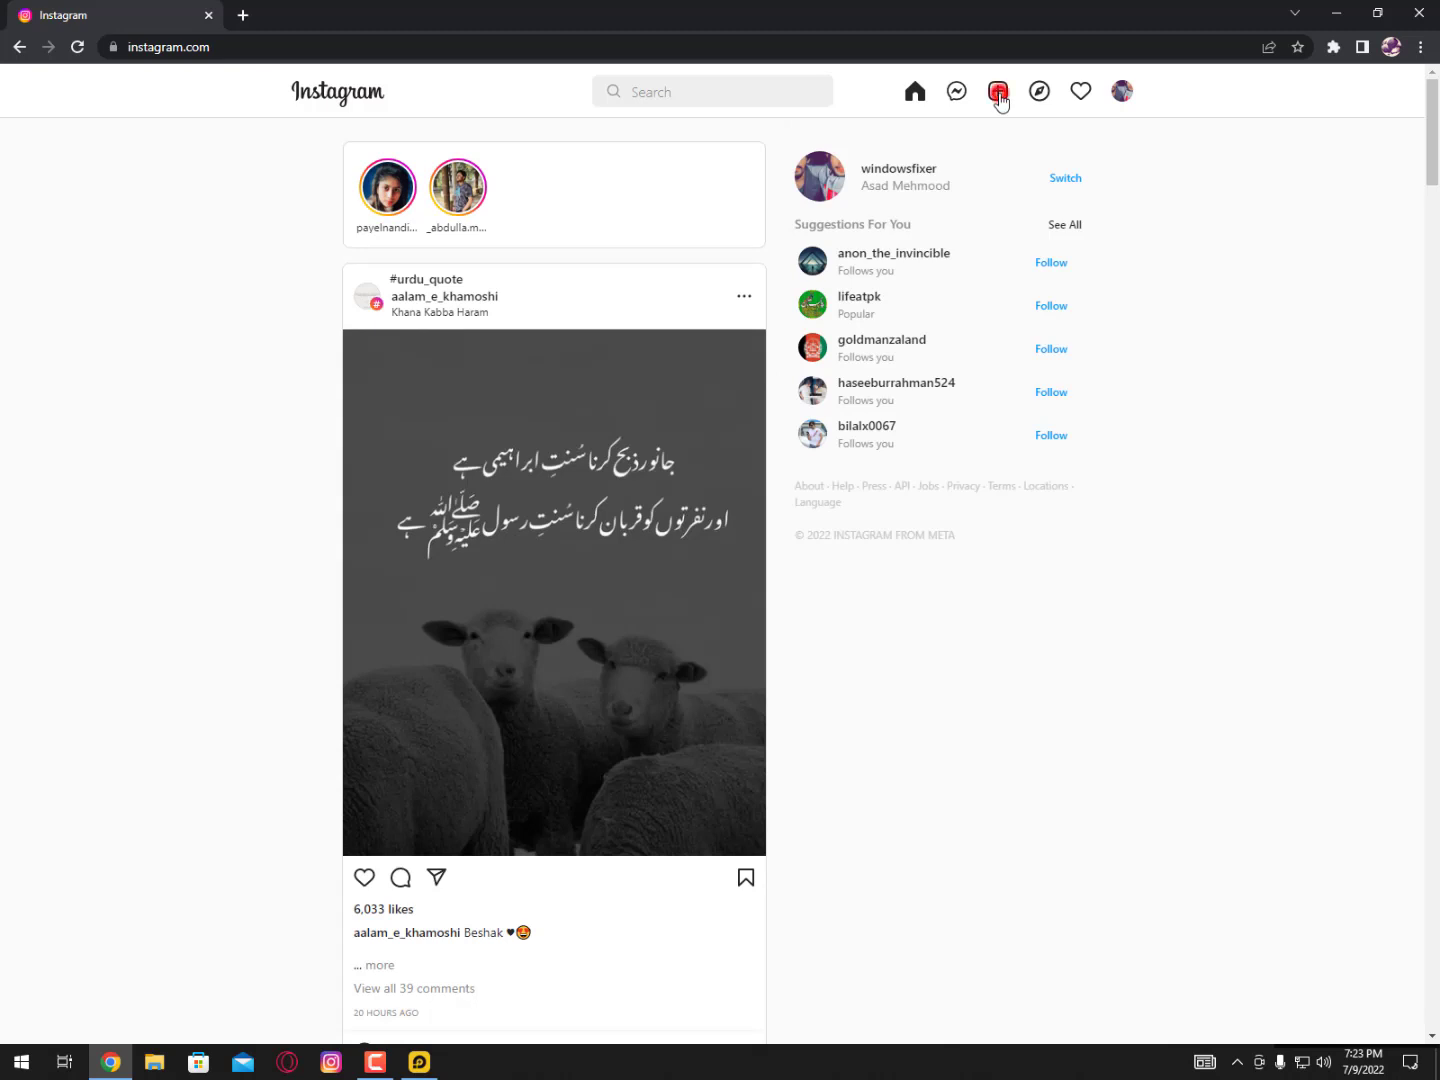
- Start a new Instagram post and choose to select the photo from the computer
{"action": "left_click", "coordinate": [996, 92]}
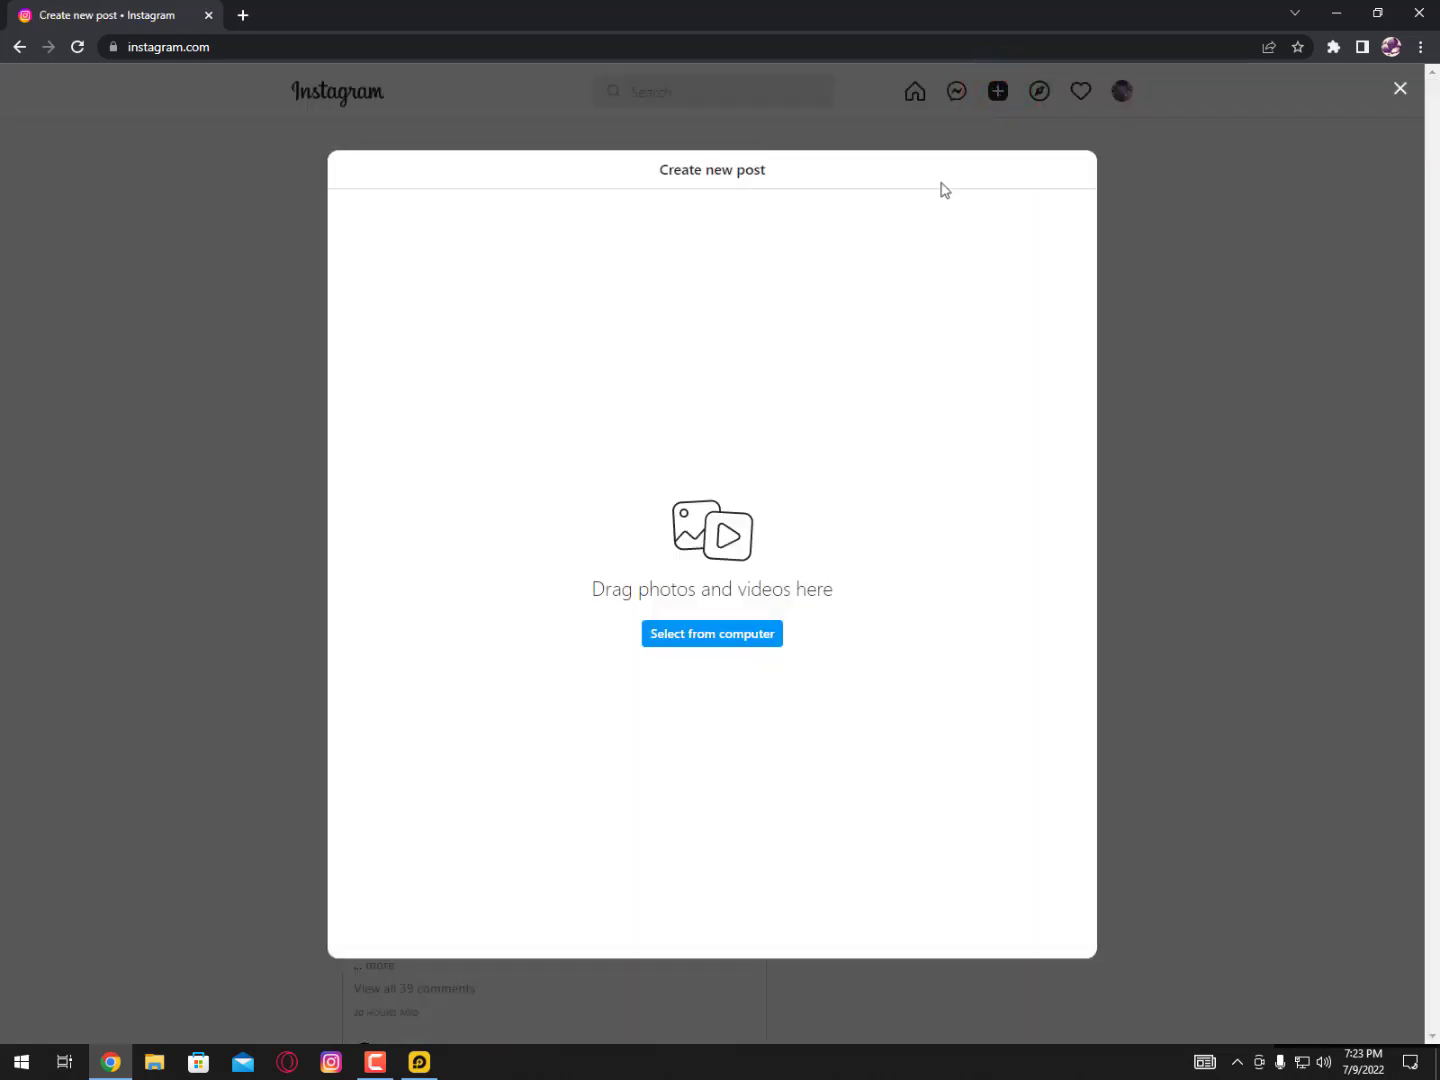
{"action": "mouse_move", "coordinate": [678, 590]}
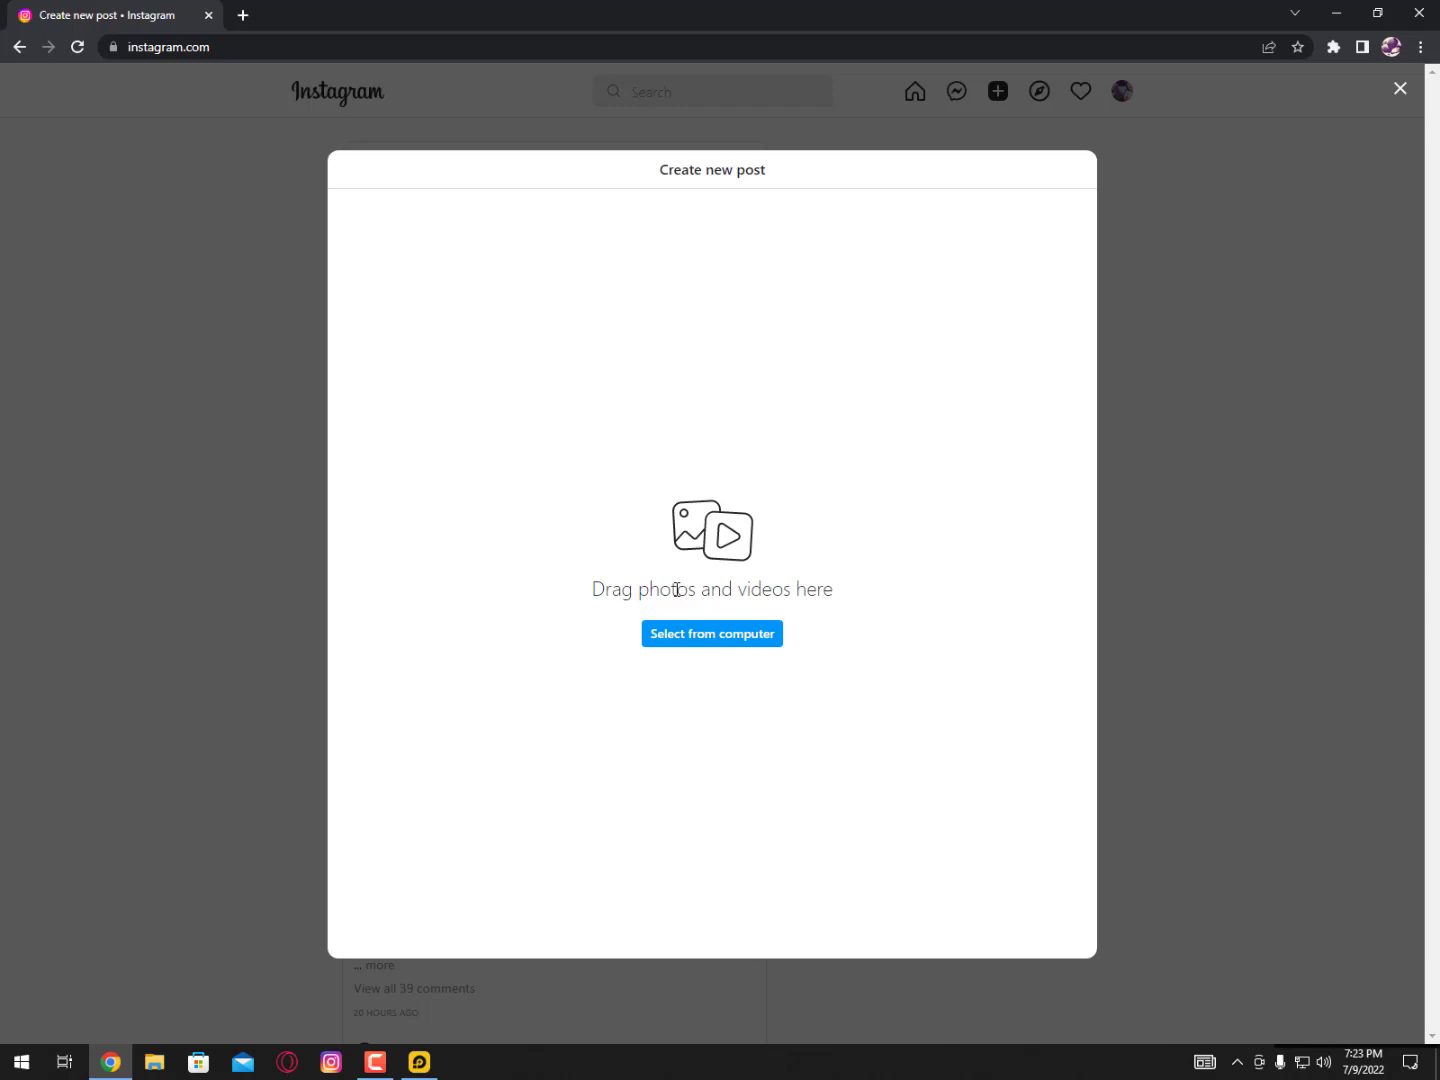
{"action": "left_click", "coordinate": [712, 632]}
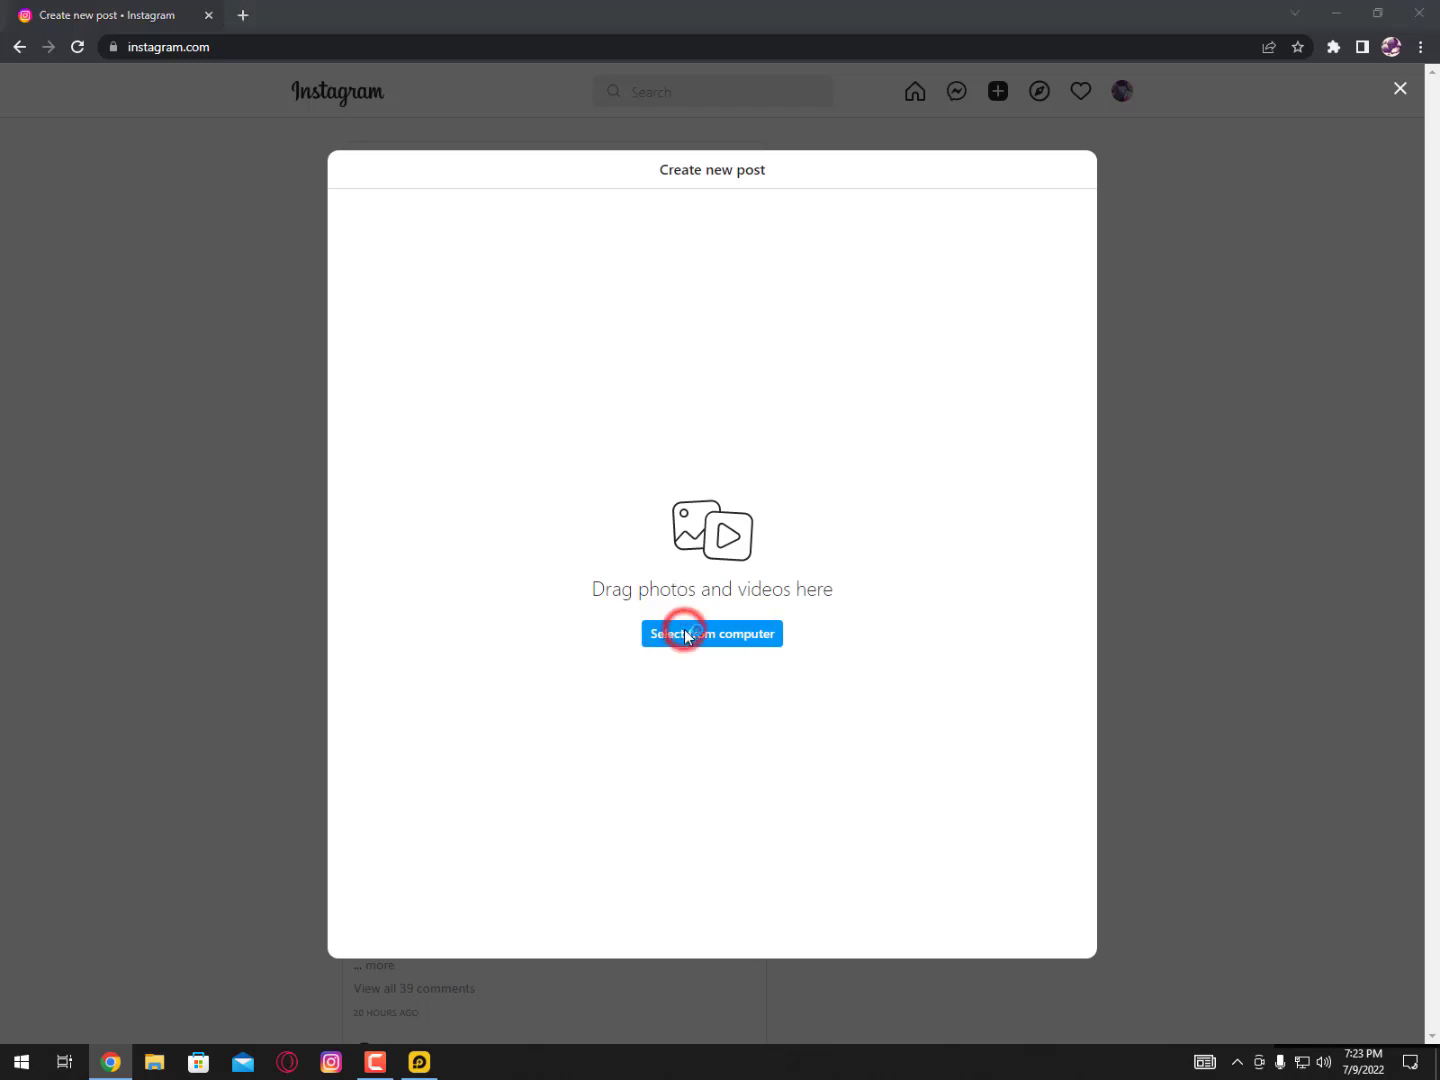
{"action": "left_click", "coordinate": [712, 632]}
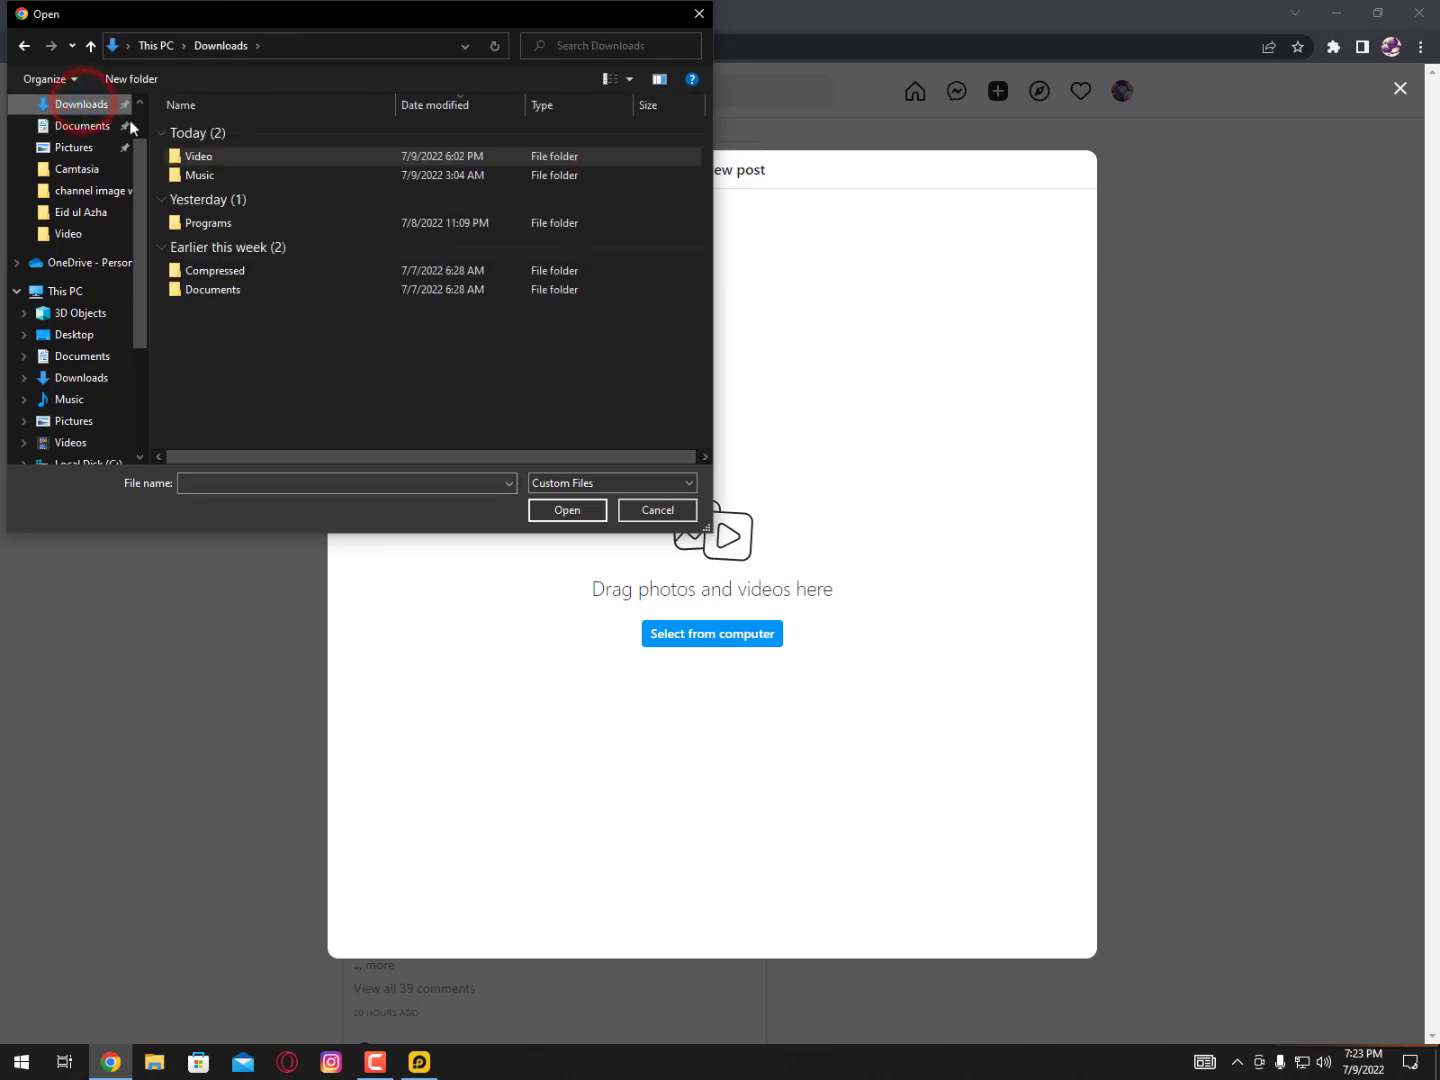
- Browse Quick access > Pictures > Camera Roll to load the Eid Mubarak image
{"action": "double_click", "coordinate": [200, 156]}
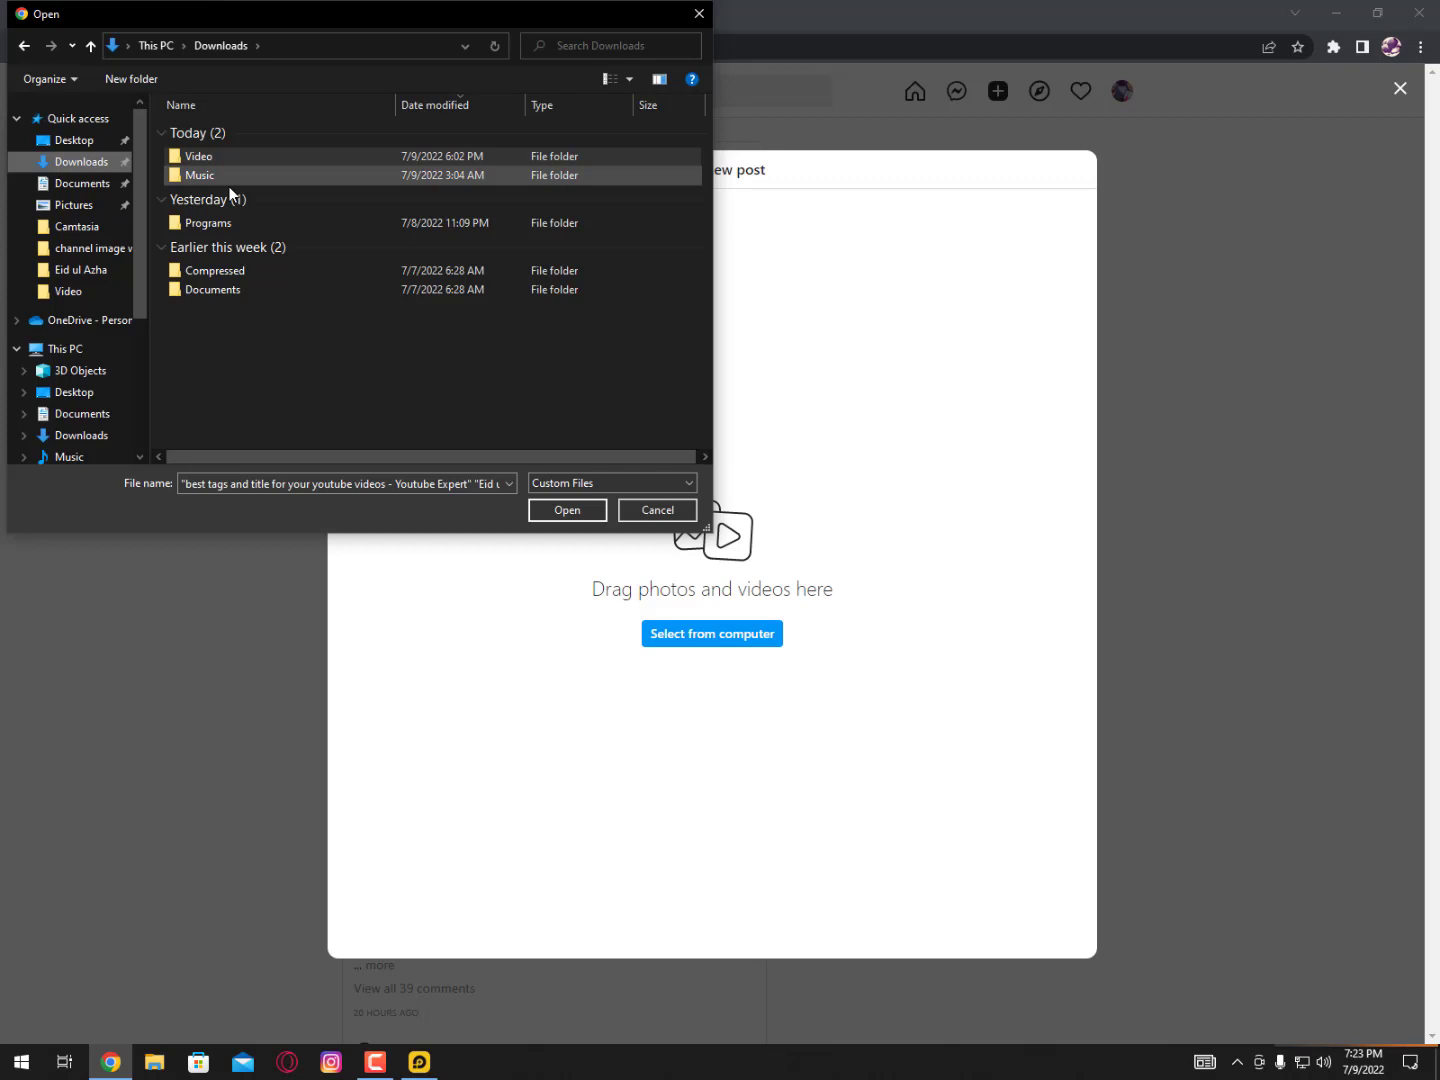
{"action": "mouse_move", "coordinate": [84, 212]}
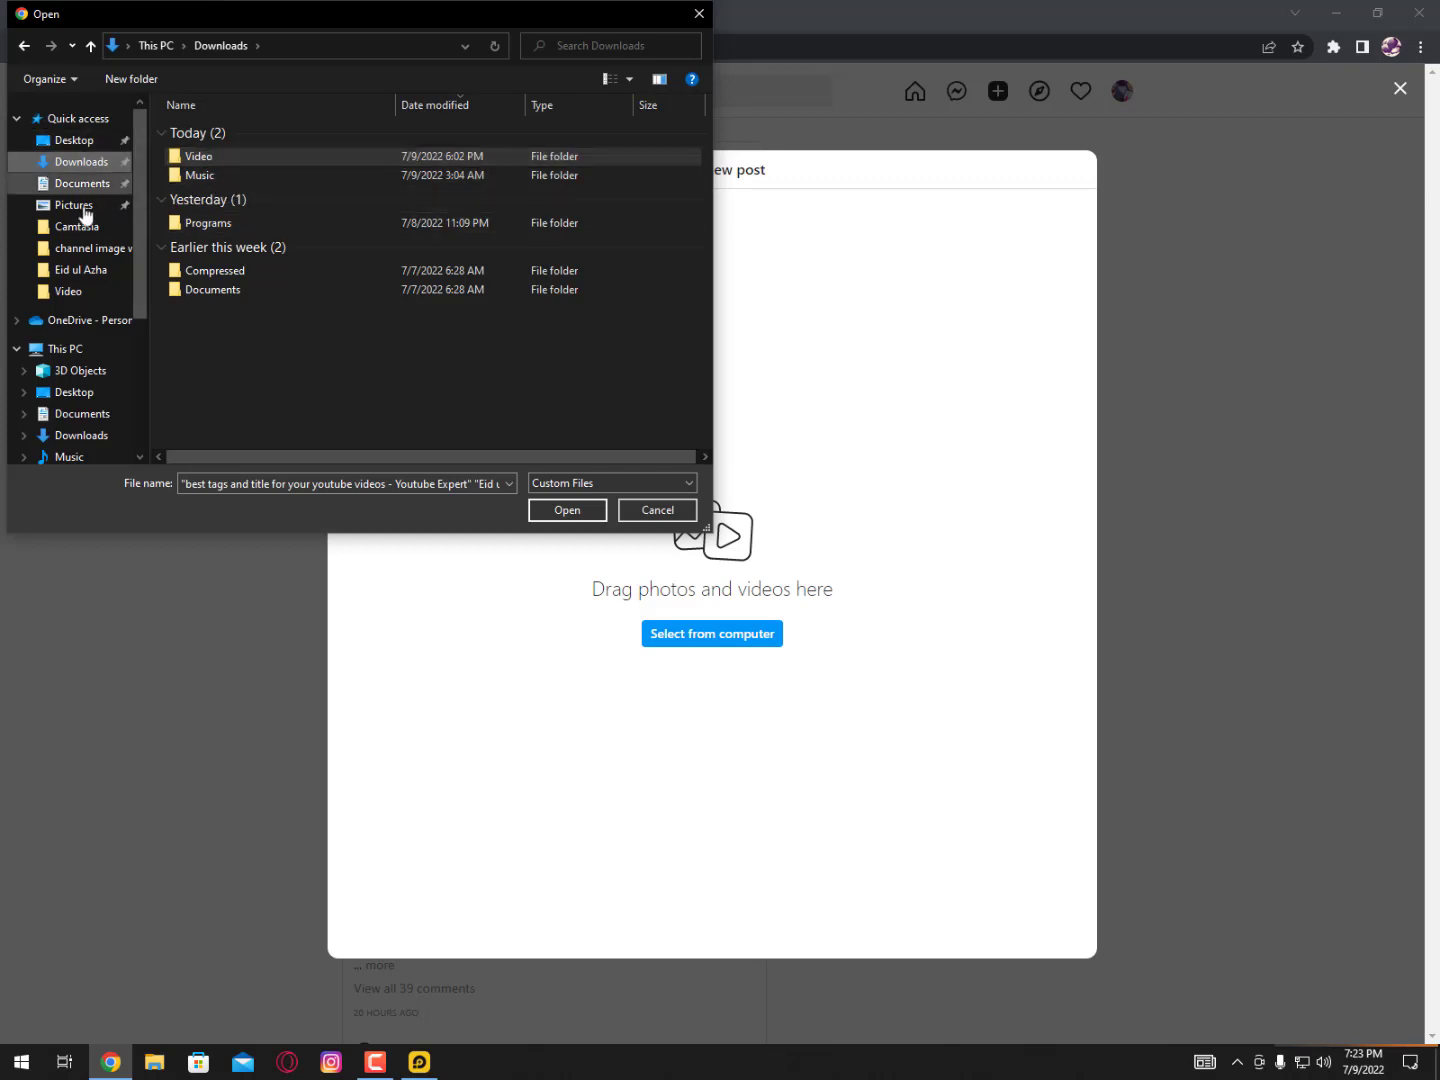
{"action": "left_click", "coordinate": [72, 204]}
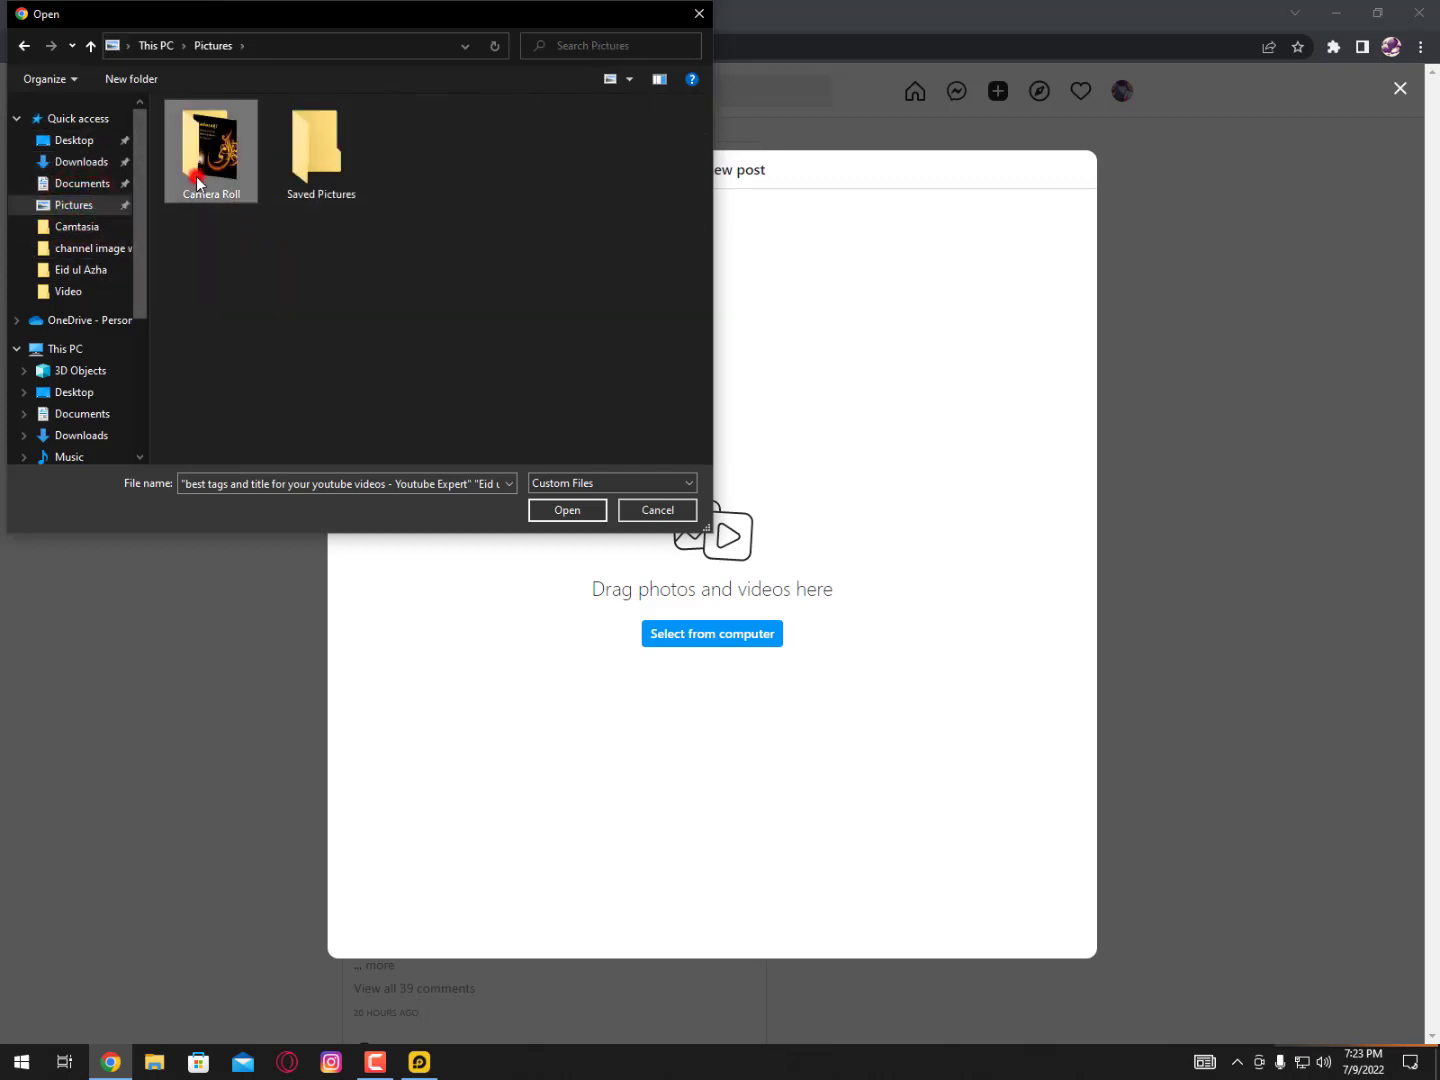
{"action": "left_click", "coordinate": [566, 510]}
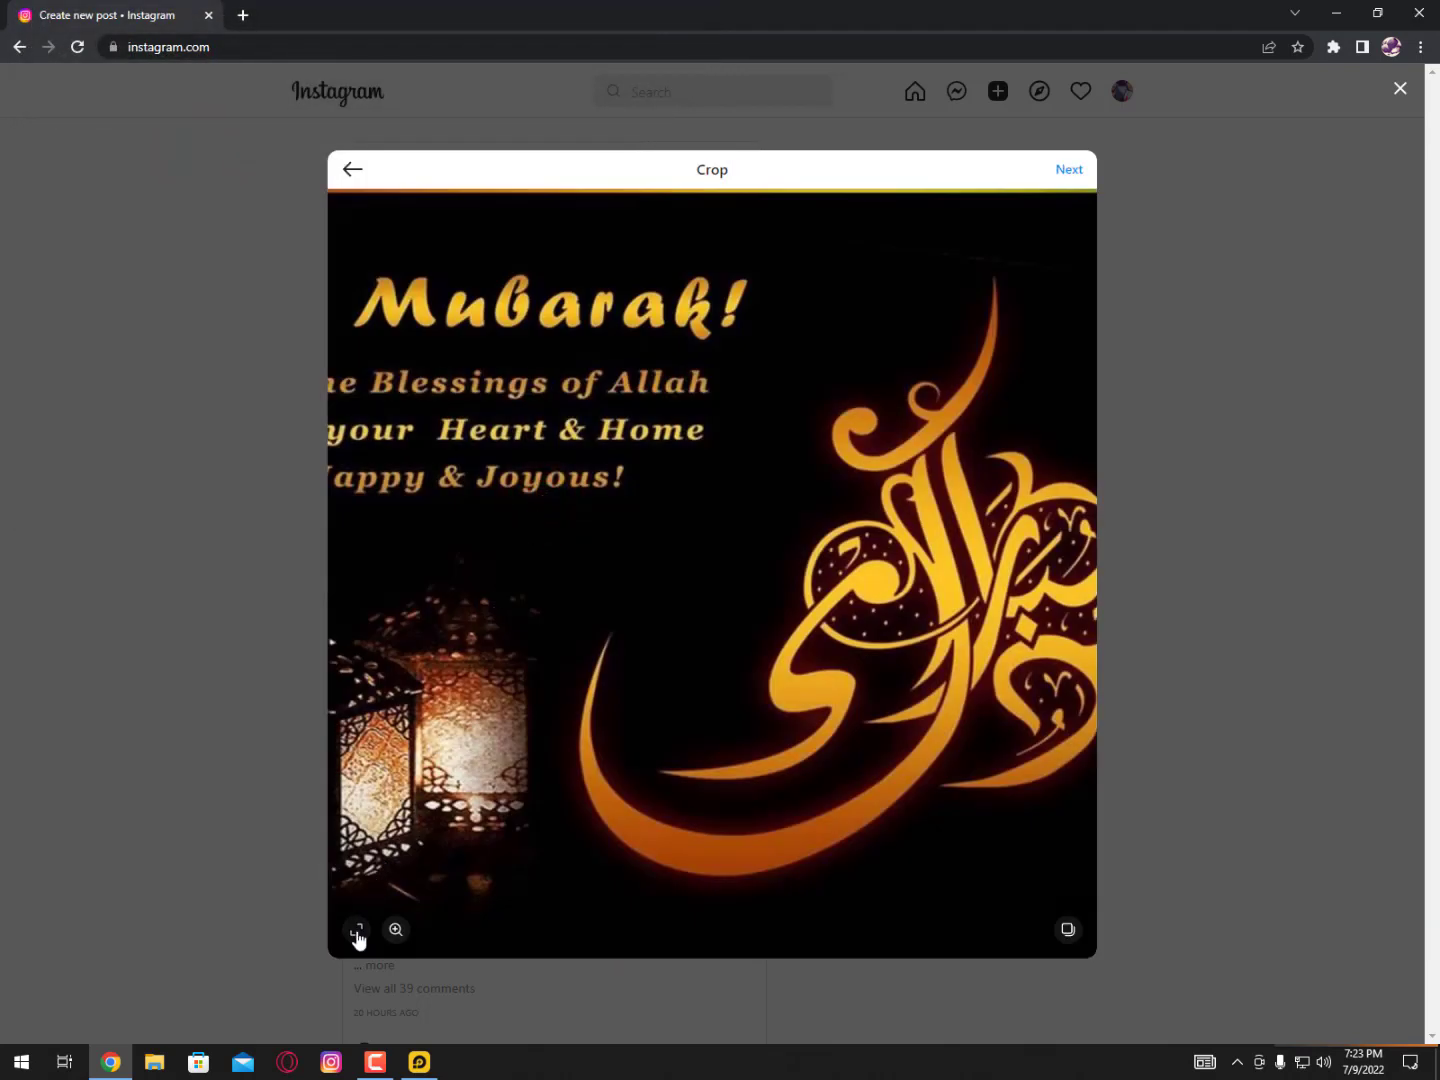
- Try the 16:9 and 1:1 crop ratios, keep the Original proportions, and continue to filters
{"action": "left_click", "coordinate": [356, 930]}
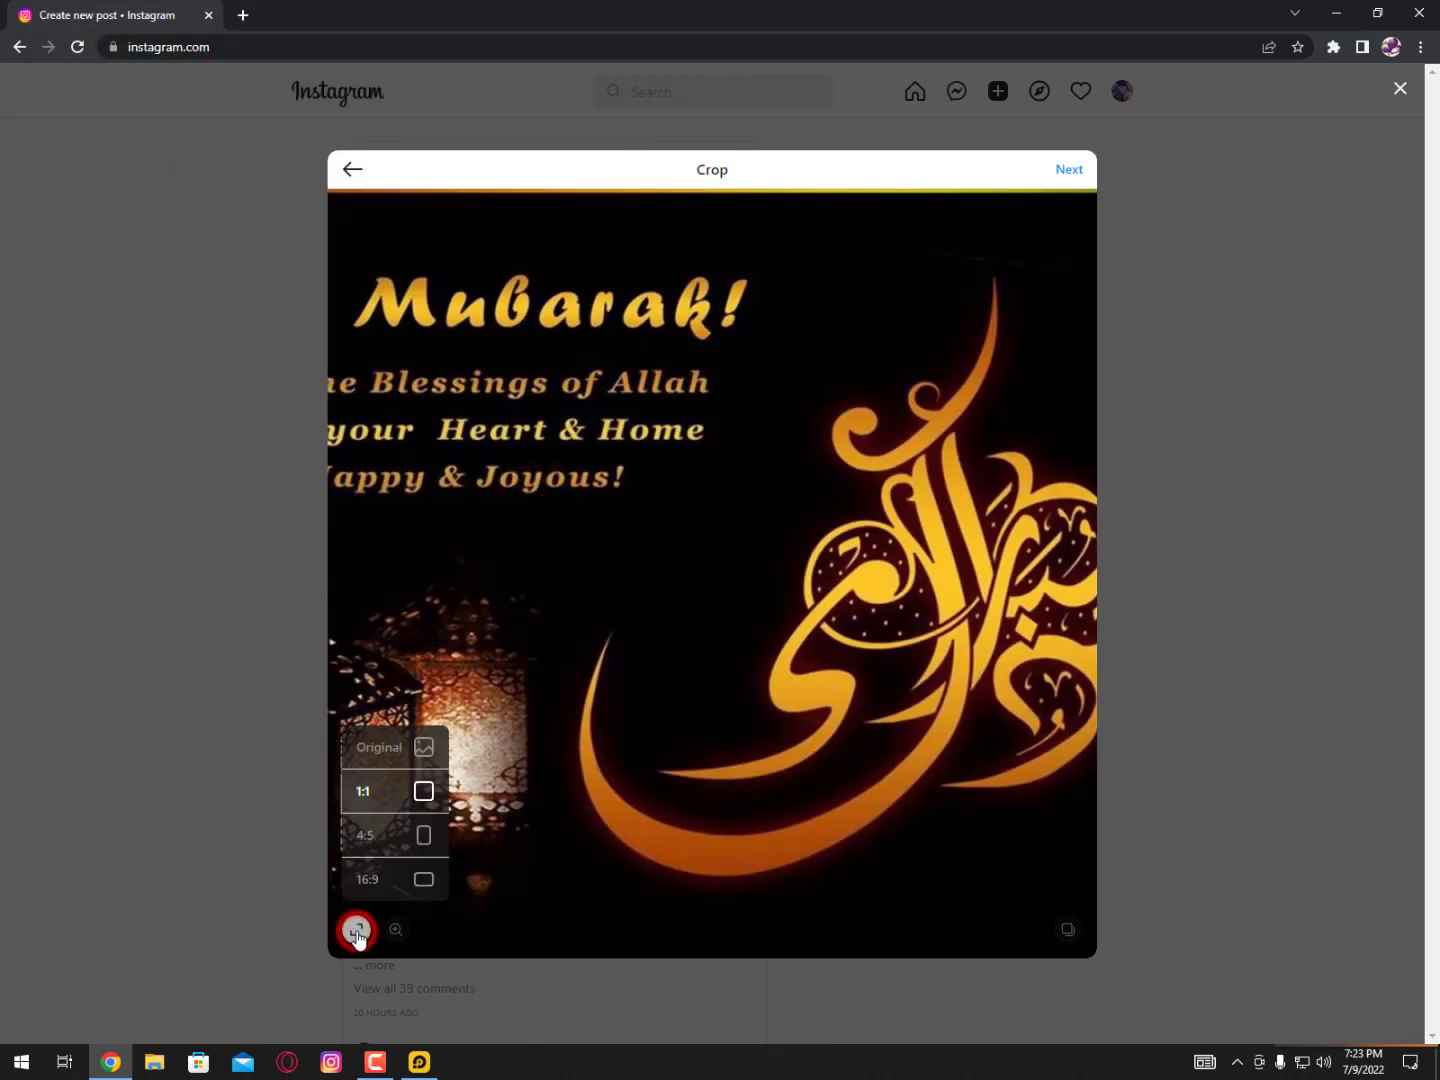
{"action": "left_click", "coordinate": [424, 880]}
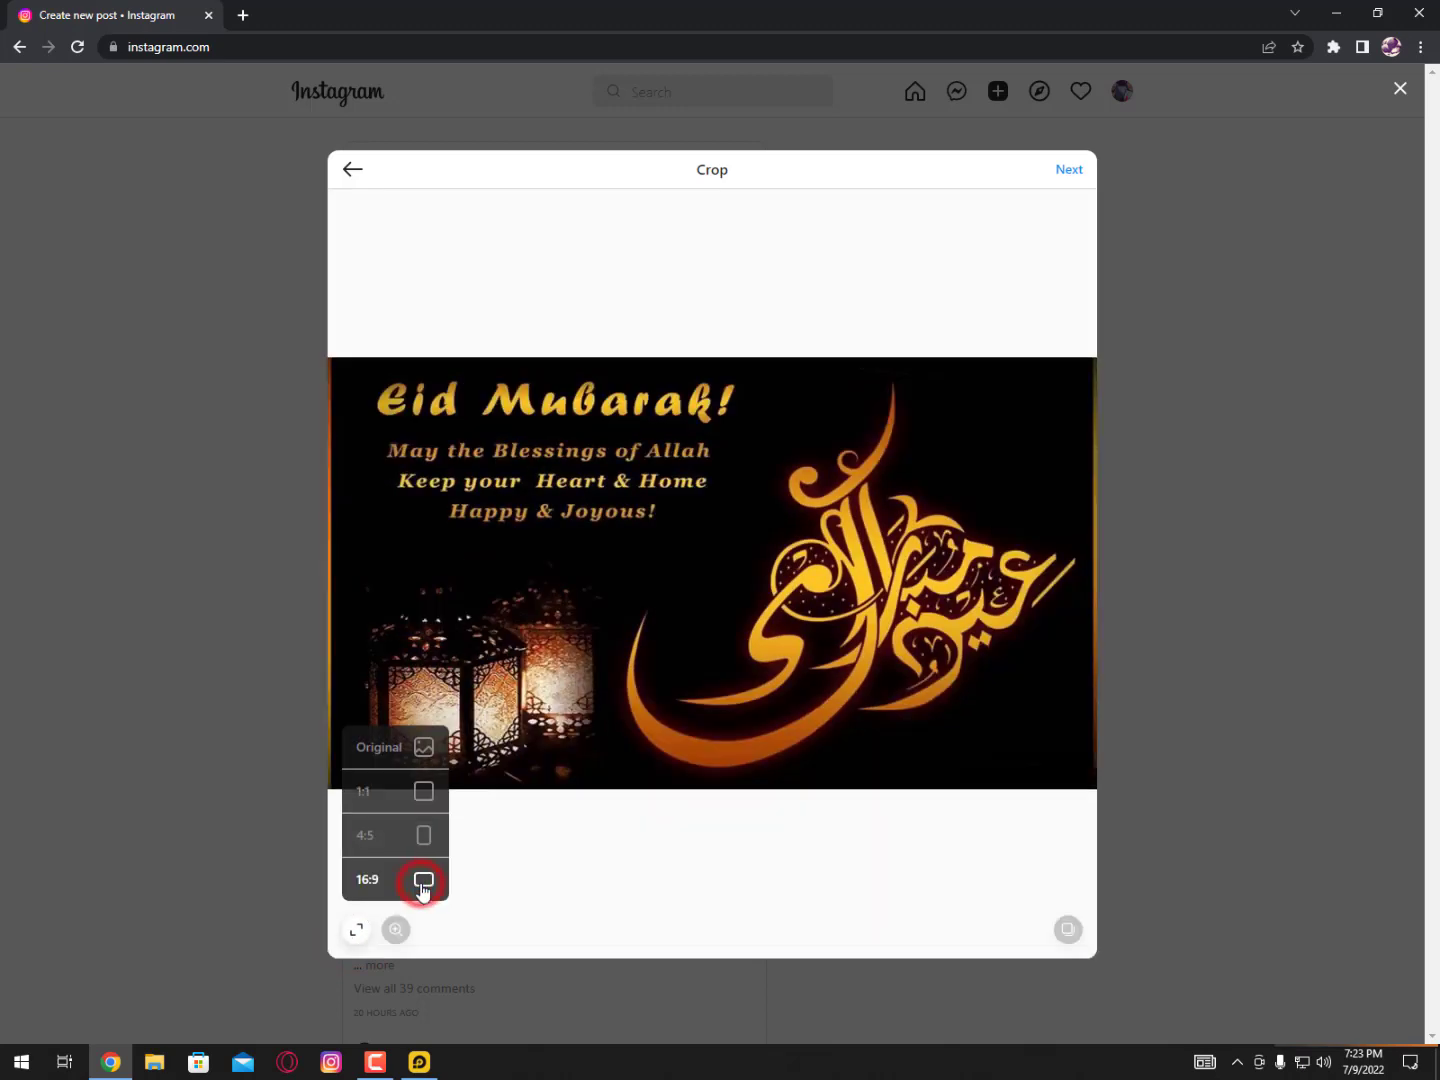
{"action": "left_click", "coordinate": [422, 792]}
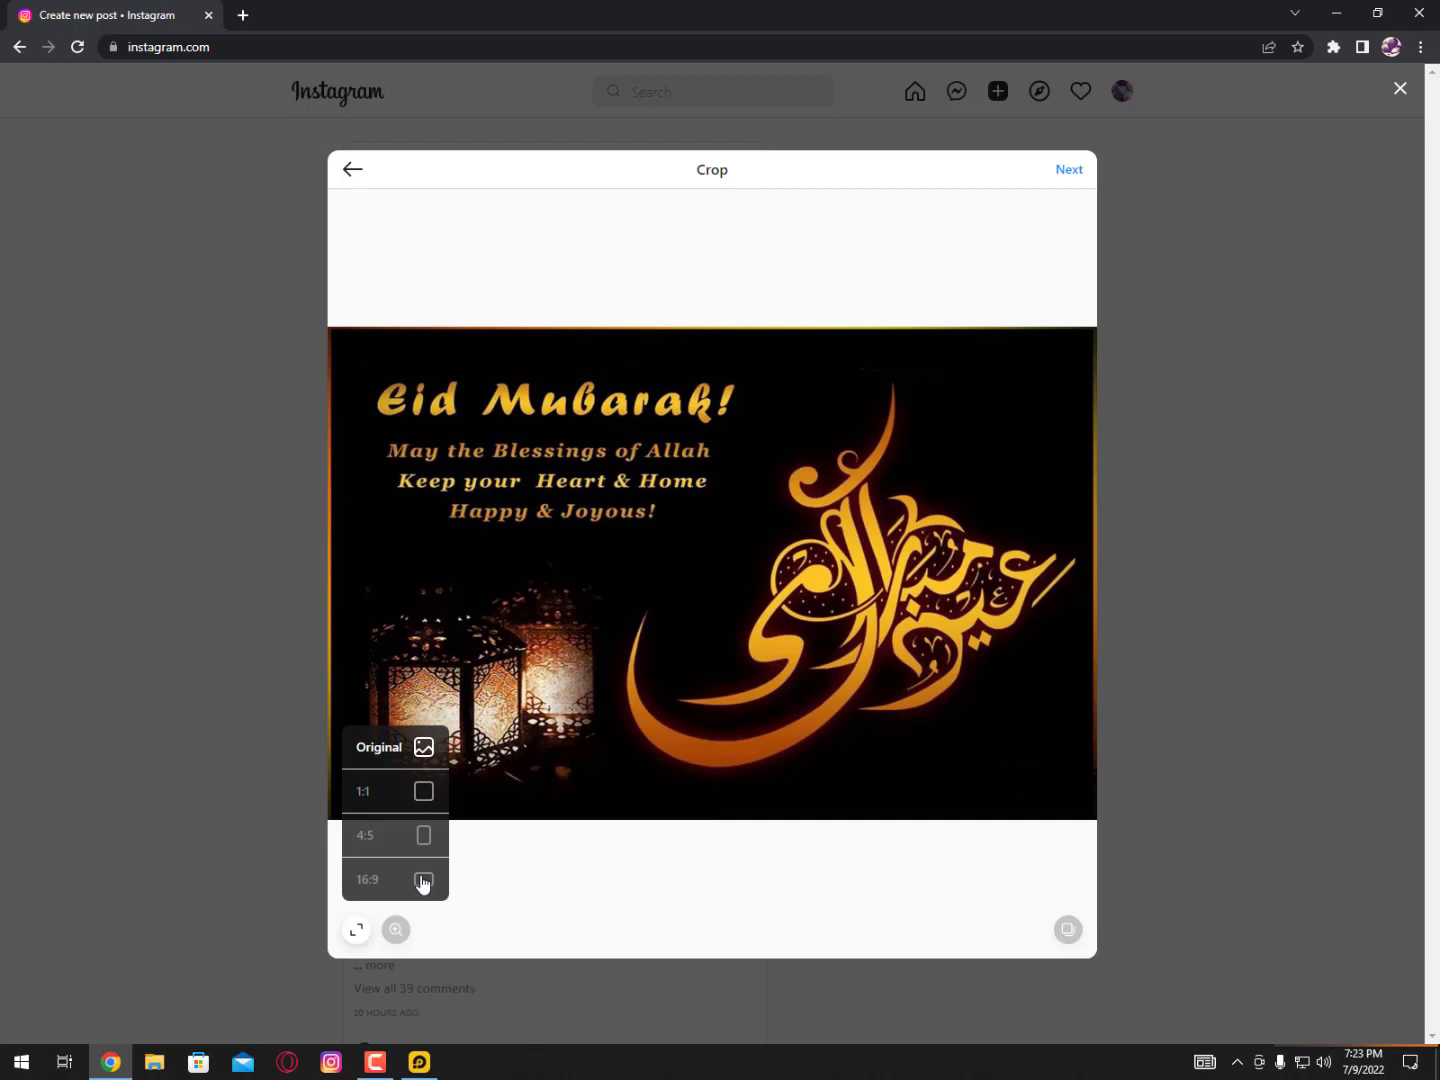
{"action": "left_click", "coordinate": [396, 792]}
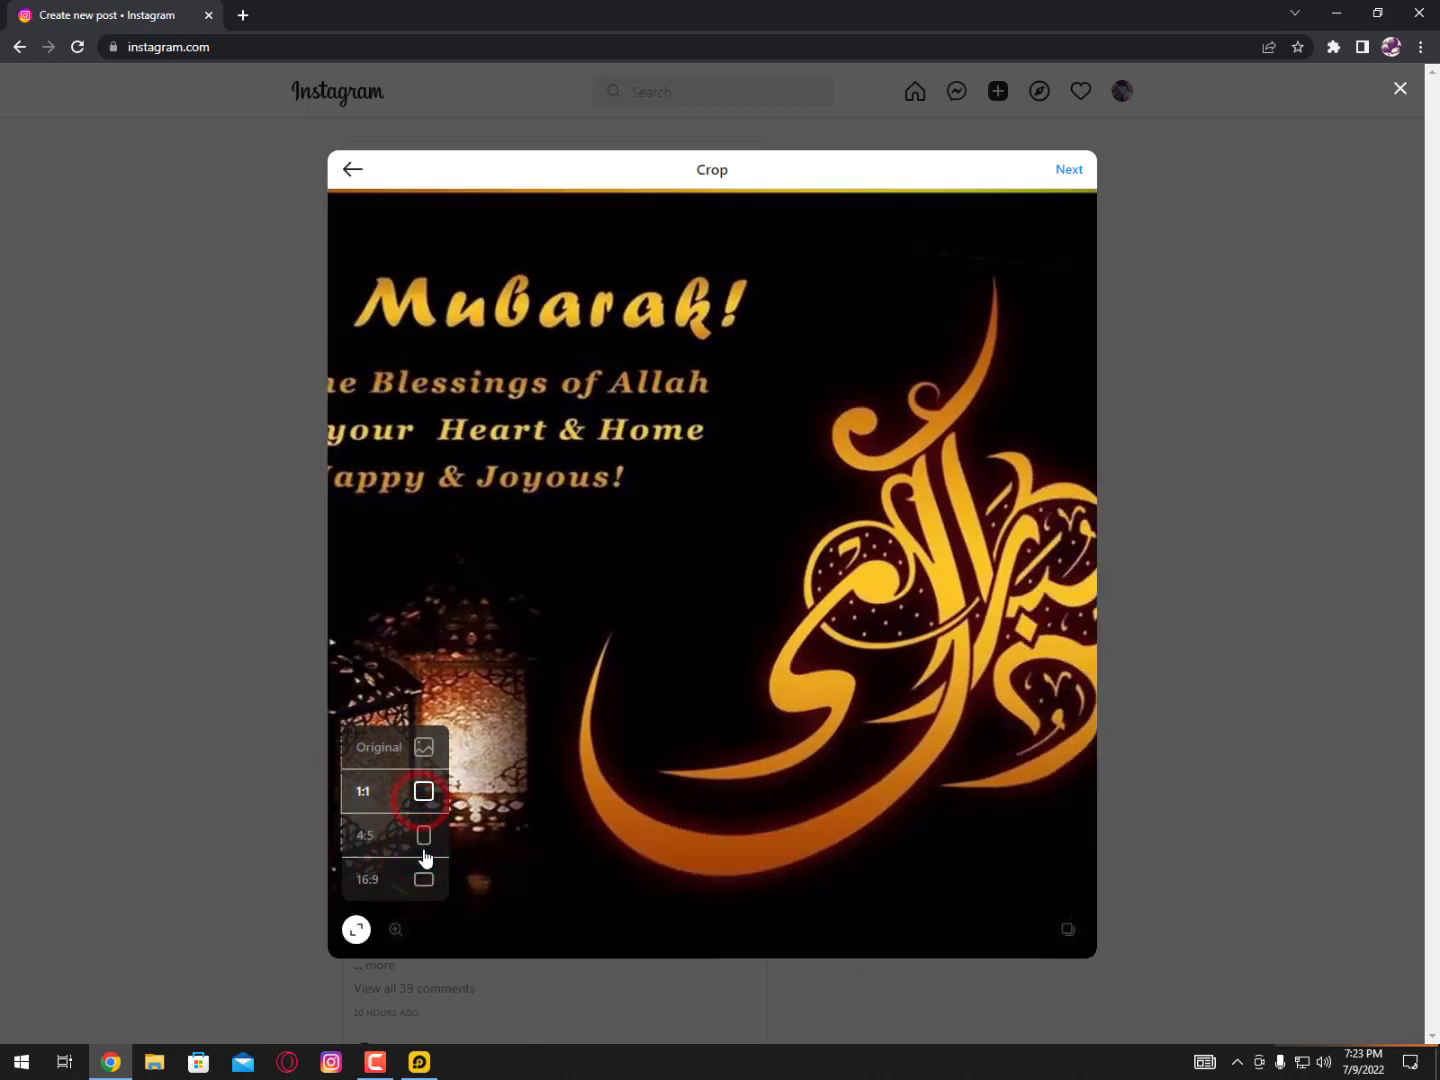
{"action": "left_click", "coordinate": [420, 880]}
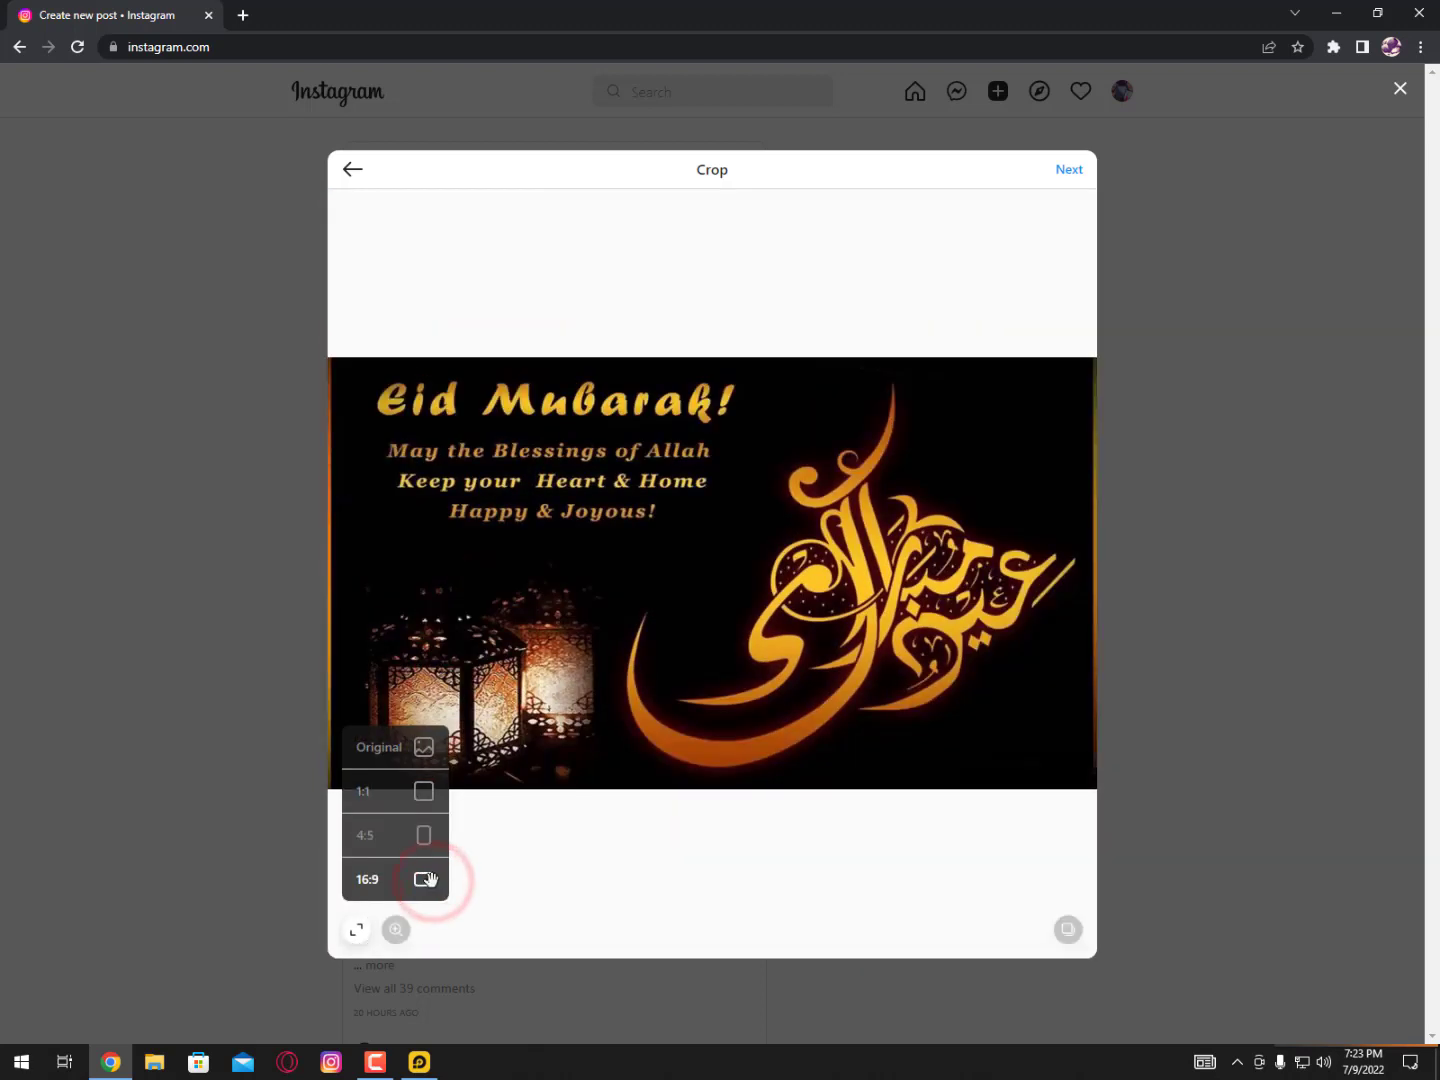
{"action": "left_click", "coordinate": [392, 748]}
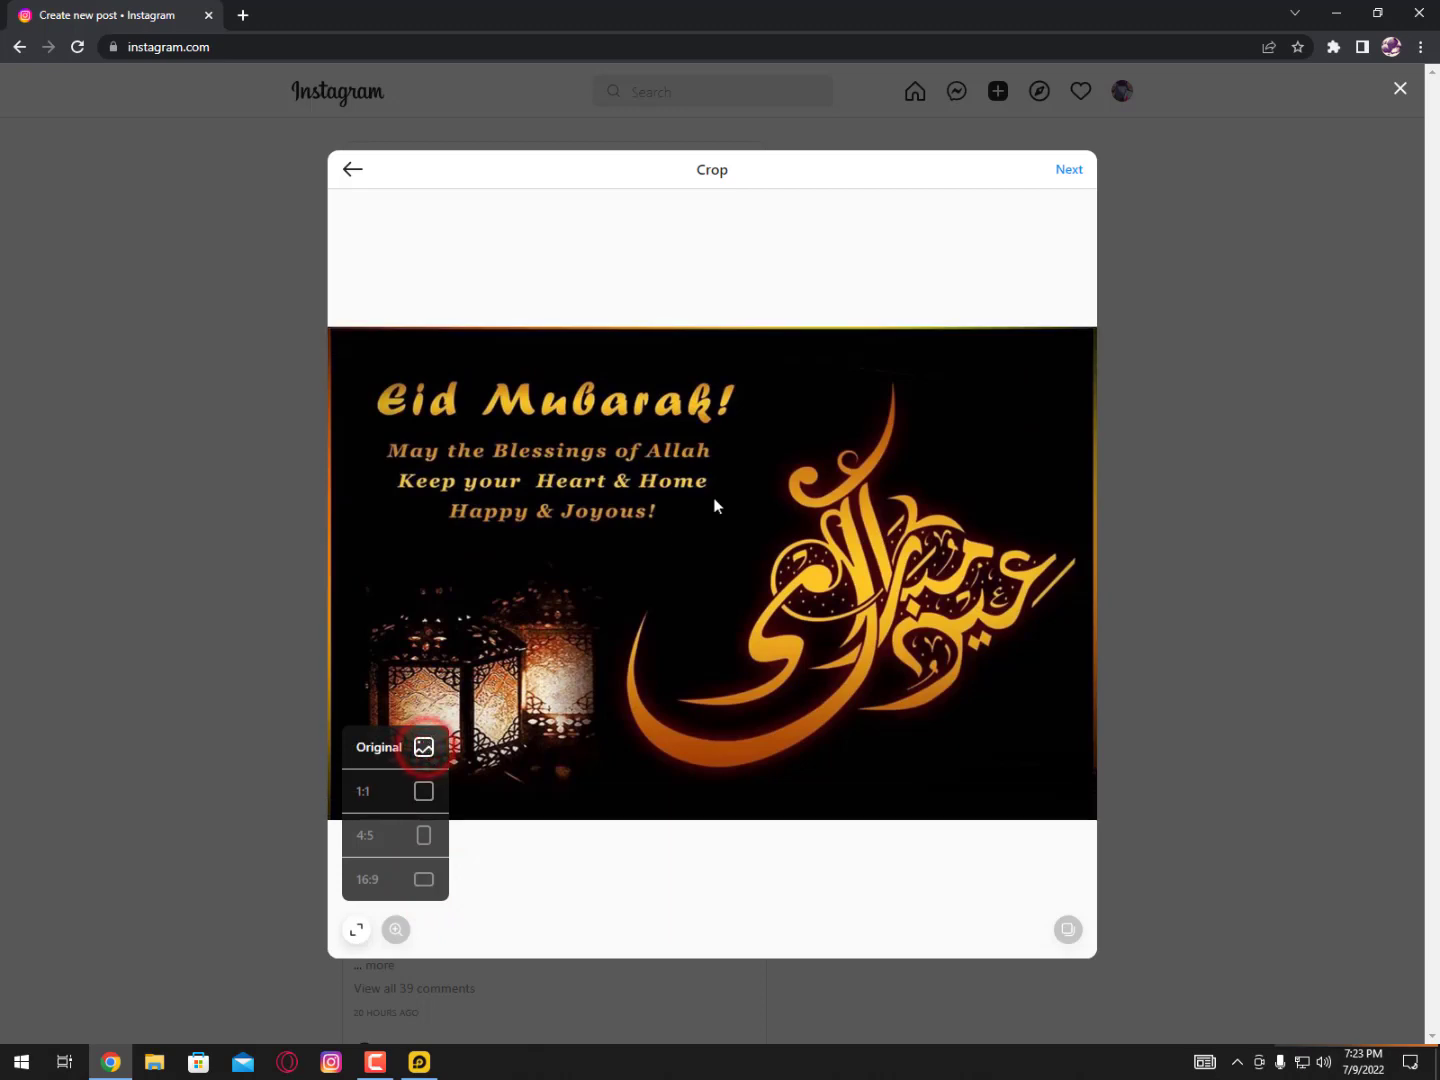
{"action": "left_click", "coordinate": [1068, 168]}
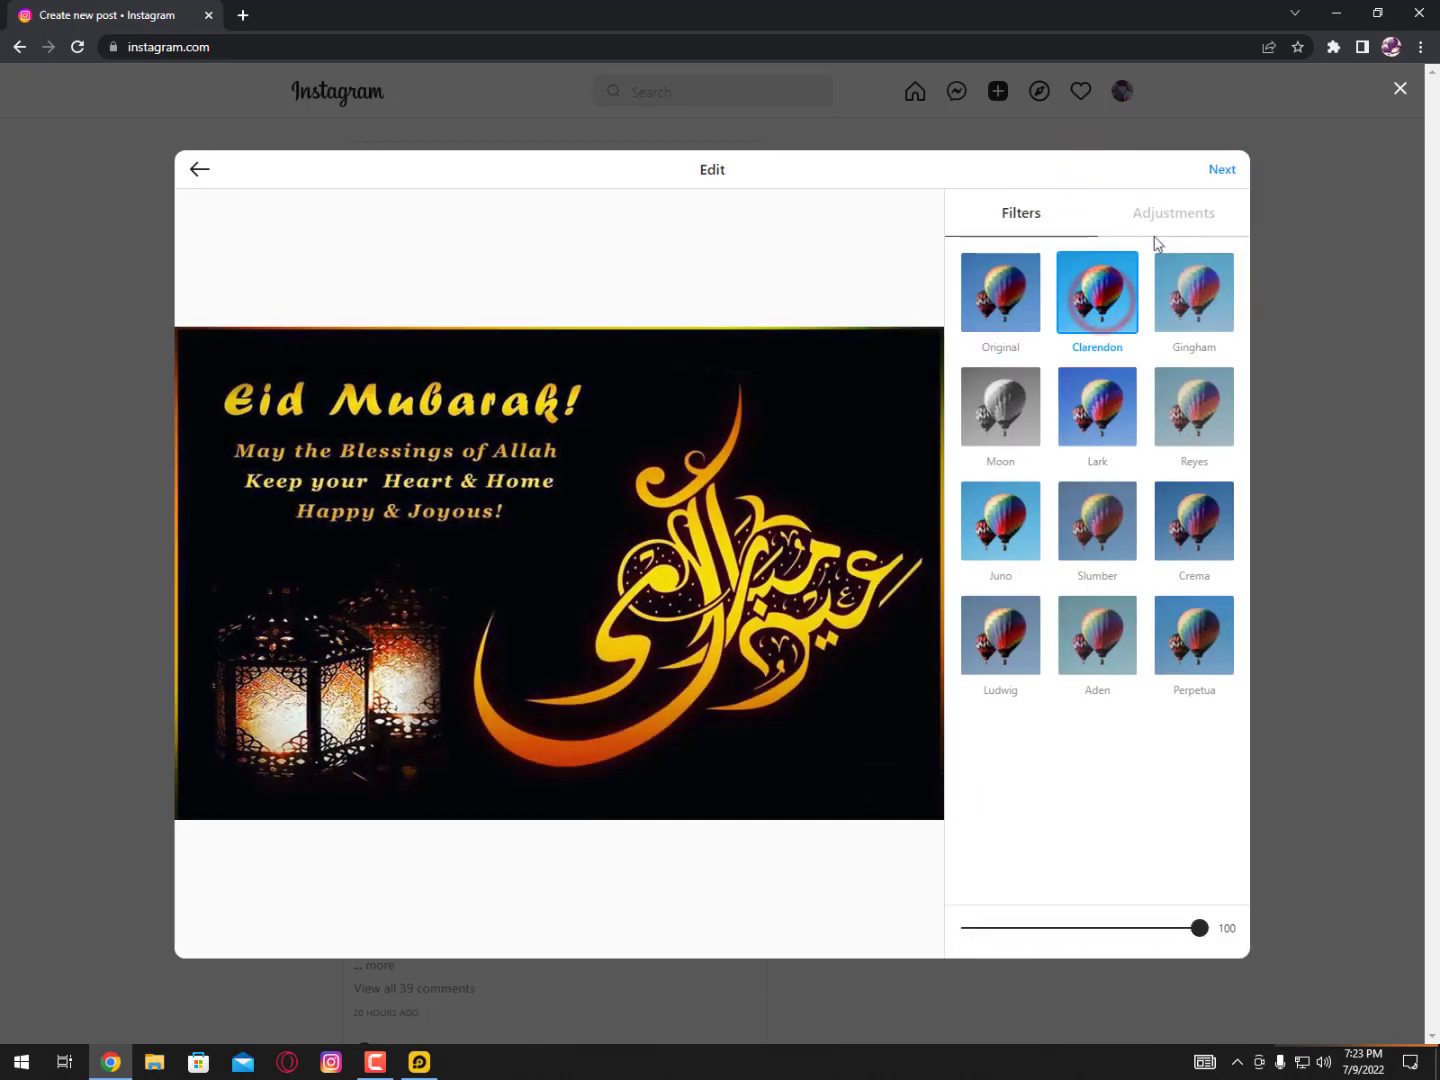
- Show the Adjustments sliders for brightness, contrast, saturation, temperature, fade and vignette
{"action": "left_click", "coordinate": [1172, 212]}
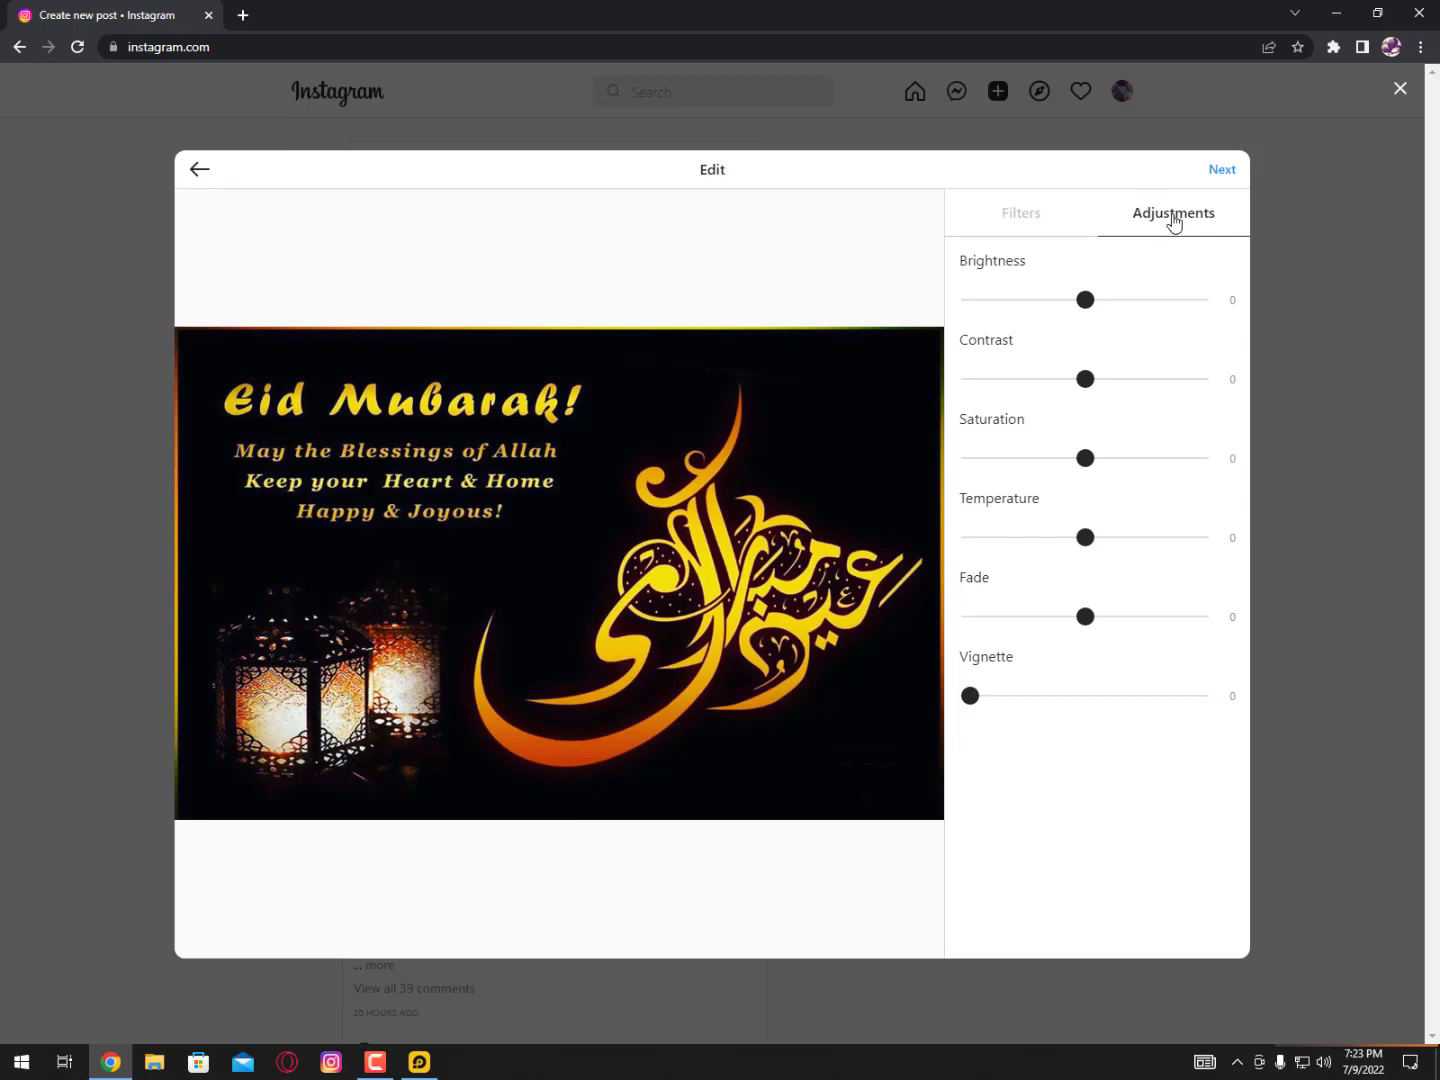
{"action": "mouse_move", "coordinate": [1086, 616]}
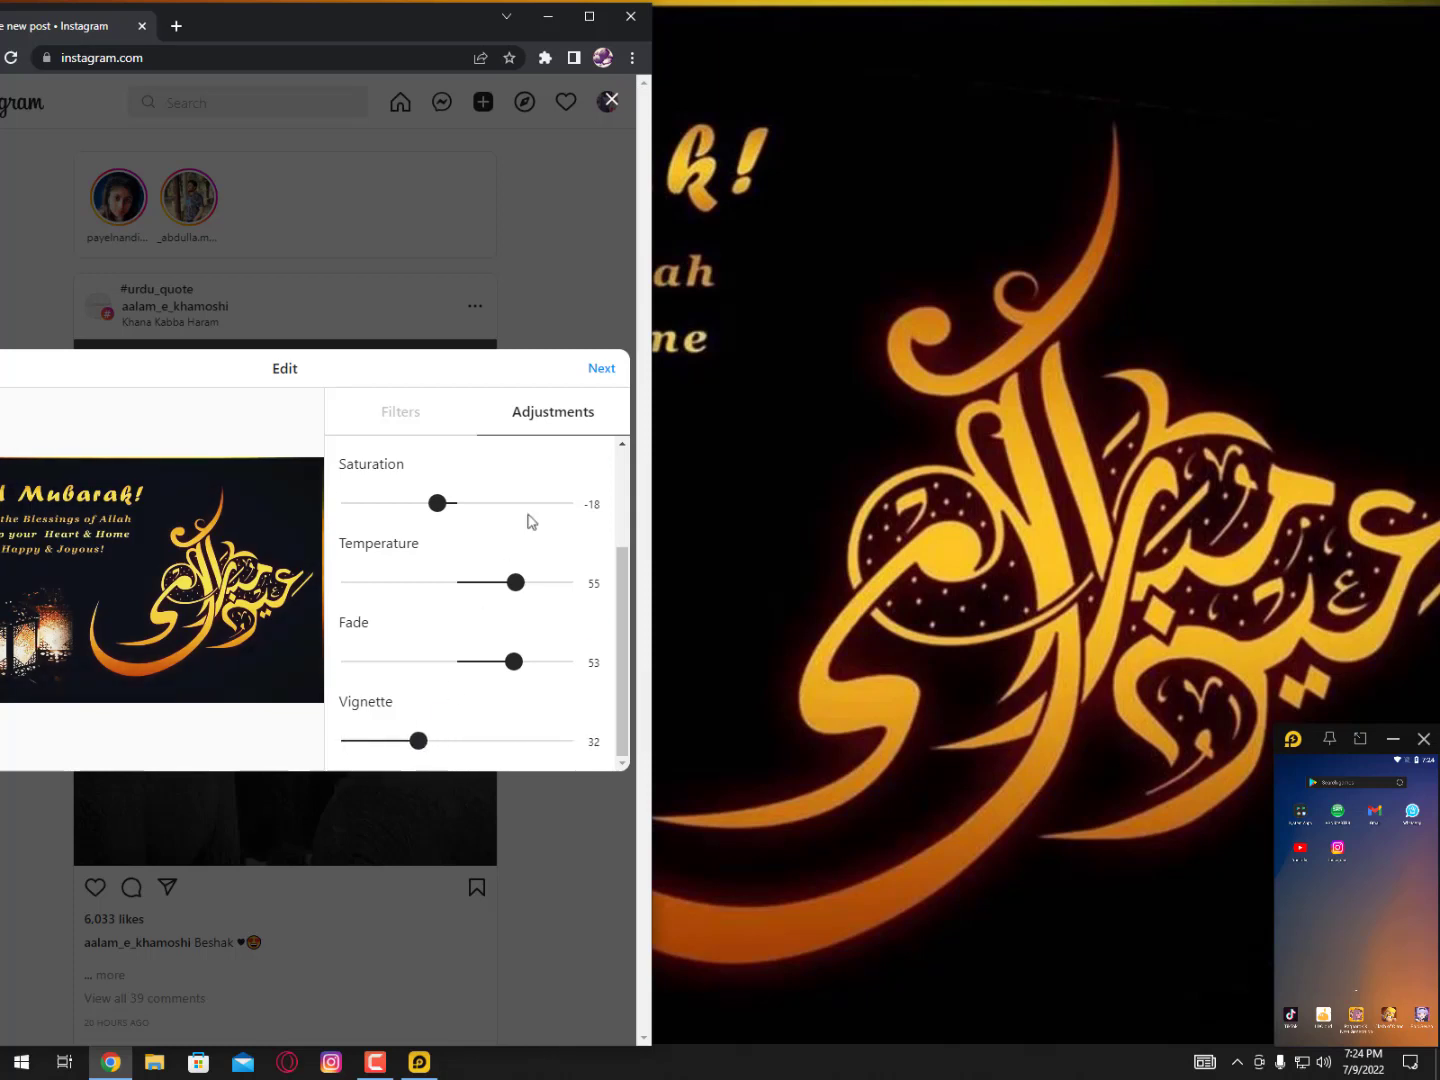
- Caption the post '#eid_UL--Adha #Mubarak', share it, and dismiss the 'Post shared' confirmation
{"action": "left_click", "coordinate": [600, 368]}
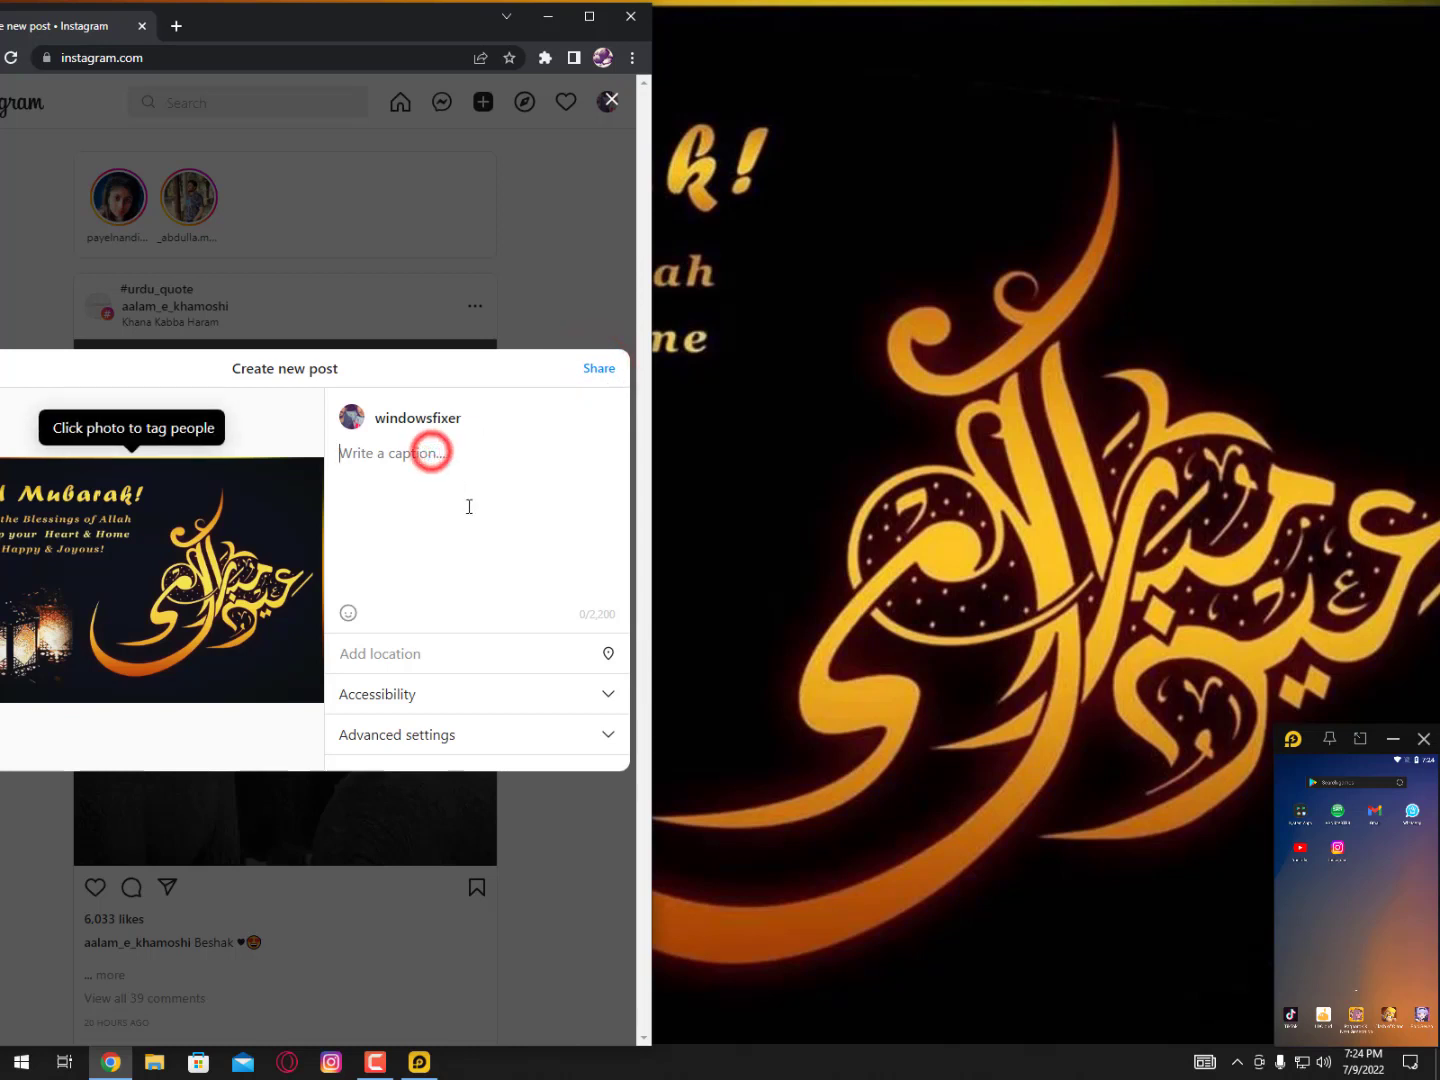
{"action": "type", "text": "#eid"}
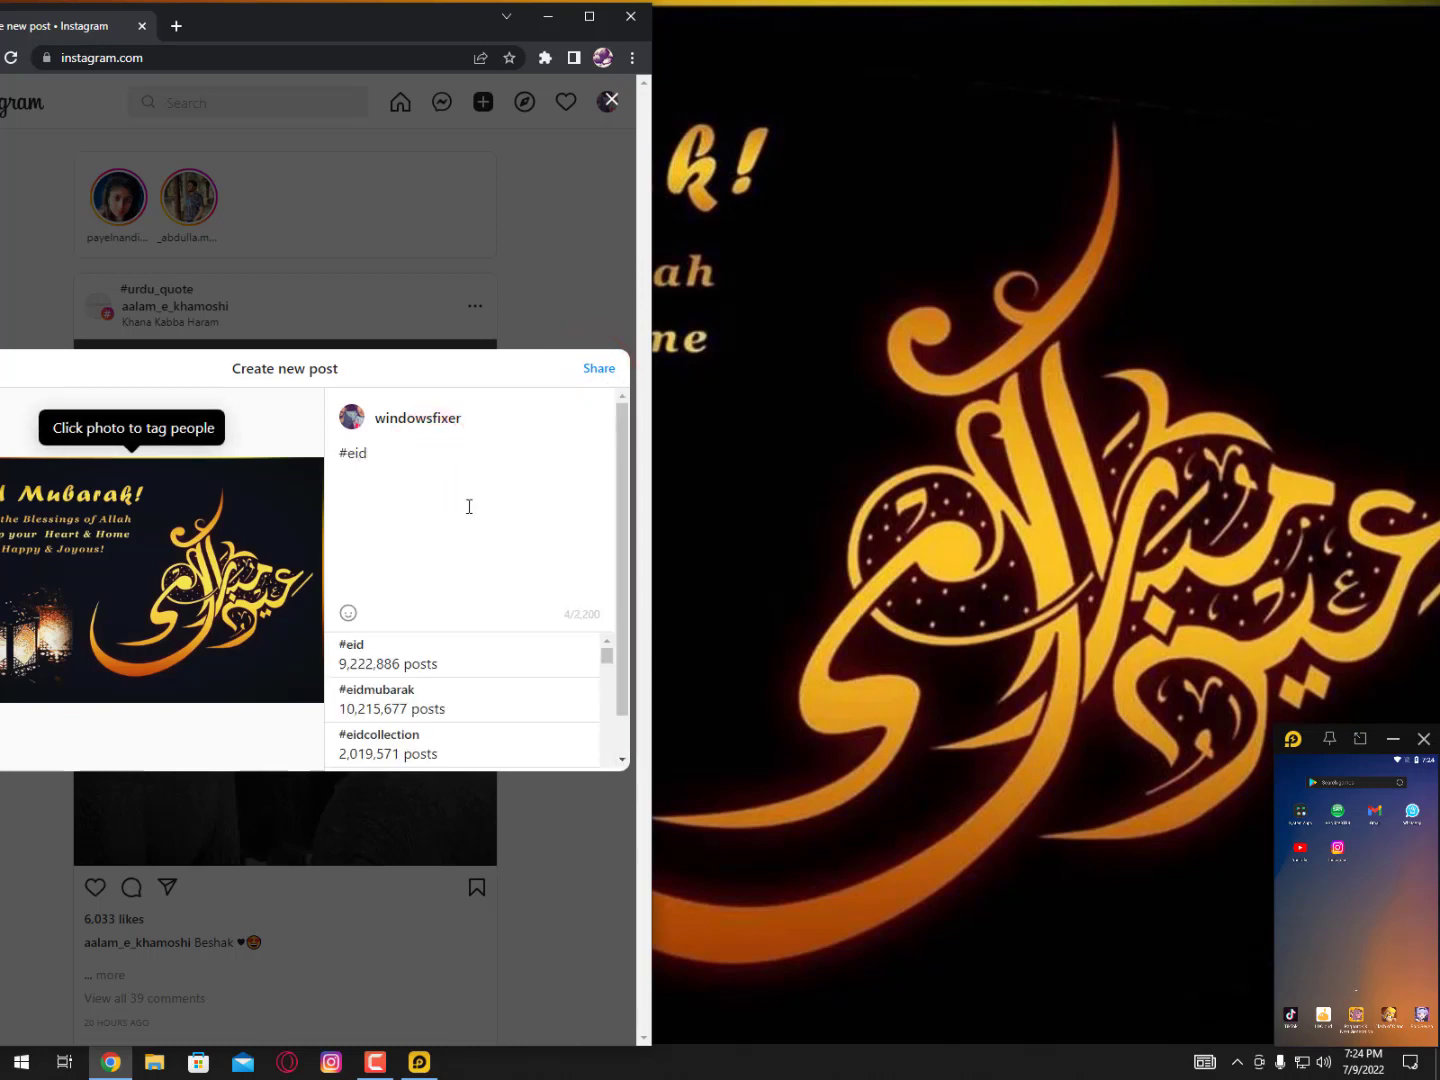
{"action": "type", "text": "_UL--"}
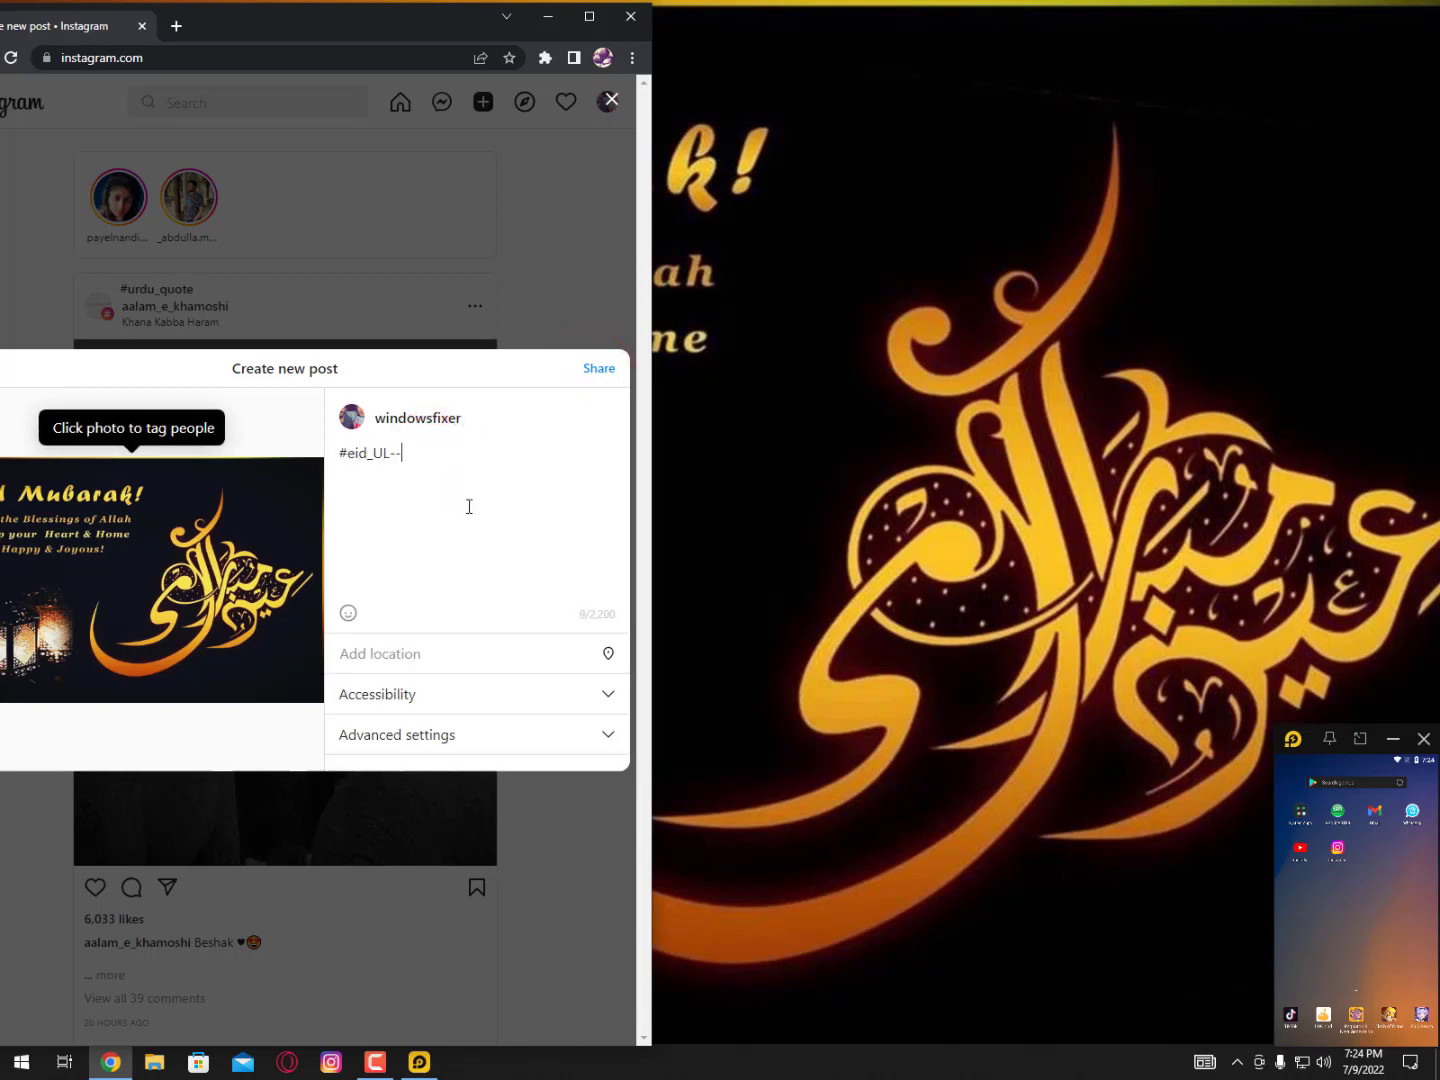
{"action": "type", "text": "Adha"}
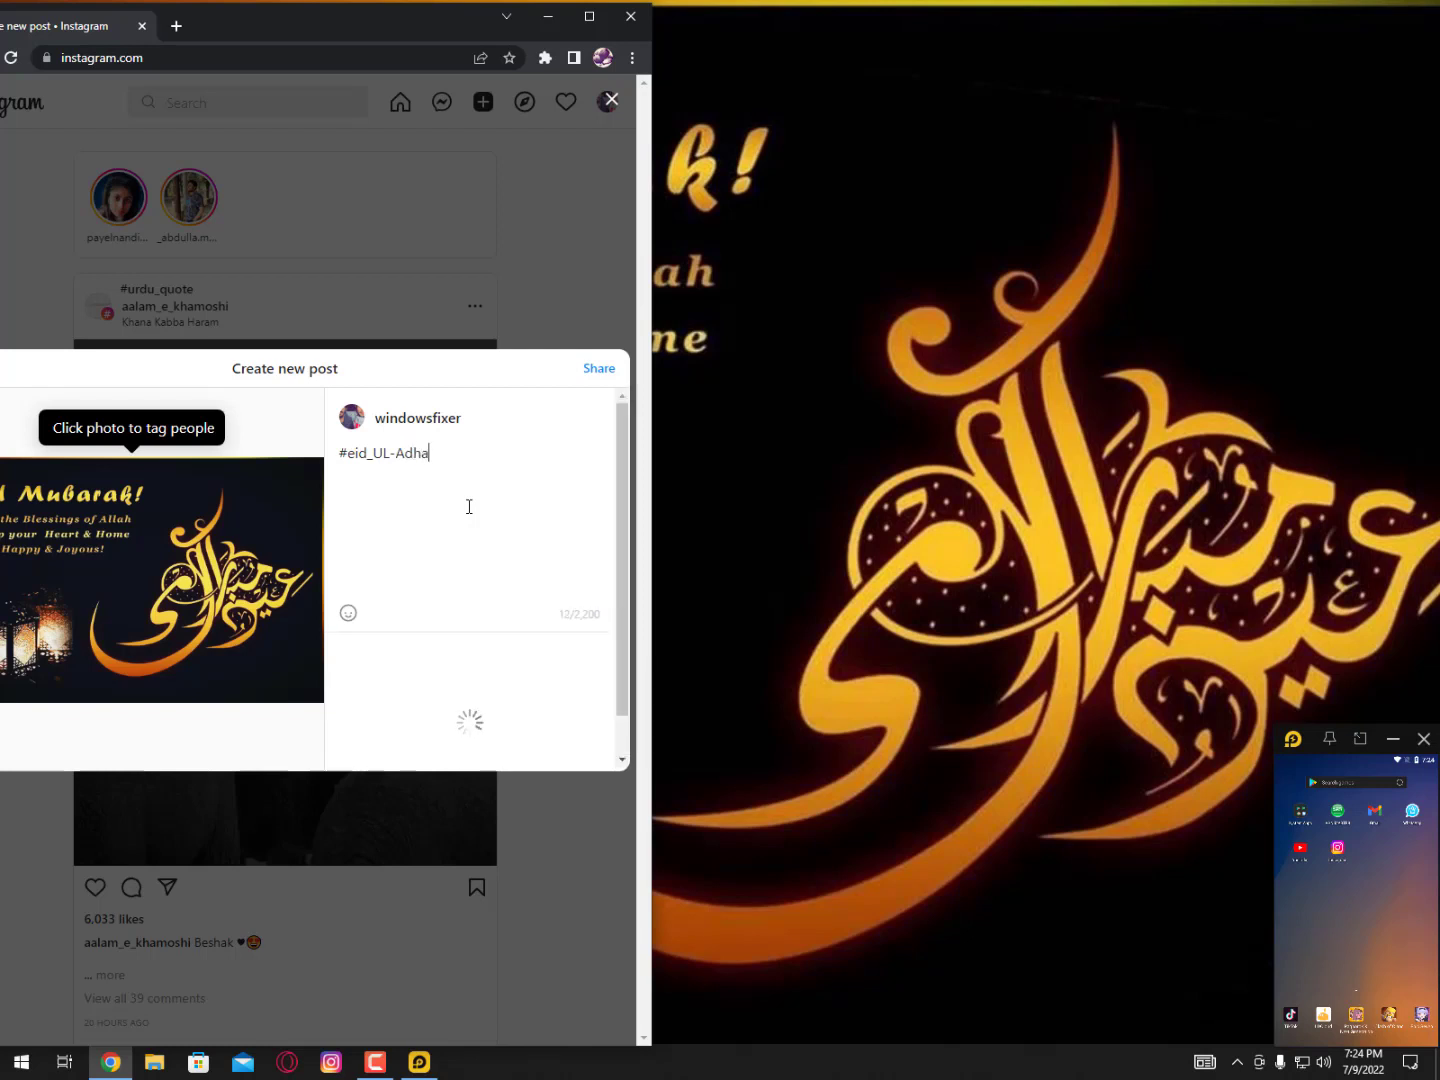
{"action": "type", "text": "#Mubarak"}
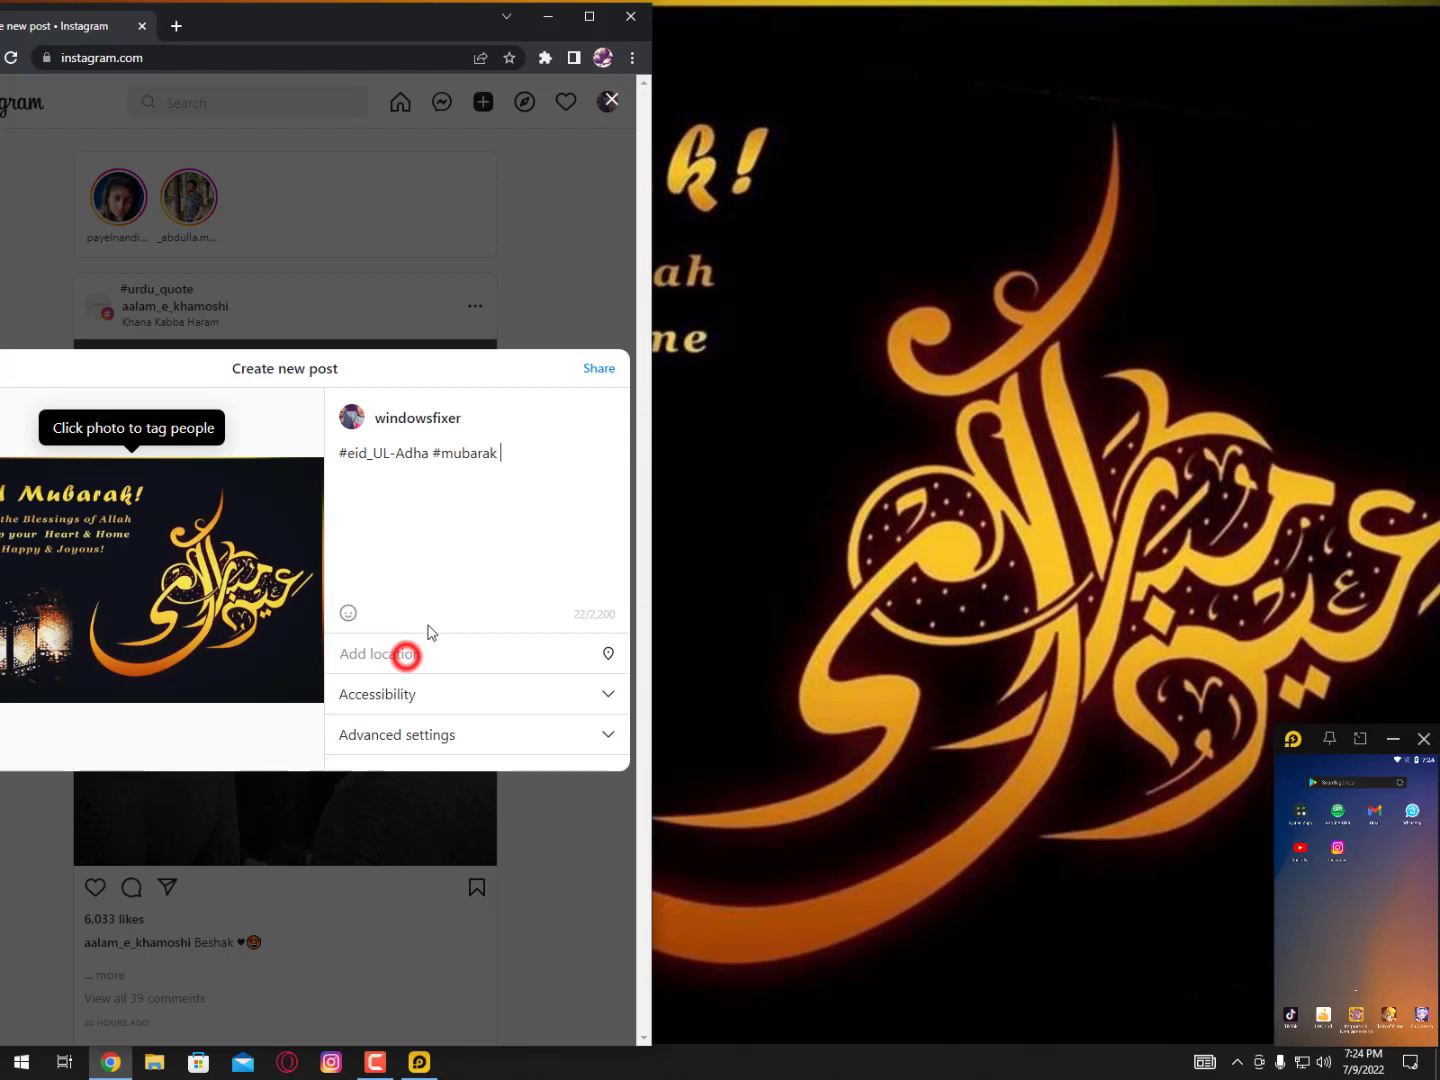
{"action": "left_click", "coordinate": [600, 368]}
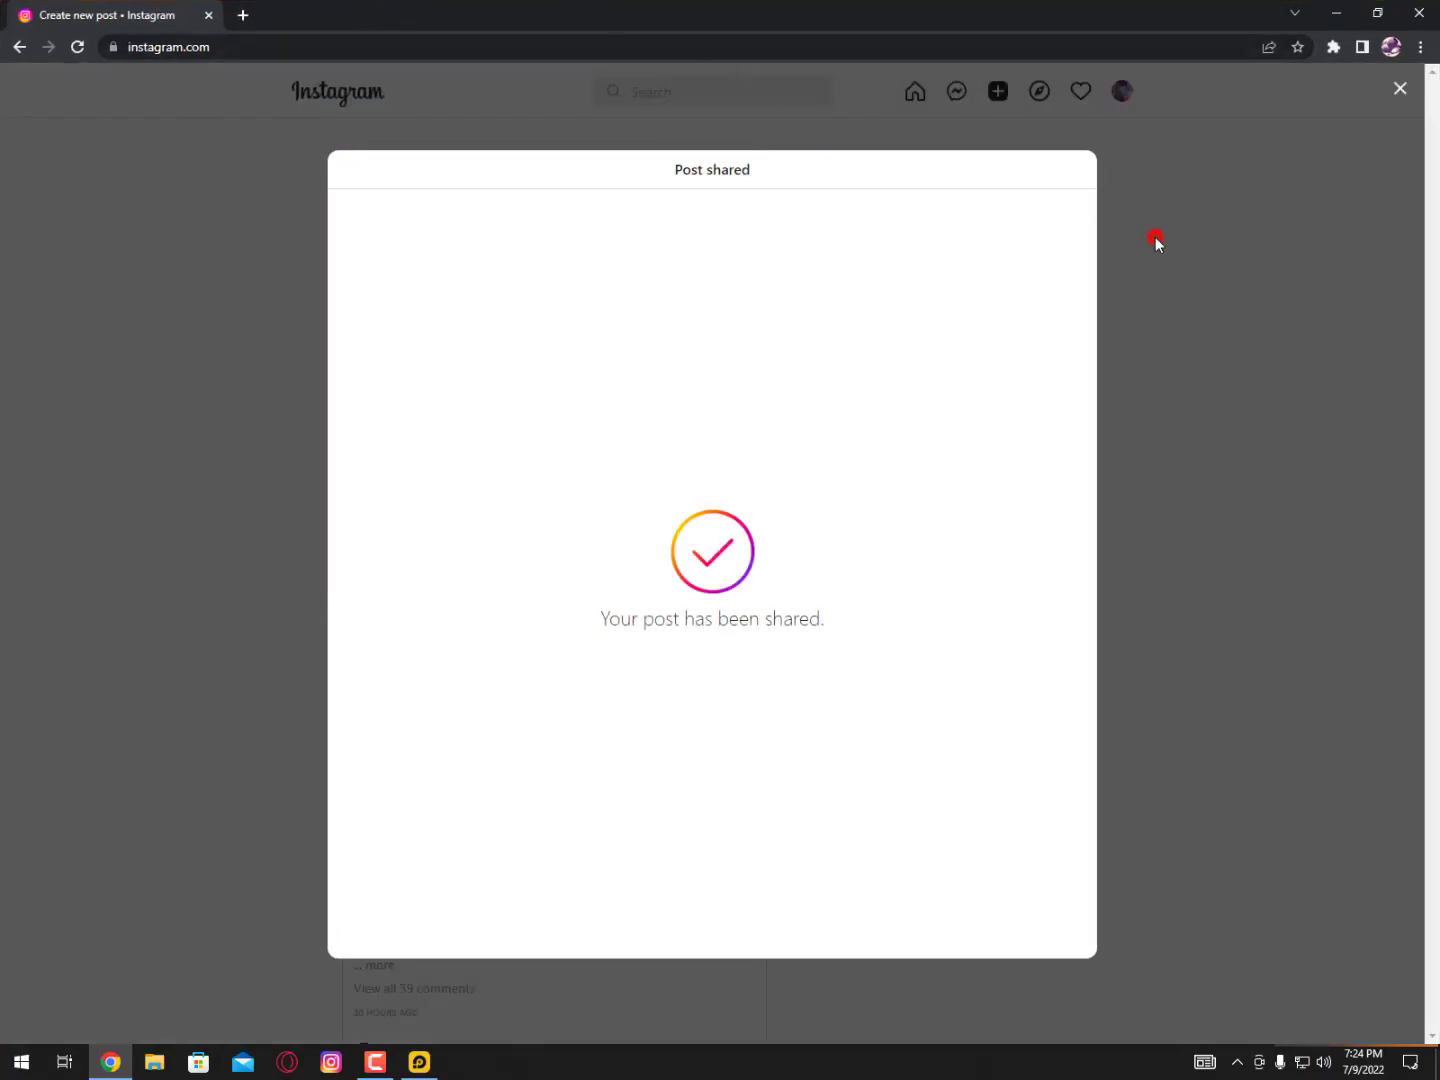
{"action": "left_click", "coordinate": [1420, 48]}
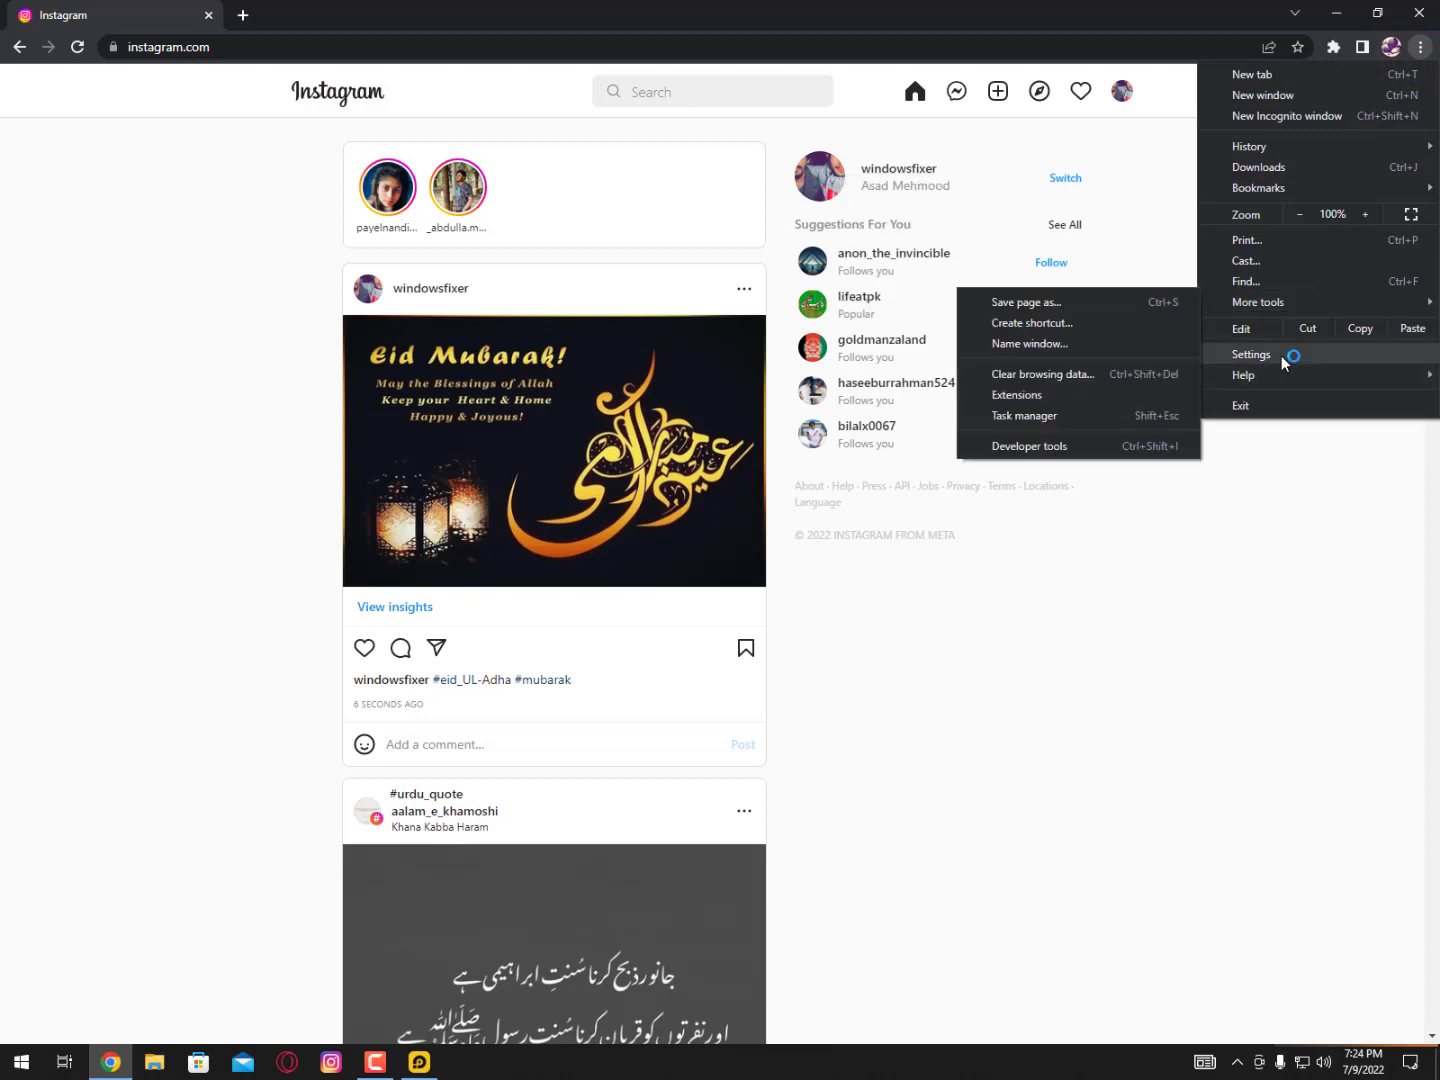
{"action": "mouse_move", "coordinate": [1258, 302]}
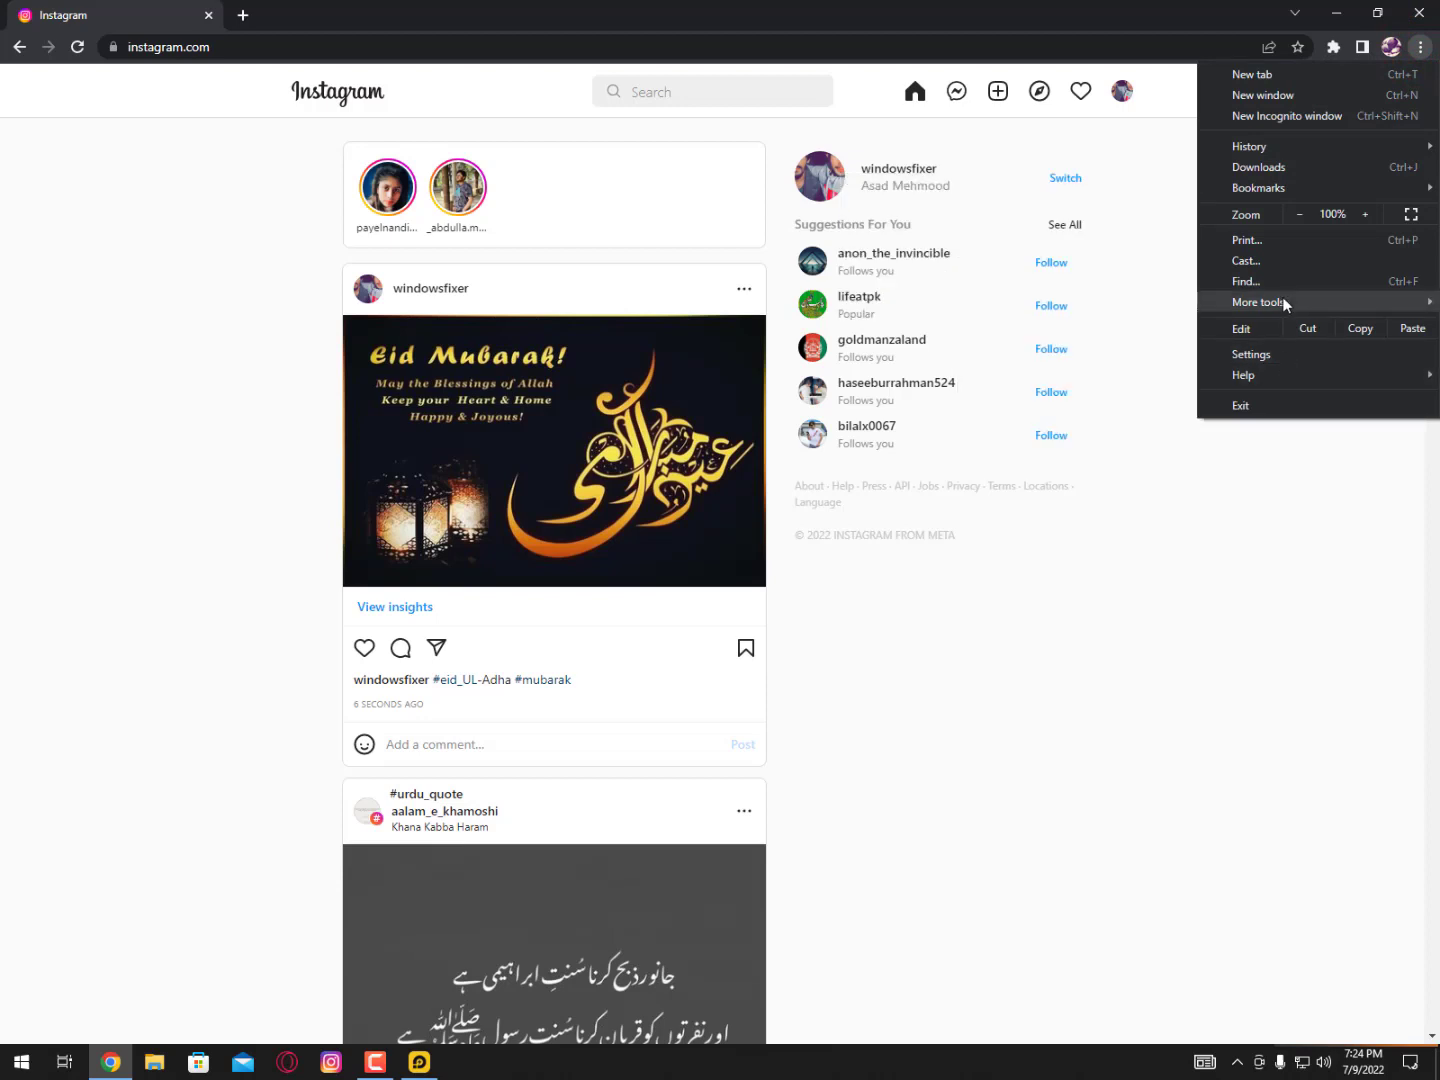
- Open Developer tools via More tools and show the iPhone 12 Pro phone preview at 100% size
{"action": "left_click", "coordinate": [1258, 302]}
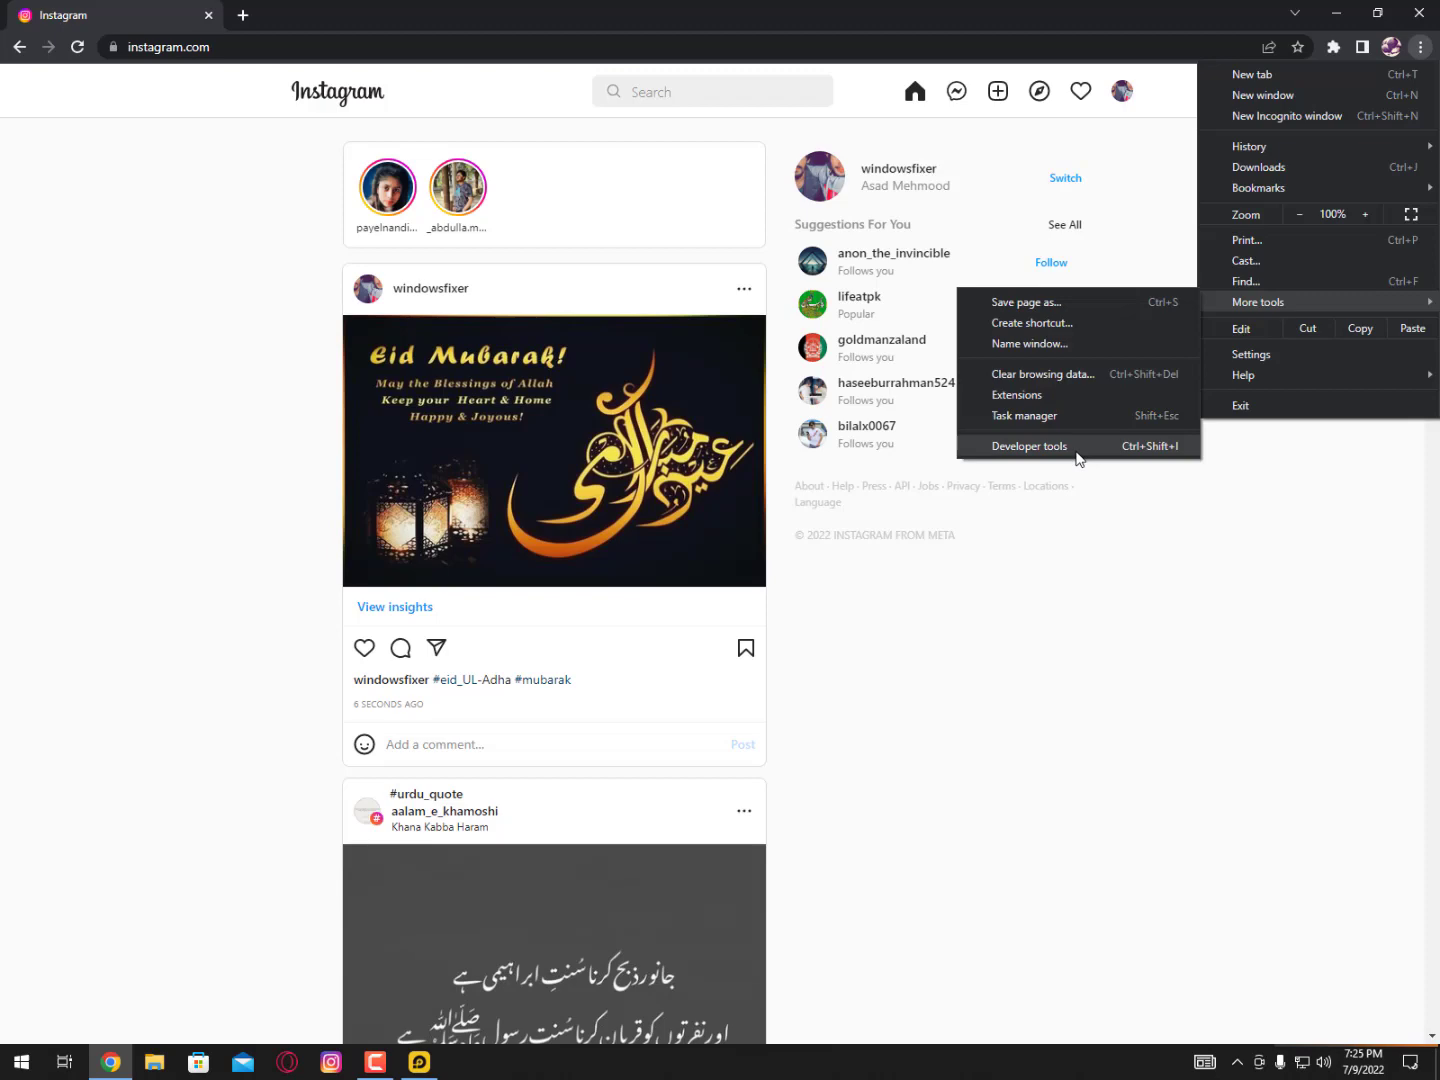
{"action": "left_click", "coordinate": [1028, 446]}
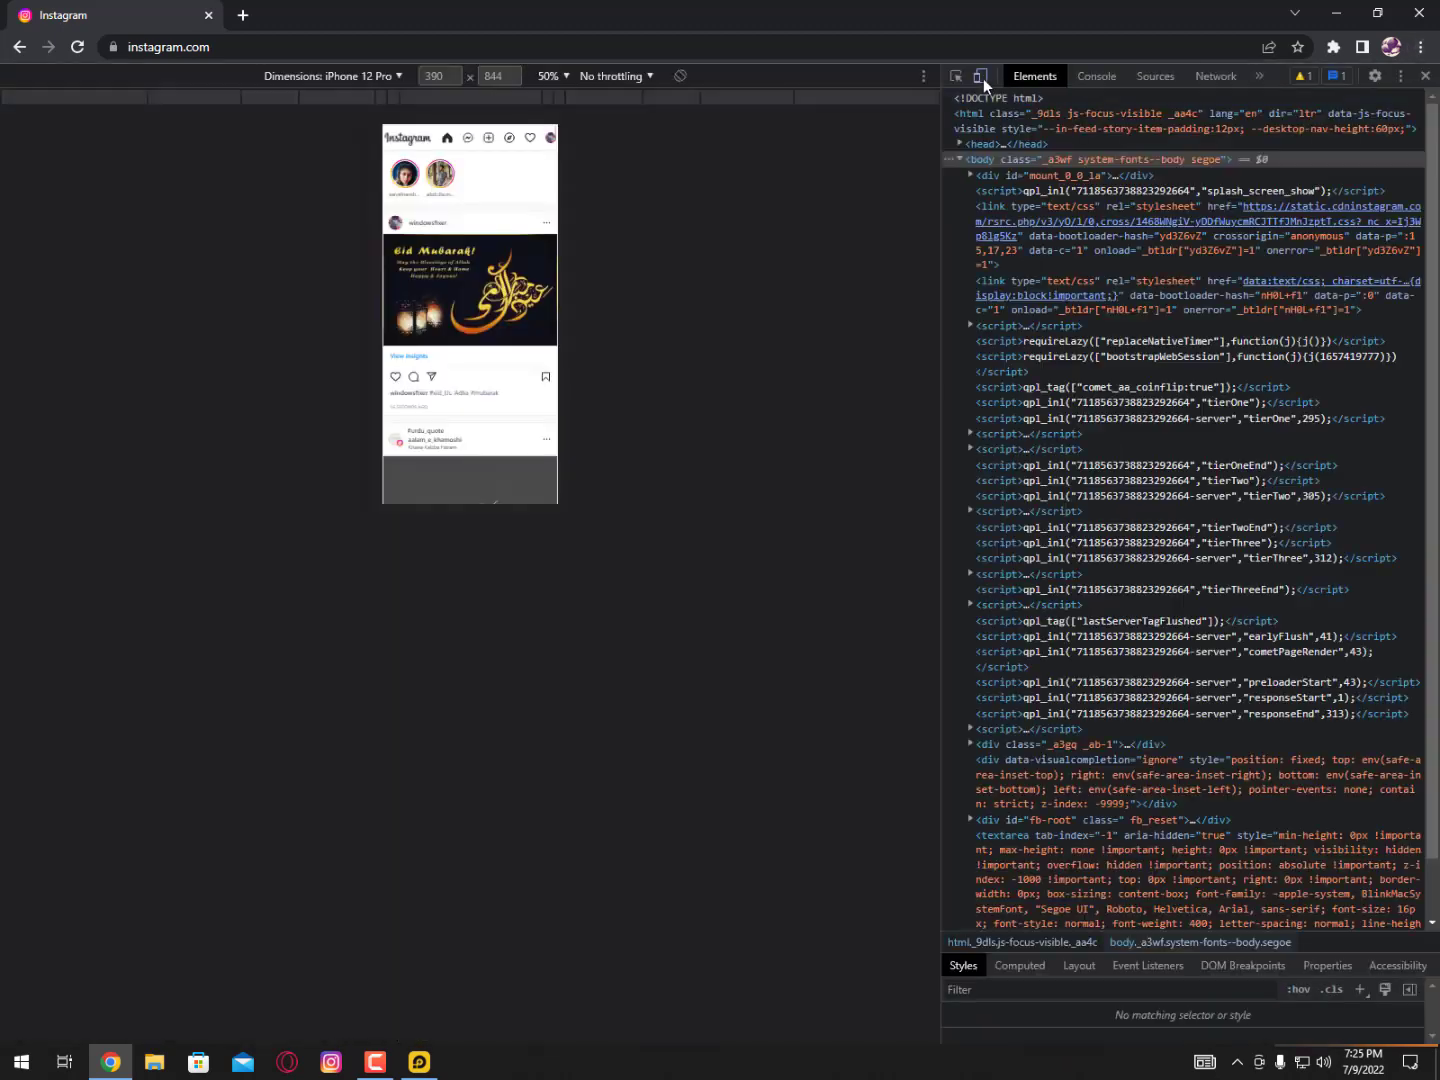
{"action": "left_click", "coordinate": [984, 76]}
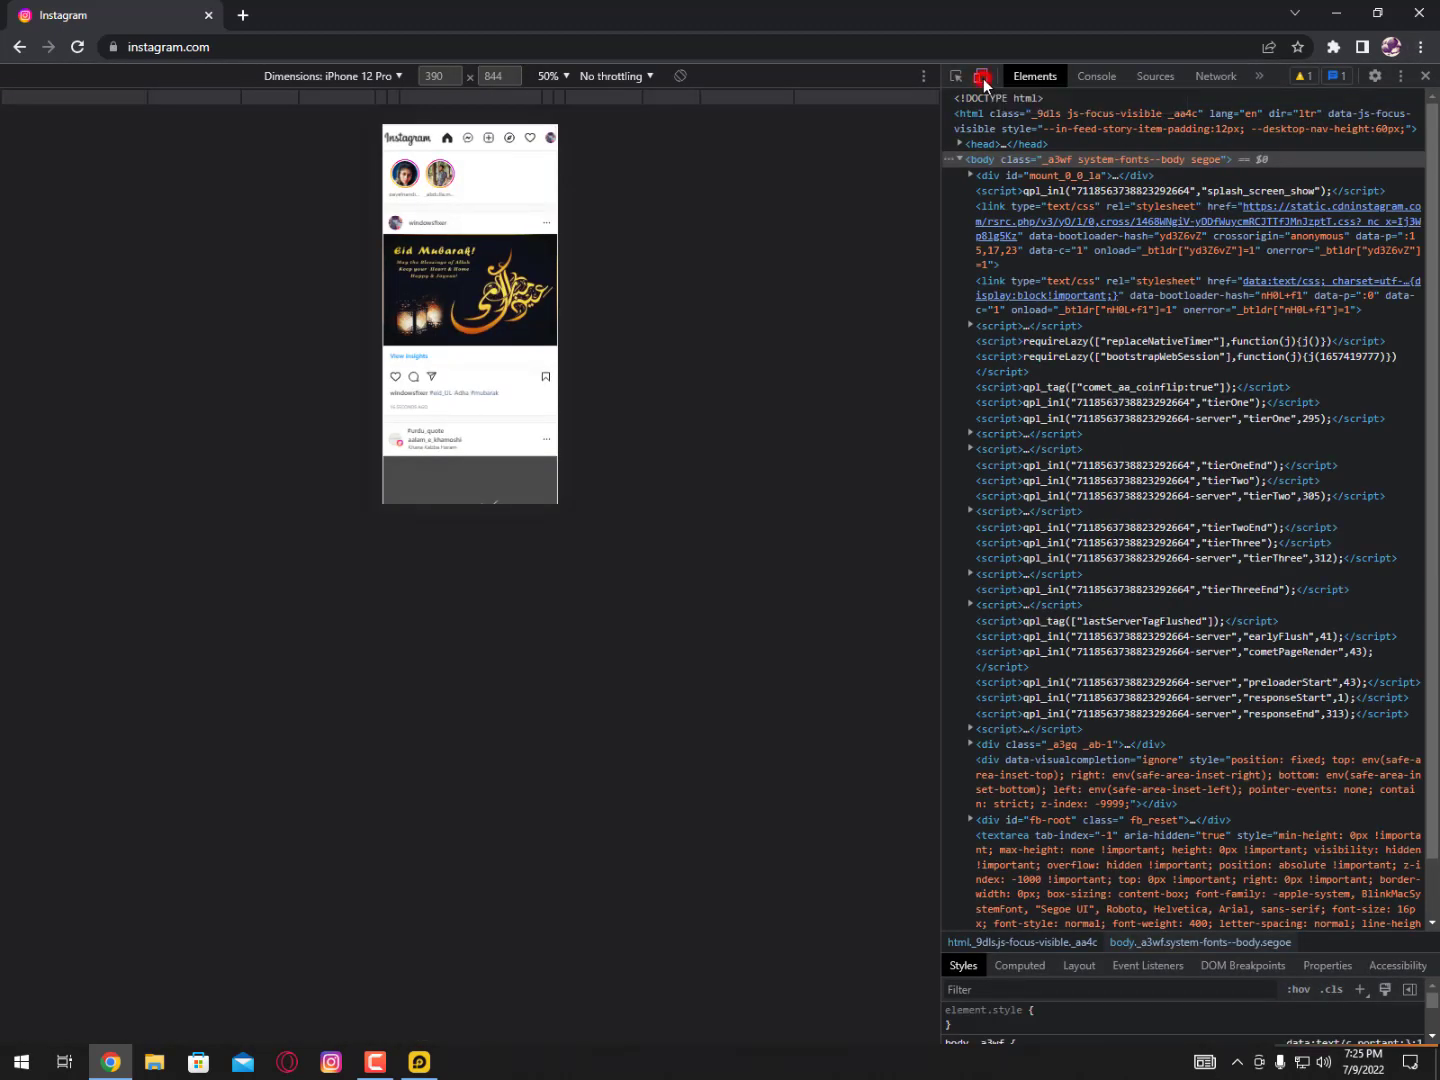
{"action": "left_click", "coordinate": [548, 76]}
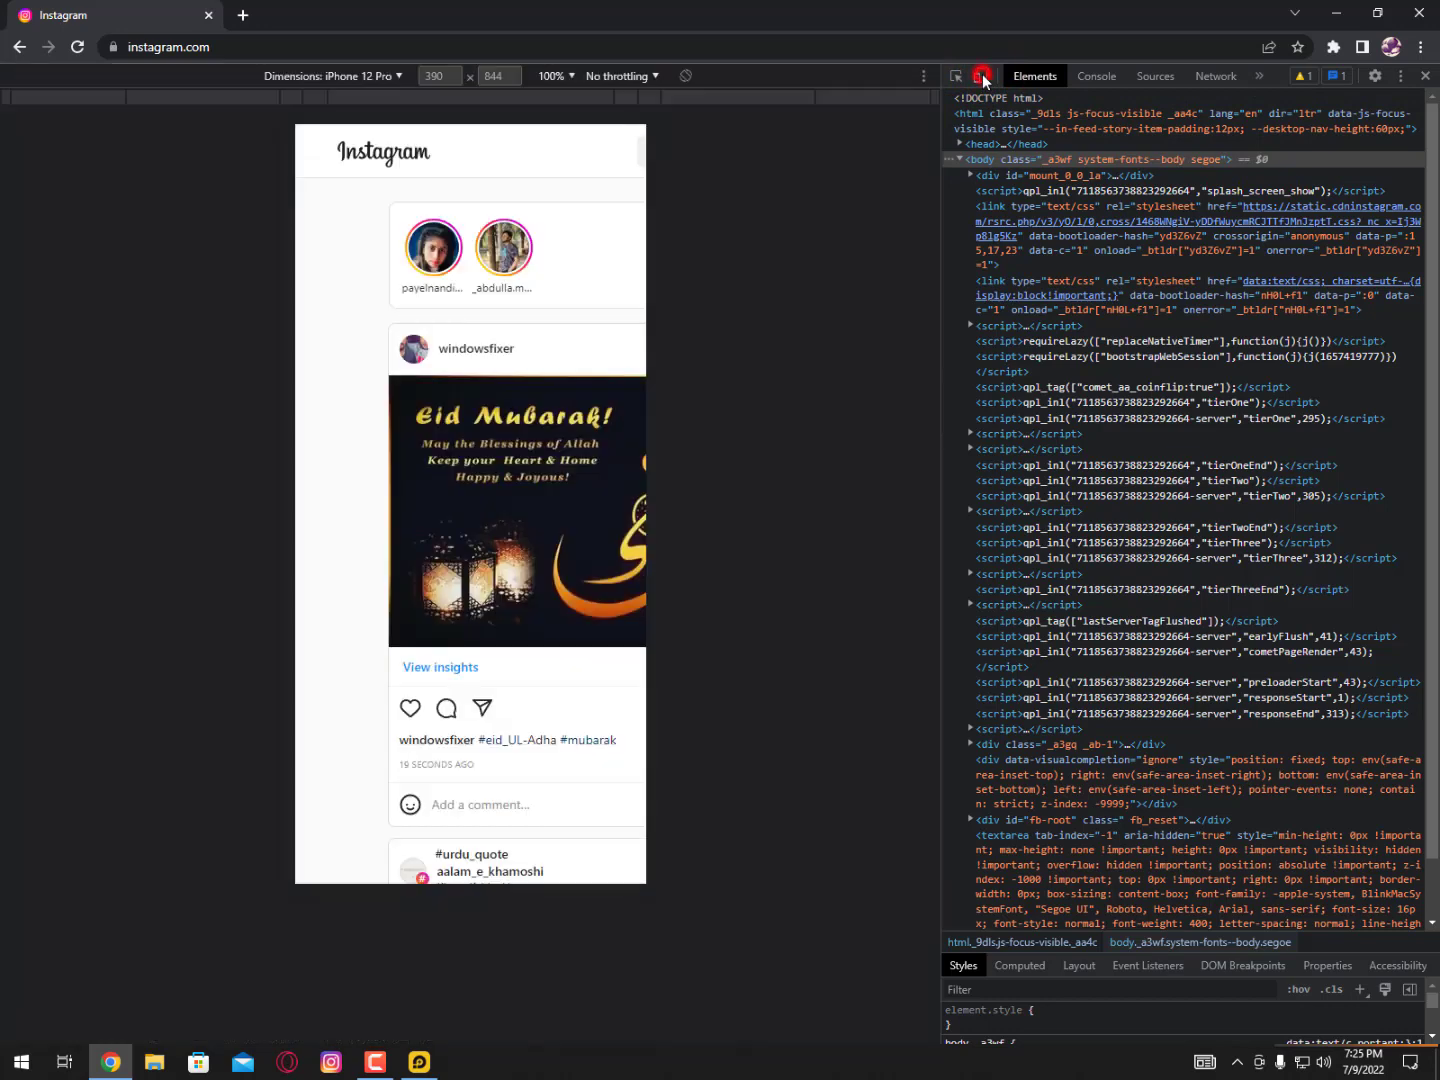
{"action": "left_click", "coordinate": [982, 76]}
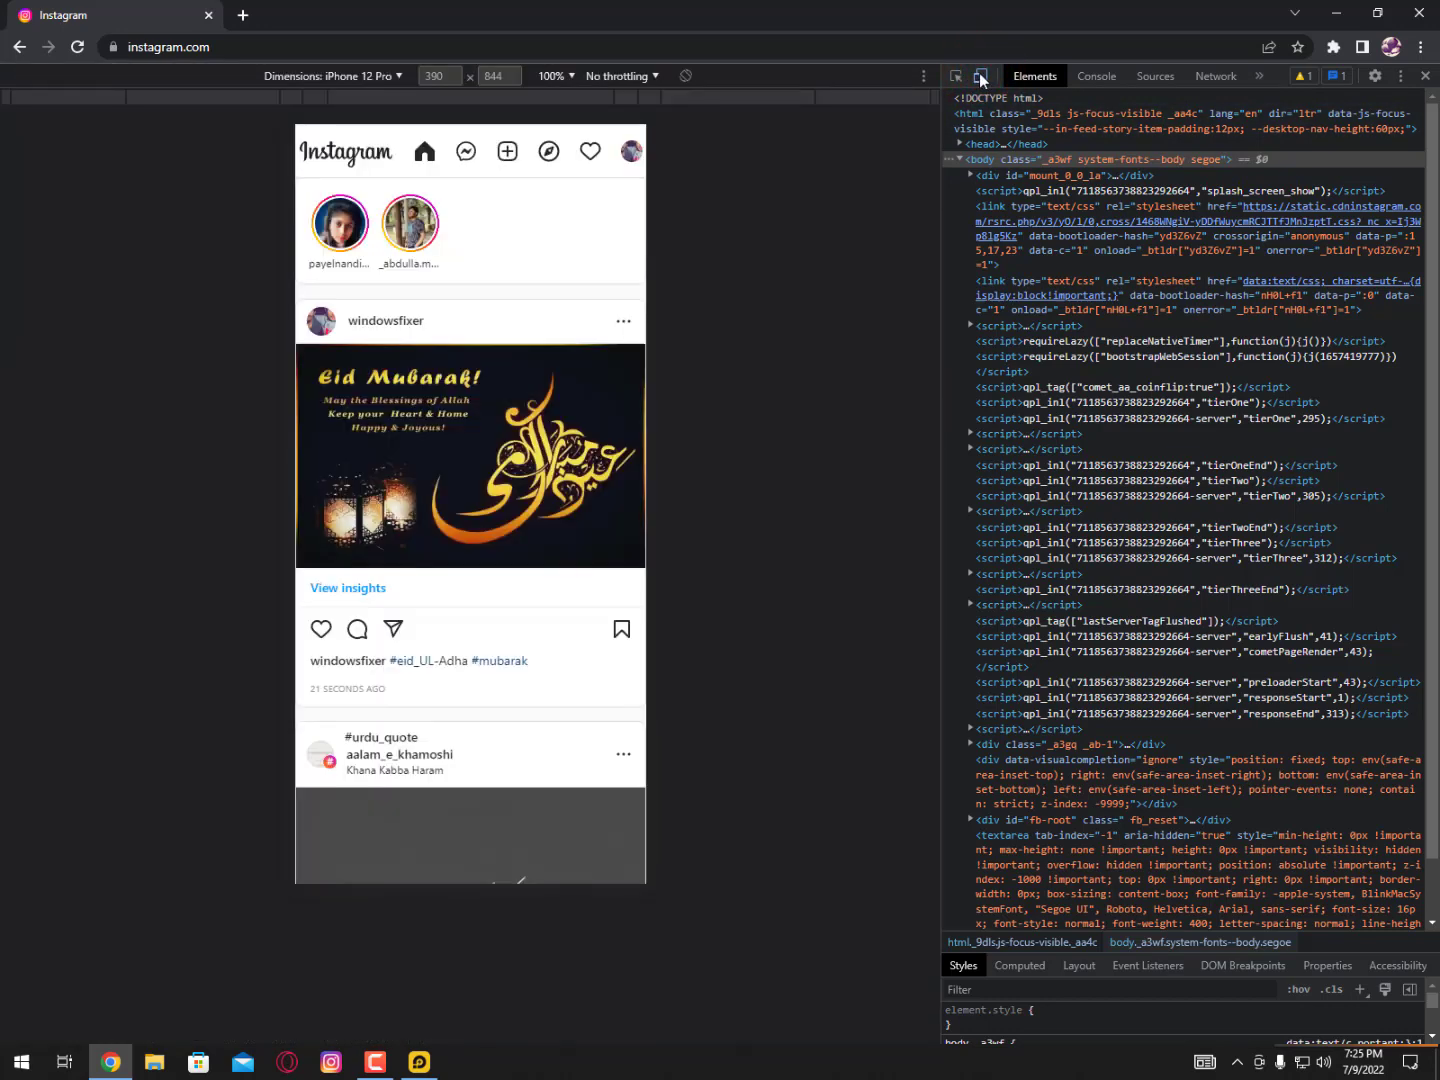
{"action": "mouse_move", "coordinate": [982, 76]}
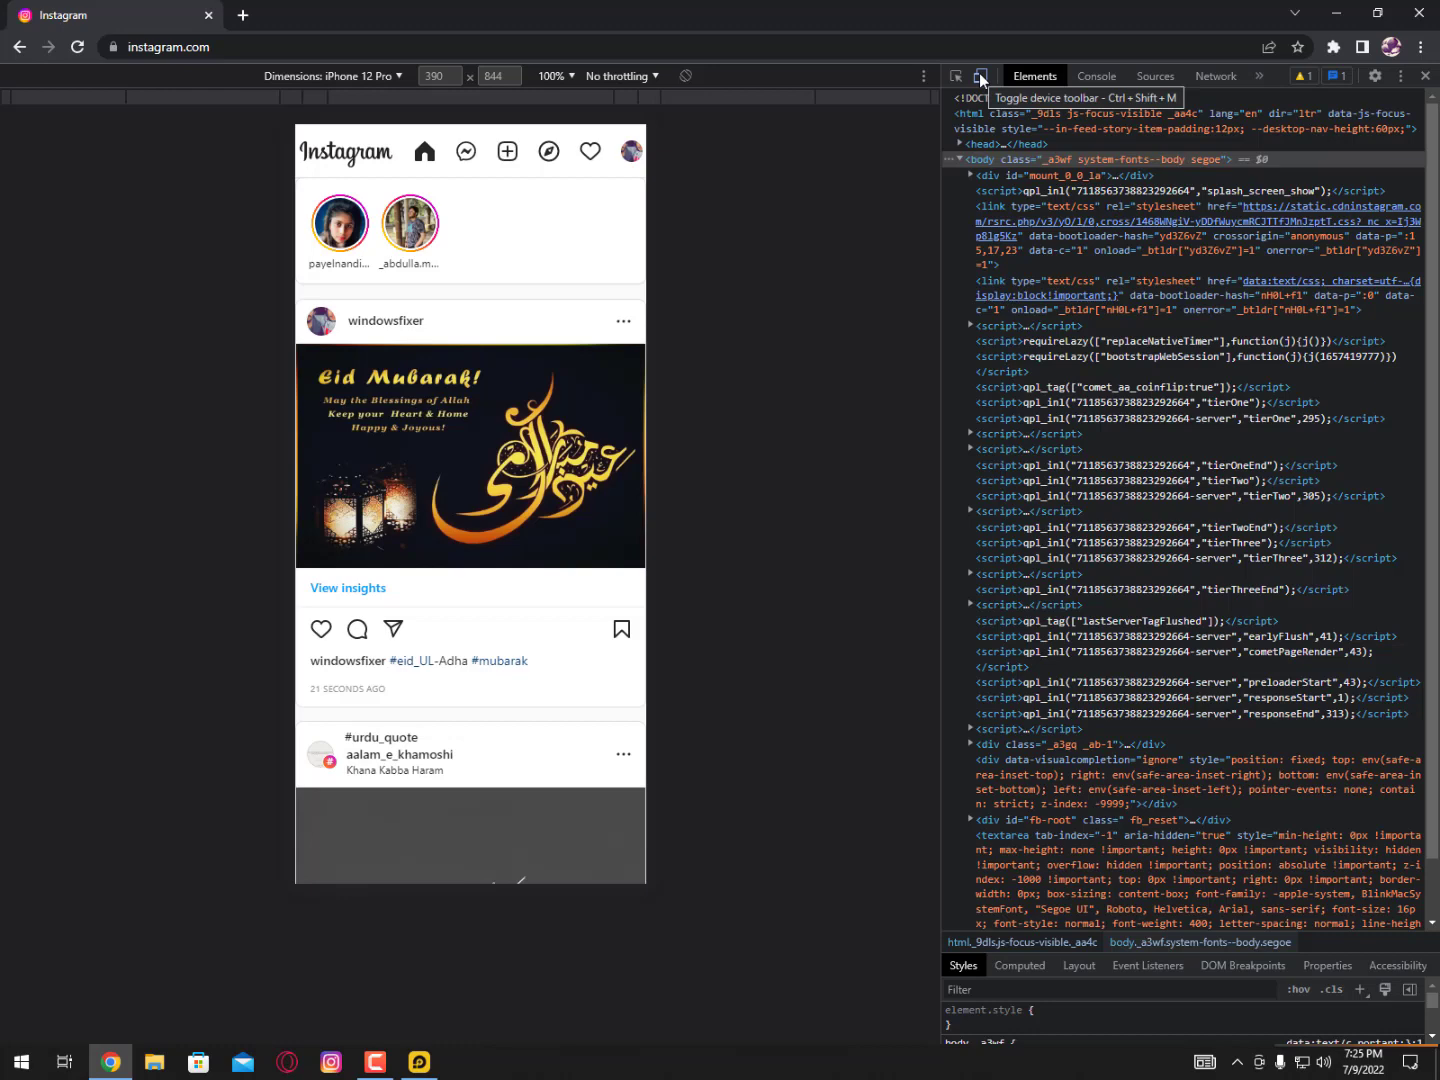
{"action": "mouse_move", "coordinate": [688, 80]}
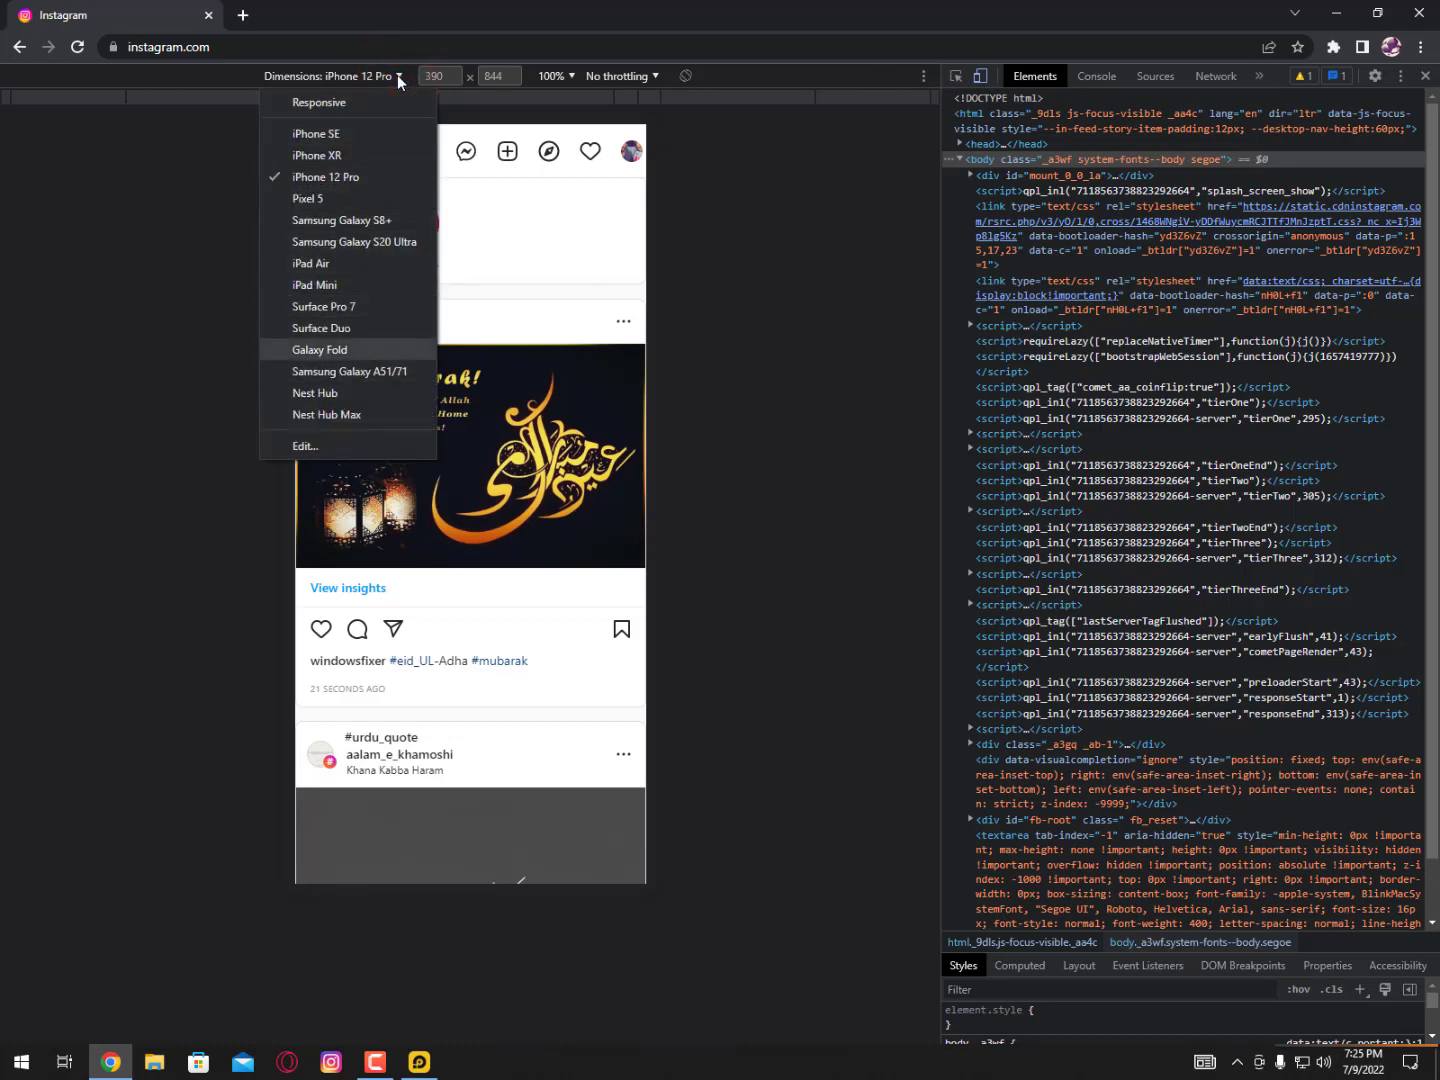
{"action": "mouse_move", "coordinate": [322, 328]}
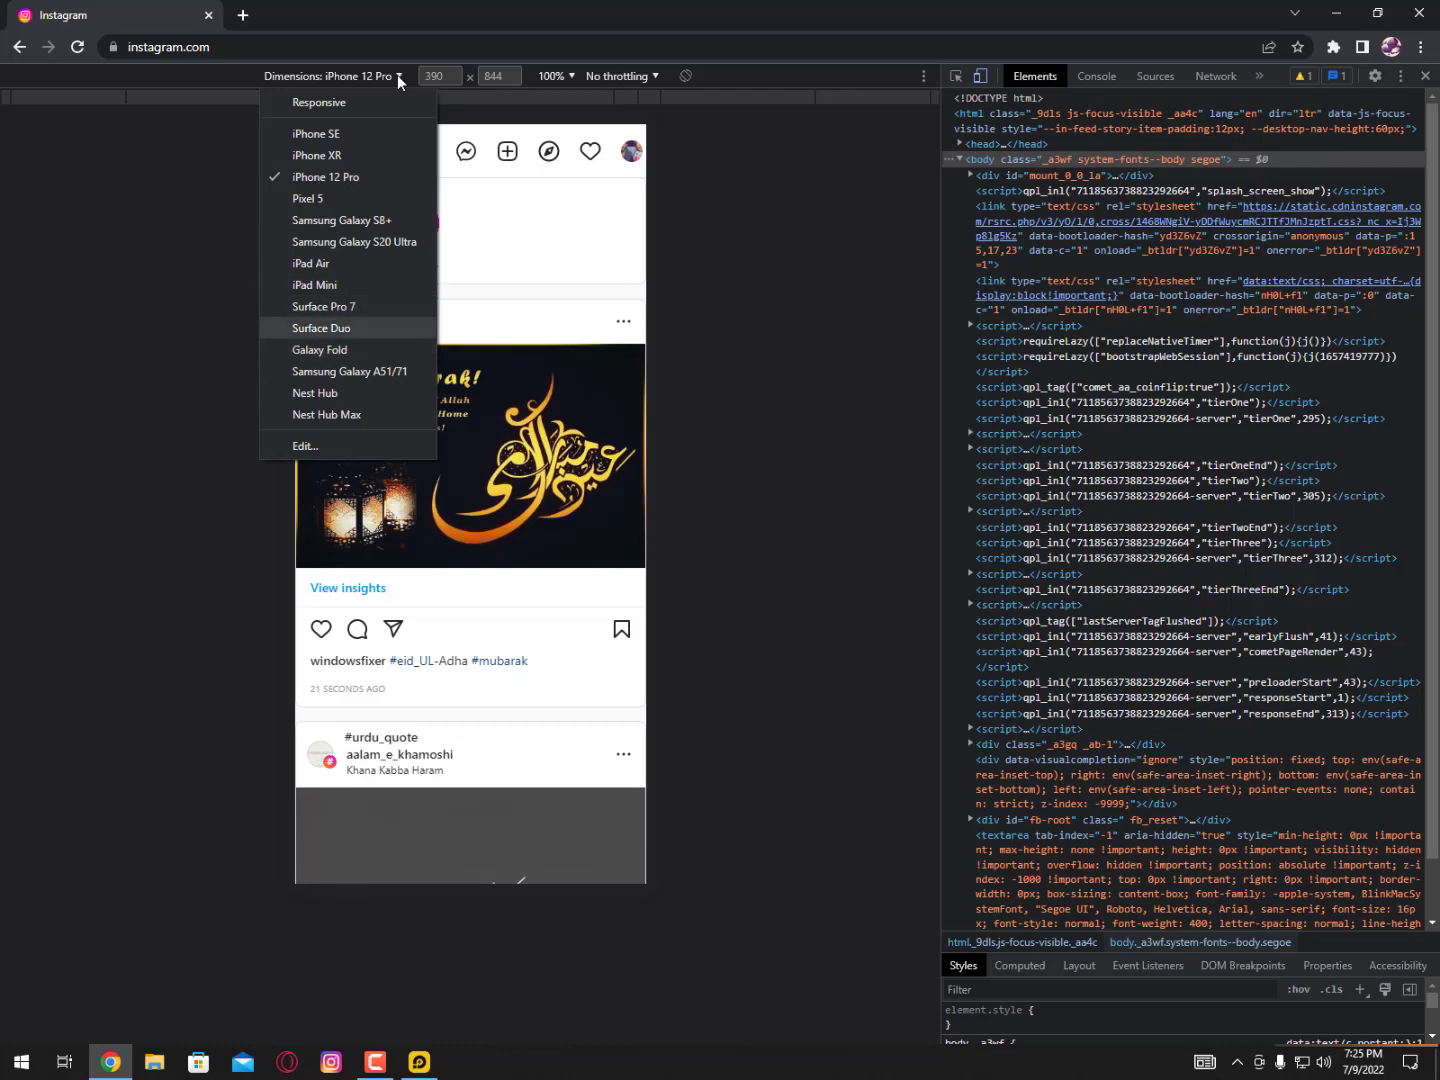
{"action": "mouse_move", "coordinate": [368, 348]}
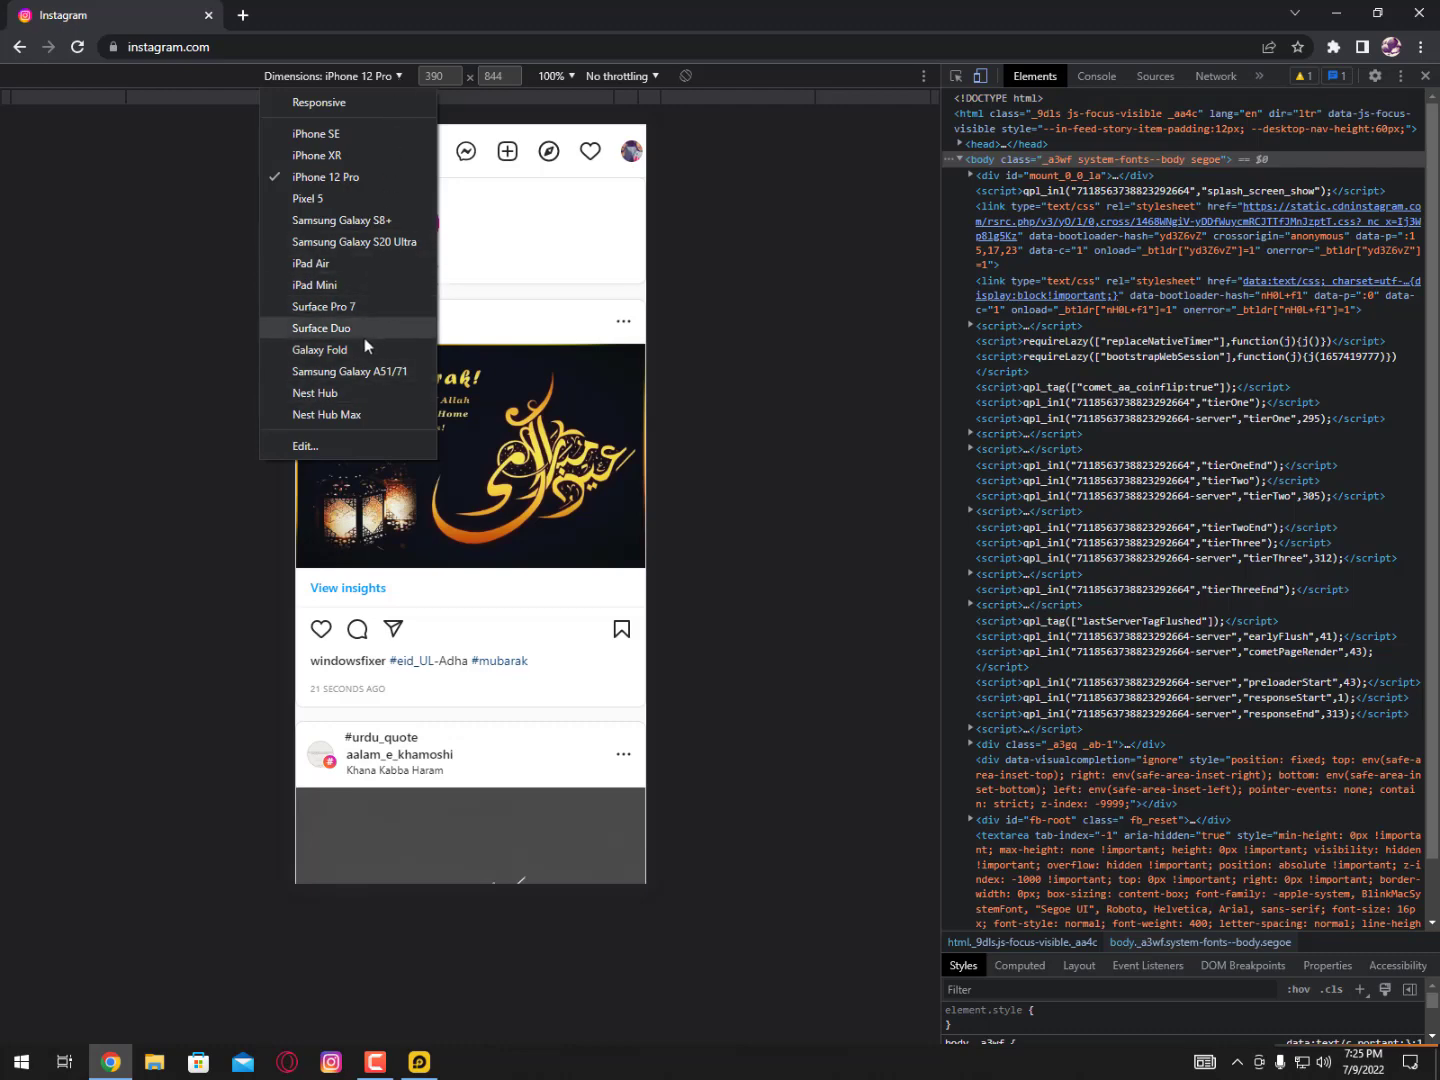
- Emulate a Galaxy Fold, reload the page, and keep the network at No throttling
{"action": "left_click", "coordinate": [320, 348]}
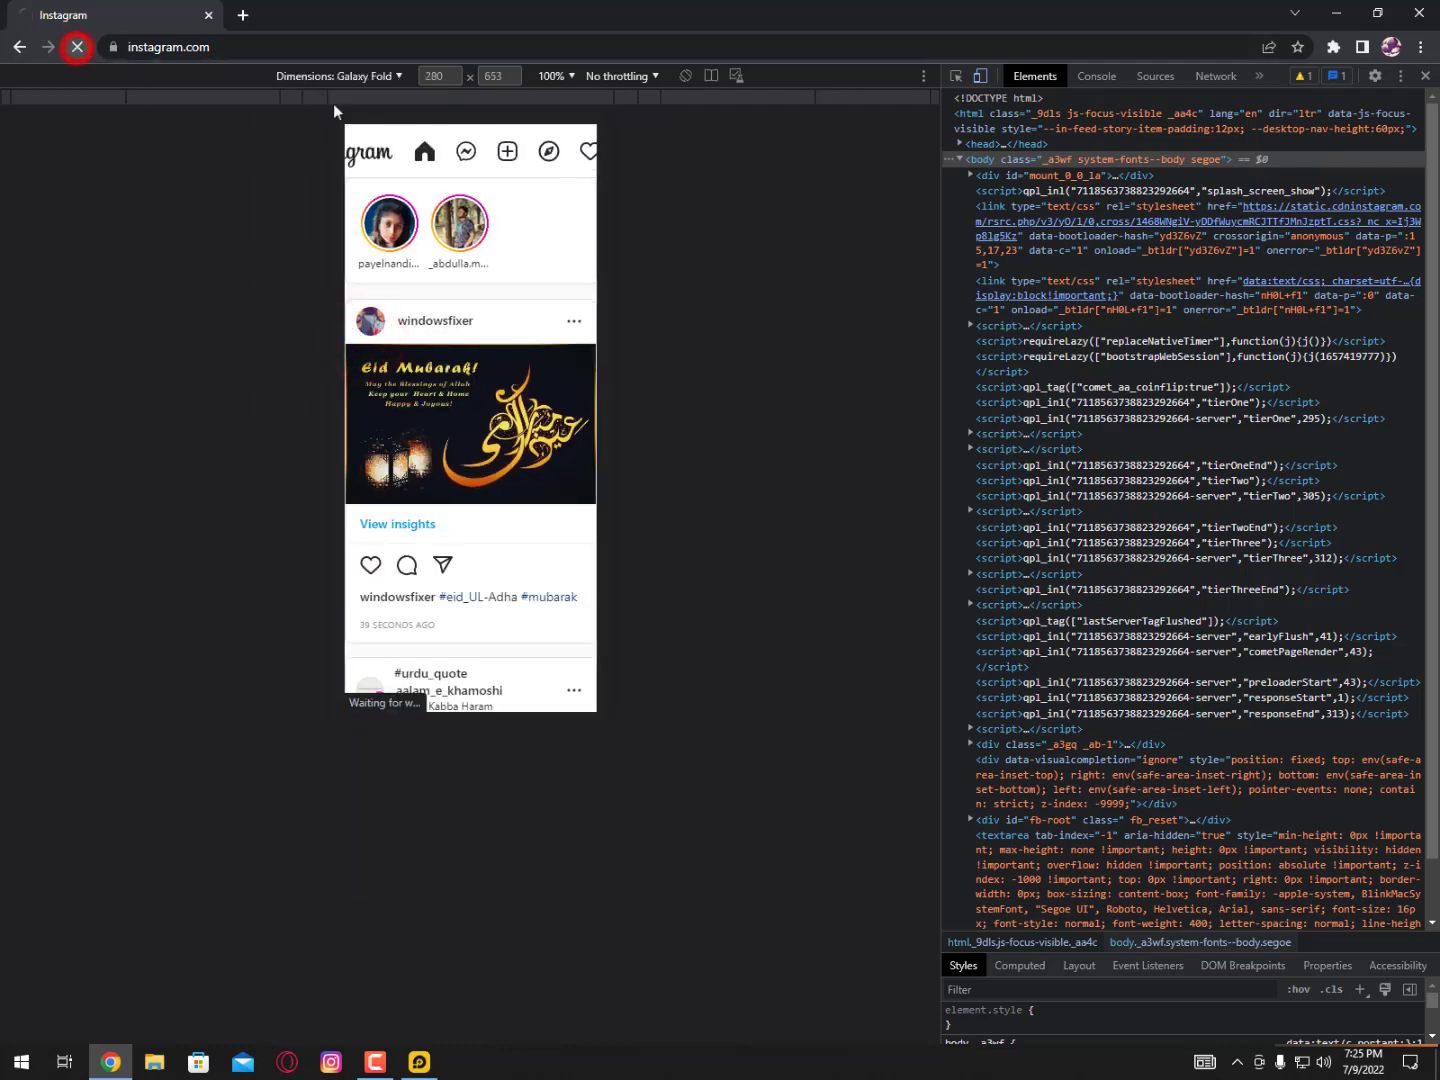
{"action": "left_click", "coordinate": [76, 48]}
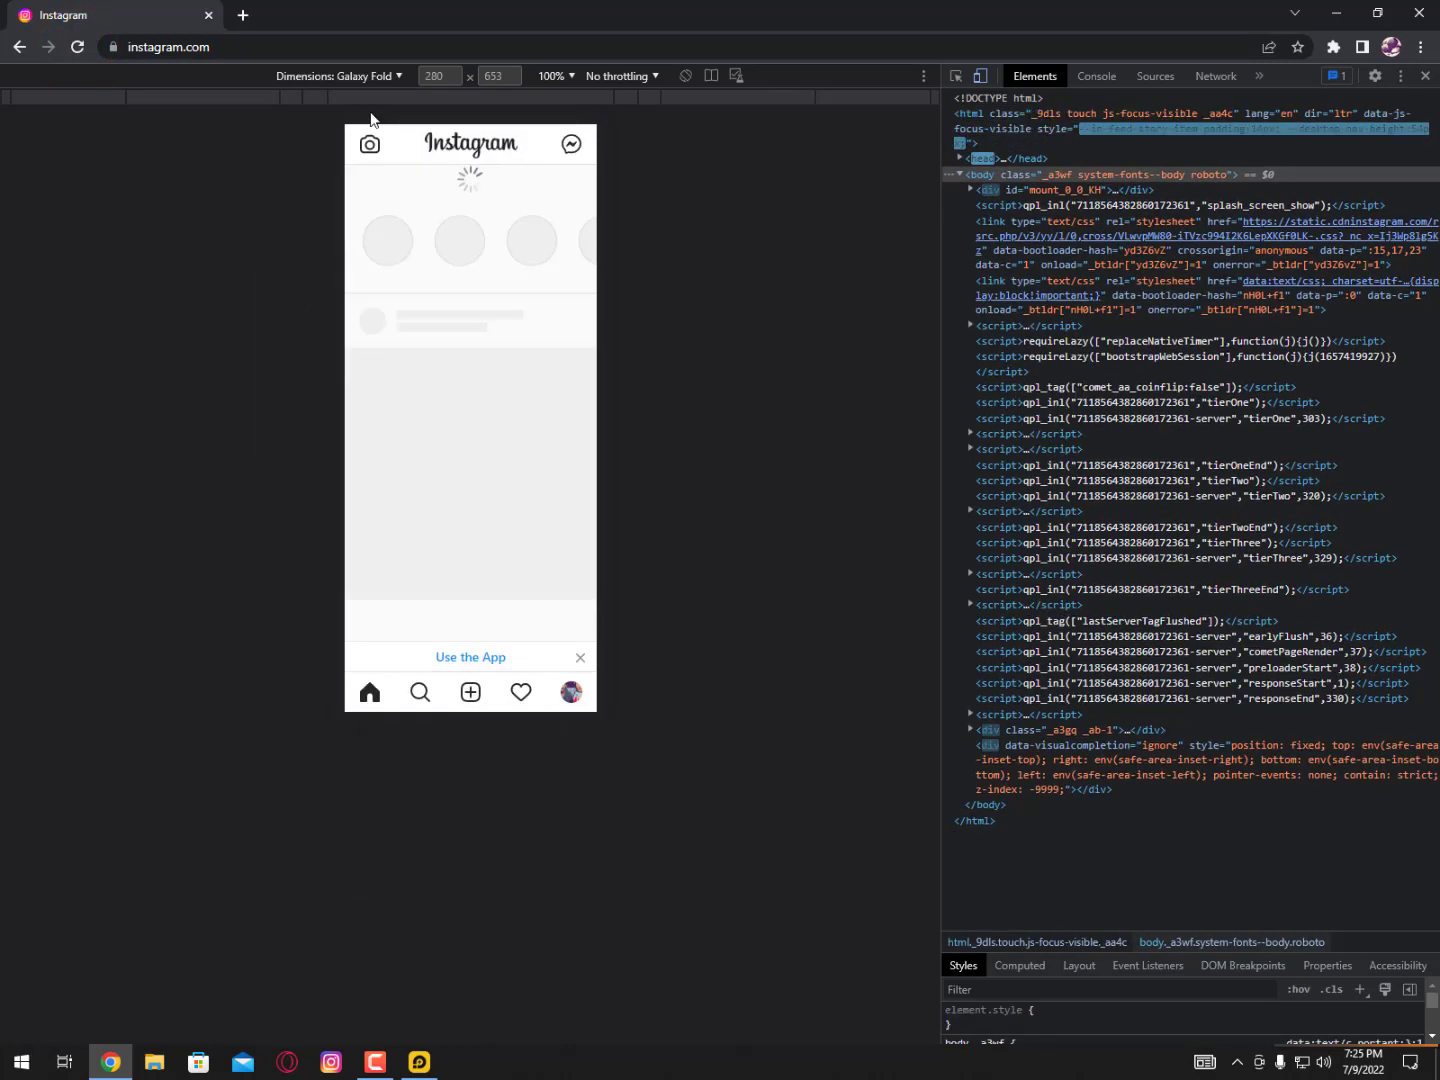
{"action": "left_click", "coordinate": [620, 76]}
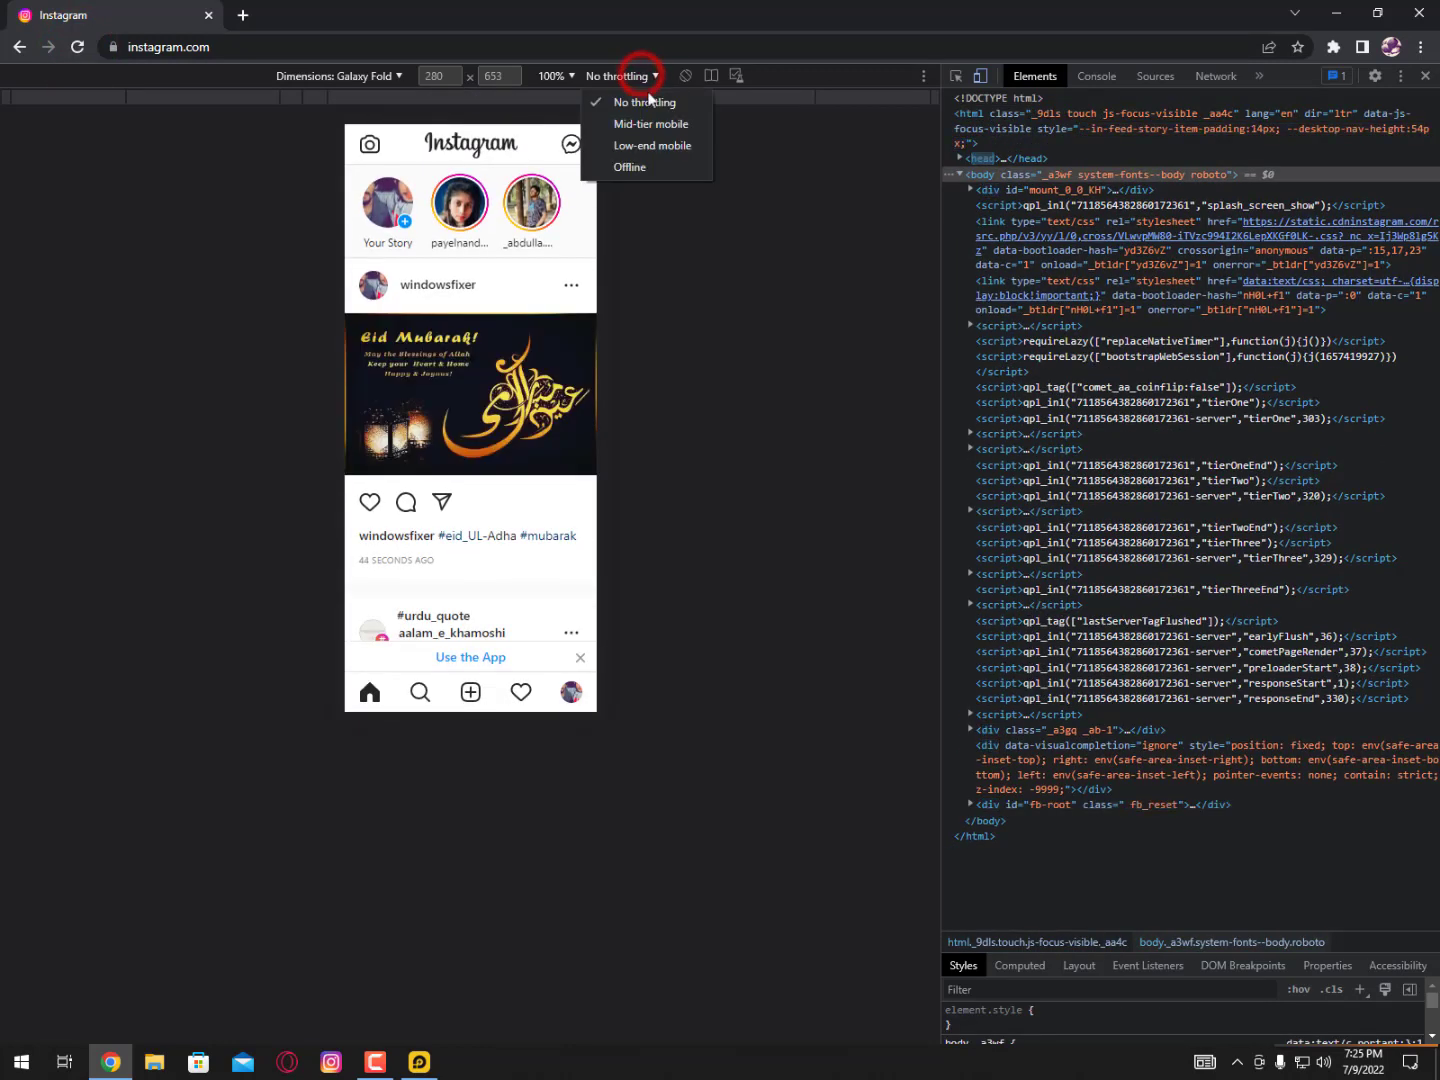
{"action": "mouse_move", "coordinate": [652, 146]}
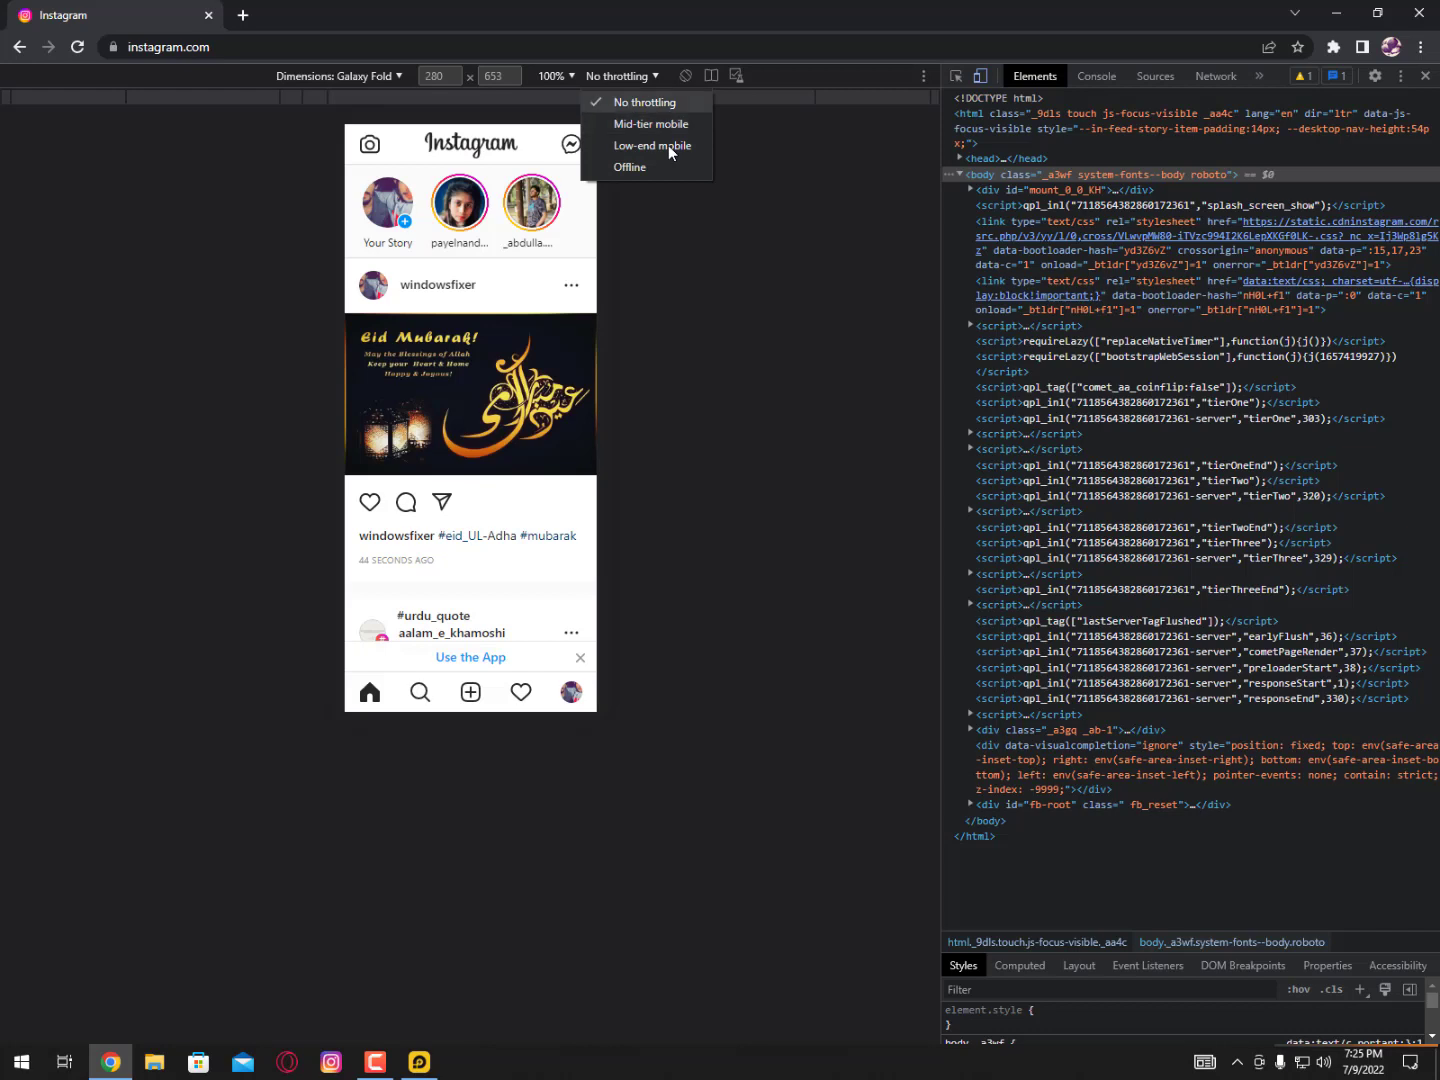
{"action": "mouse_move", "coordinate": [668, 118]}
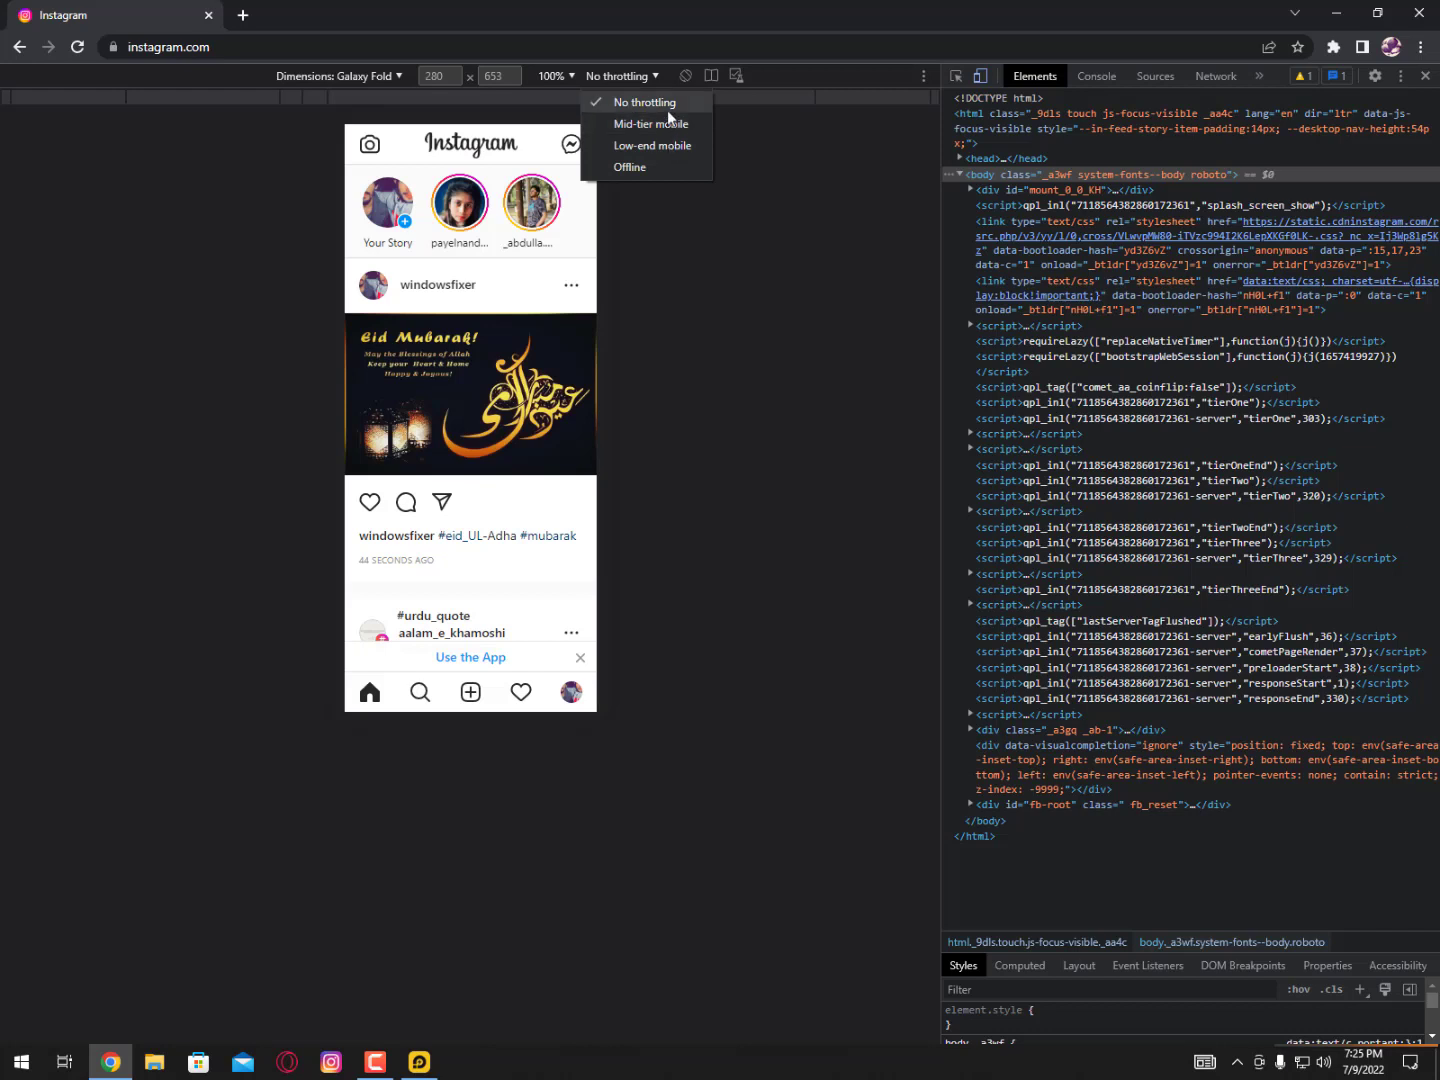
{"action": "left_click", "coordinate": [644, 100]}
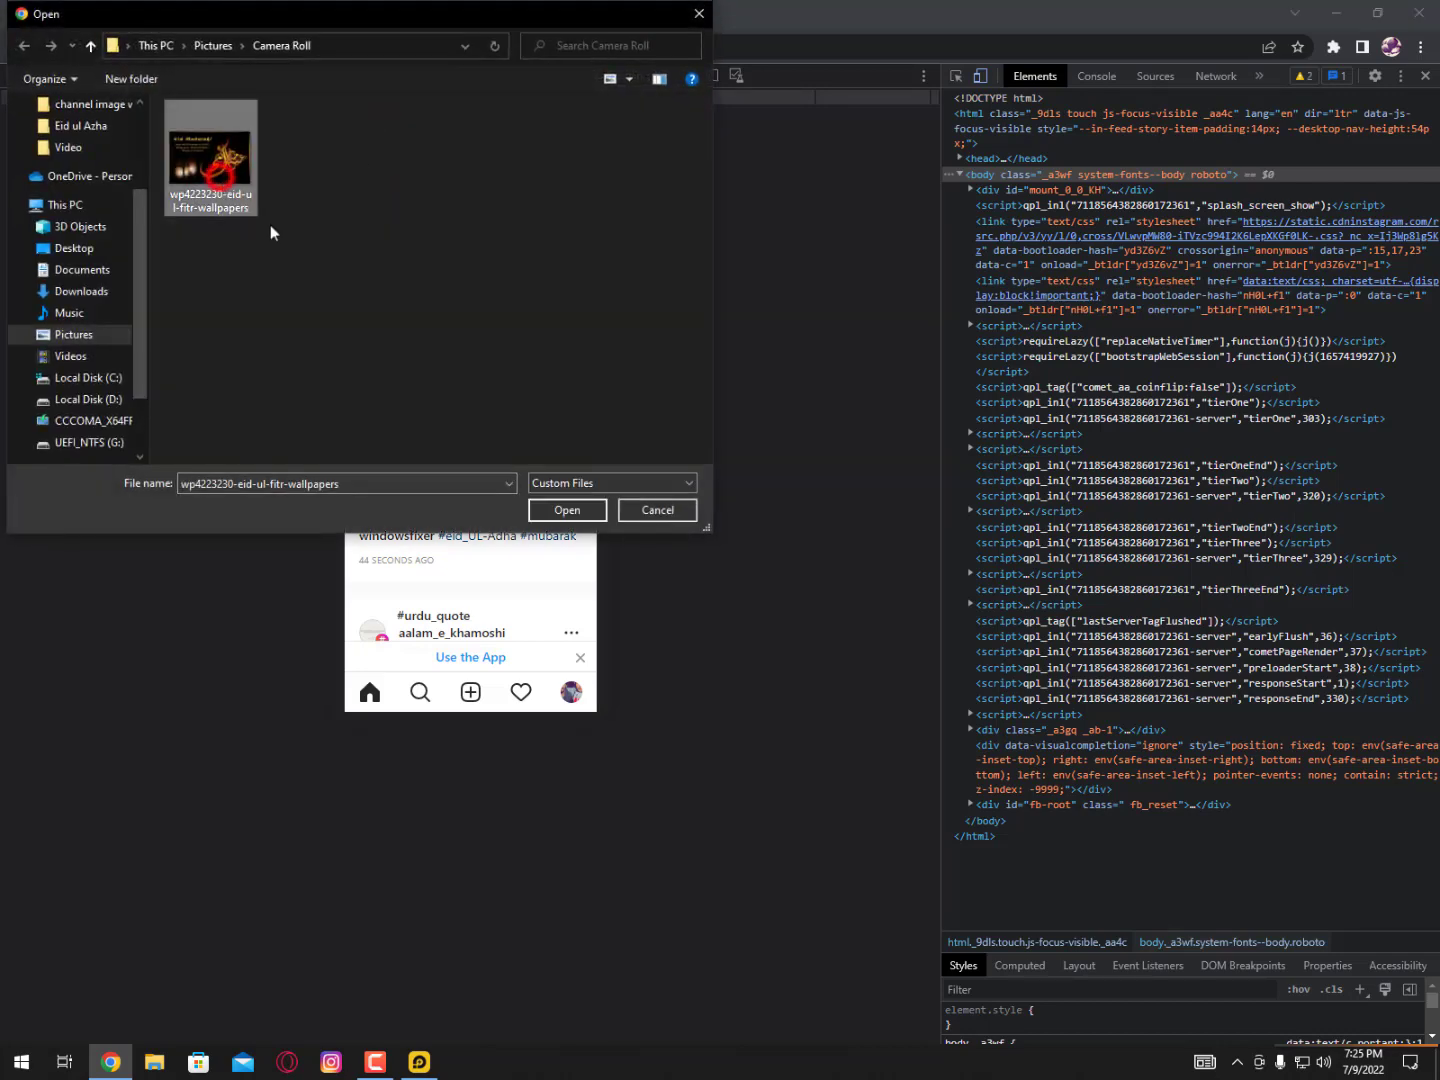
- Load the Eid wallpaper image into a new story and block Instagram's location request
{"action": "left_click", "coordinate": [566, 510]}
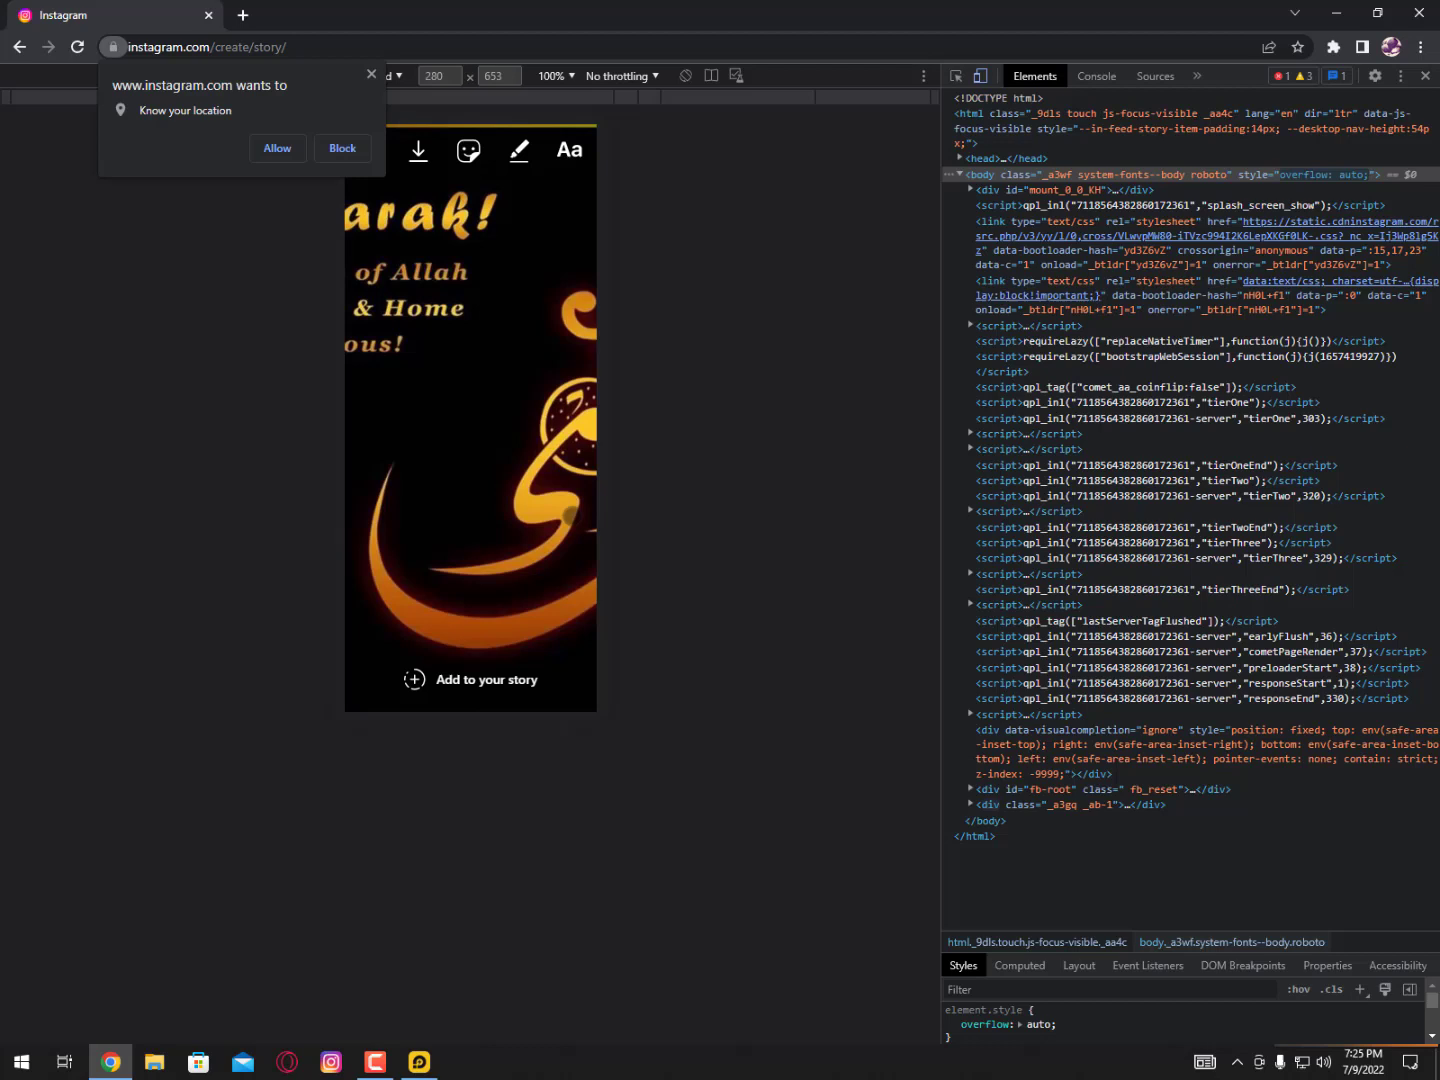
{"action": "mouse_move", "coordinate": [224, 182]}
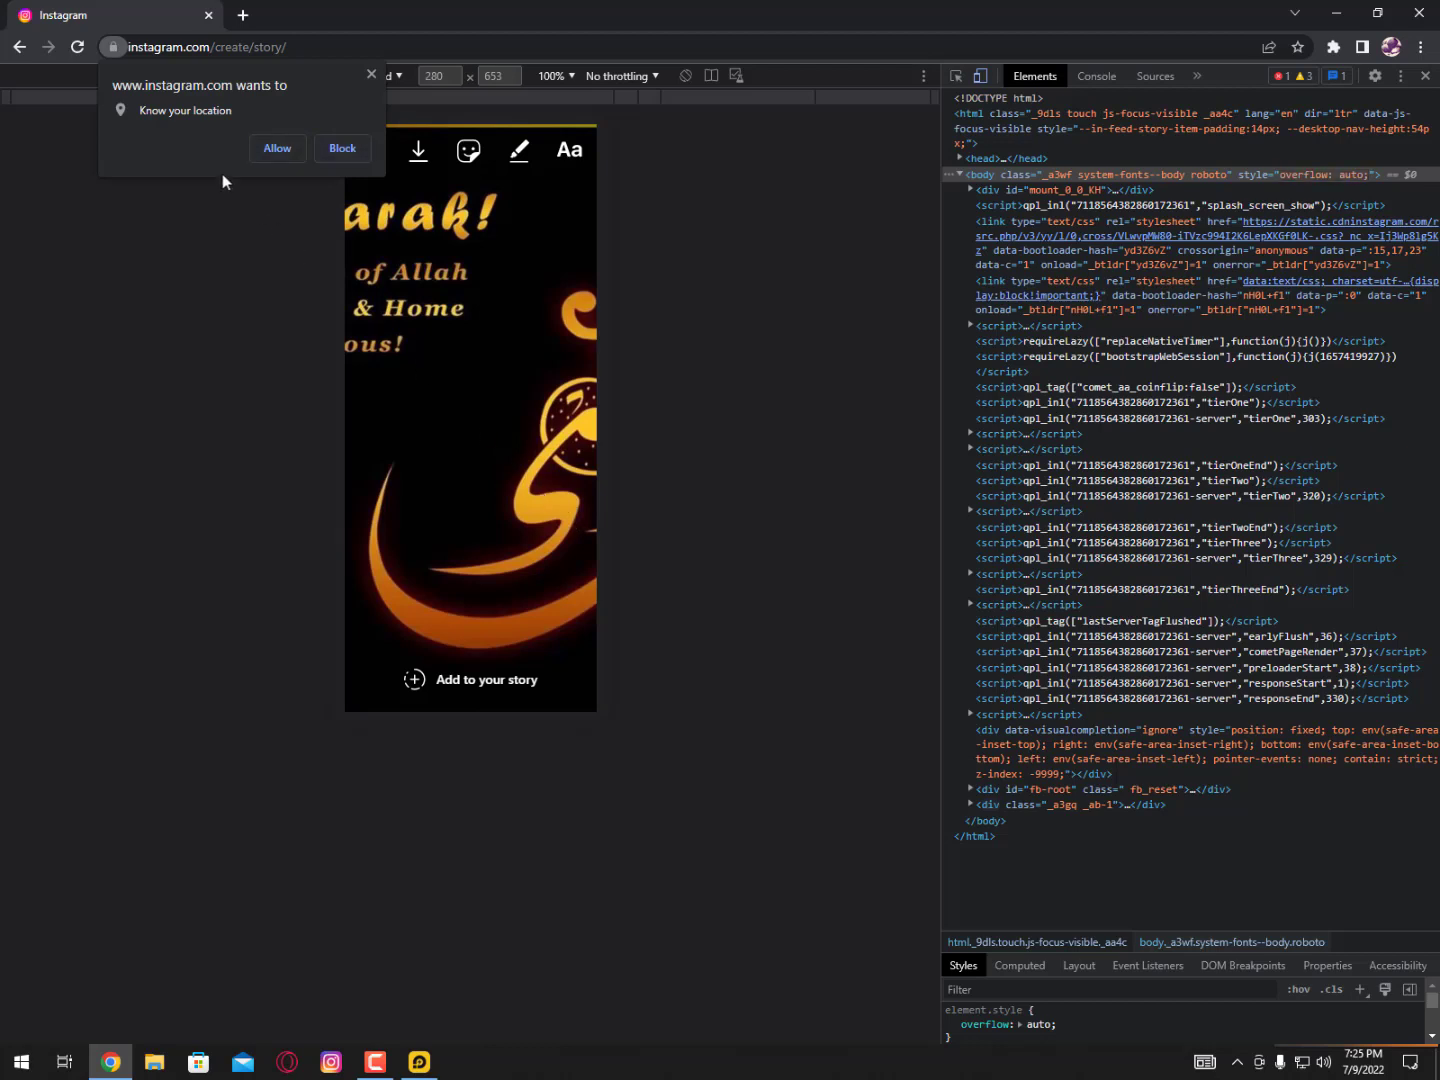
{"action": "mouse_move", "coordinate": [166, 124]}
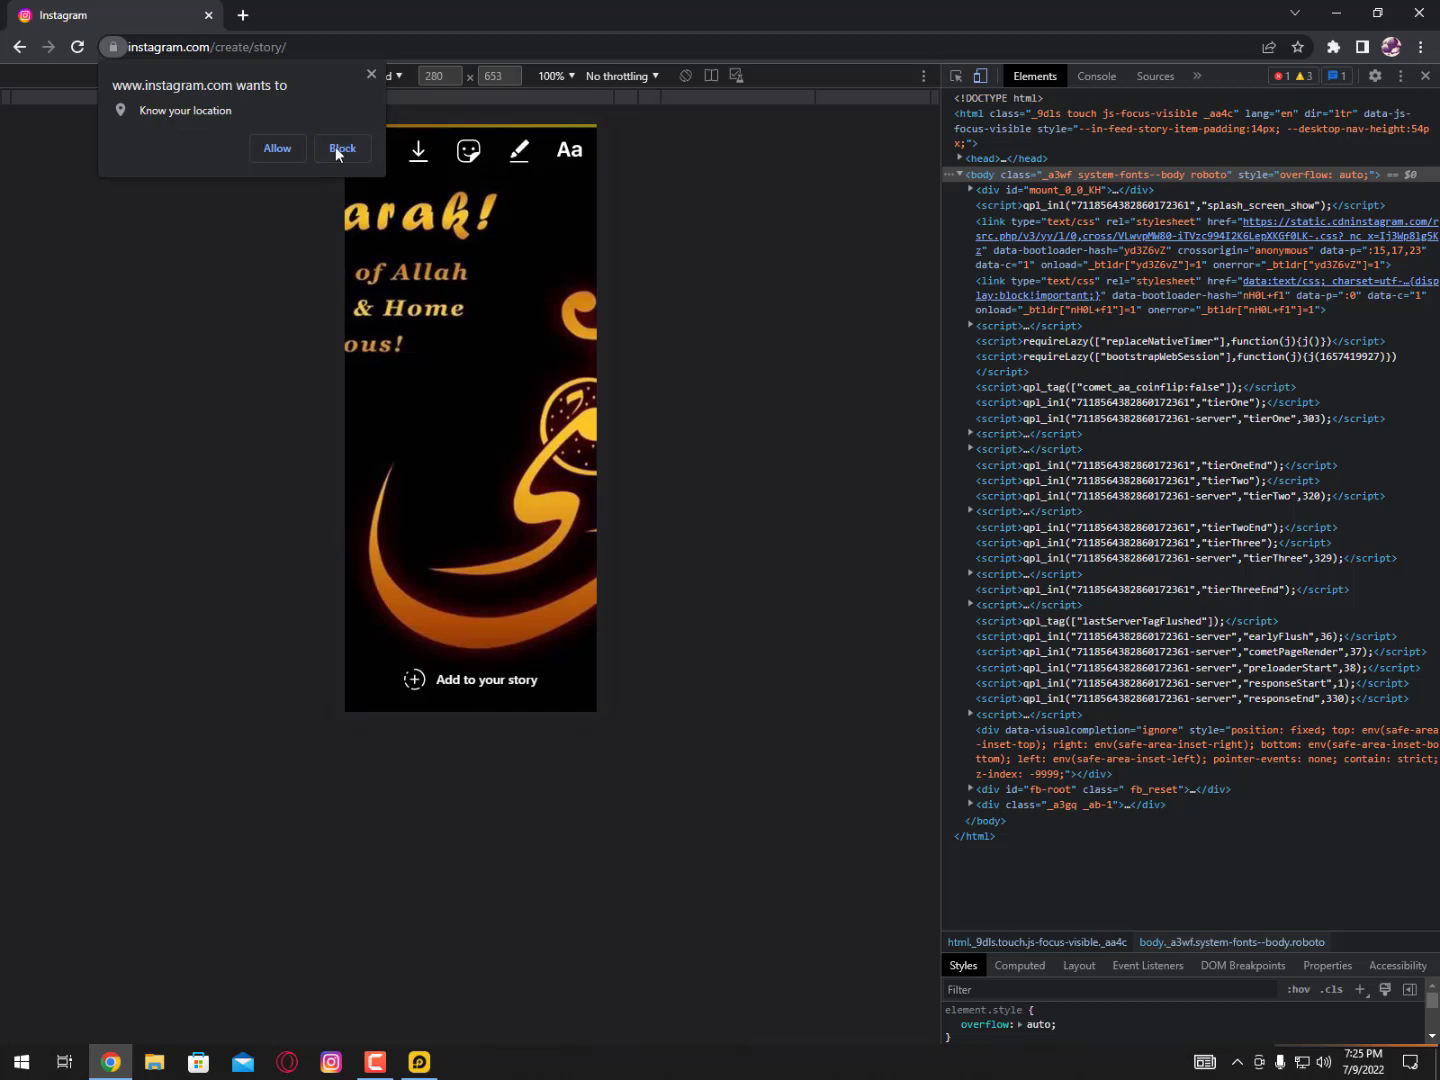
{"action": "left_click", "coordinate": [342, 148]}
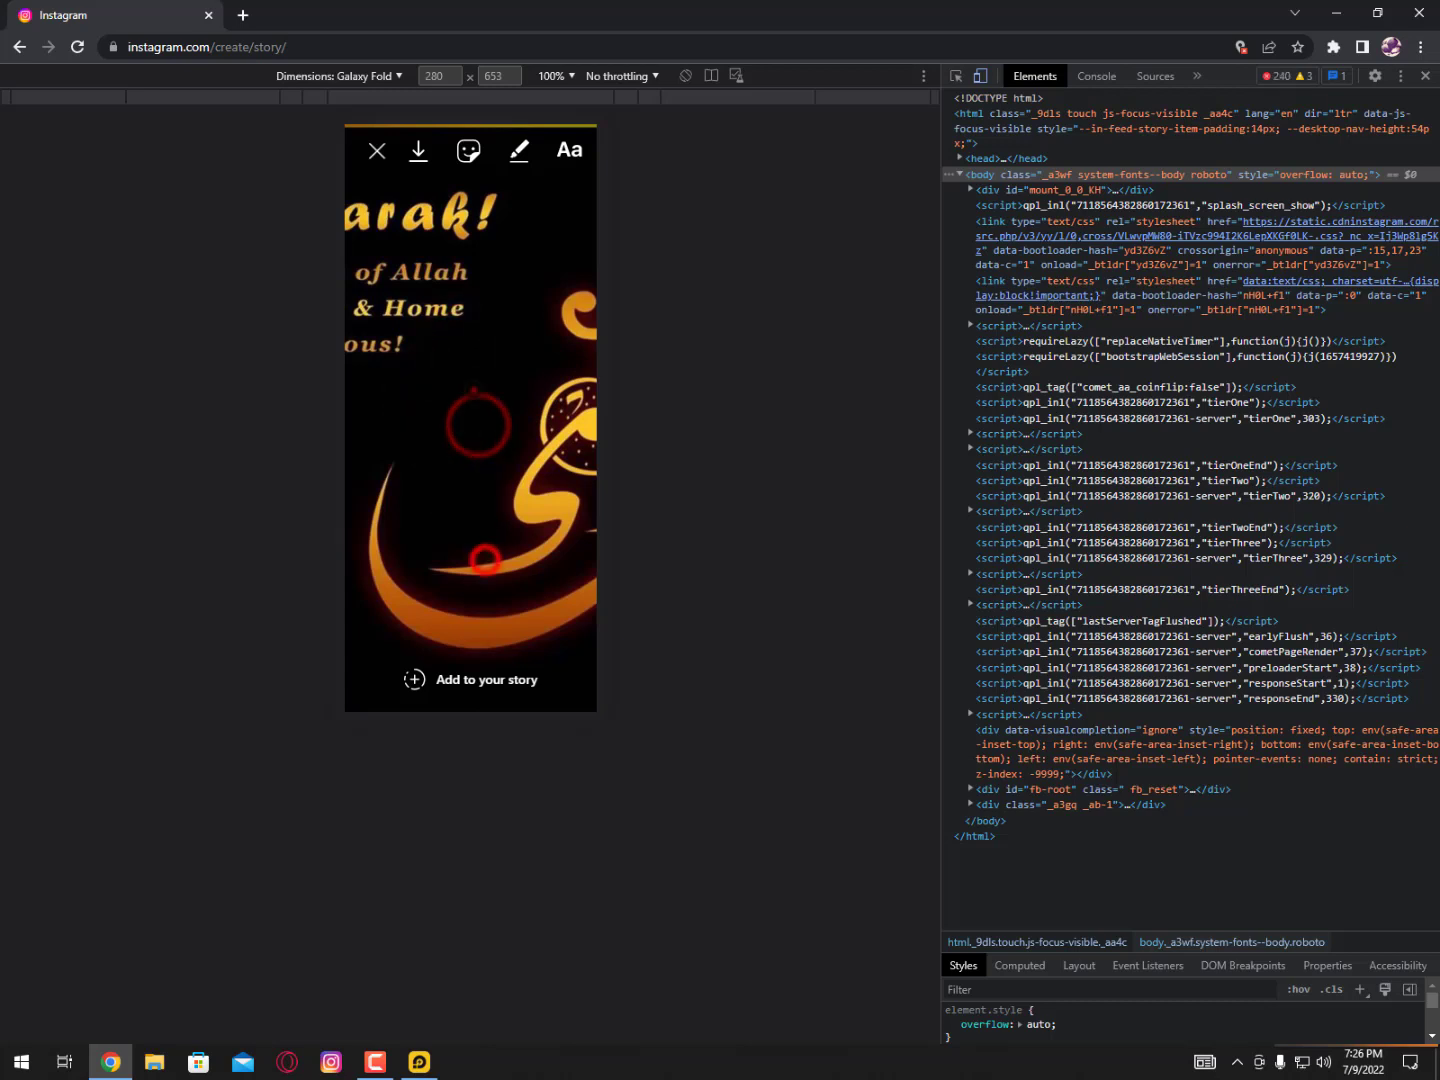
- Emulate an iPhone 12 Pro and confirm reloading the site for the new device
{"action": "left_click", "coordinate": [340, 76]}
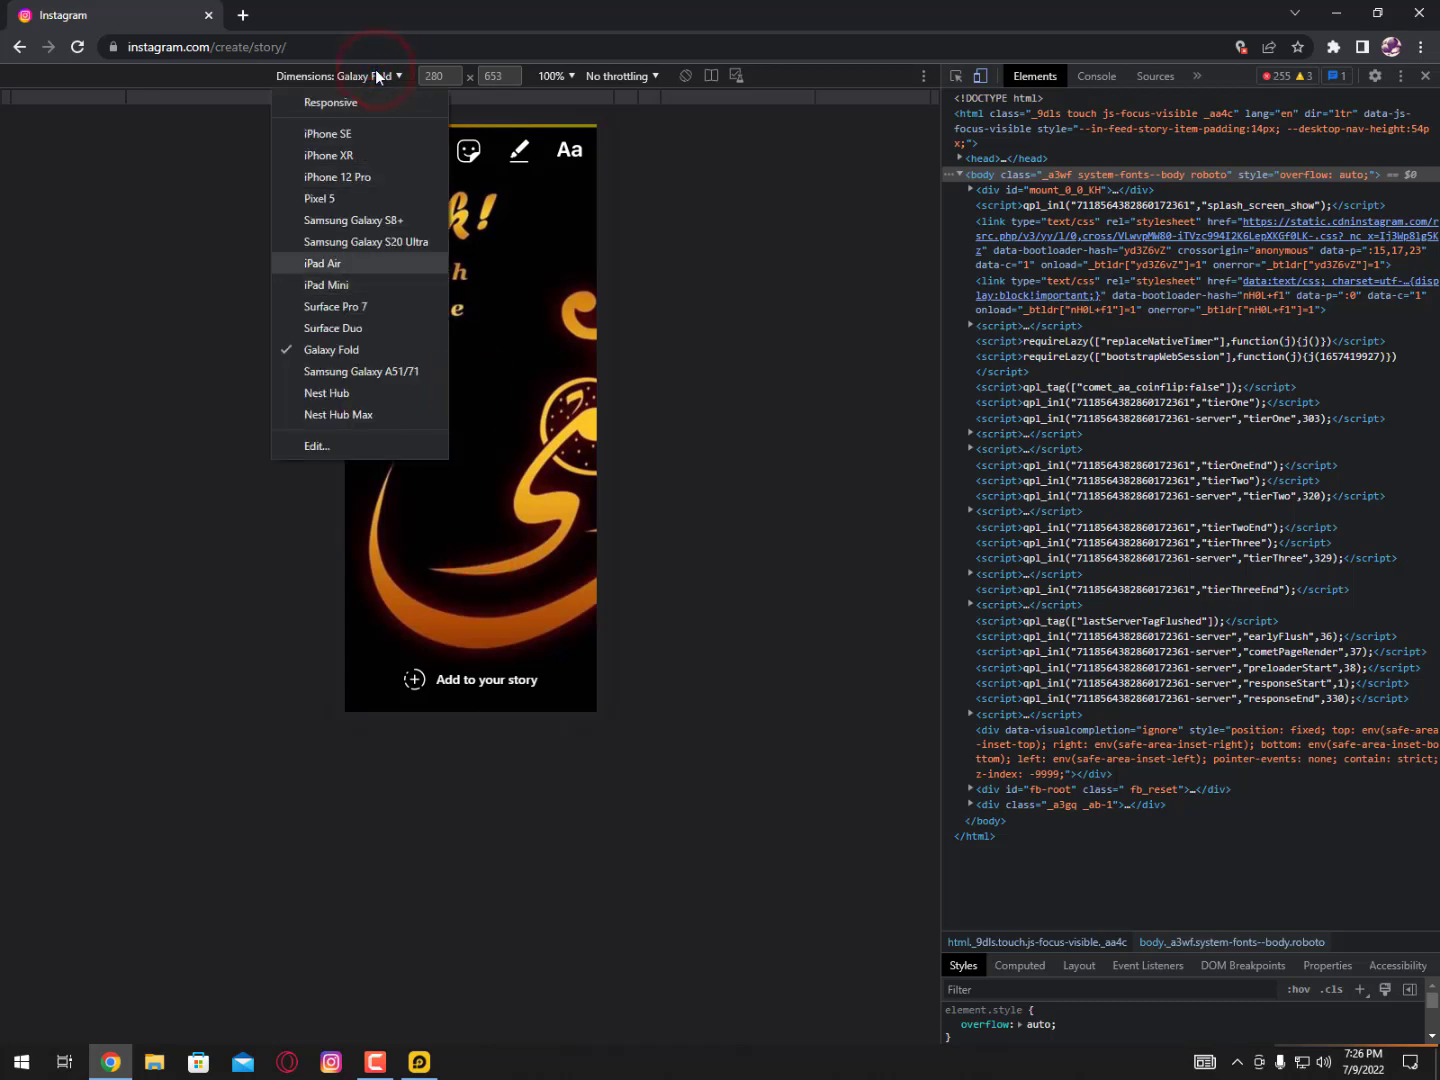
{"action": "left_click", "coordinate": [336, 176]}
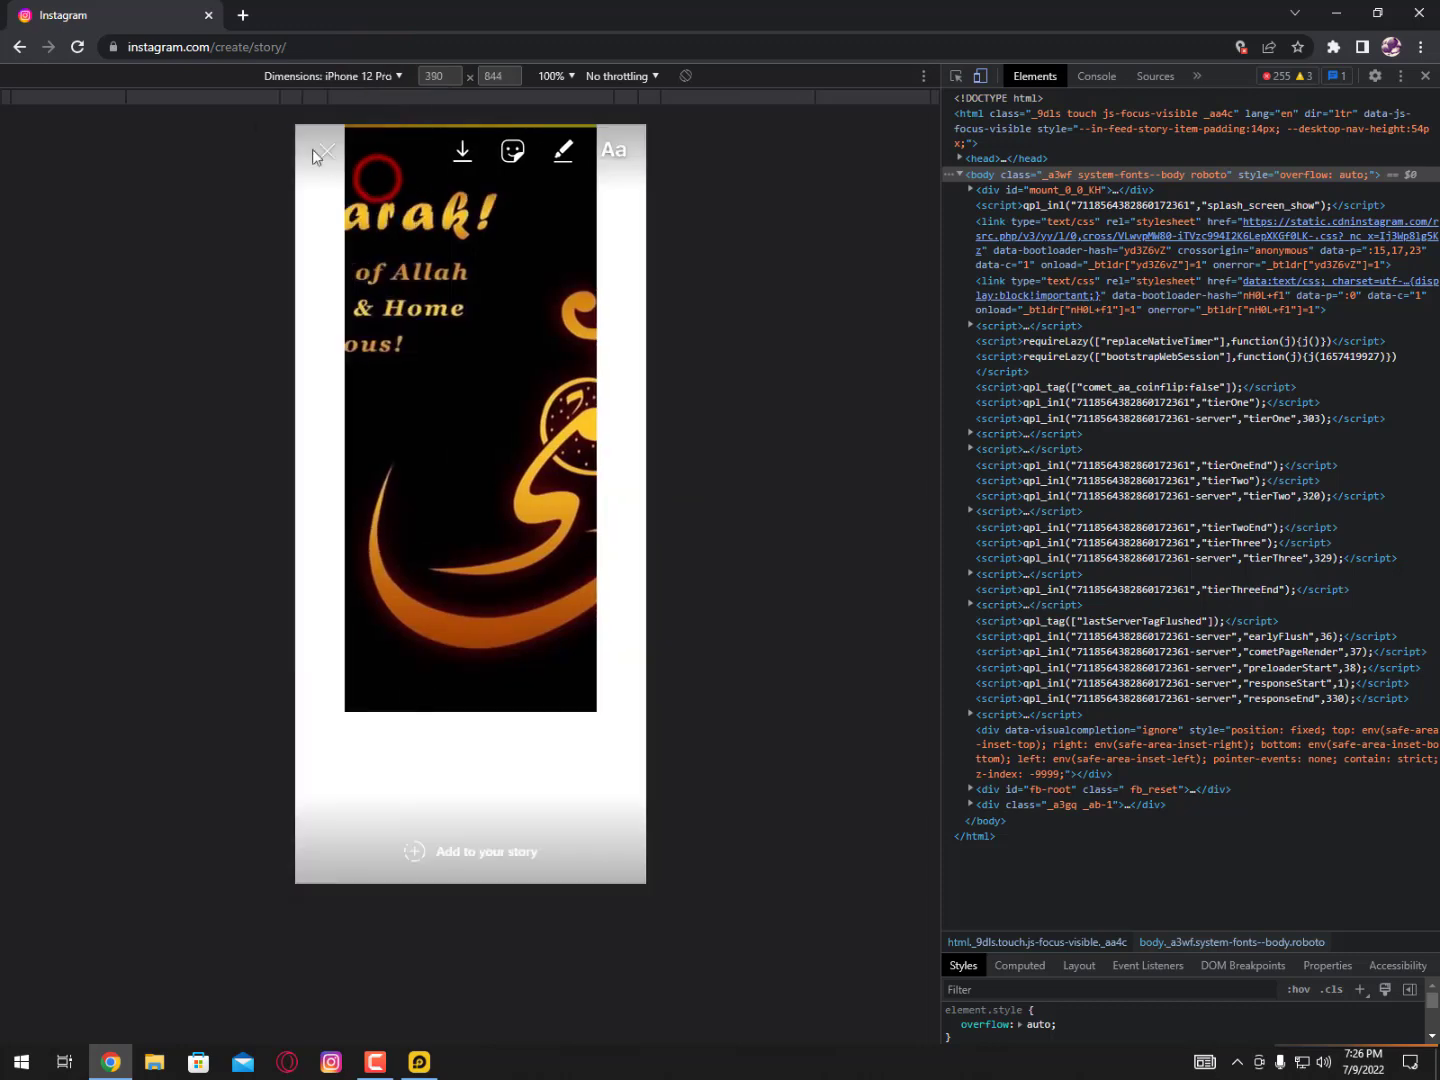
{"action": "left_click", "coordinate": [76, 48]}
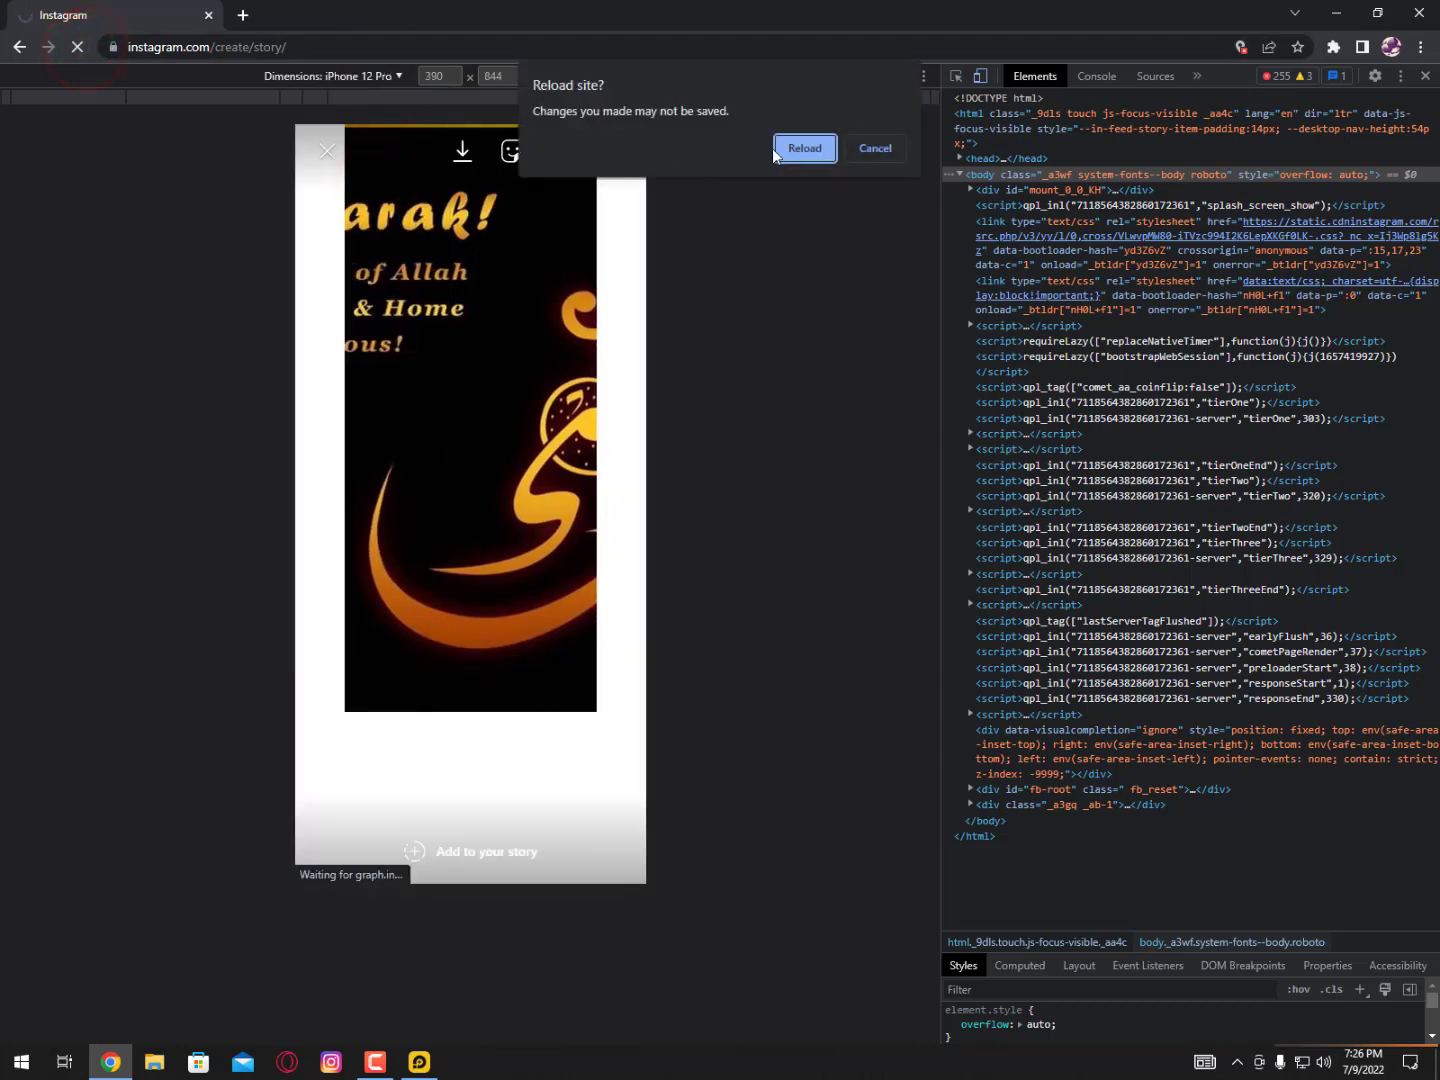
{"action": "left_click", "coordinate": [804, 148]}
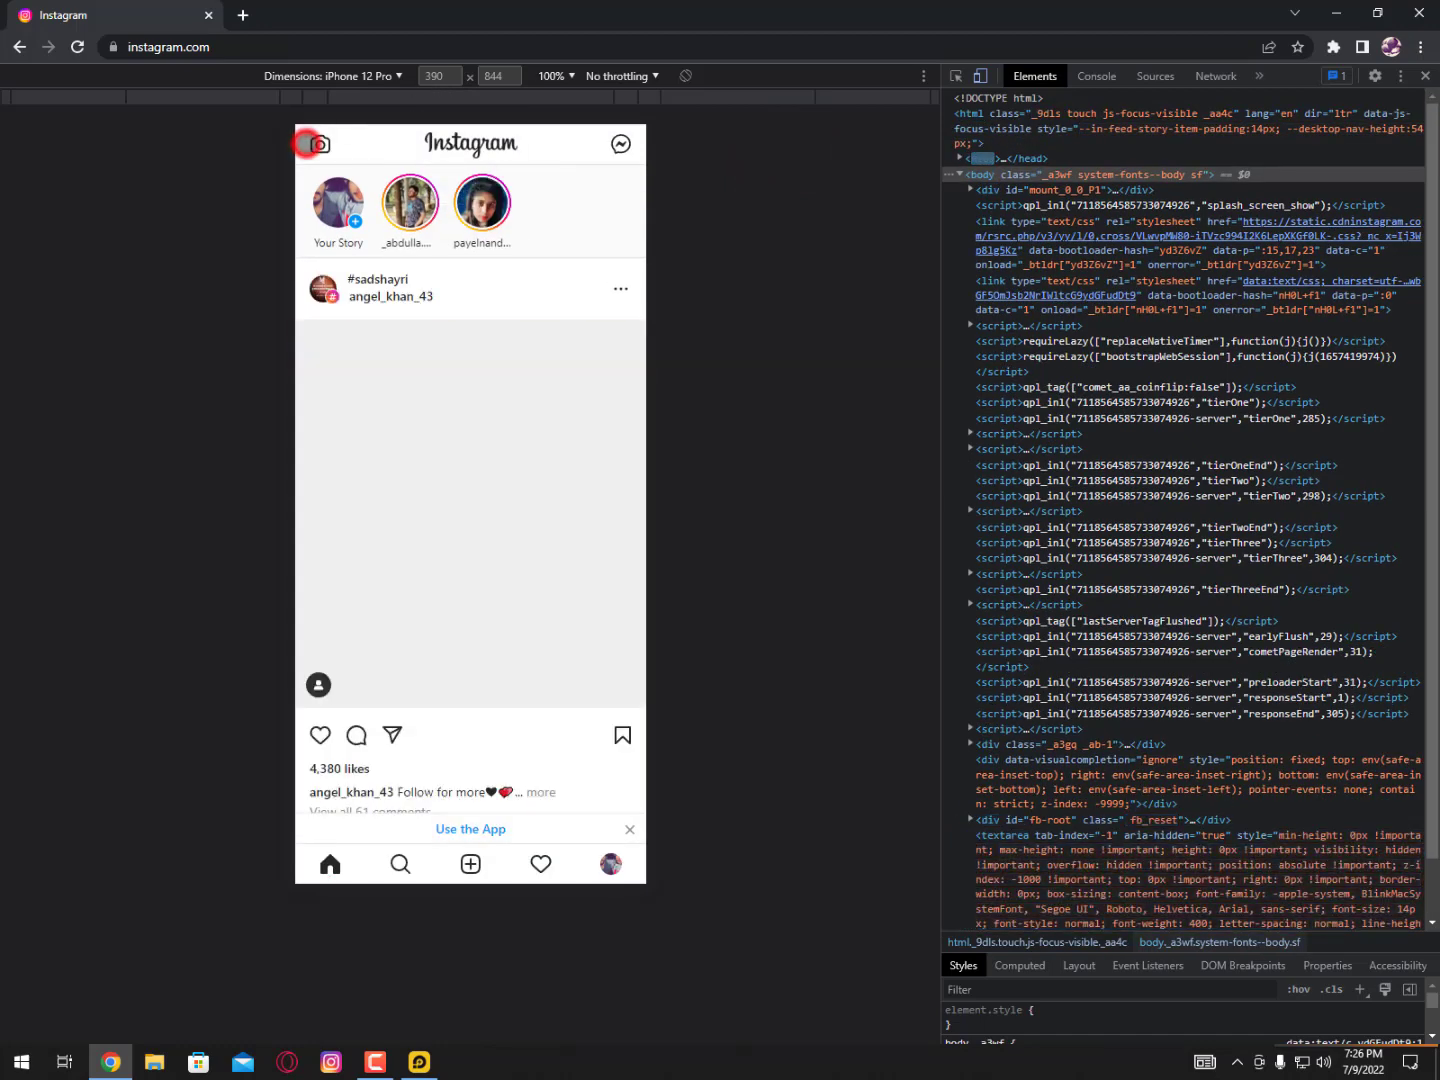
- Add the Eid greeting photo to your story, then close the browser window
{"action": "left_click", "coordinate": [320, 144]}
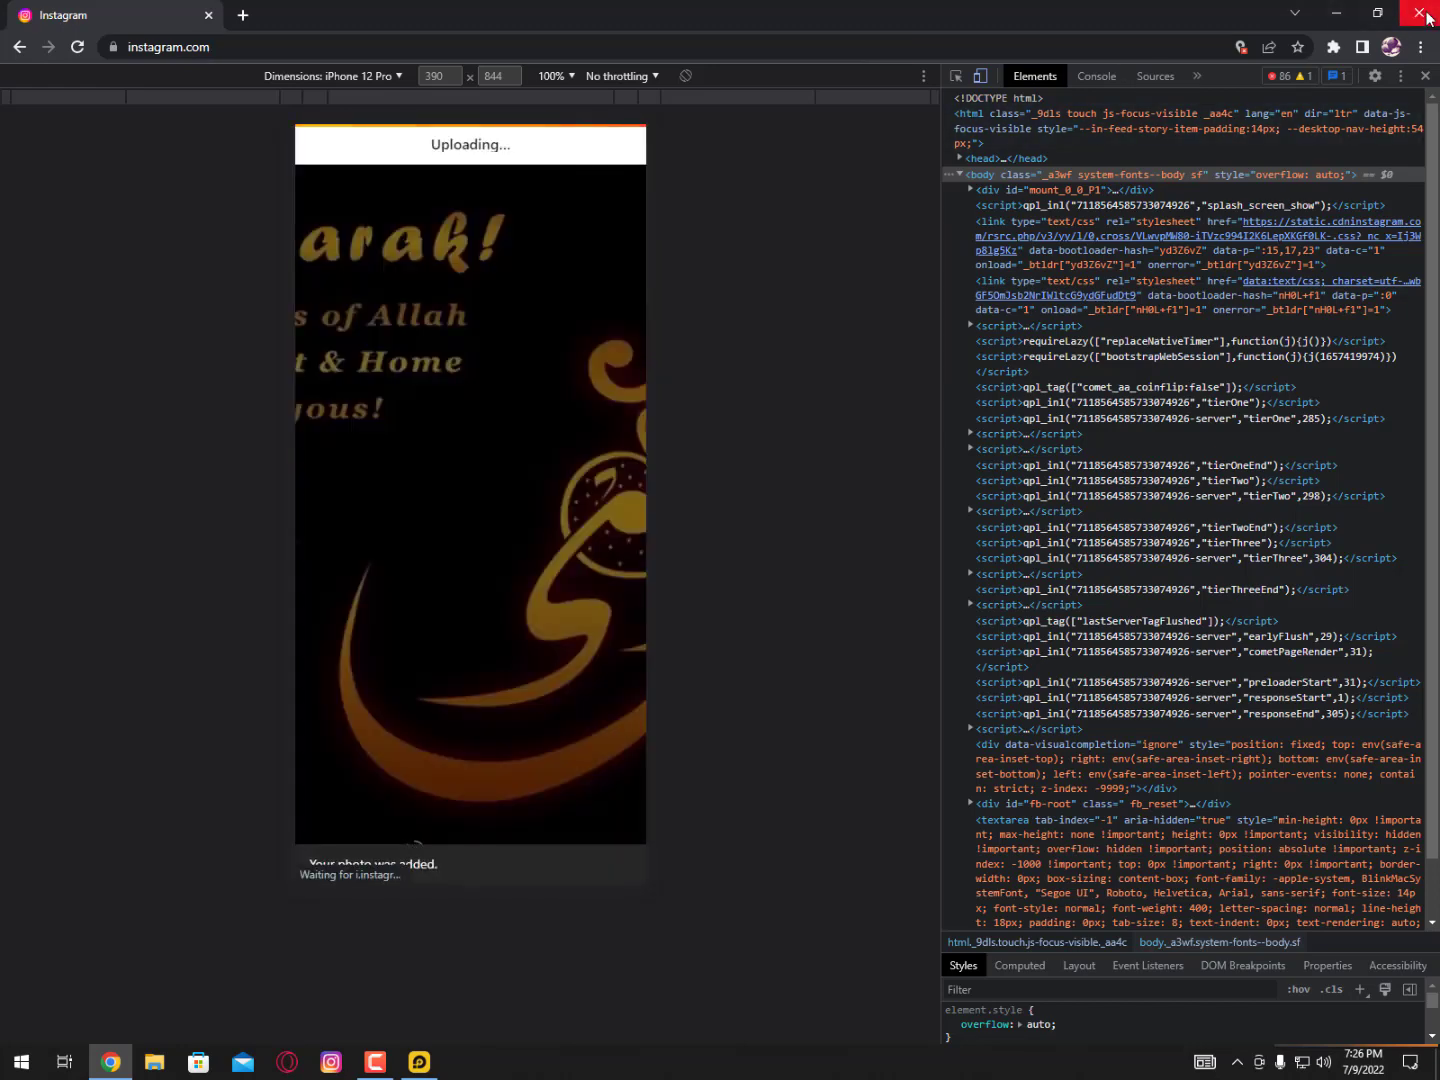
{"action": "left_click", "coordinate": [1426, 16]}
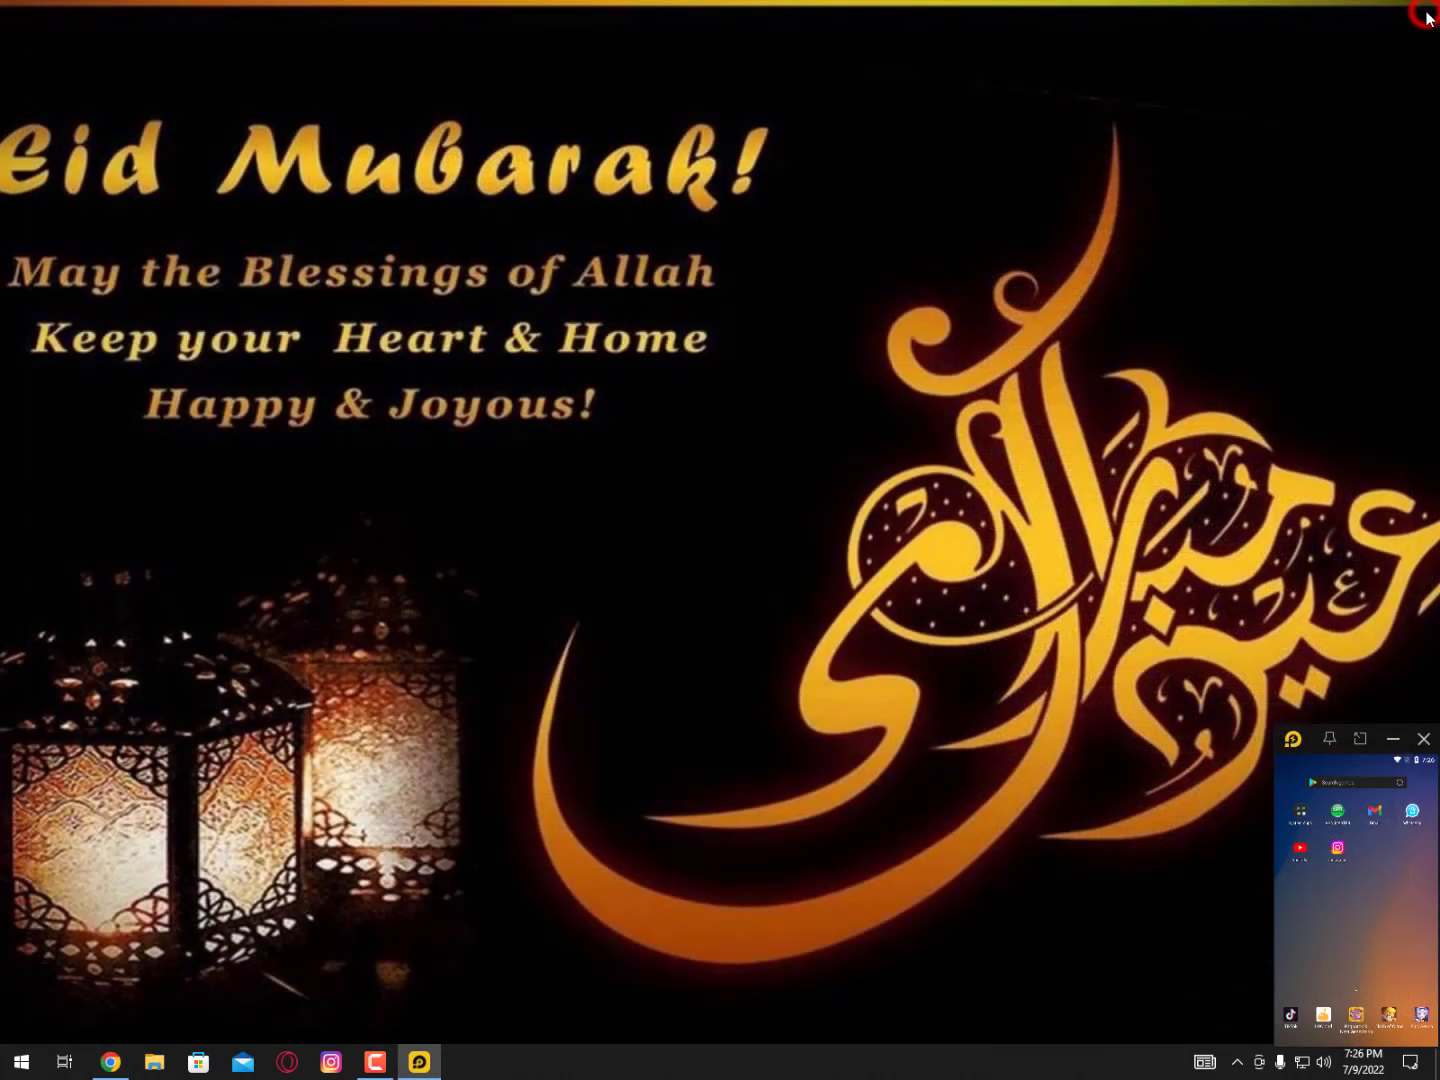
{"action": "mouse_move", "coordinate": [1176, 208]}
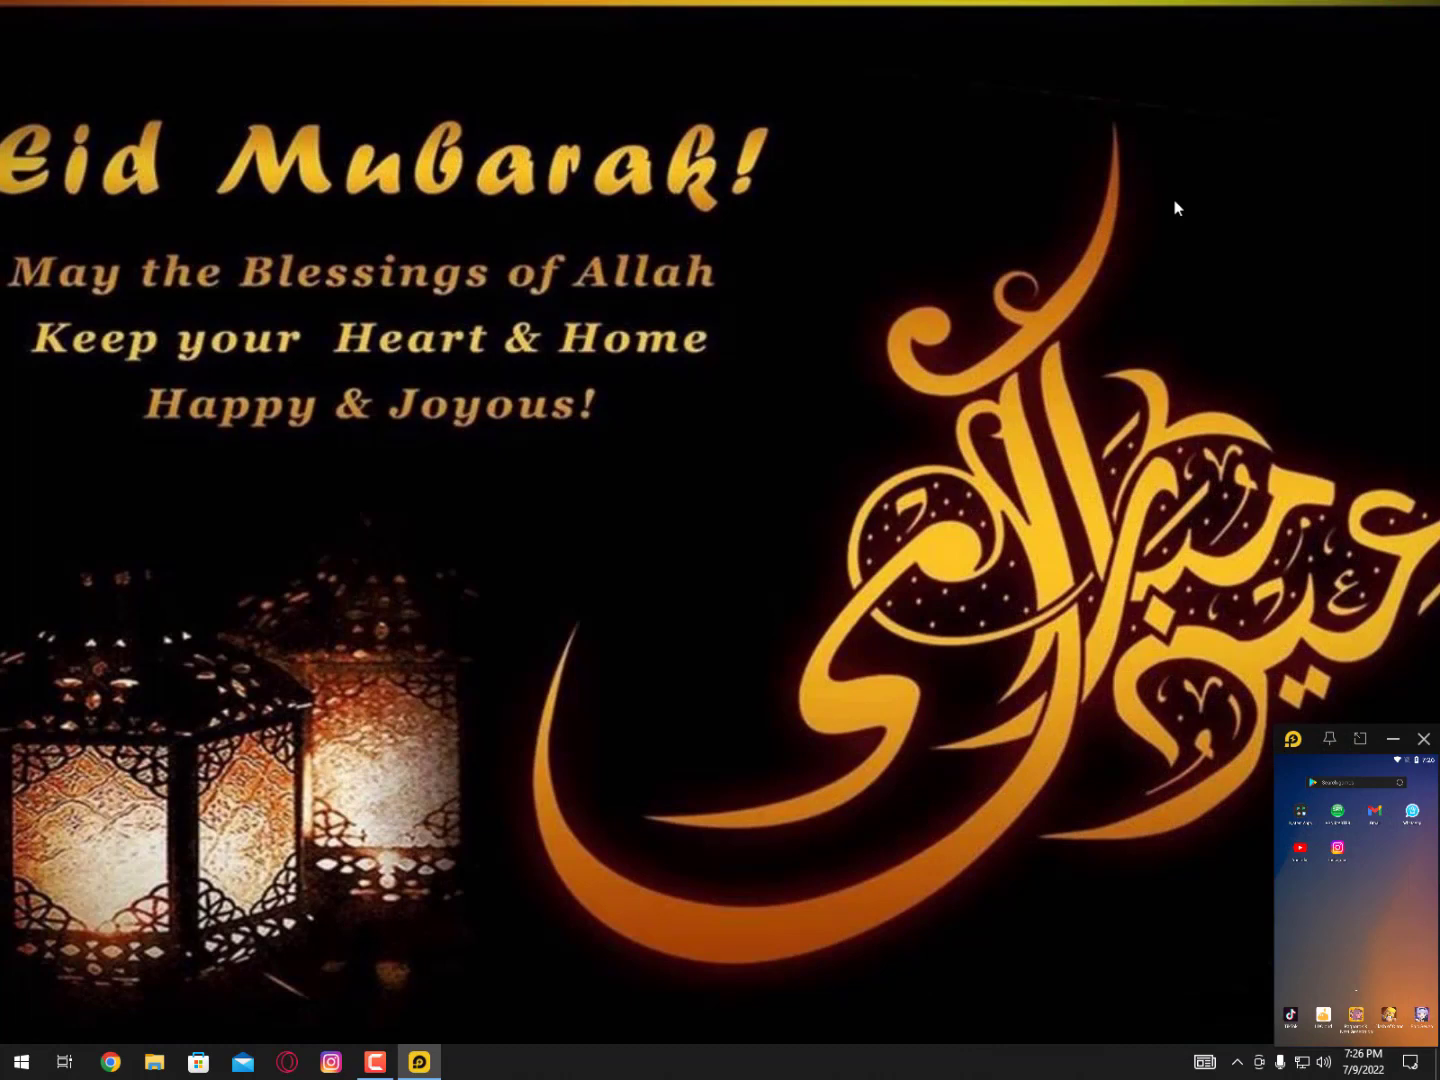
- Open the Windows Start menu from the taskbar
{"action": "left_click", "coordinate": [20, 1060]}
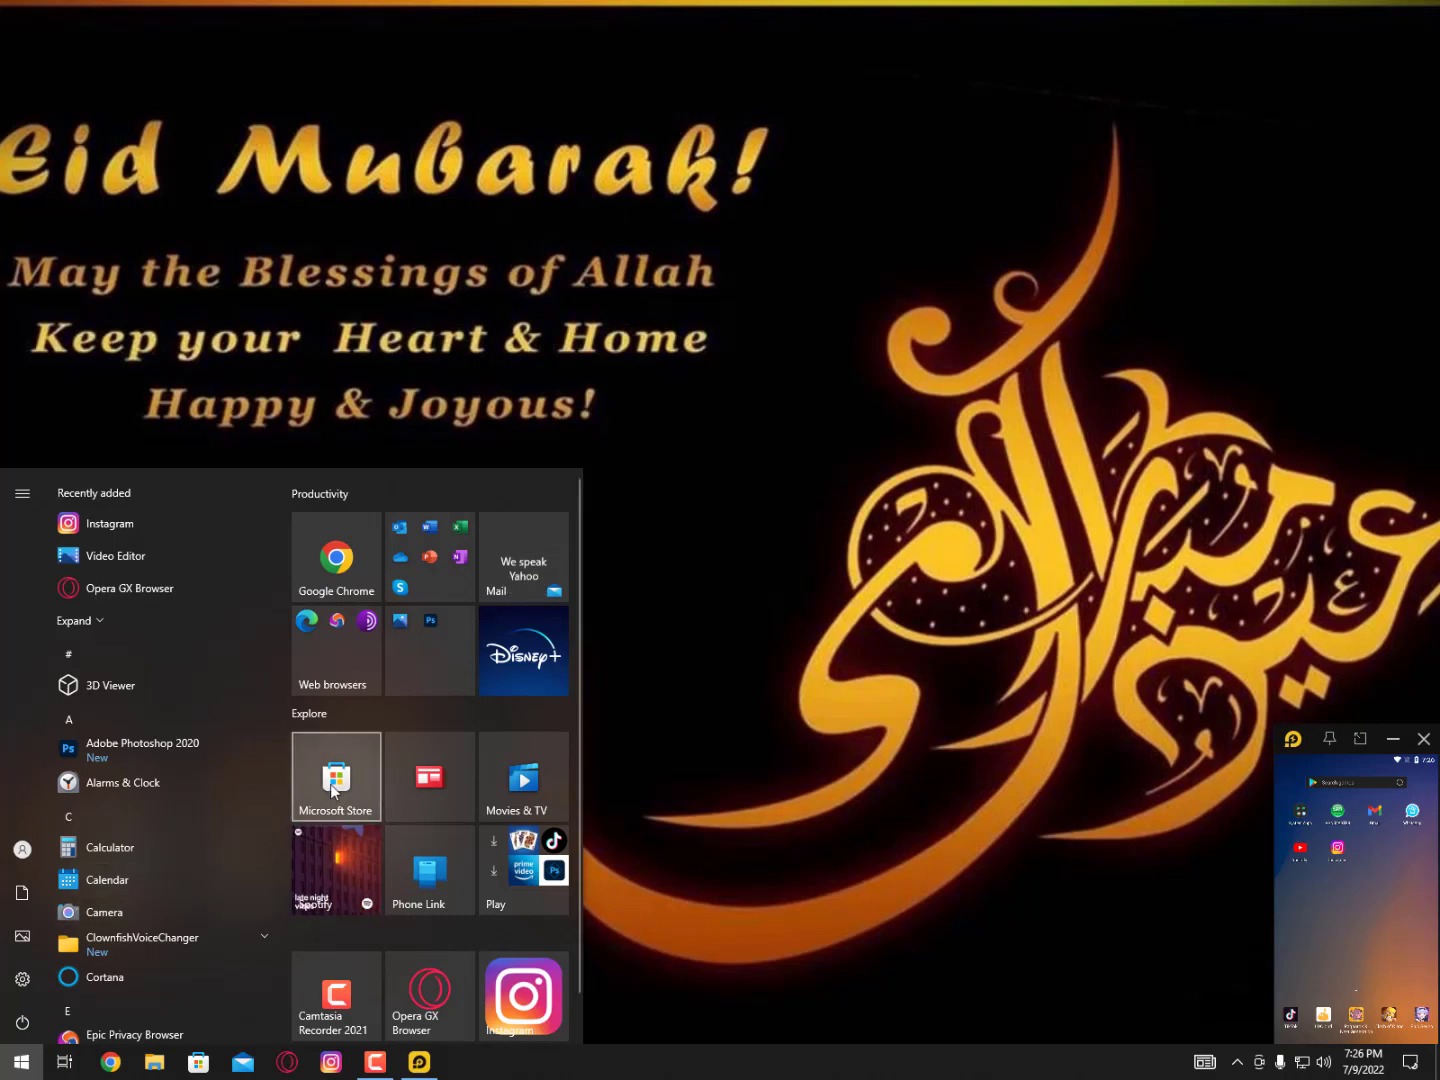
- Launch Microsoft Store from the Start menu and bring its loading window forward
{"action": "left_click", "coordinate": [336, 776]}
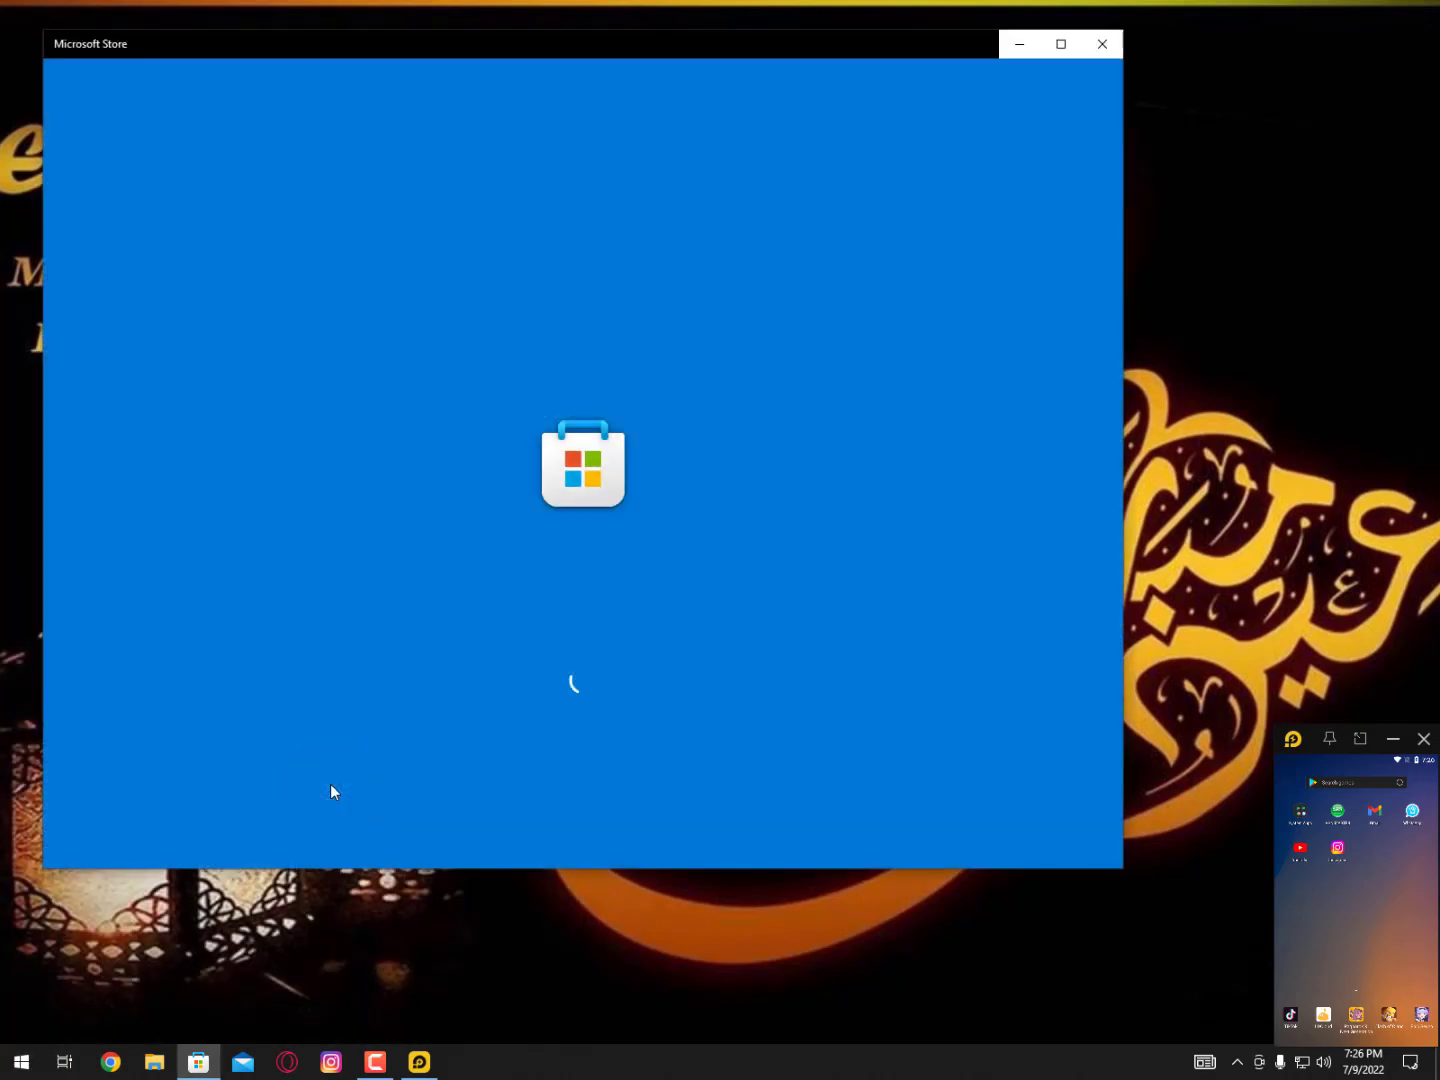
{"action": "mouse_move", "coordinate": [508, 132]}
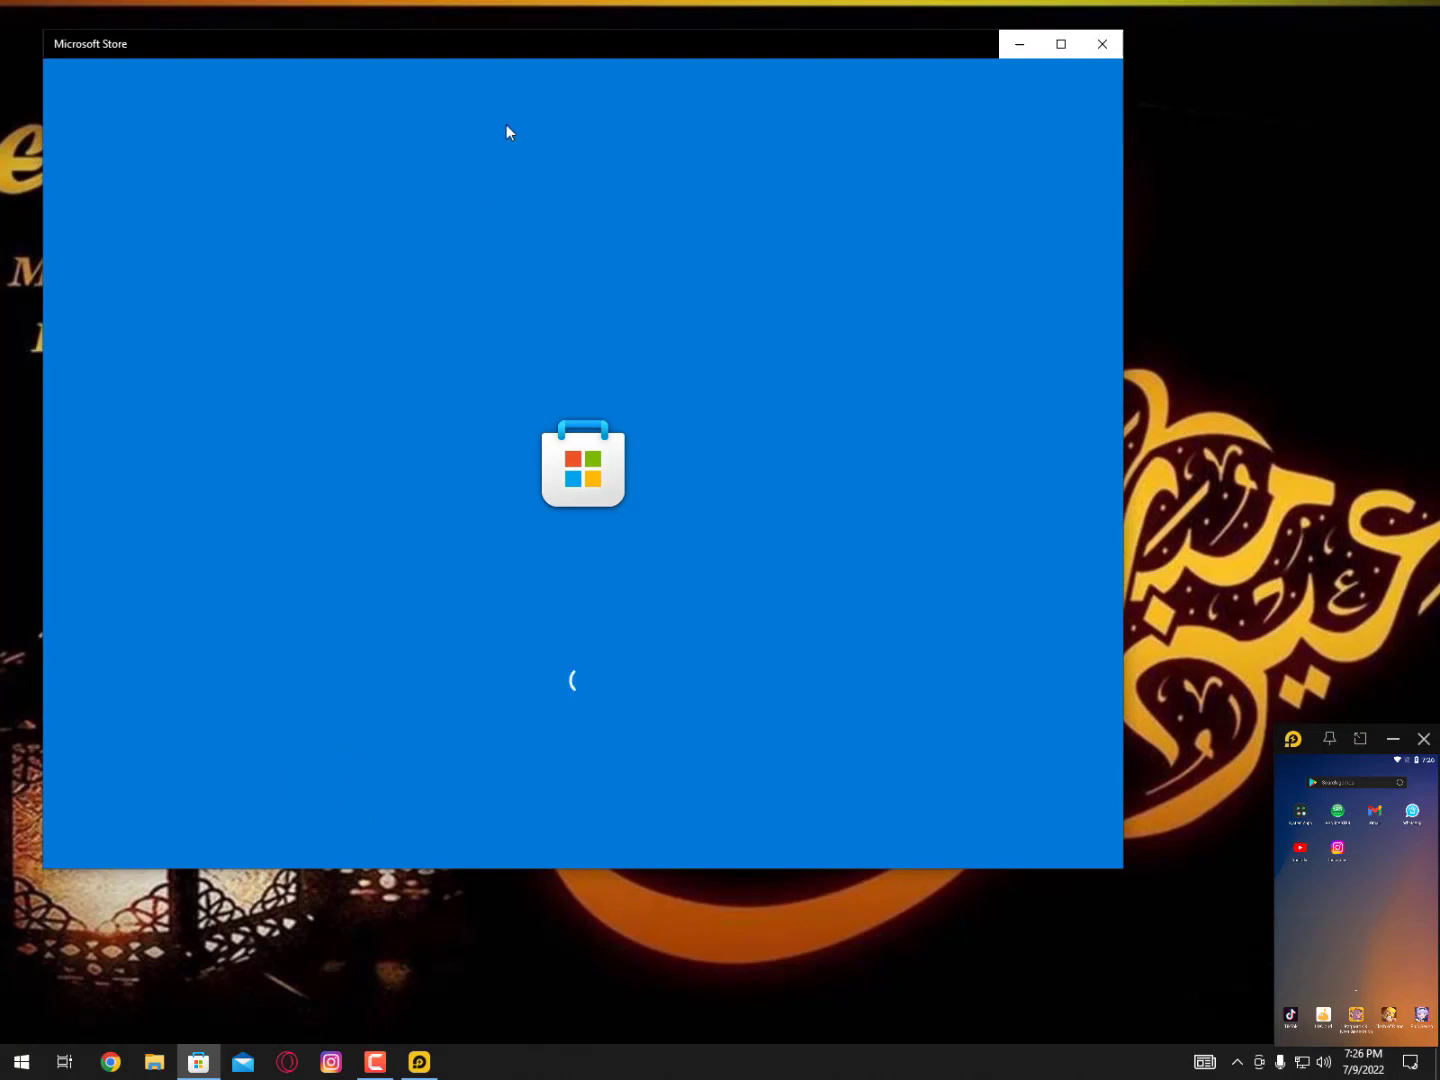
{"action": "mouse_move", "coordinate": [512, 108]}
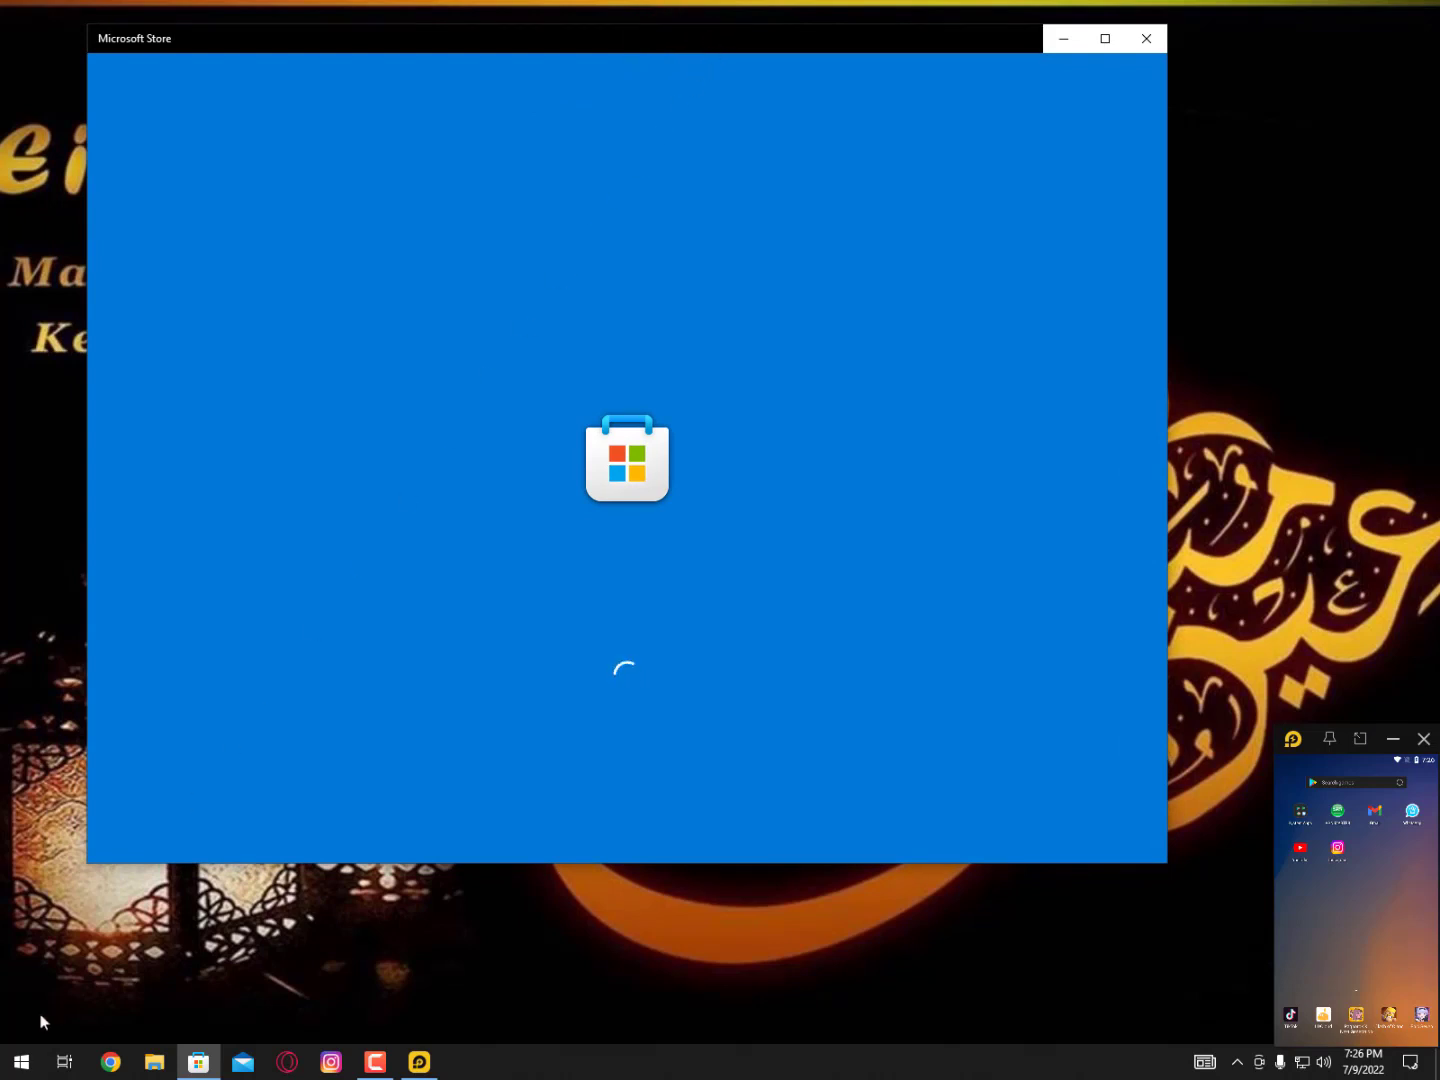
{"action": "left_click", "coordinate": [20, 1062]}
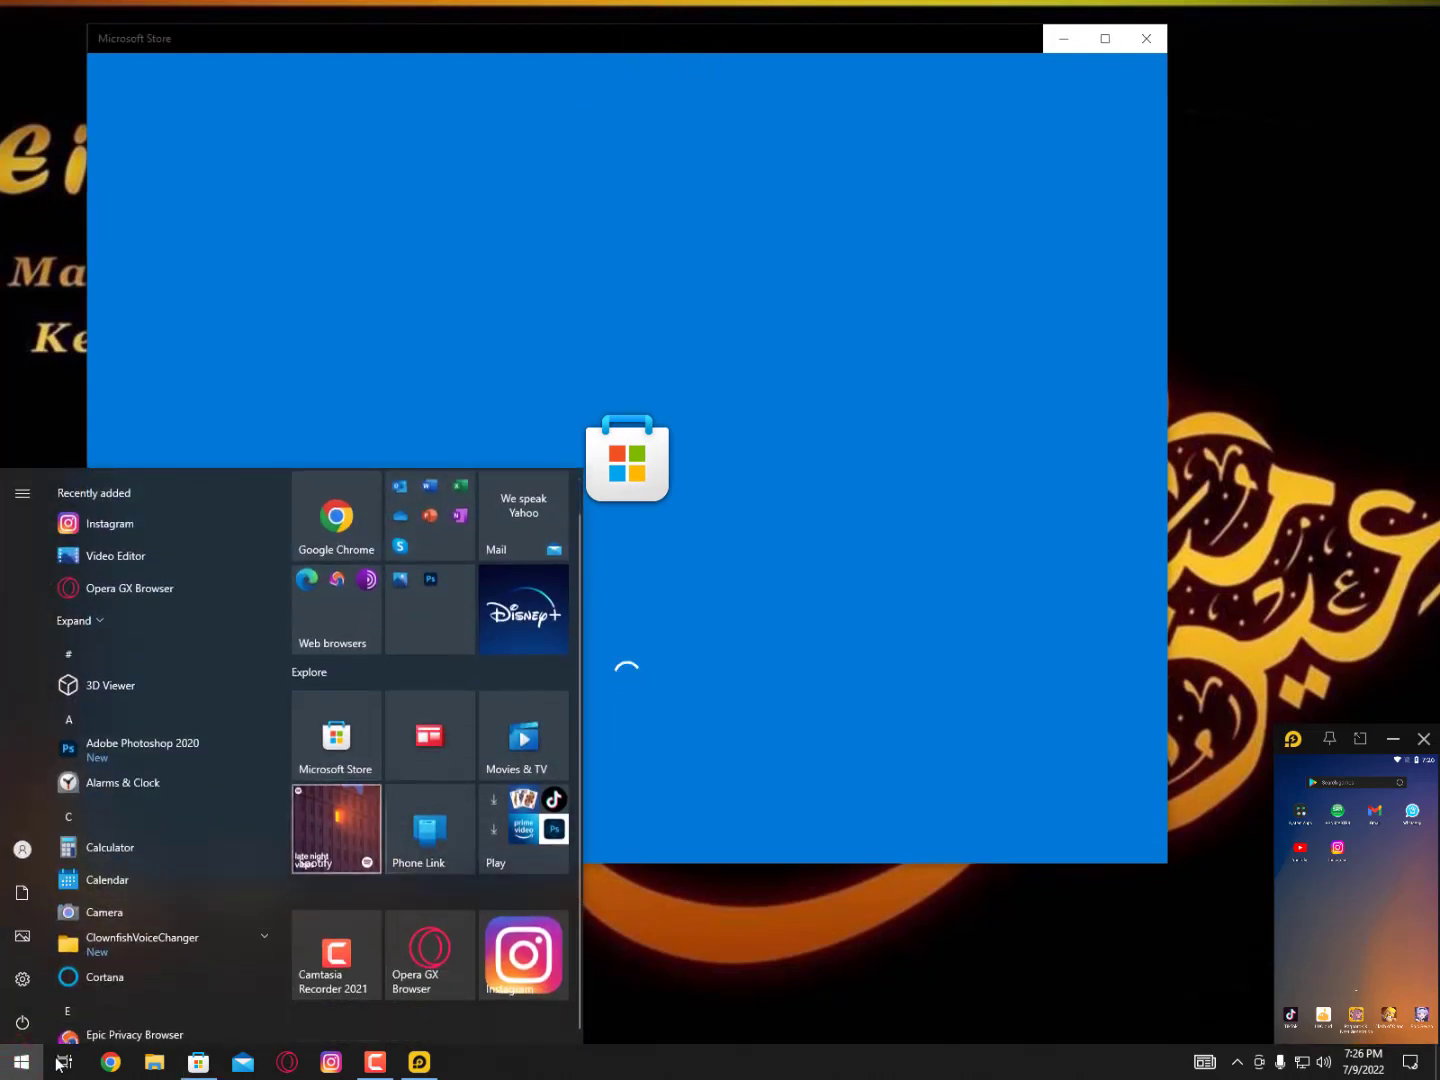
{"action": "left_click", "coordinate": [448, 564]}
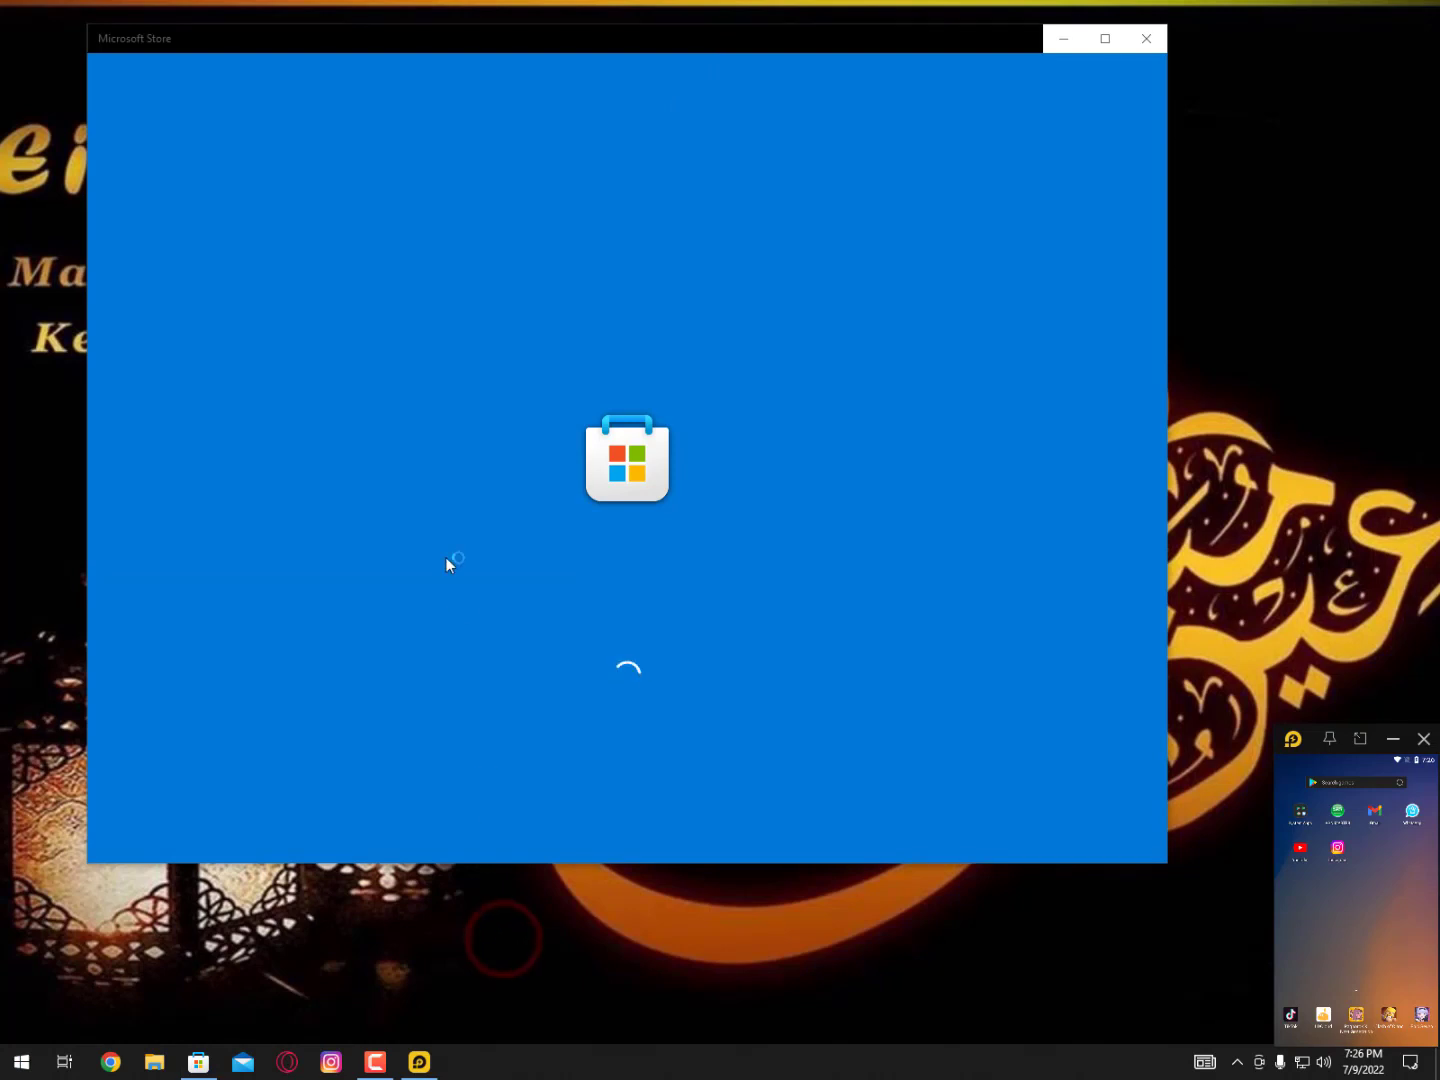
{"action": "left_click", "coordinate": [332, 1062]}
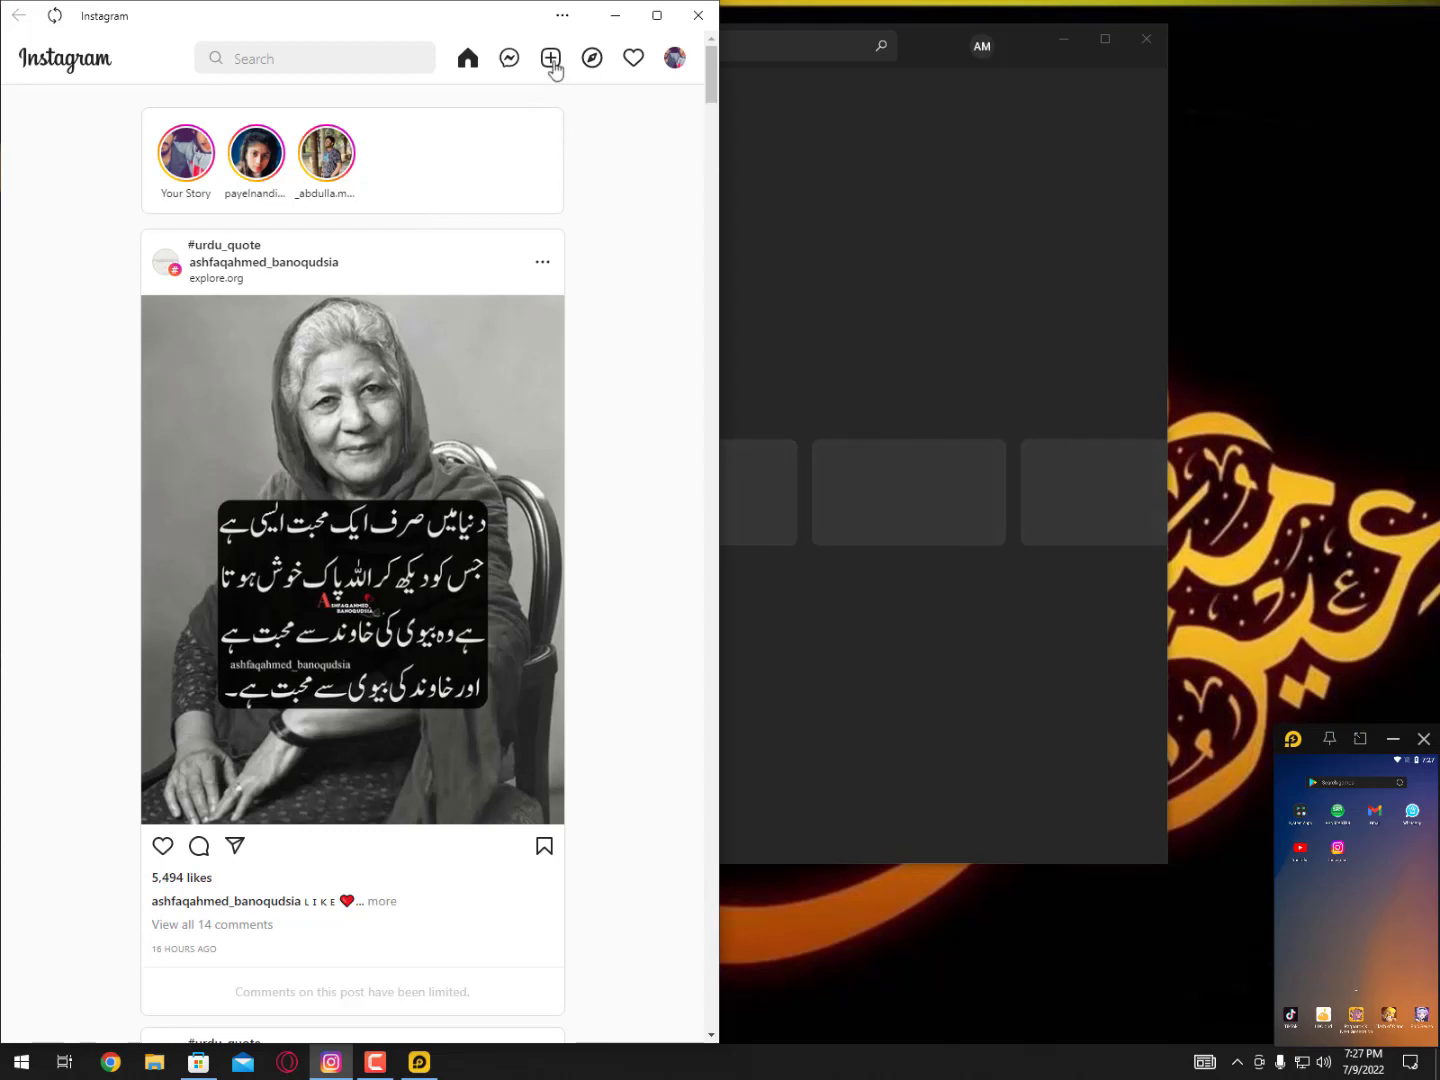
- Begin a new Instagram post and choose the Eid ul Azha file from the computer
{"action": "left_click", "coordinate": [552, 56]}
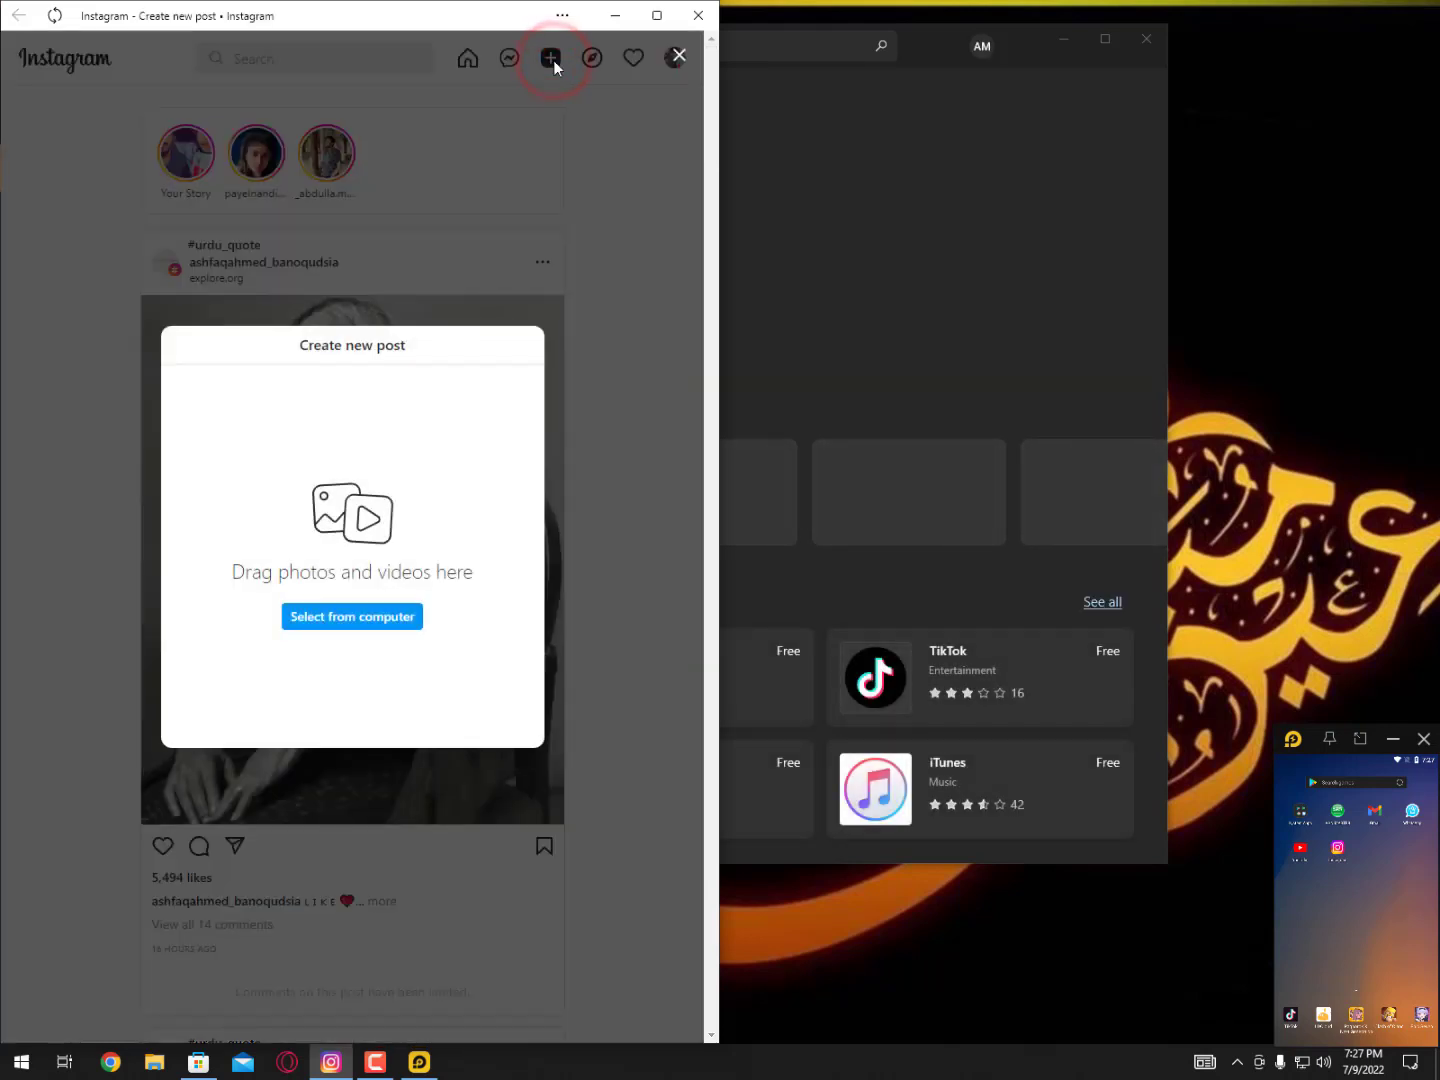
{"action": "mouse_move", "coordinate": [524, 148]}
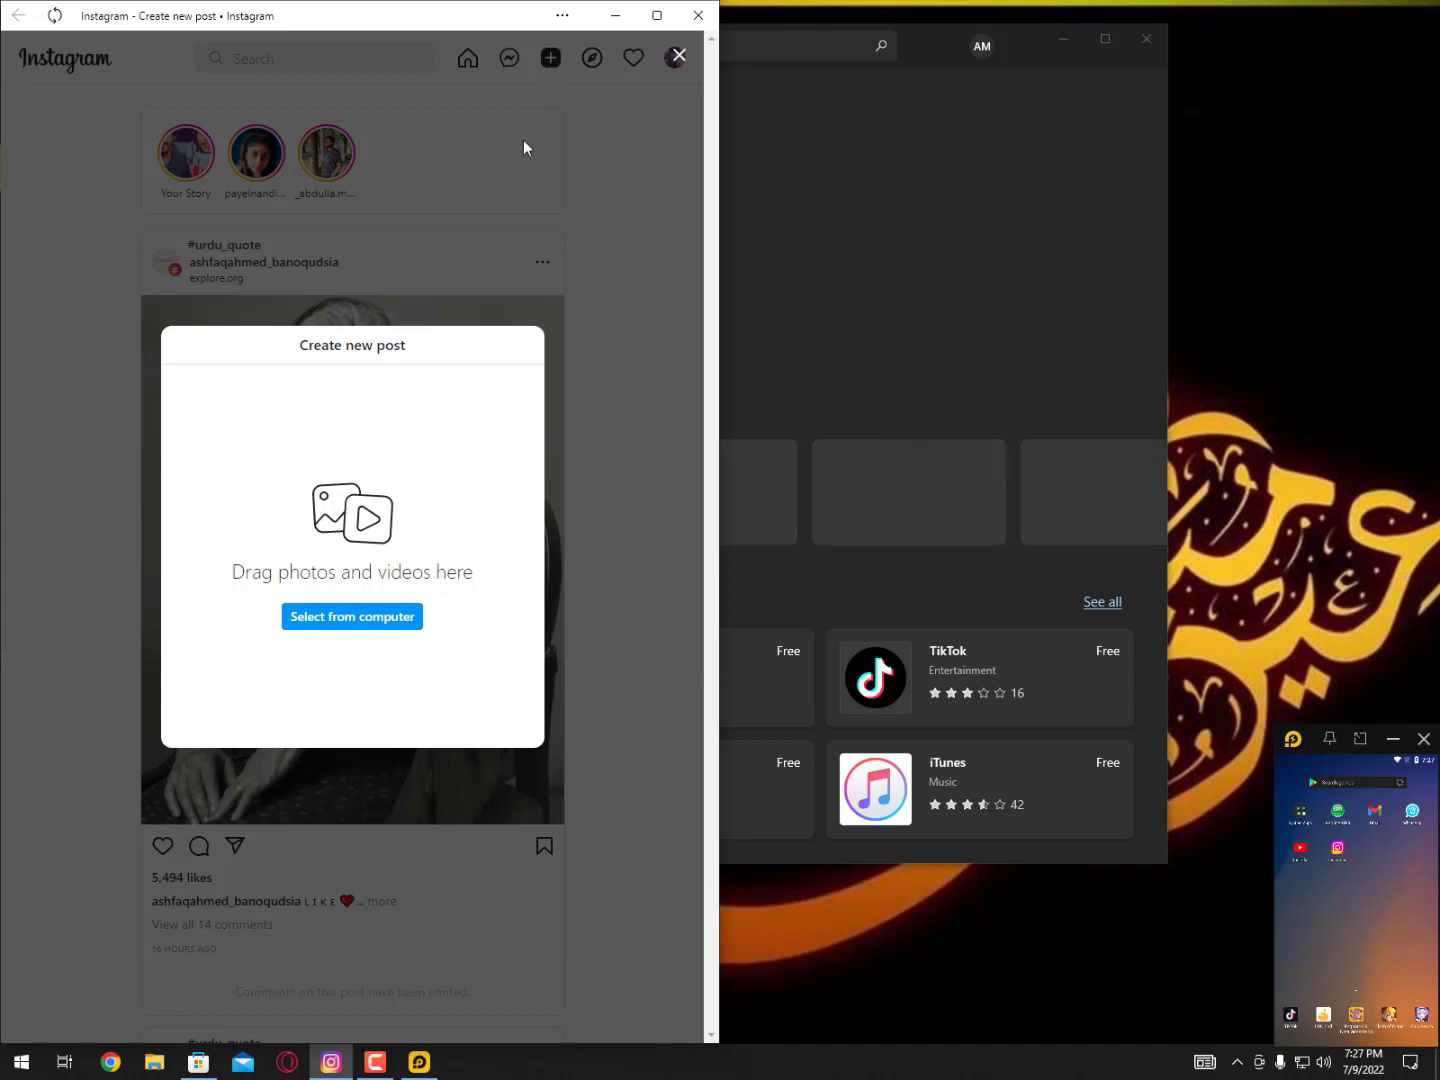
{"action": "left_click", "coordinate": [352, 616]}
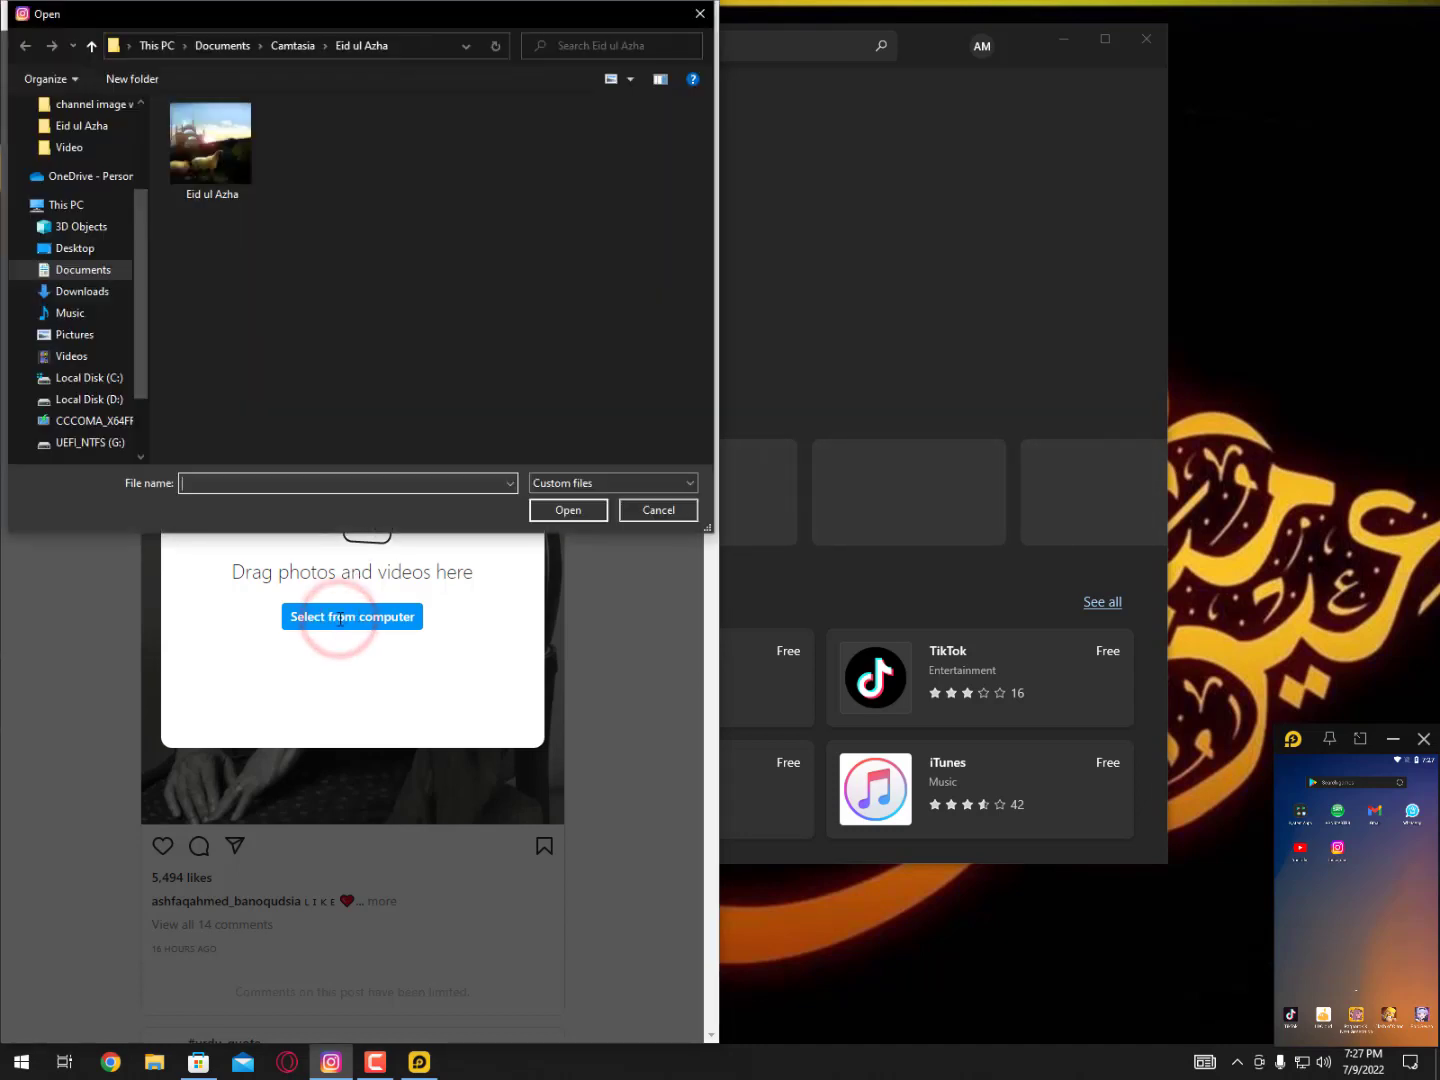
{"action": "left_click", "coordinate": [212, 138]}
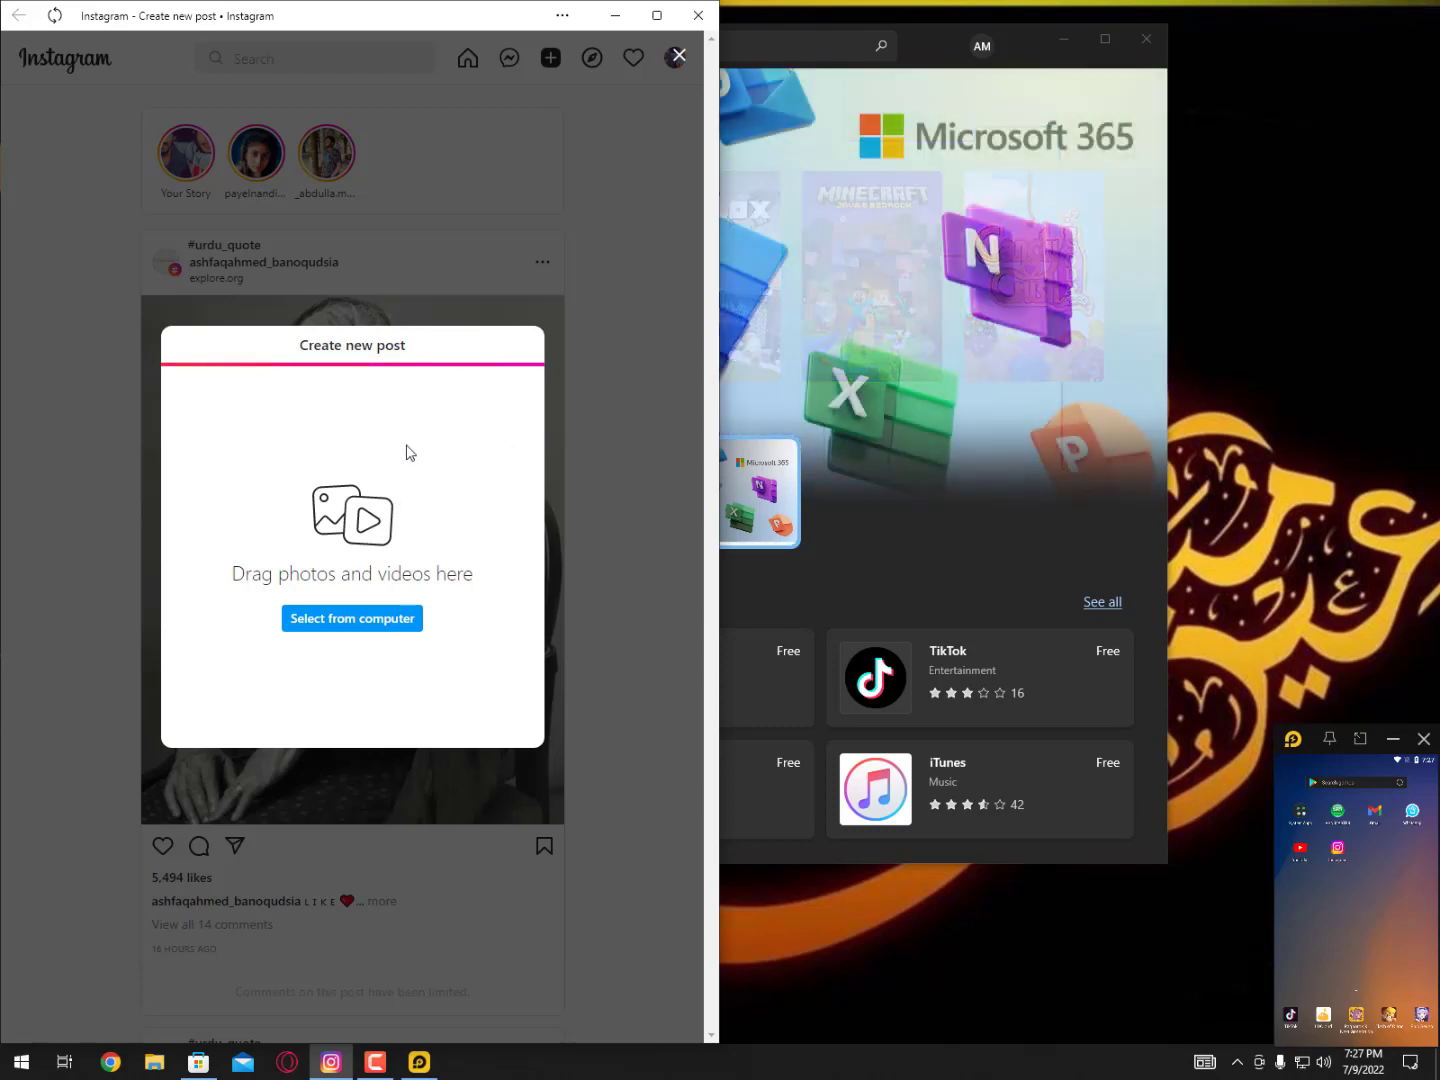
- Load the video, check the crop aspect ratio choices and advance to the Edit step
{"action": "left_click", "coordinate": [352, 618]}
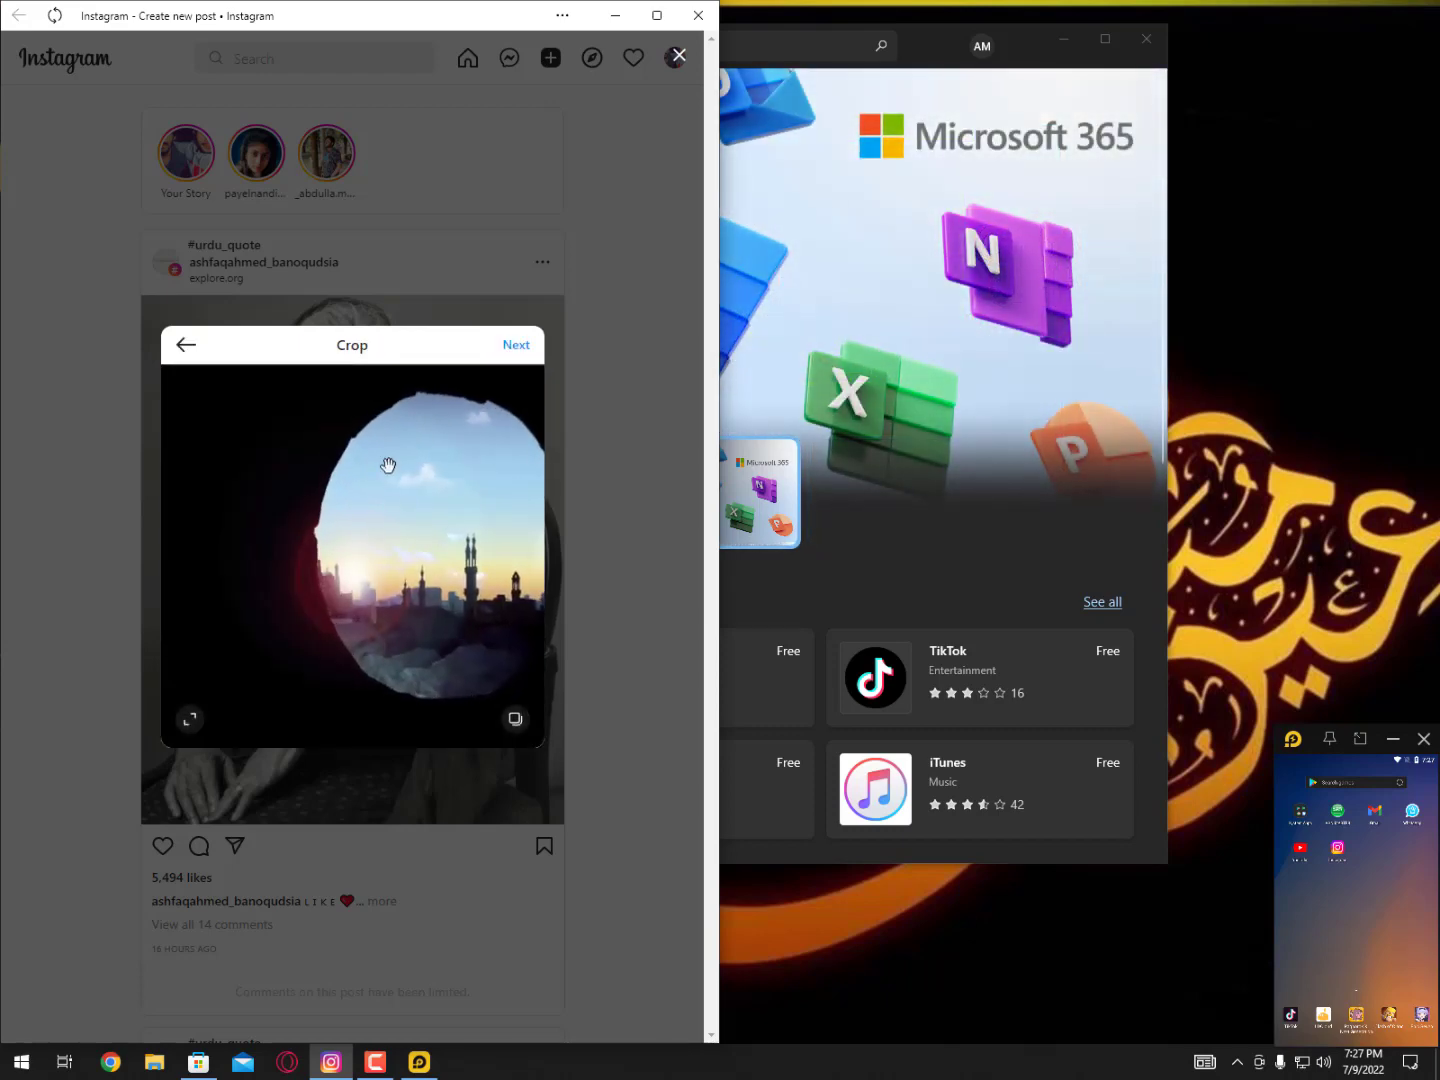
{"action": "left_click", "coordinate": [188, 720]}
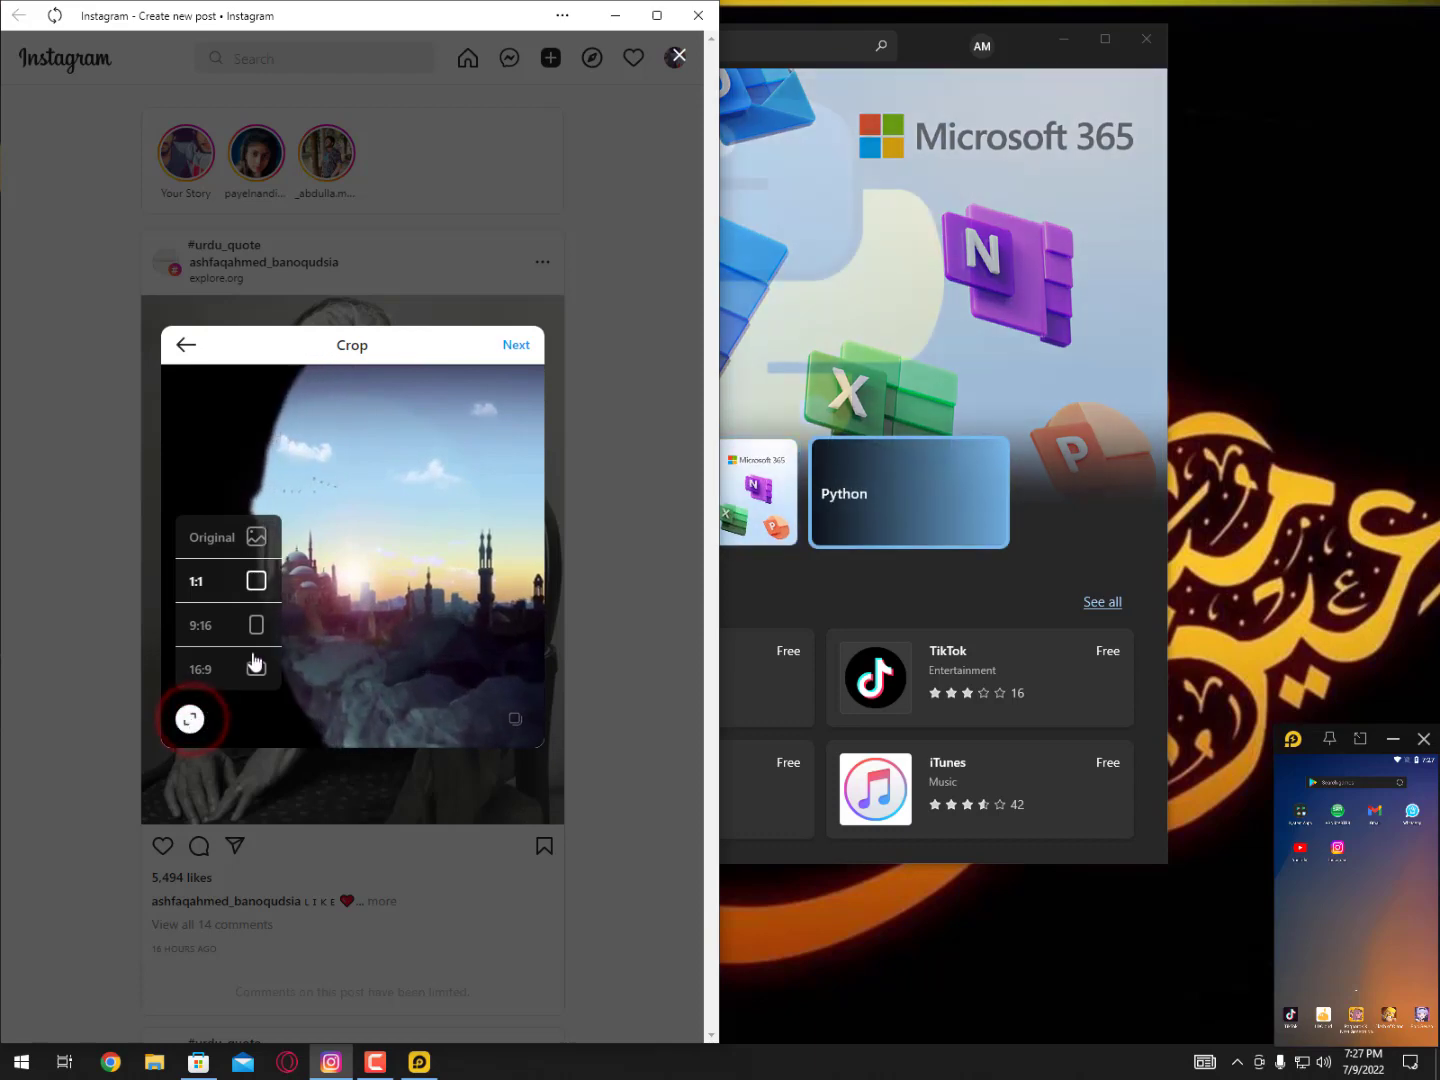
{"action": "left_click", "coordinate": [516, 344]}
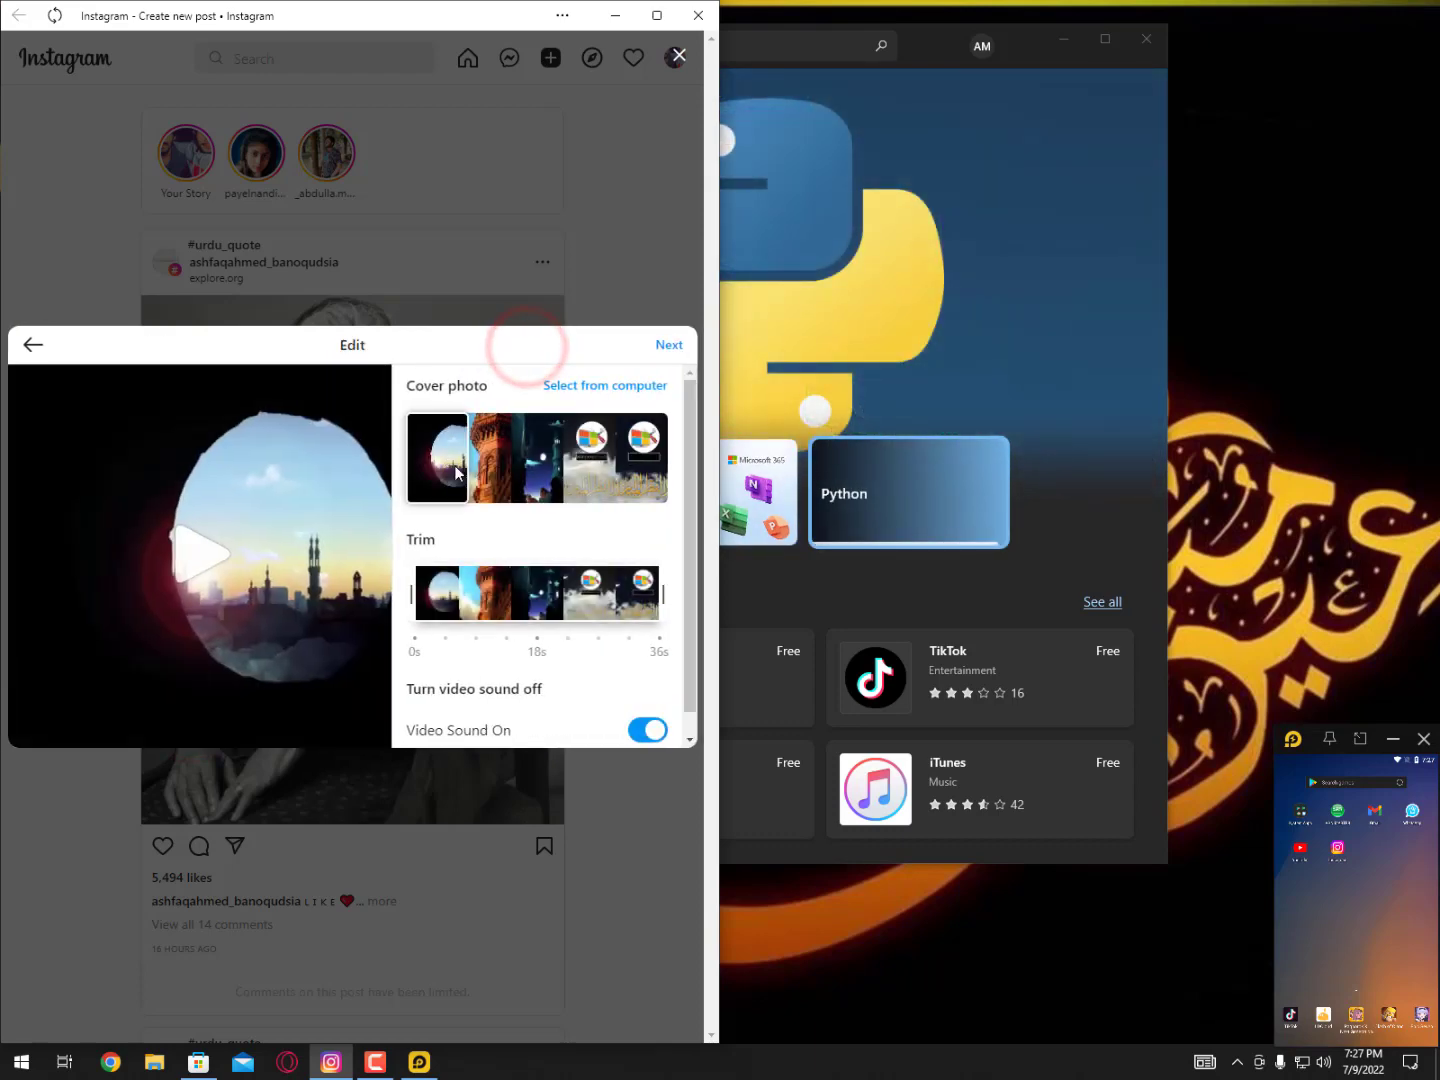
- Choose the minaret frame as the cover photo and continue to the caption screen
{"action": "left_click", "coordinate": [438, 458]}
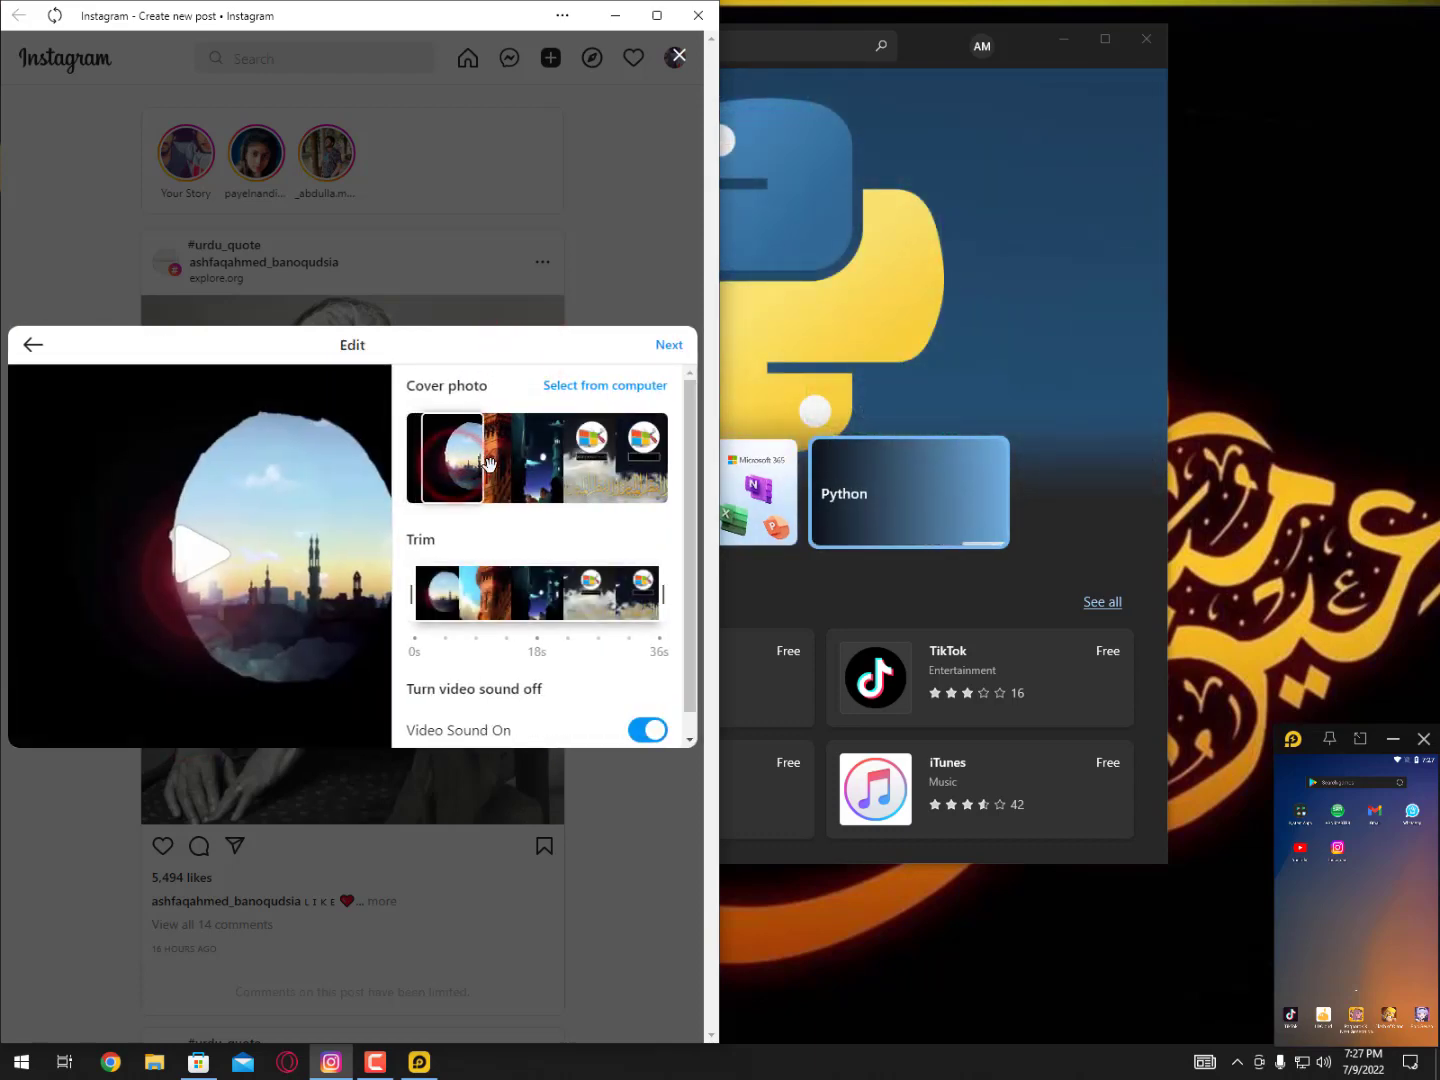
{"action": "left_click", "coordinate": [484, 458]}
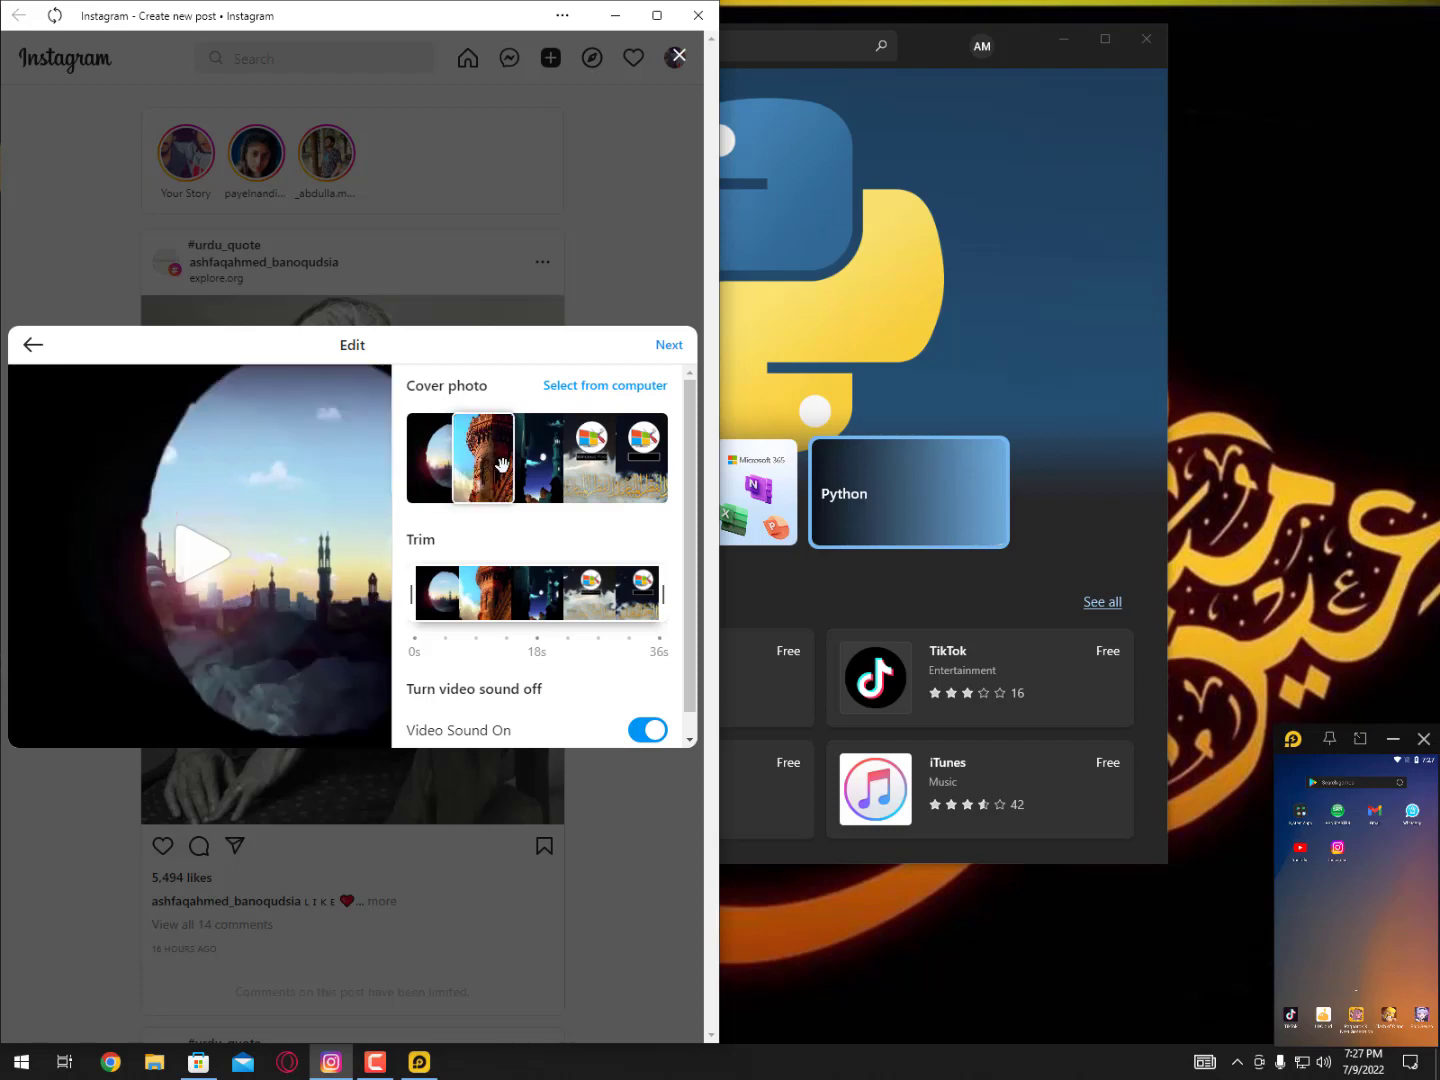
{"action": "left_click", "coordinate": [482, 456]}
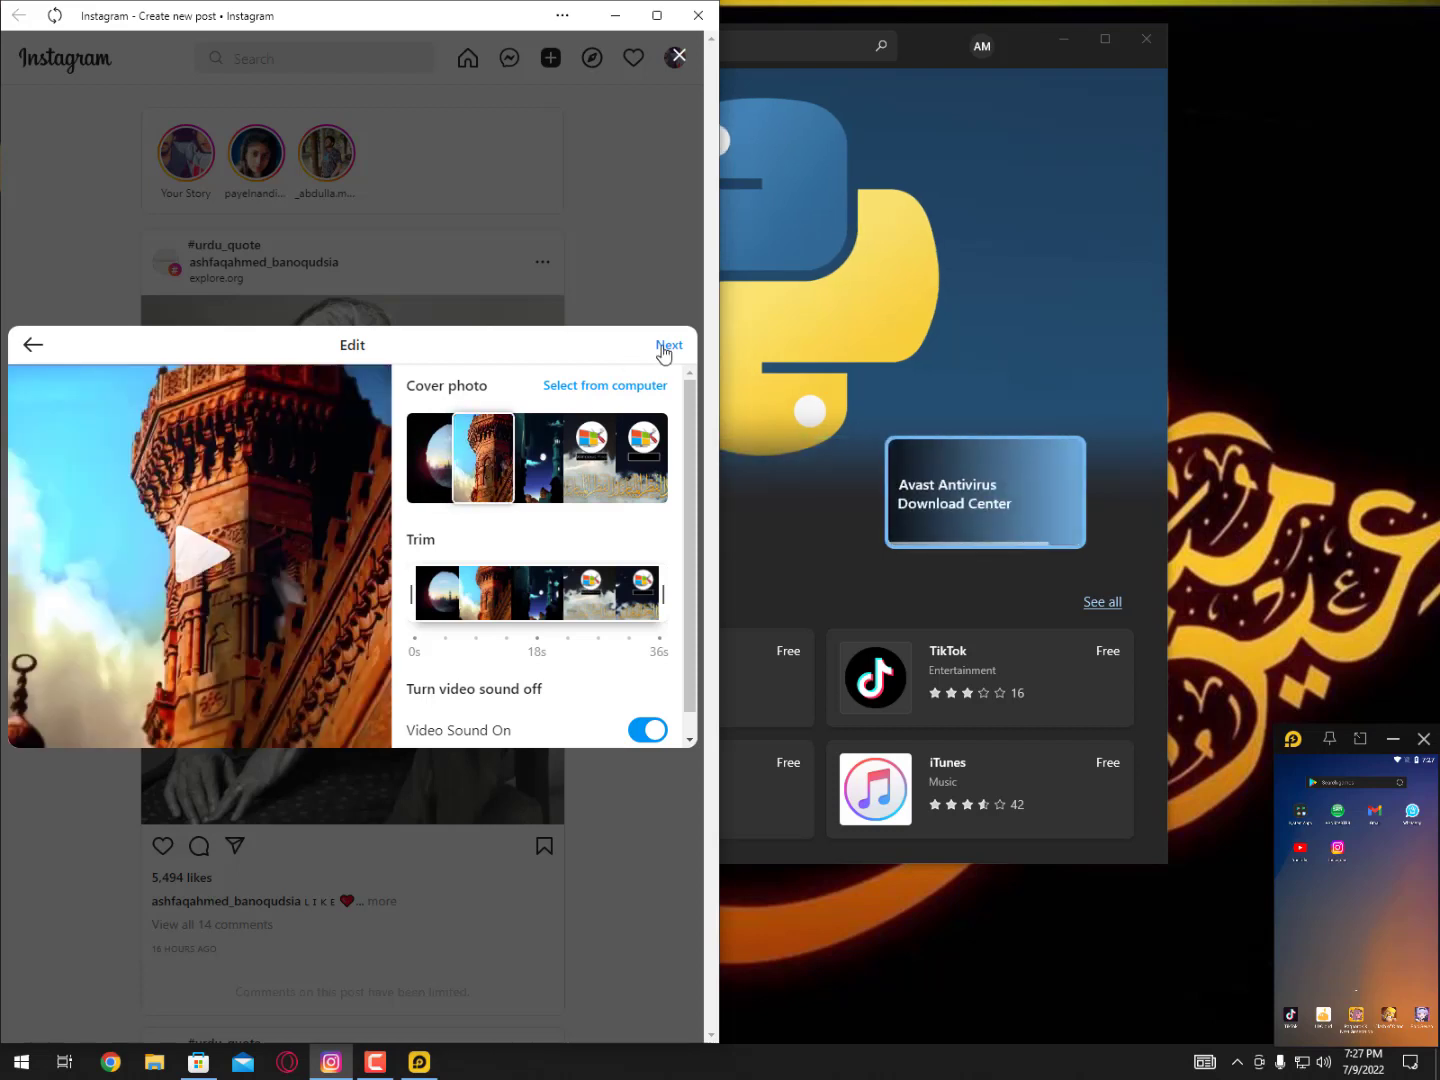
{"action": "mouse_move", "coordinate": [600, 392]}
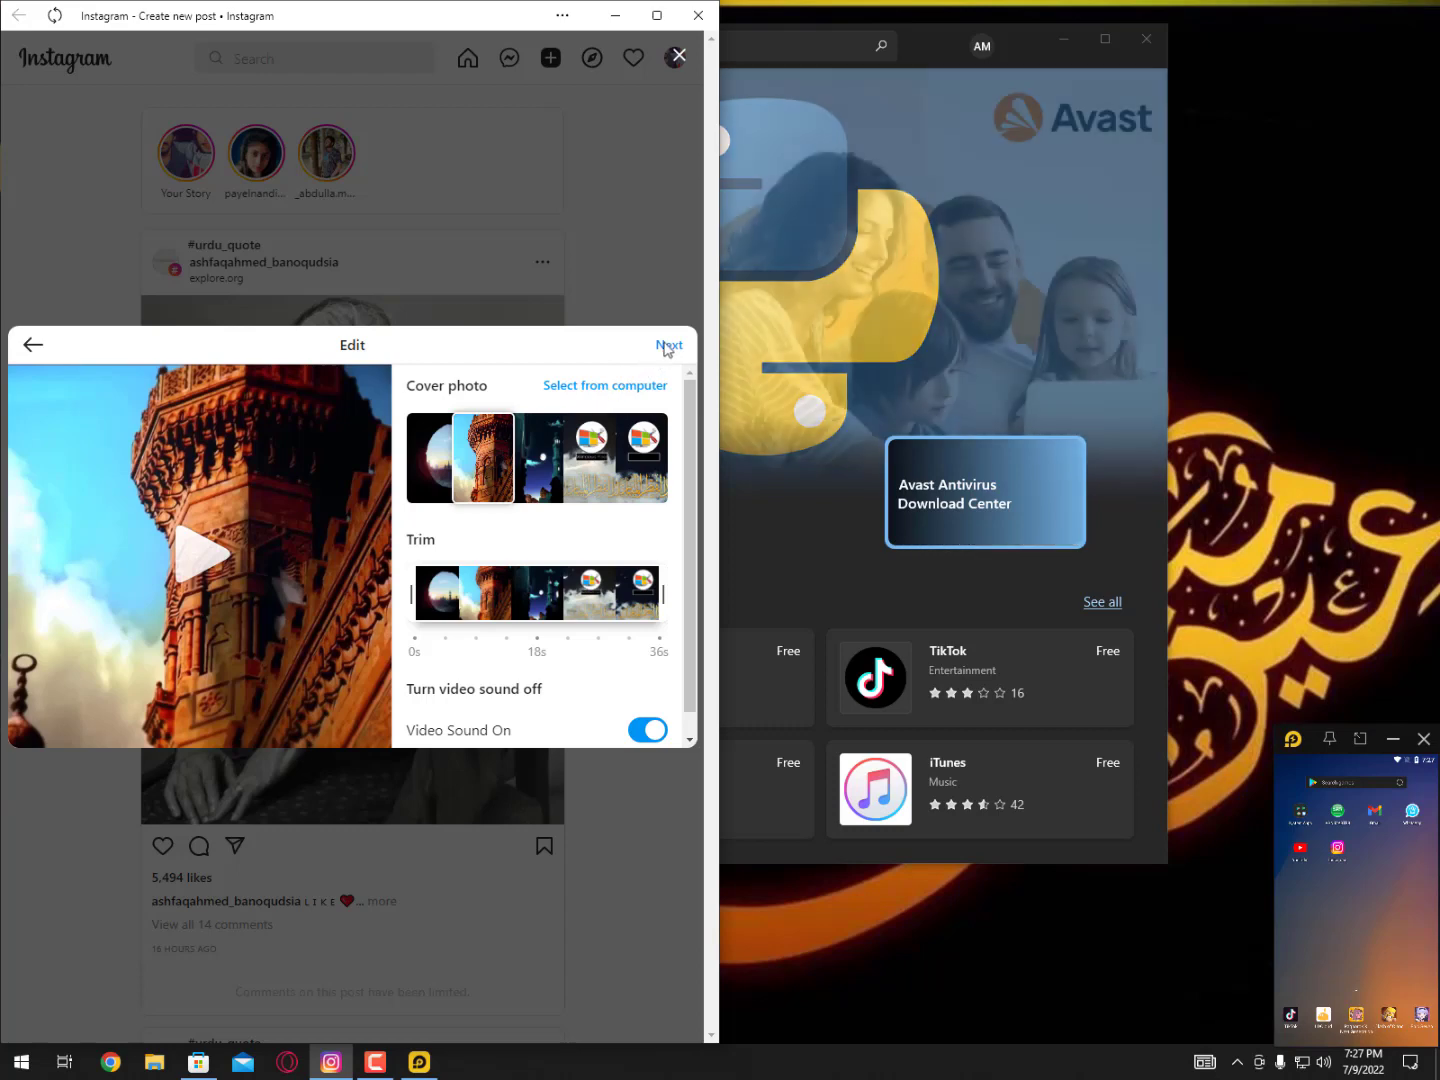
{"action": "left_click", "coordinate": [668, 344]}
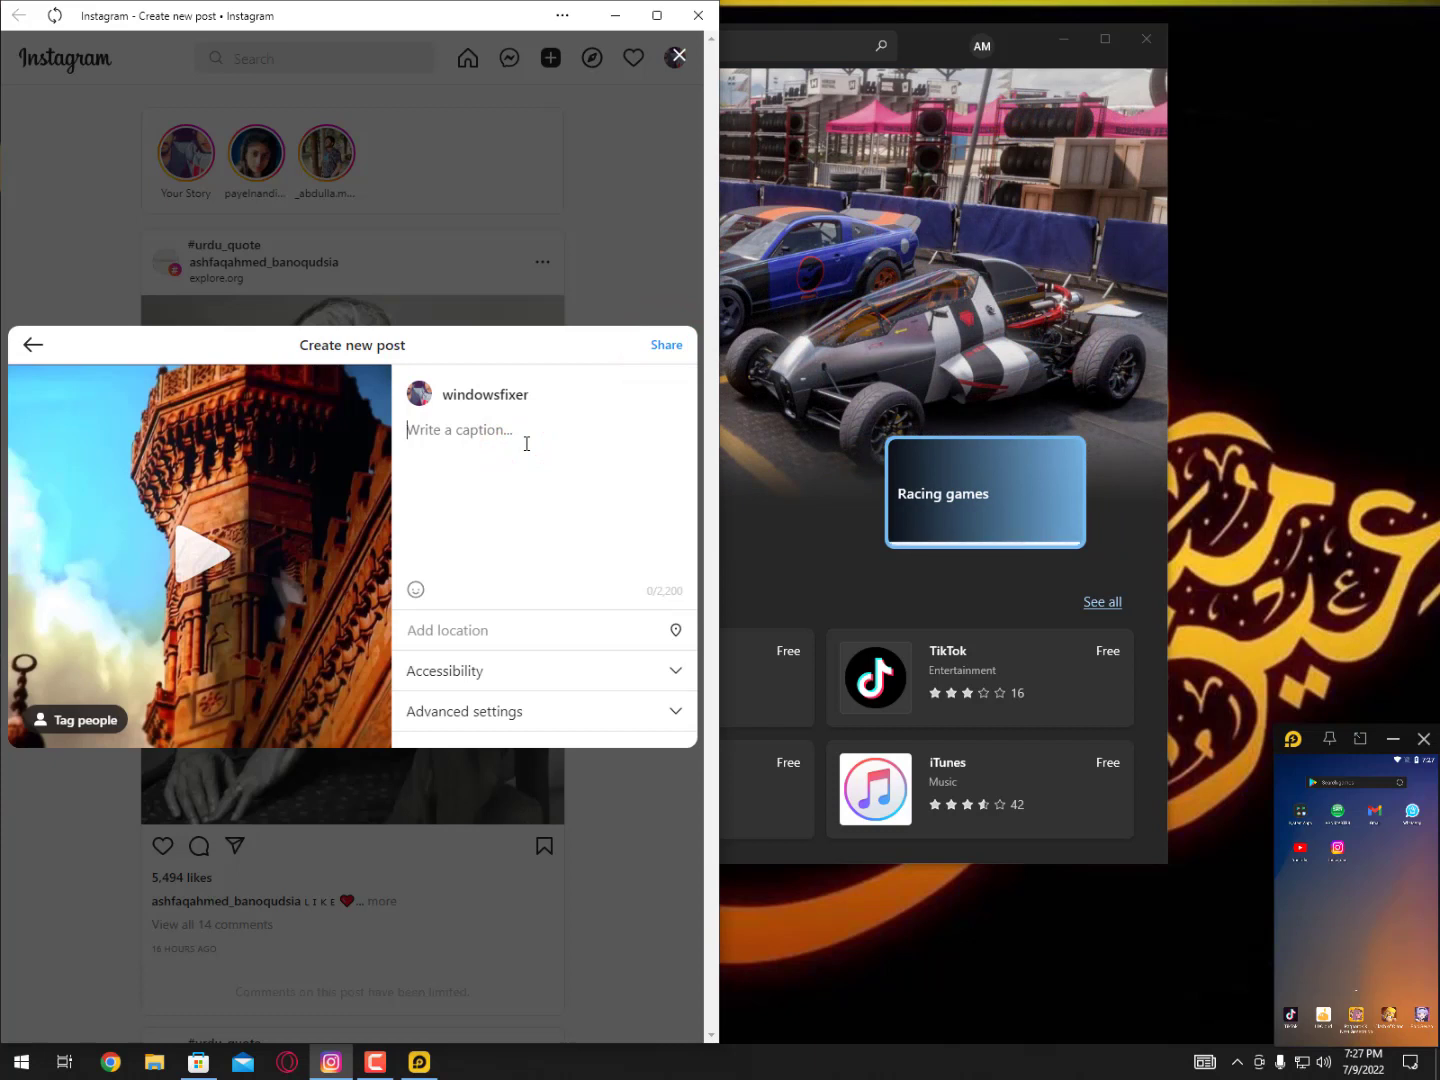
{"action": "mouse_move", "coordinate": [444, 716]}
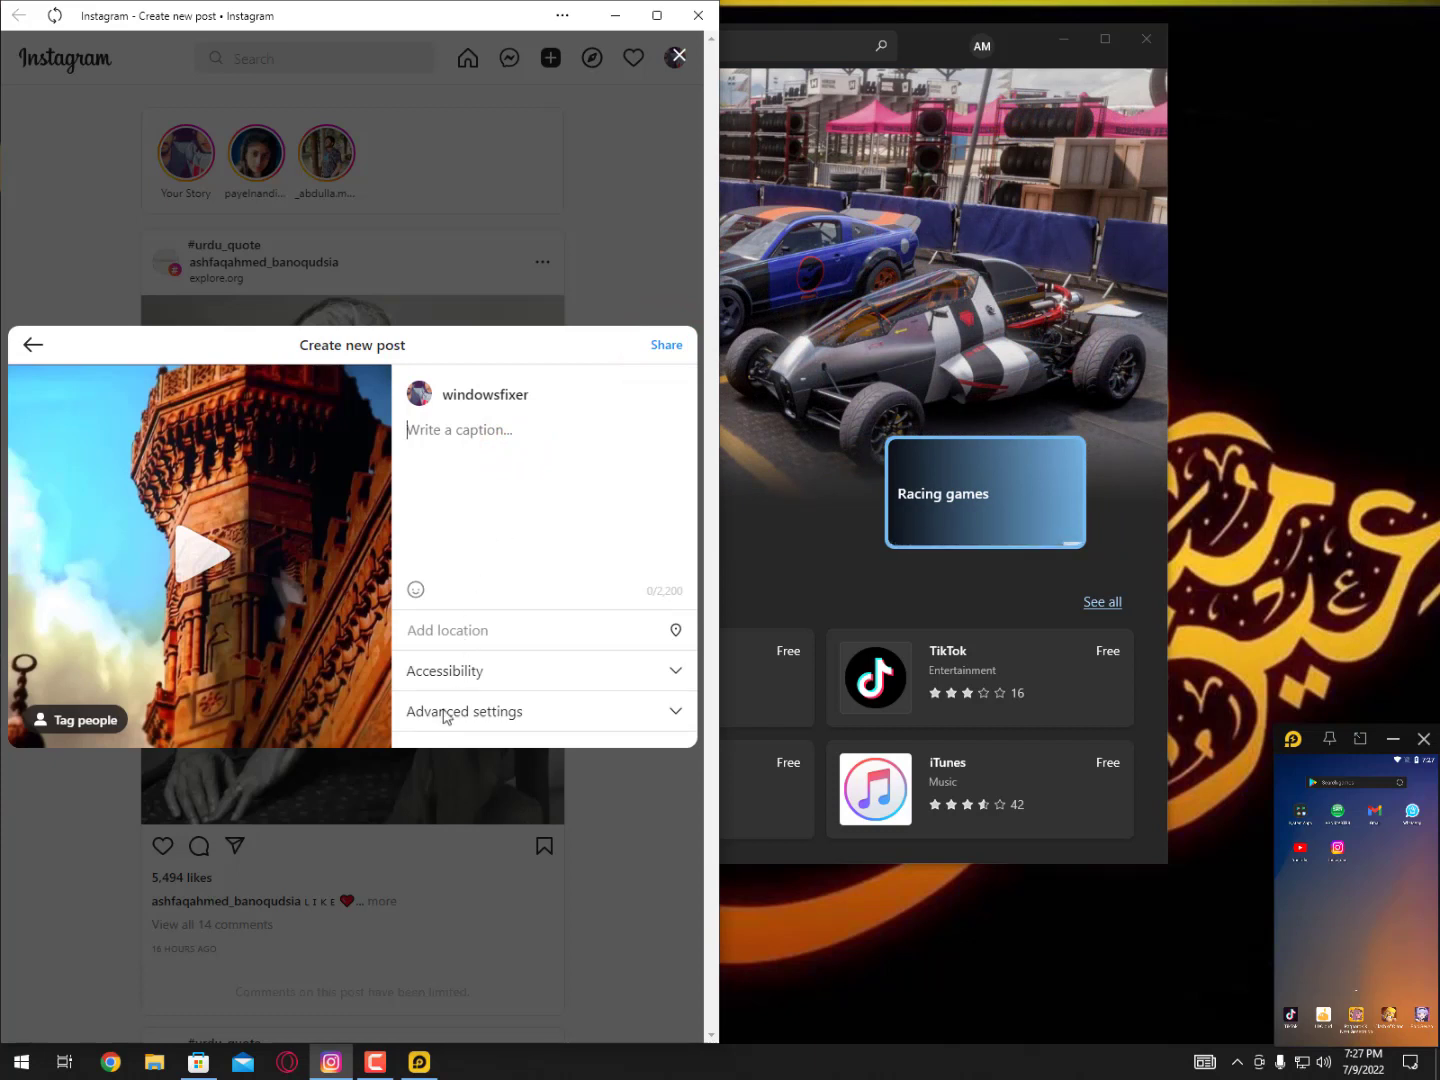
- Share the Eid ul Azha video with no caption via Advanced settings, then close Instagram
{"action": "left_click", "coordinate": [464, 712]}
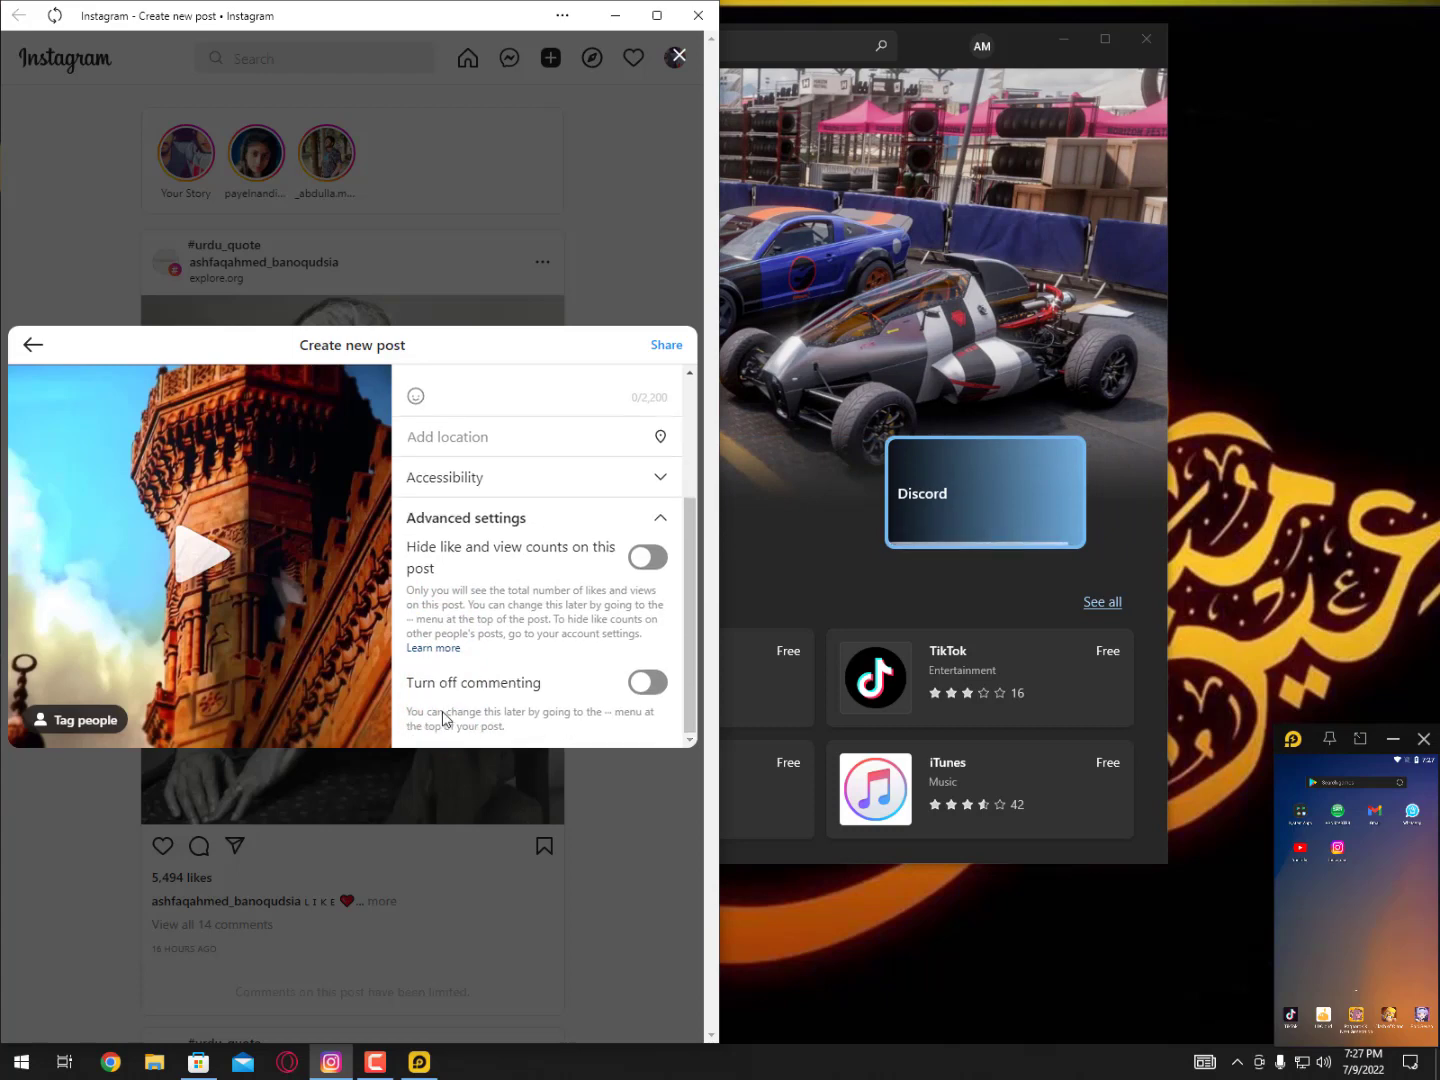
{"action": "left_click", "coordinate": [666, 344]}
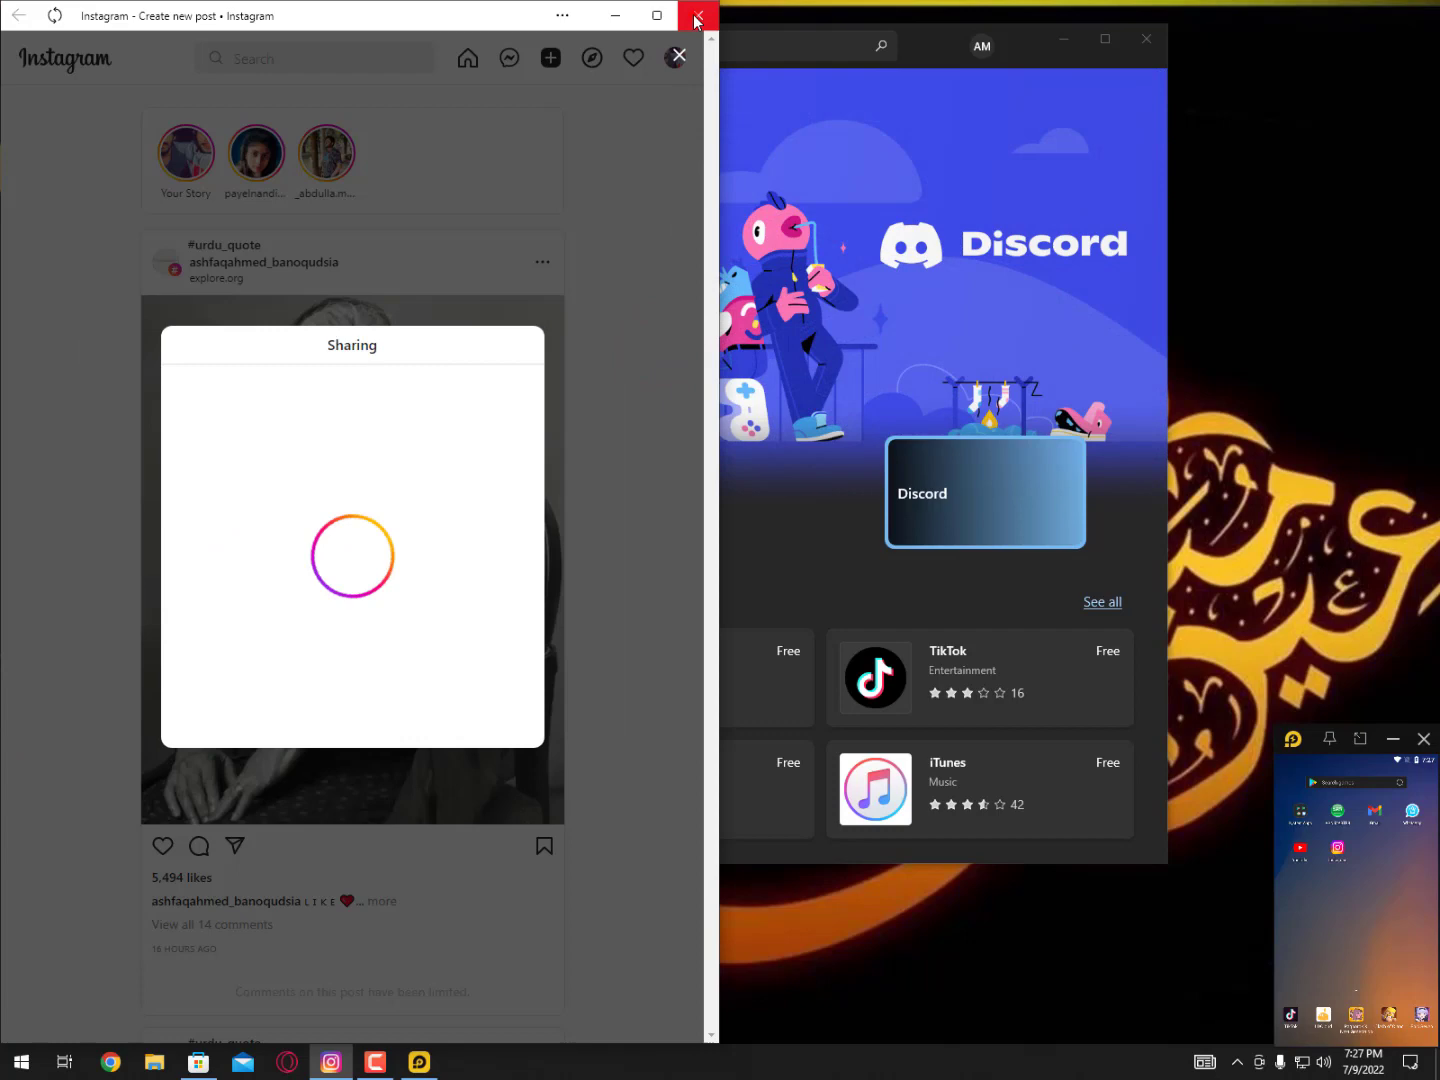
{"action": "left_click", "coordinate": [696, 18]}
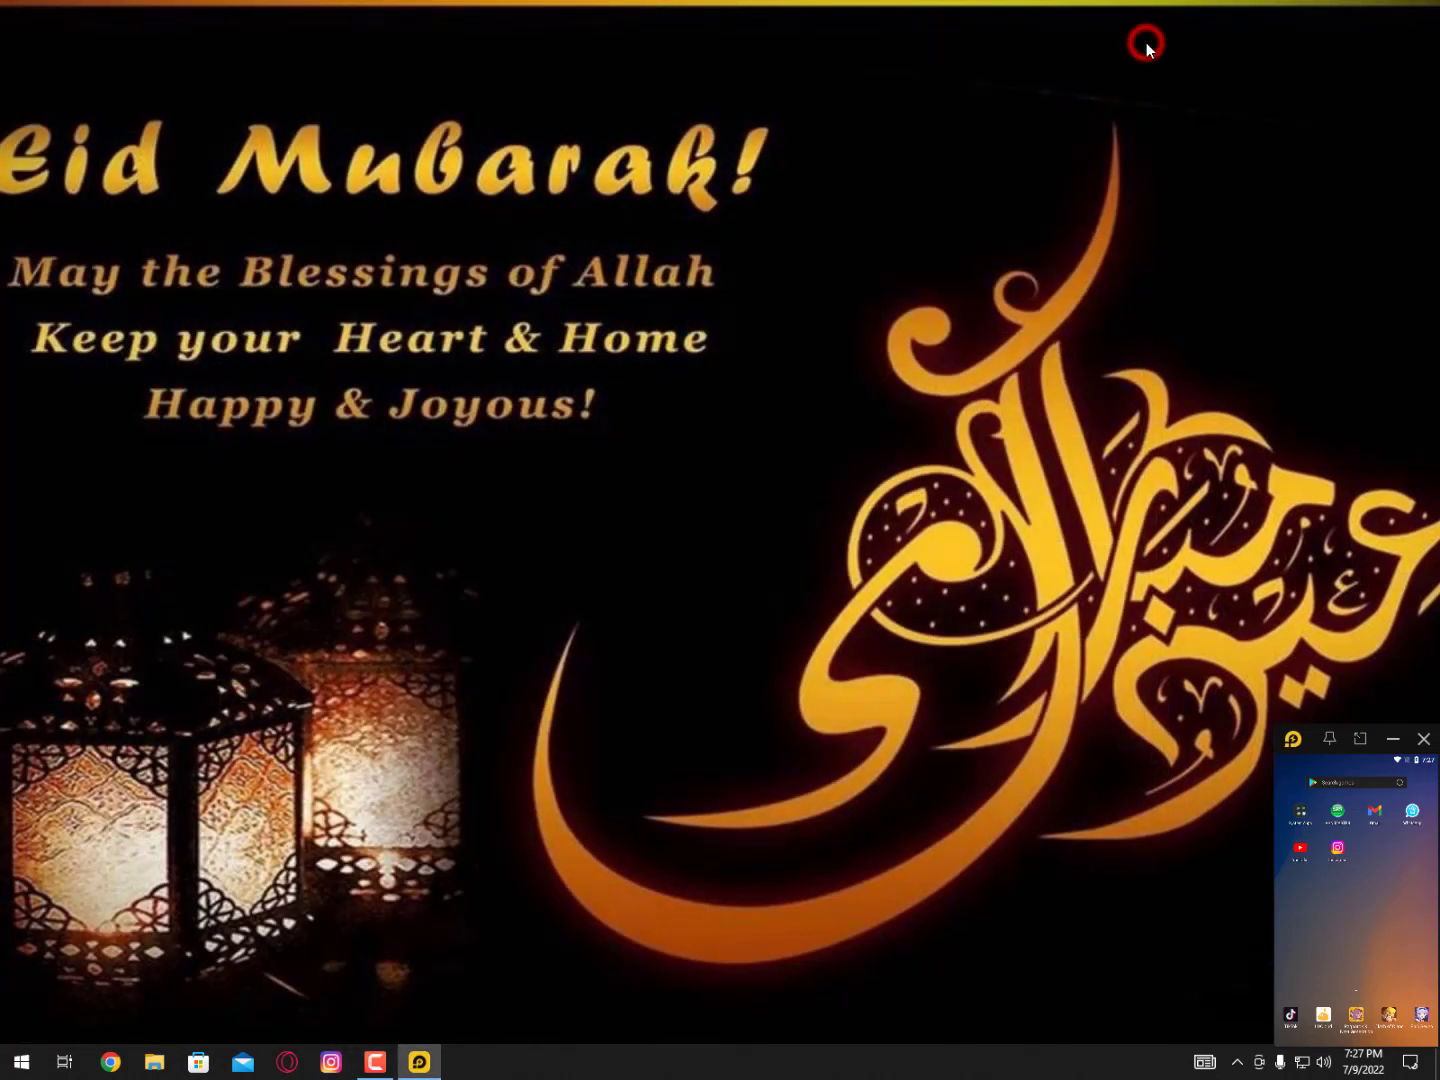
- Restore LDPlayer, check the Play Store under System Apps, then launch Instagram from Home
{"action": "left_click", "coordinate": [1360, 738]}
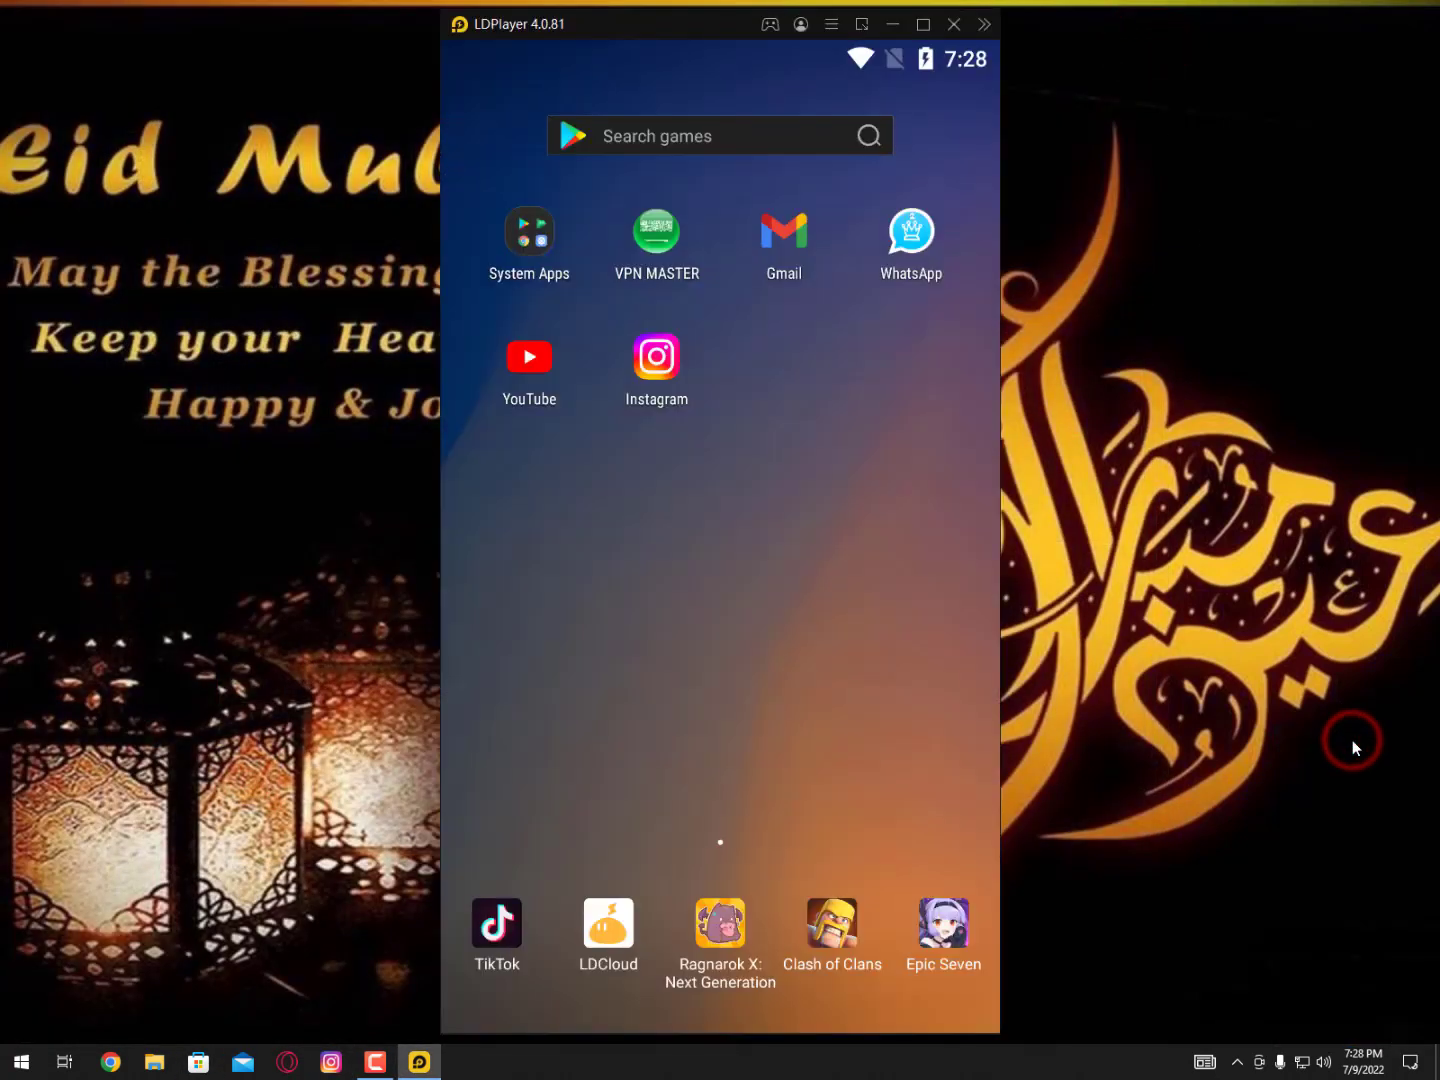
{"action": "mouse_move", "coordinate": [1356, 748]}
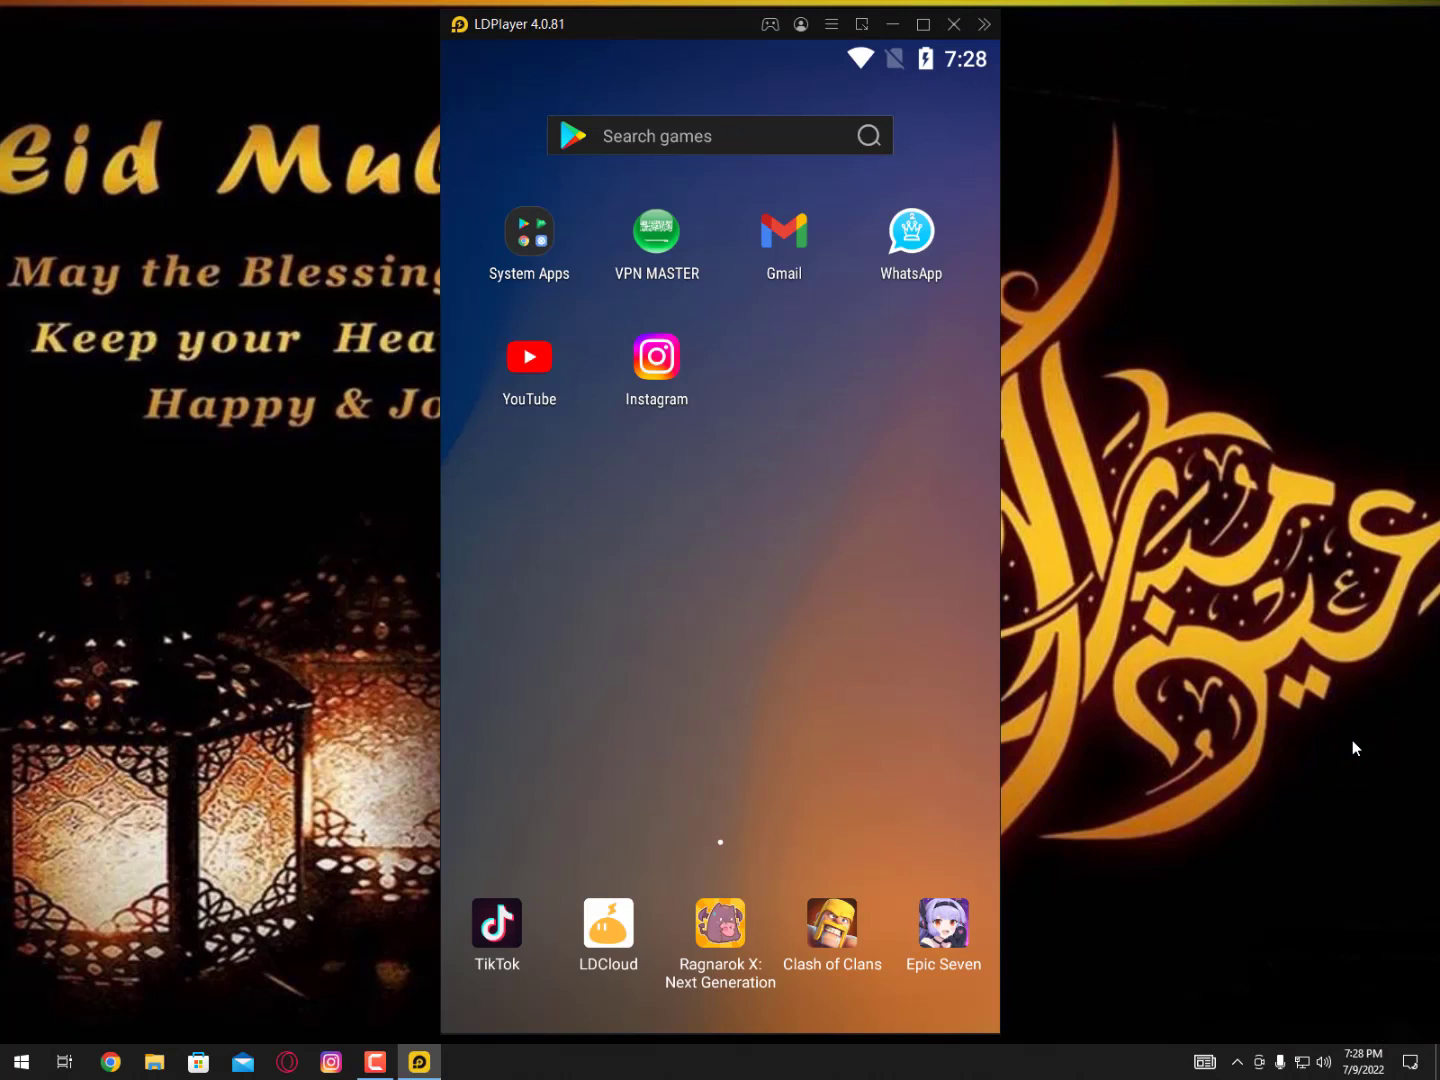
{"action": "mouse_move", "coordinate": [564, 252]}
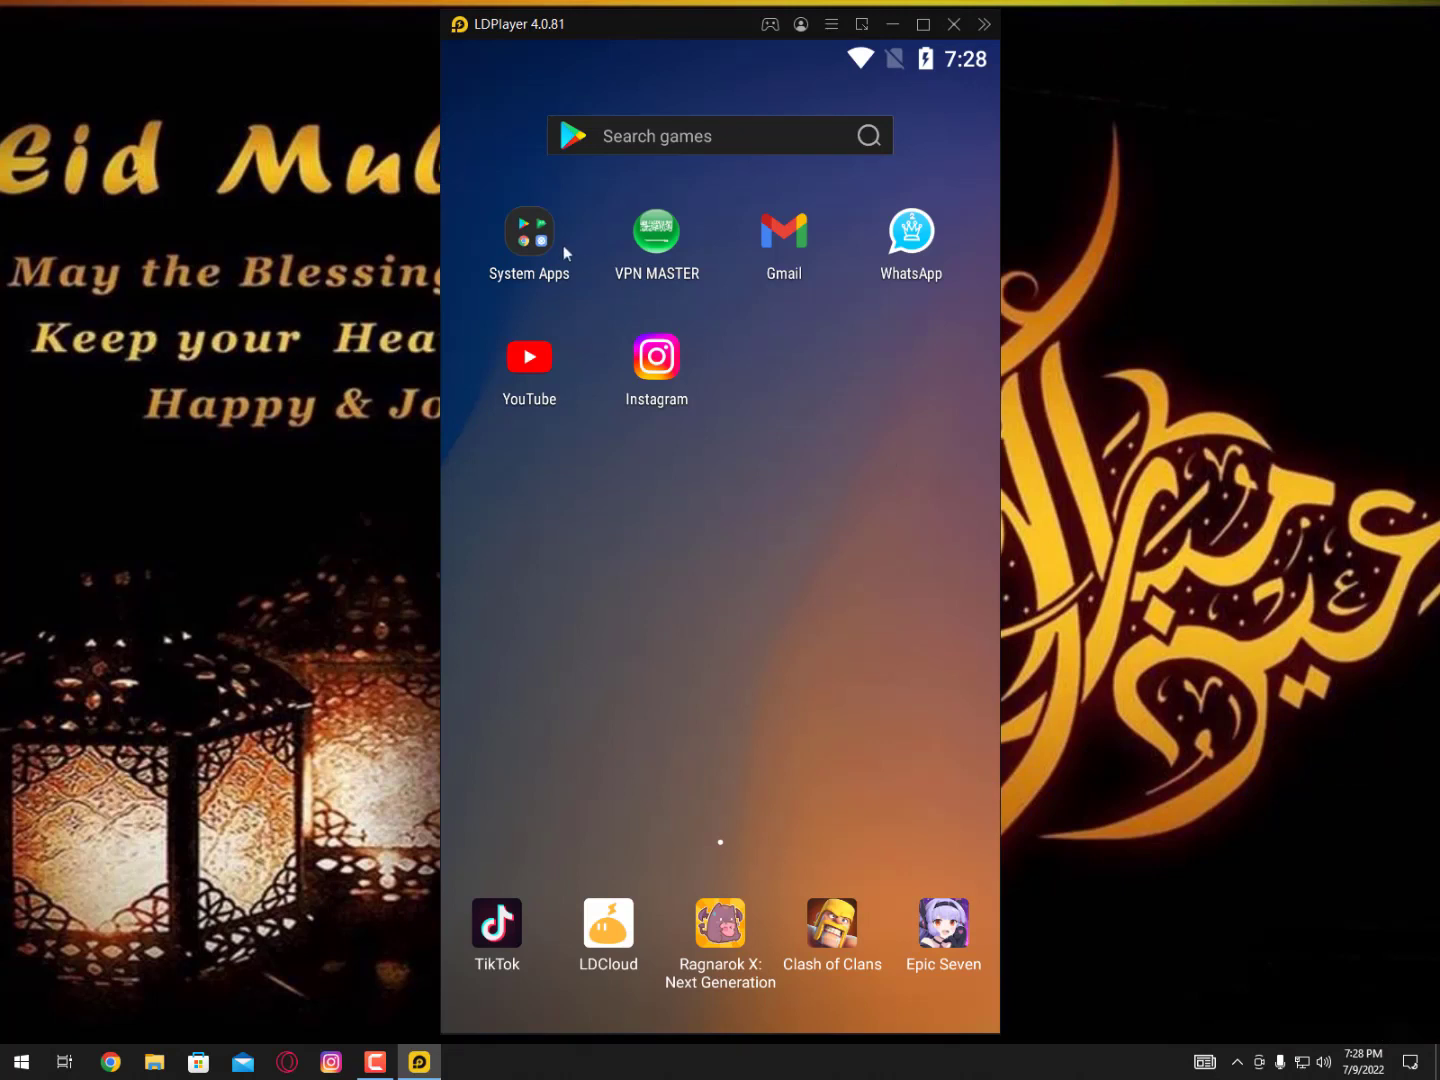
{"action": "left_click", "coordinate": [528, 232]}
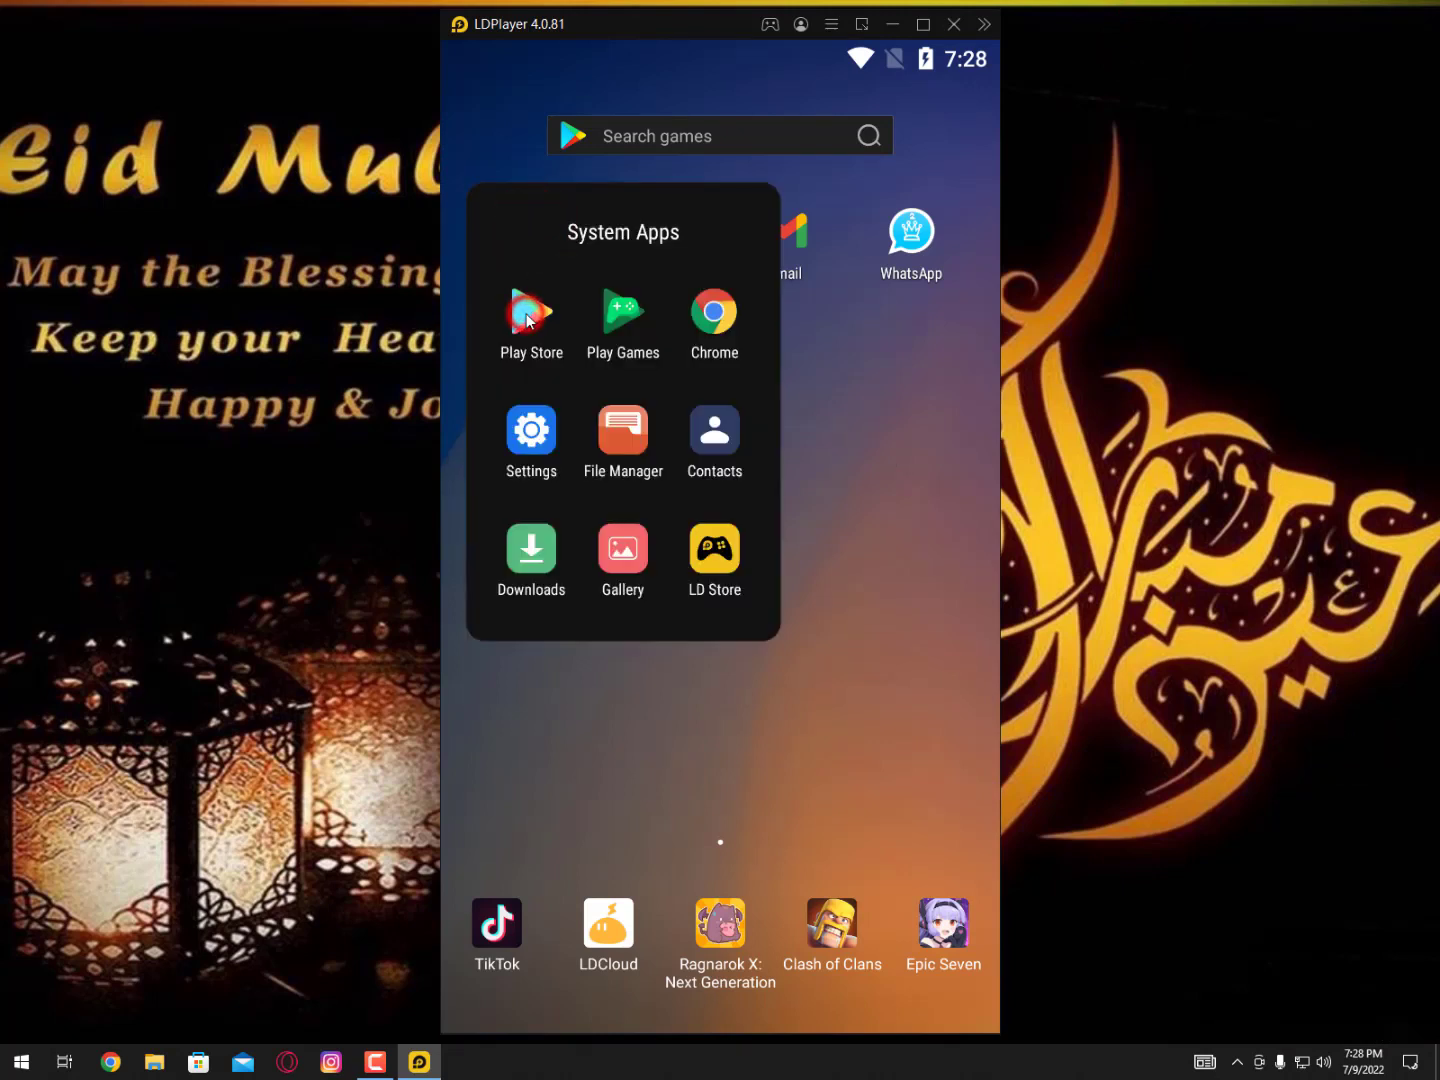
{"action": "left_click", "coordinate": [532, 312]}
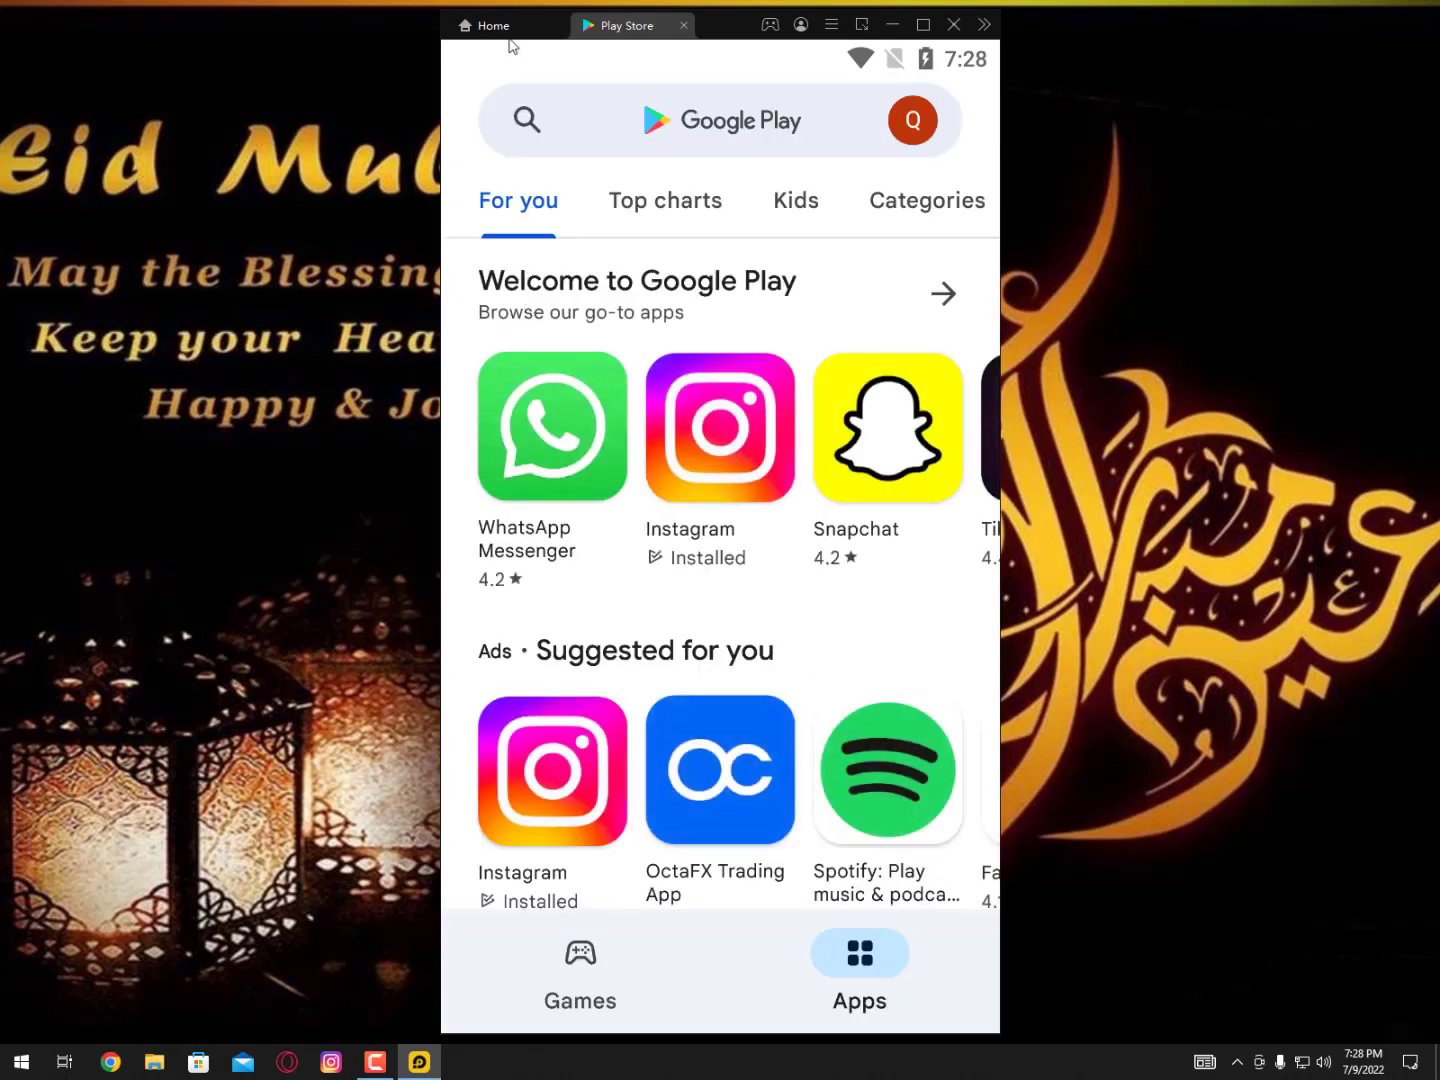
{"action": "left_click", "coordinate": [492, 24]}
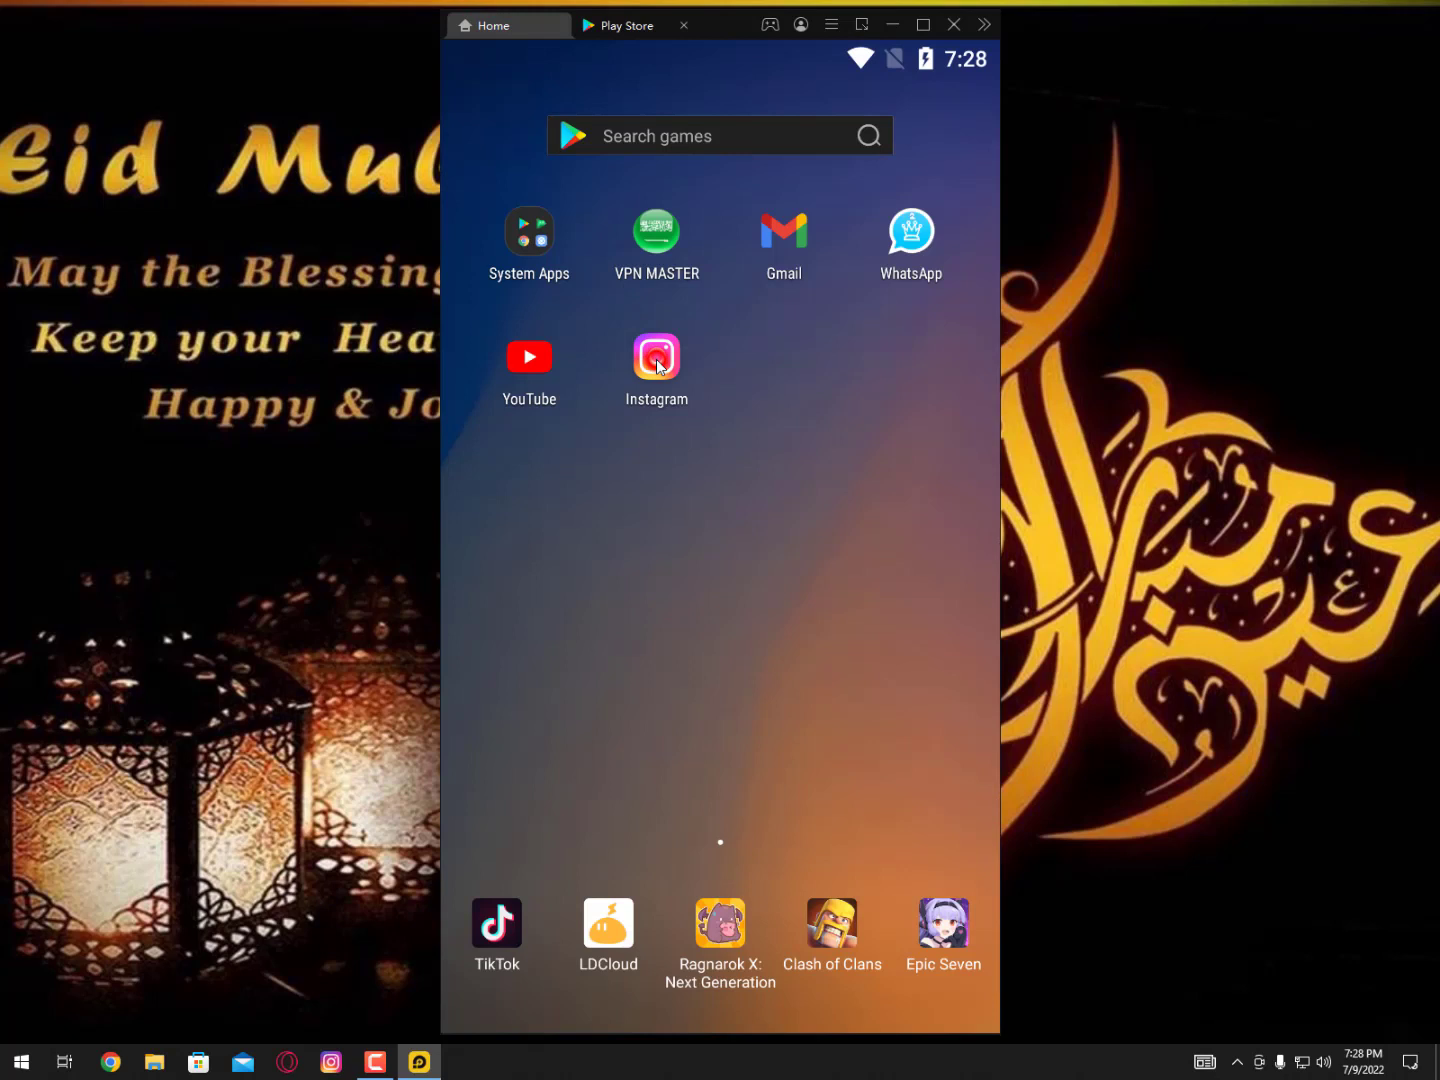
{"action": "left_click", "coordinate": [656, 356]}
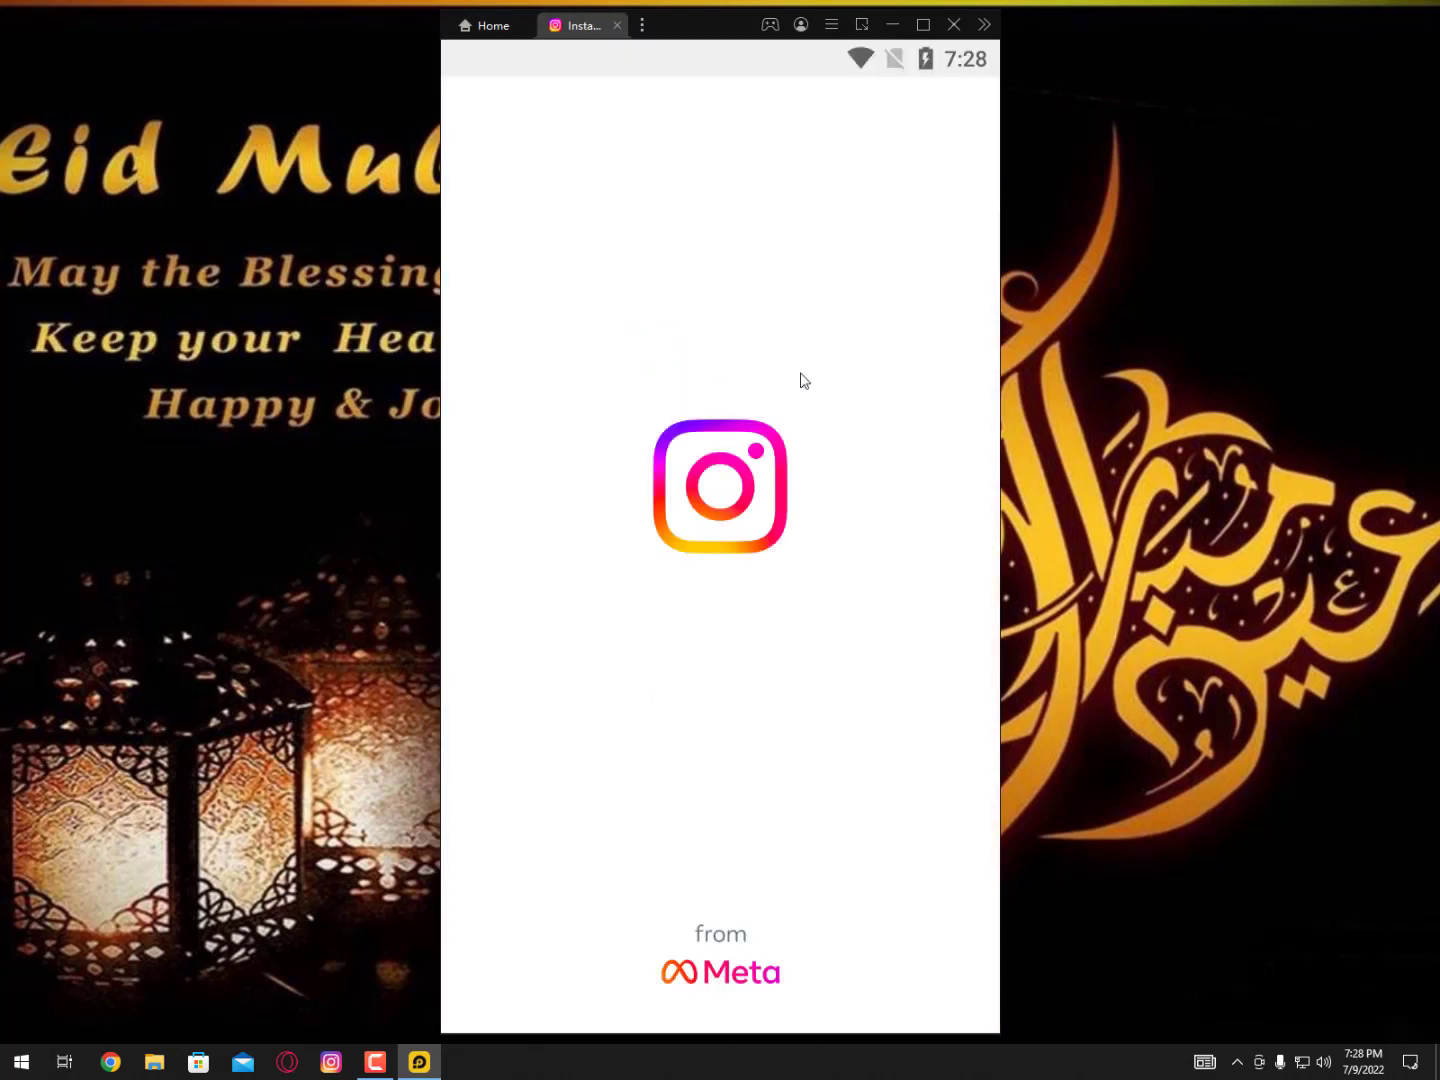
{"action": "mouse_move", "coordinate": [818, 302]}
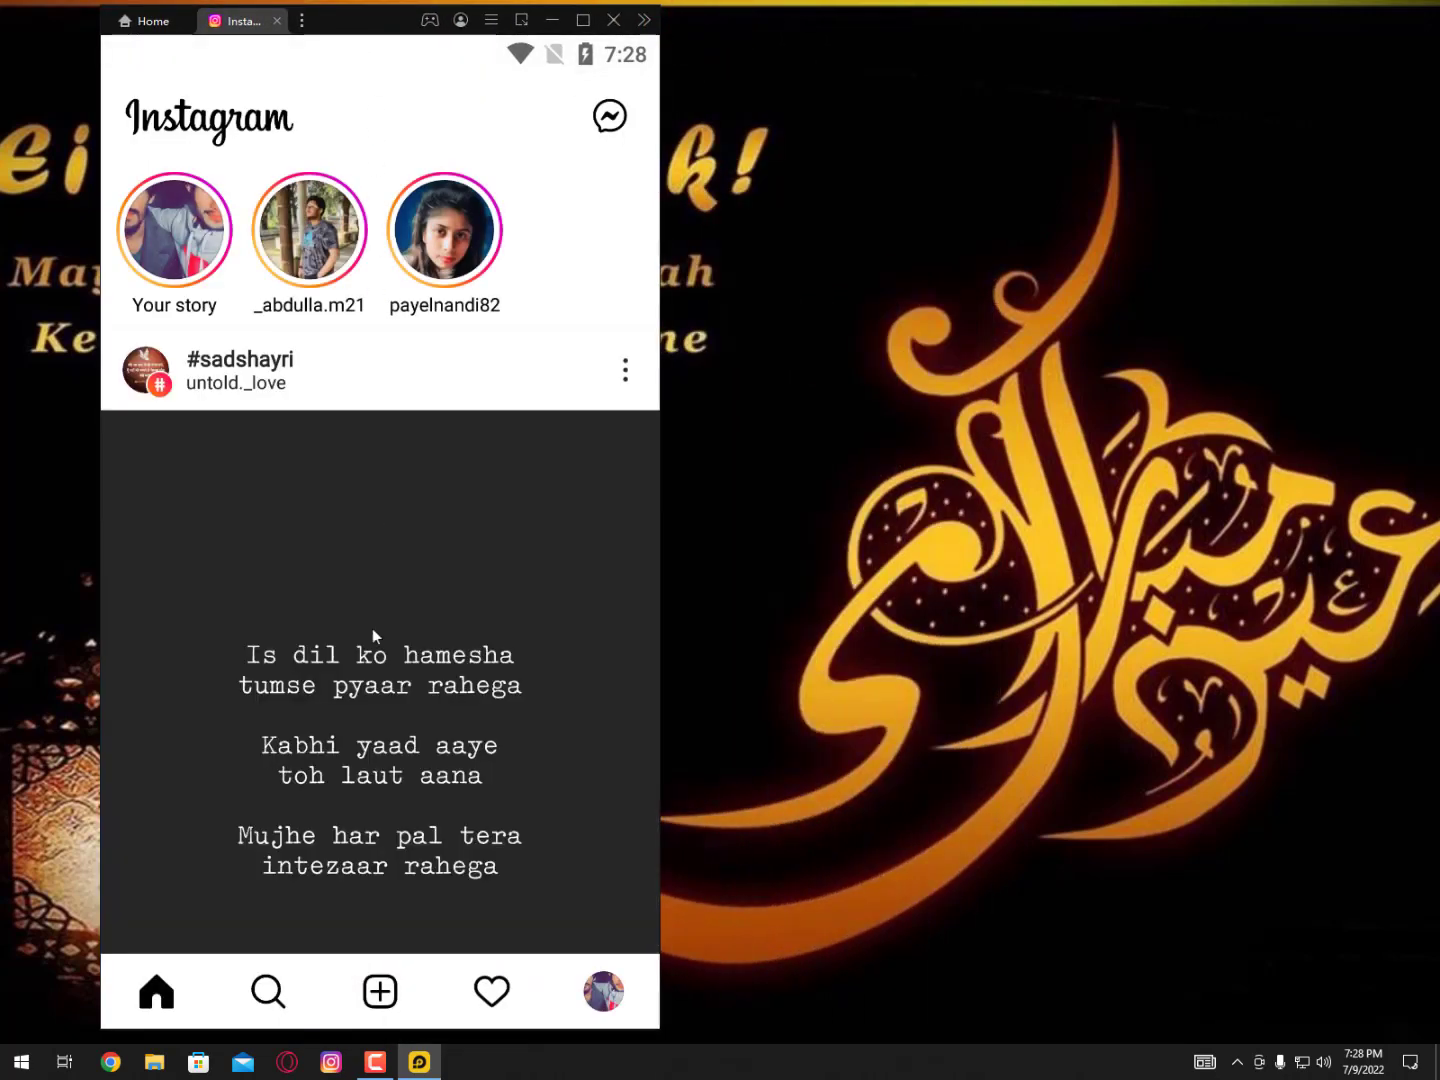
{"action": "mouse_move", "coordinate": [380, 992]}
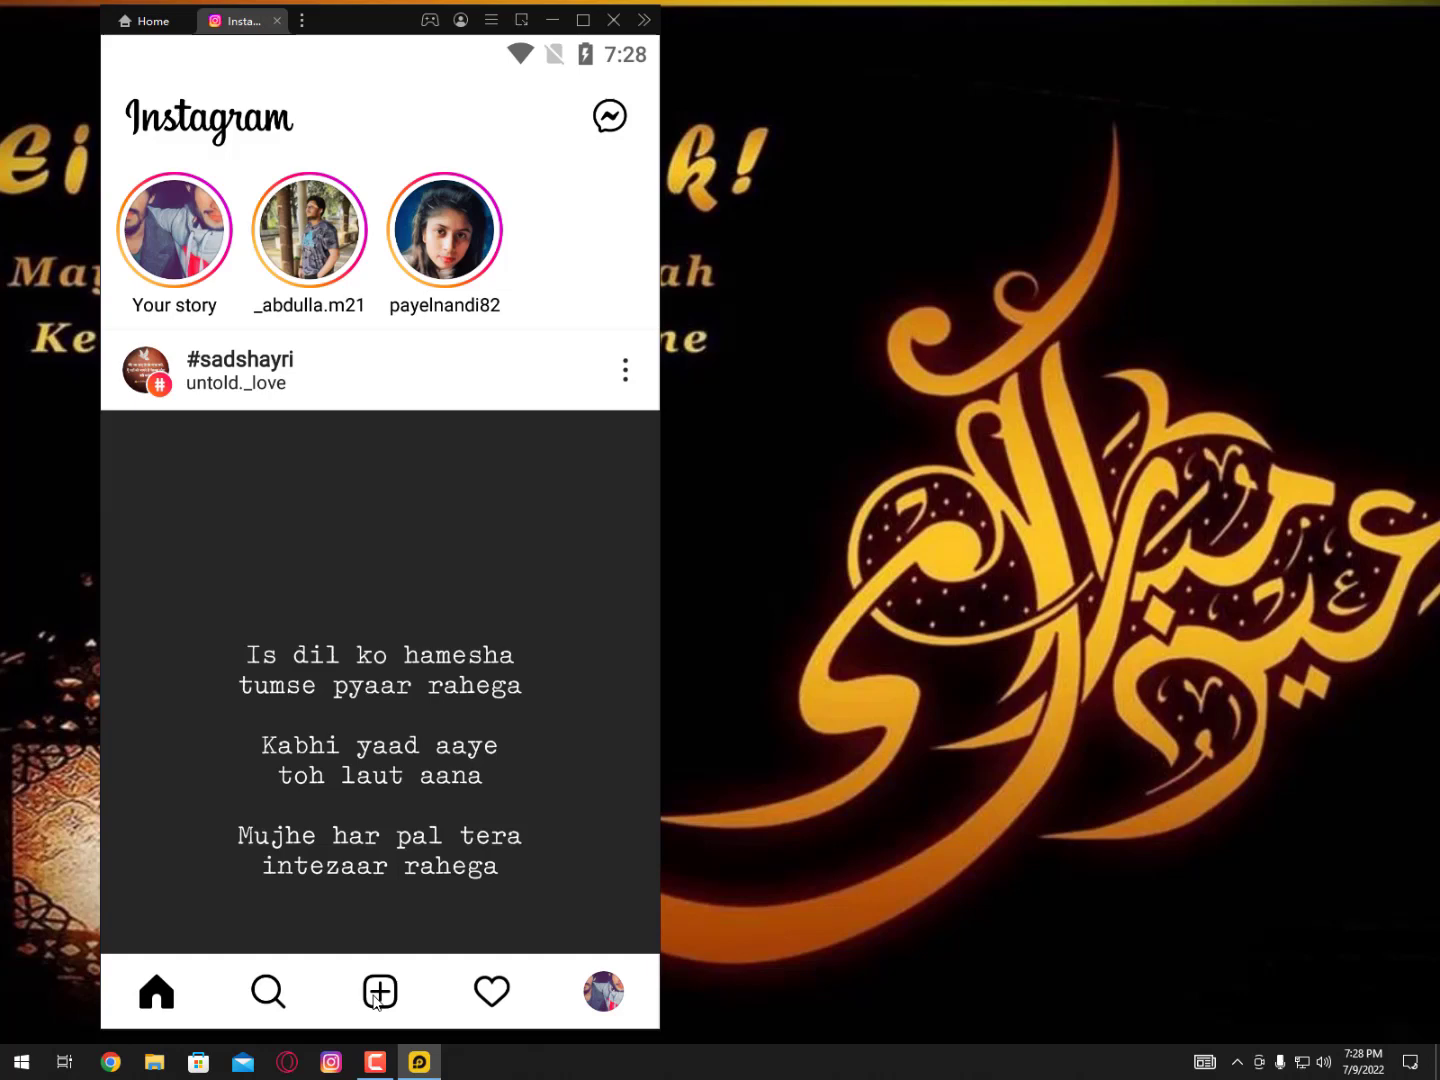
- Start and cancel a new post, view Direct messages, then close the LDPlayer window
{"action": "left_click", "coordinate": [380, 992]}
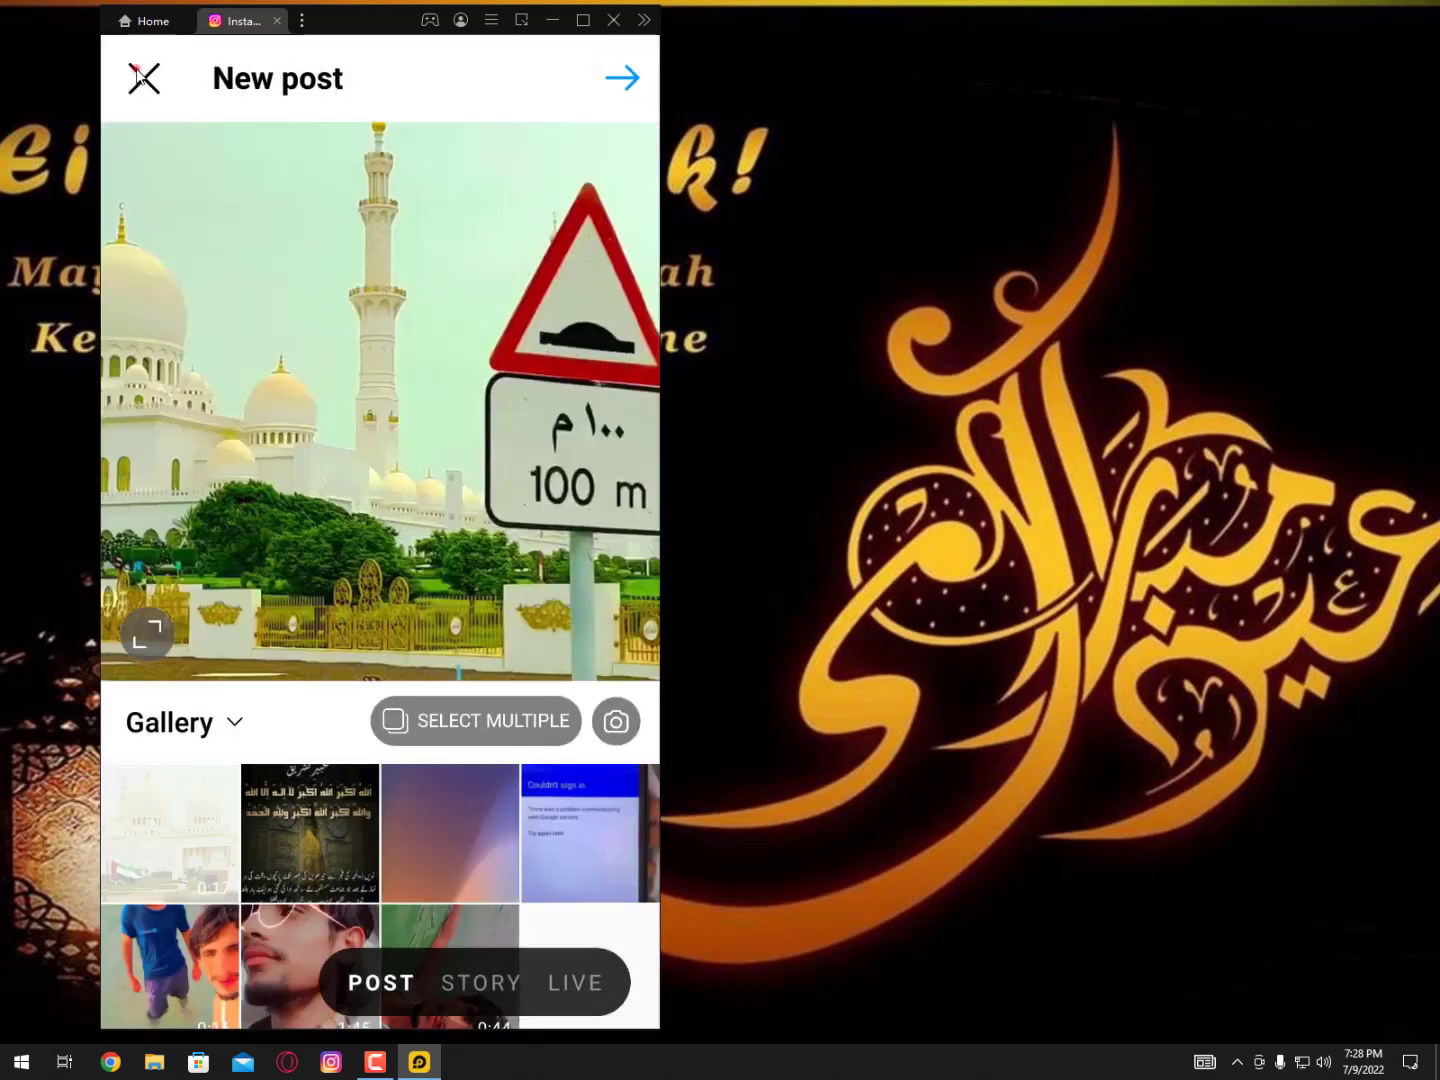
{"action": "left_click", "coordinate": [144, 78]}
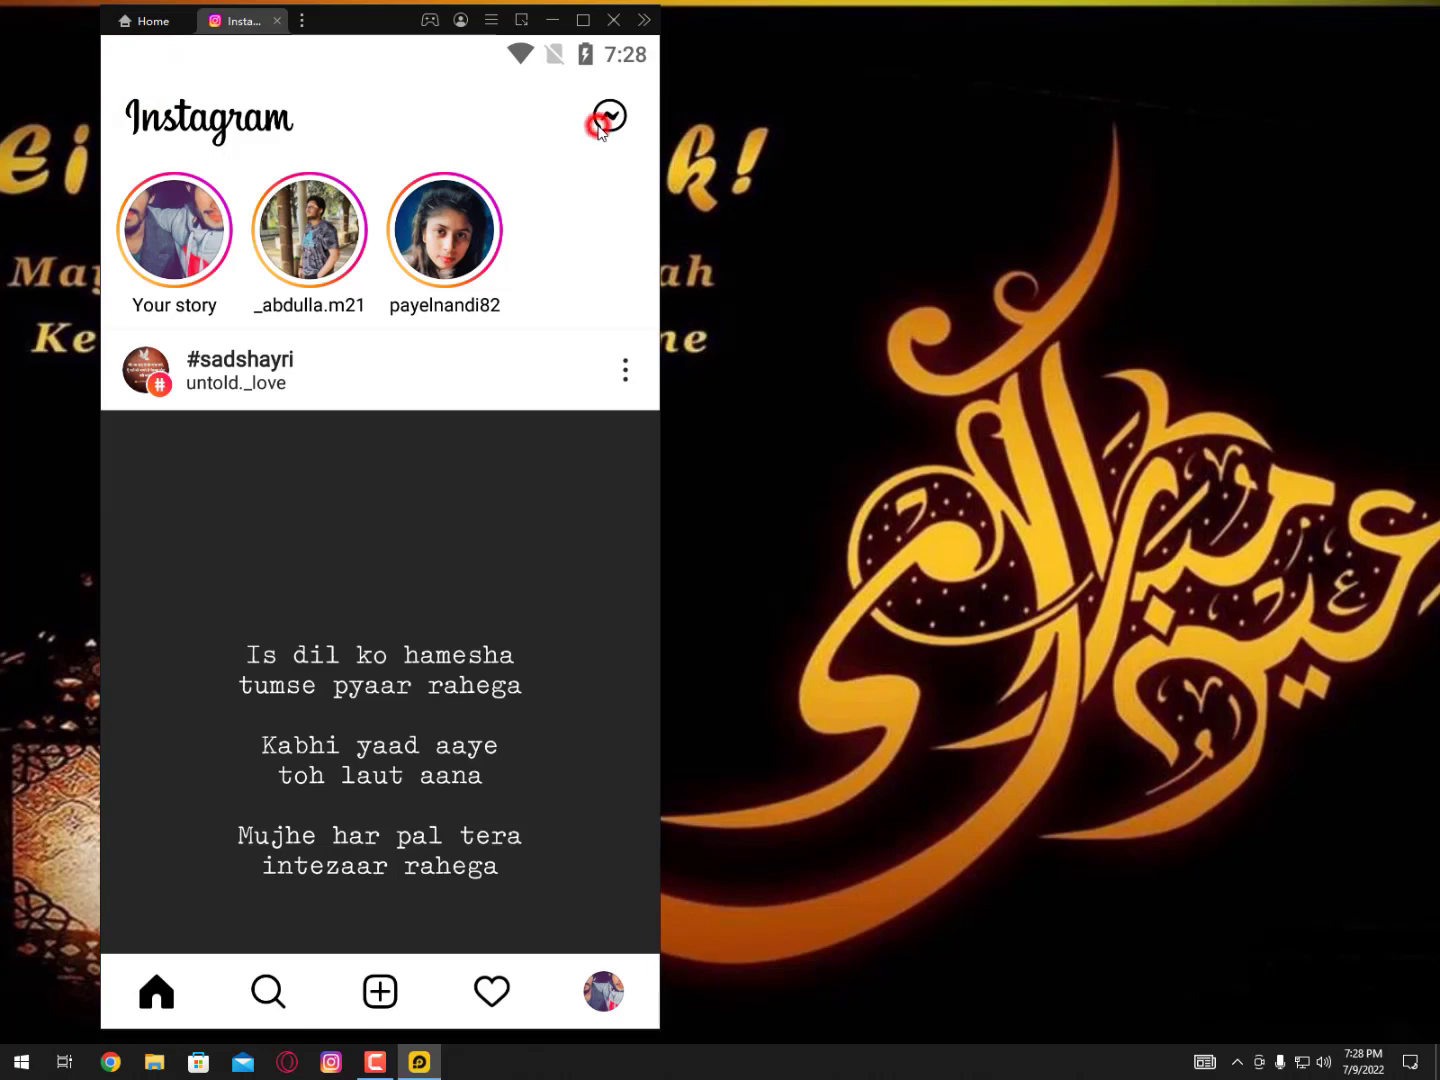
{"action": "left_click", "coordinate": [606, 118]}
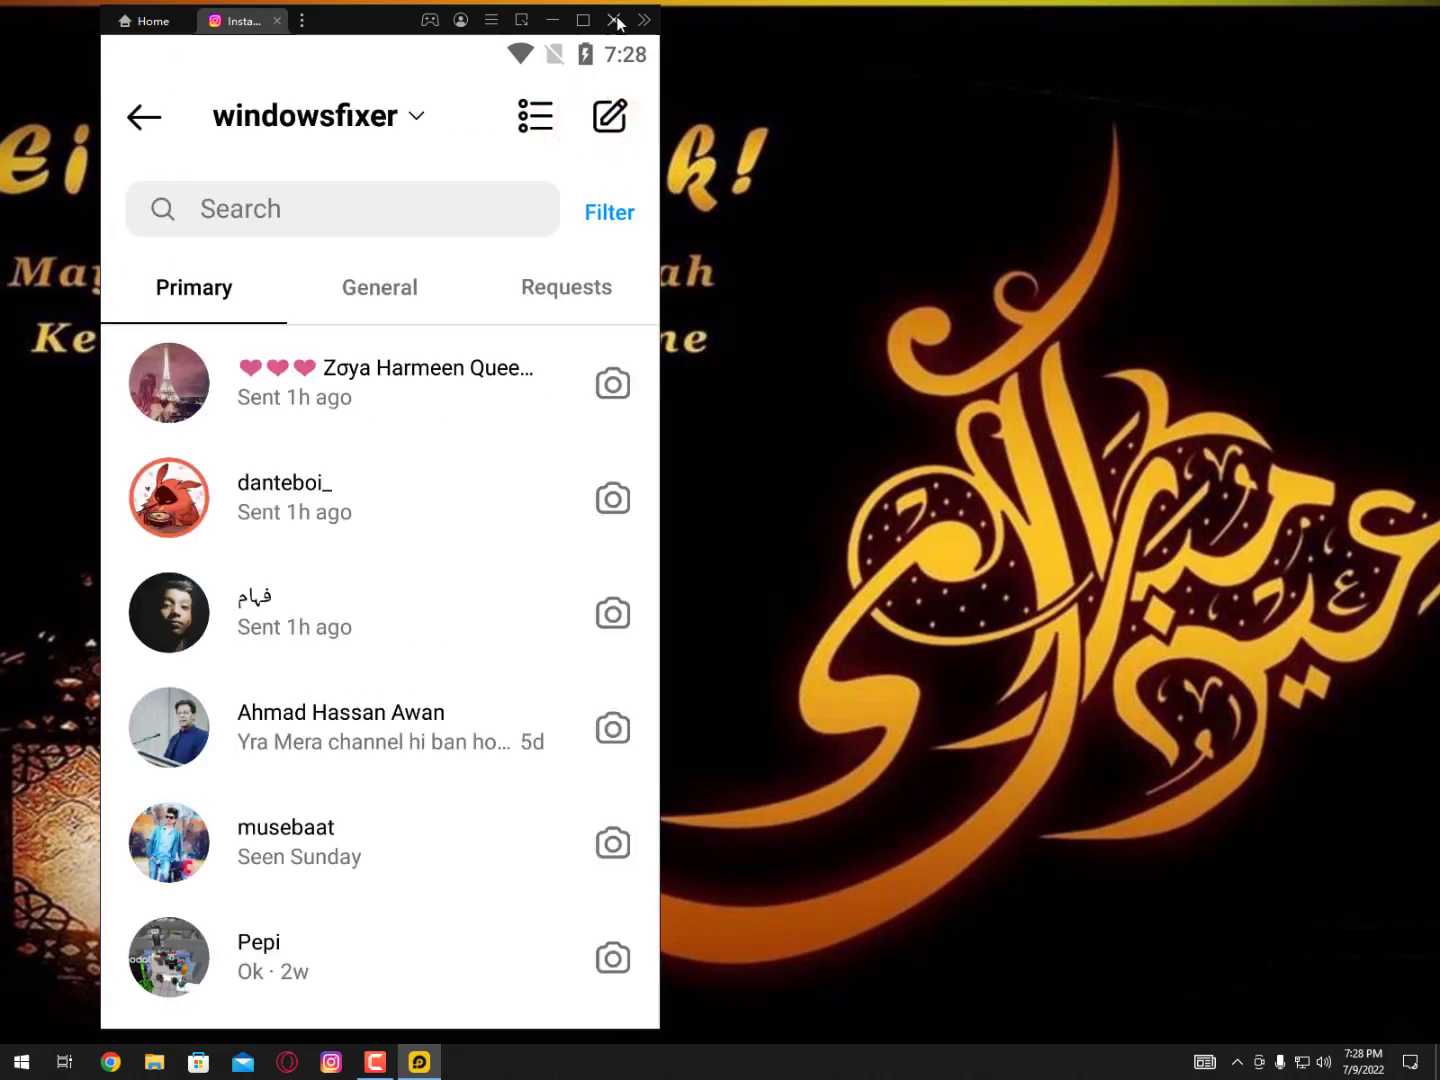
{"action": "left_click", "coordinate": [612, 20]}
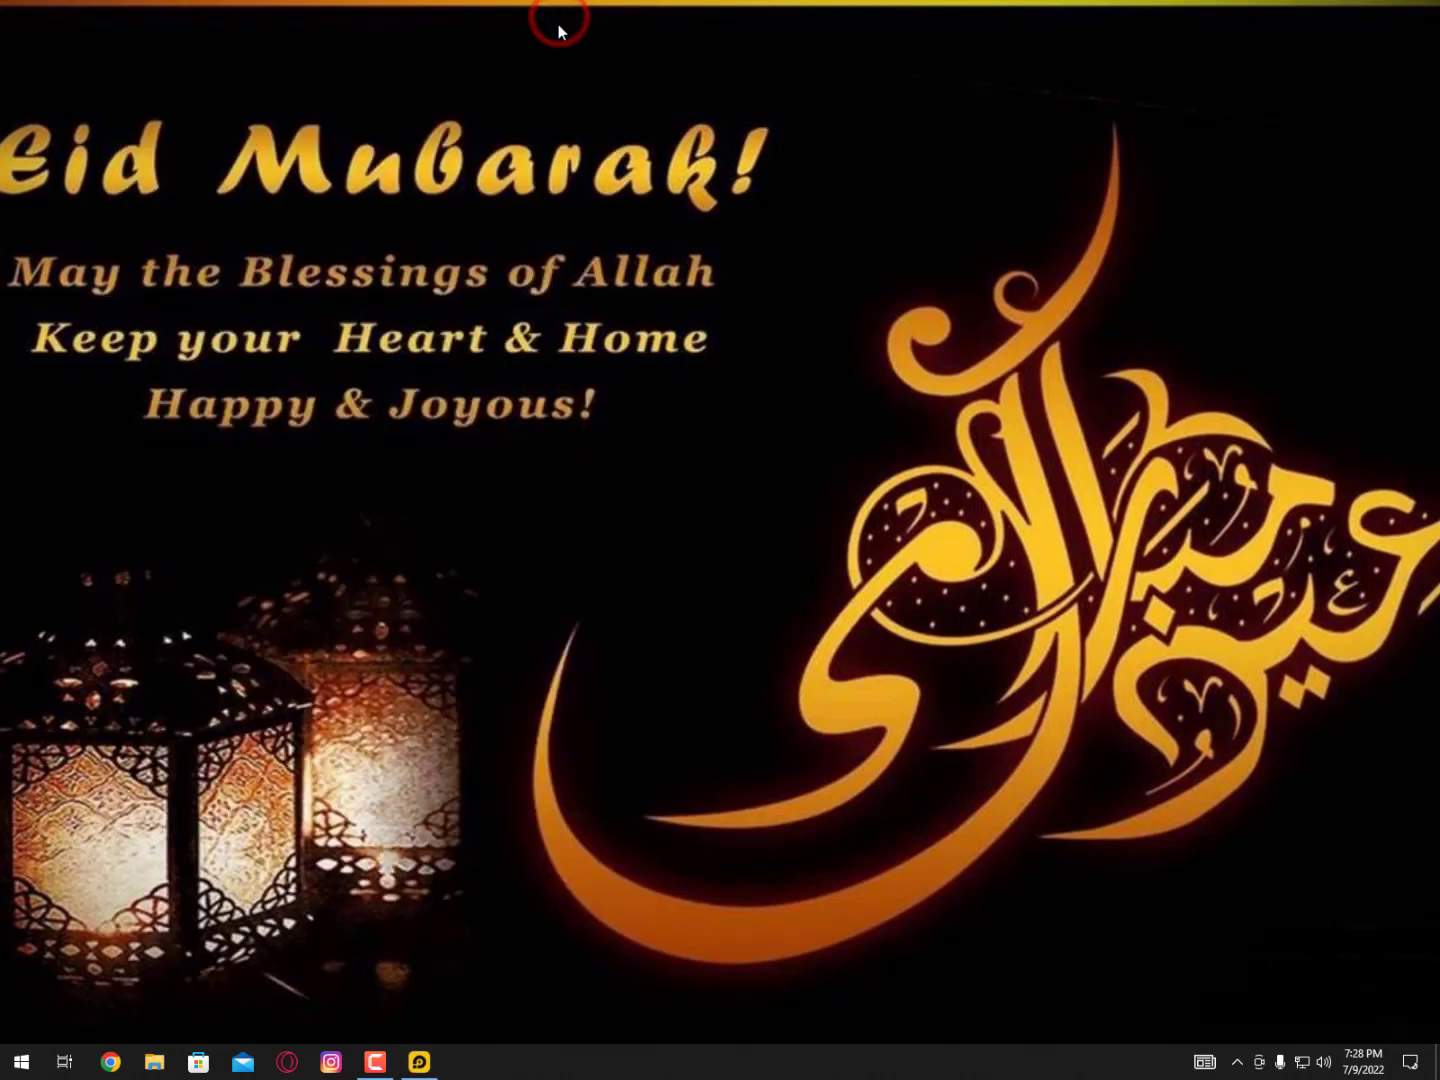
{"action": "mouse_move", "coordinate": [420, 896]}
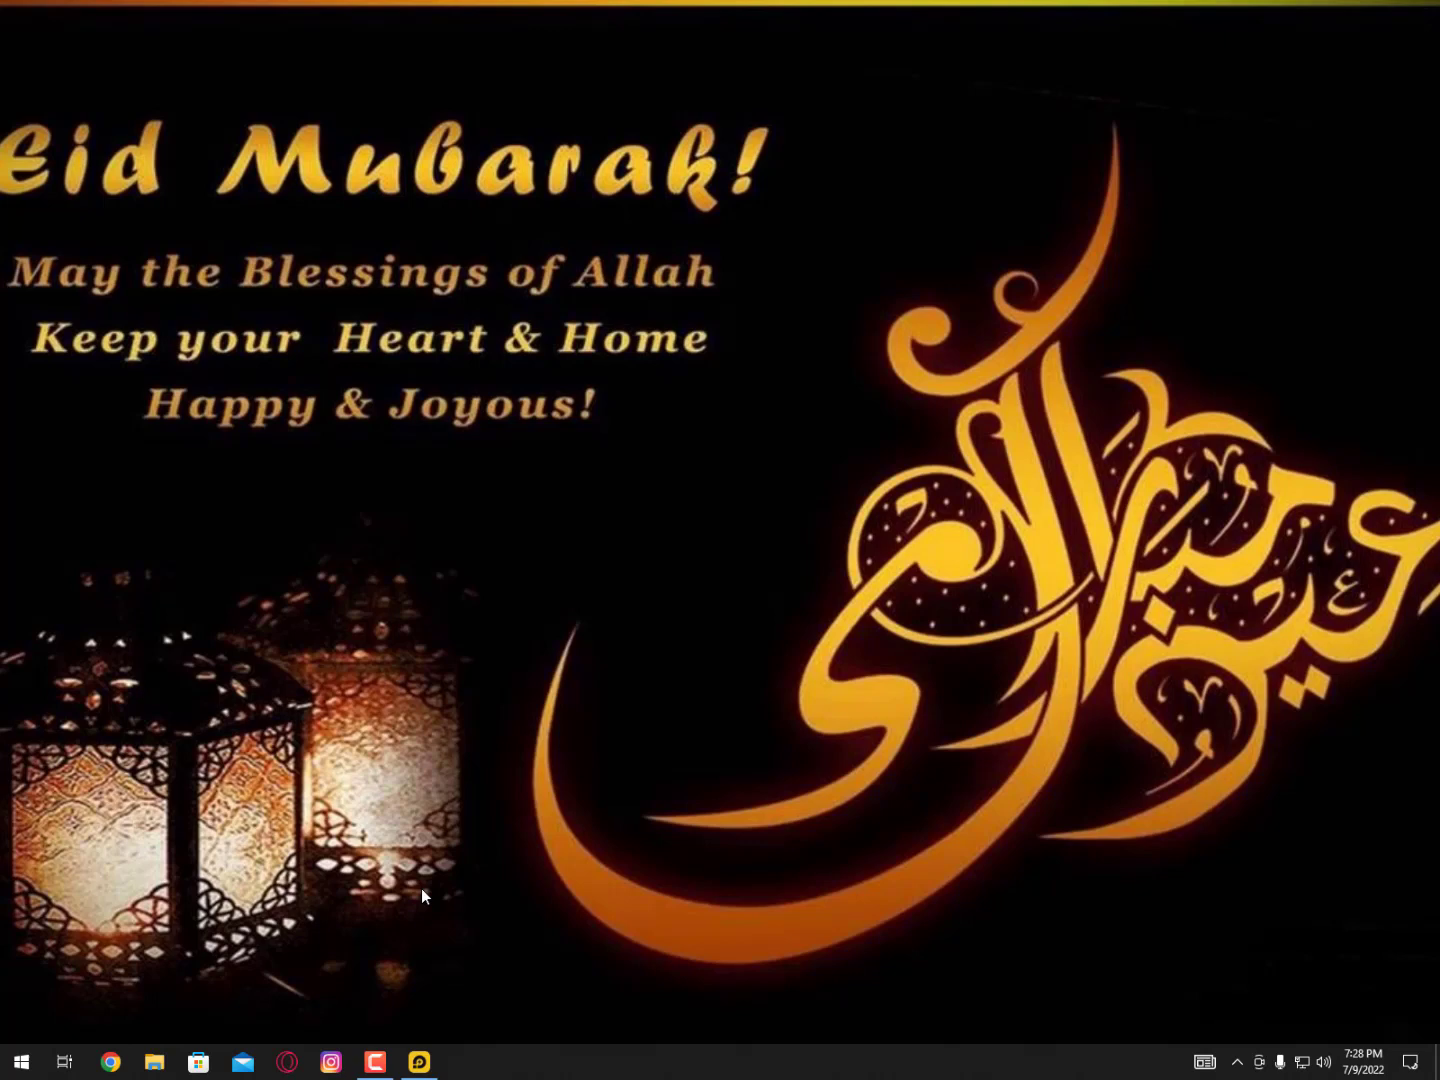
{"action": "mouse_move", "coordinate": [394, 1044]}
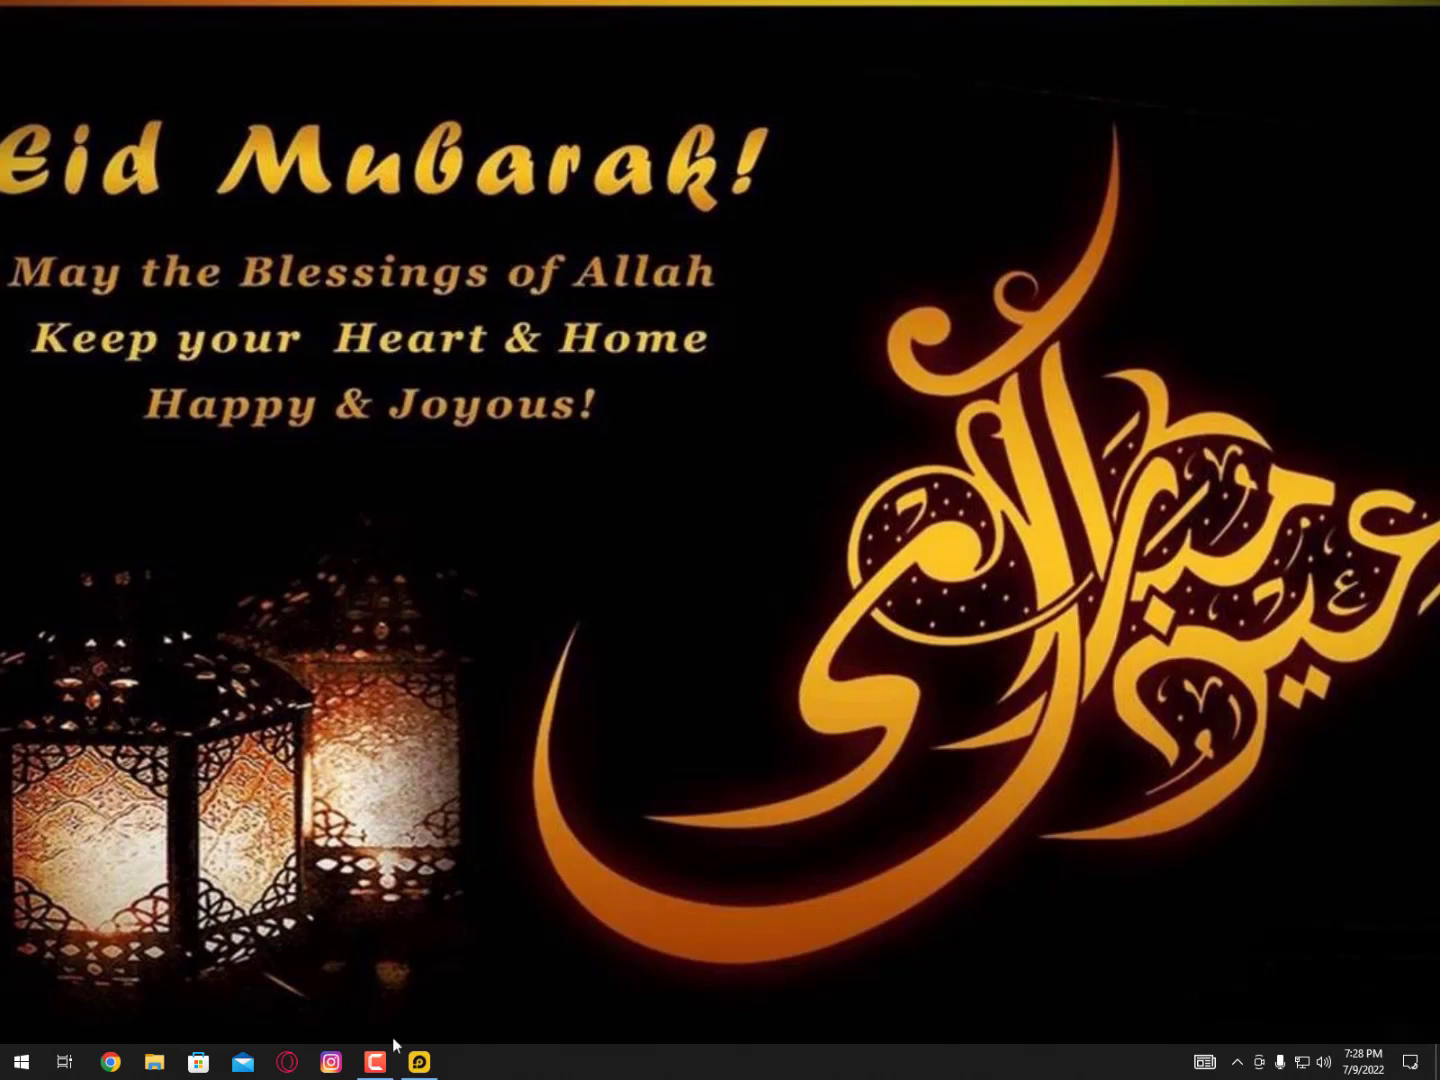